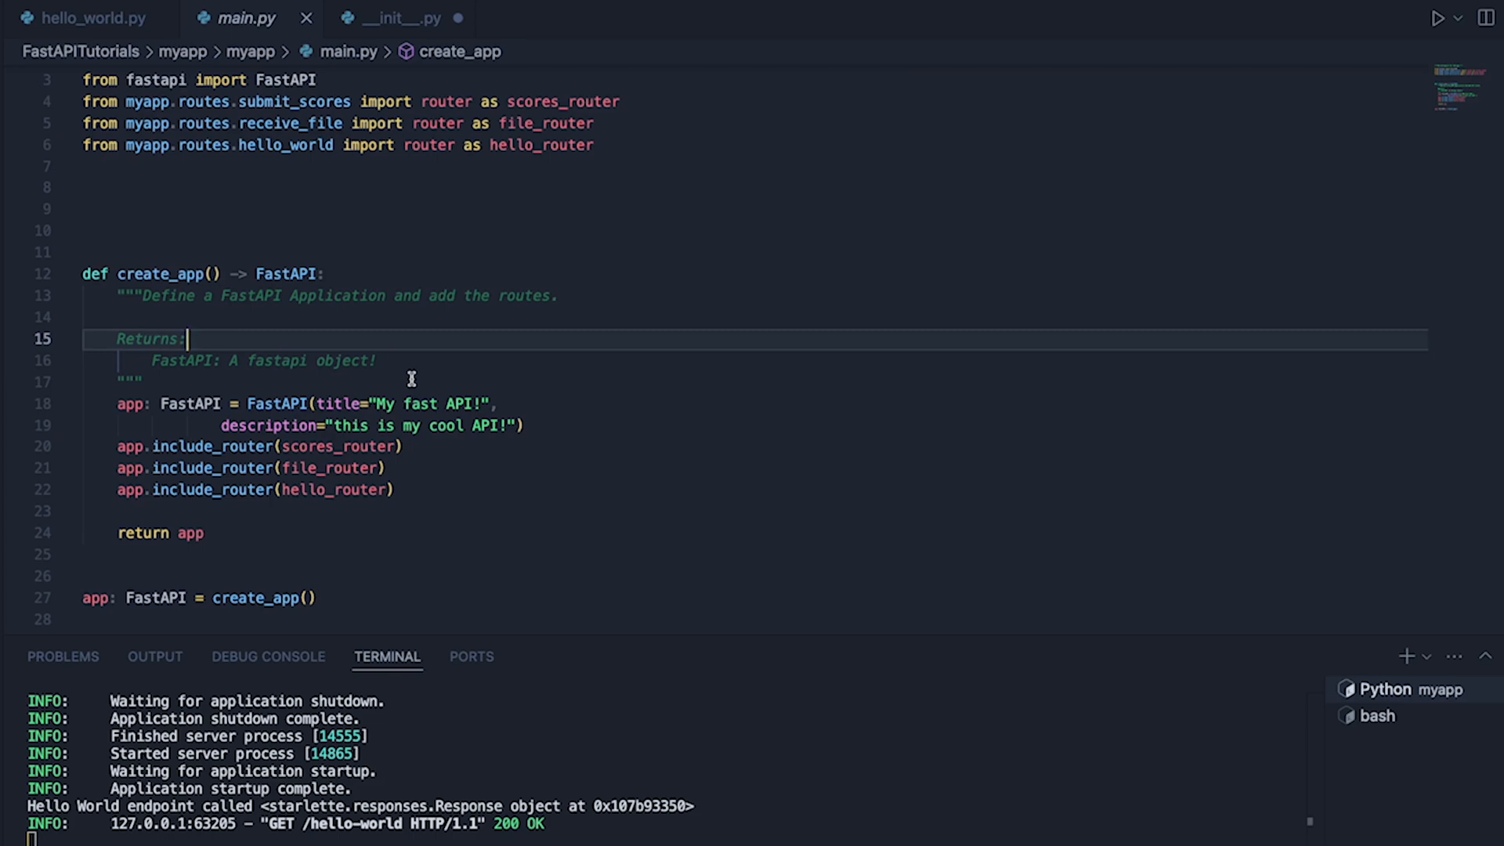
mouse_move(292, 302)
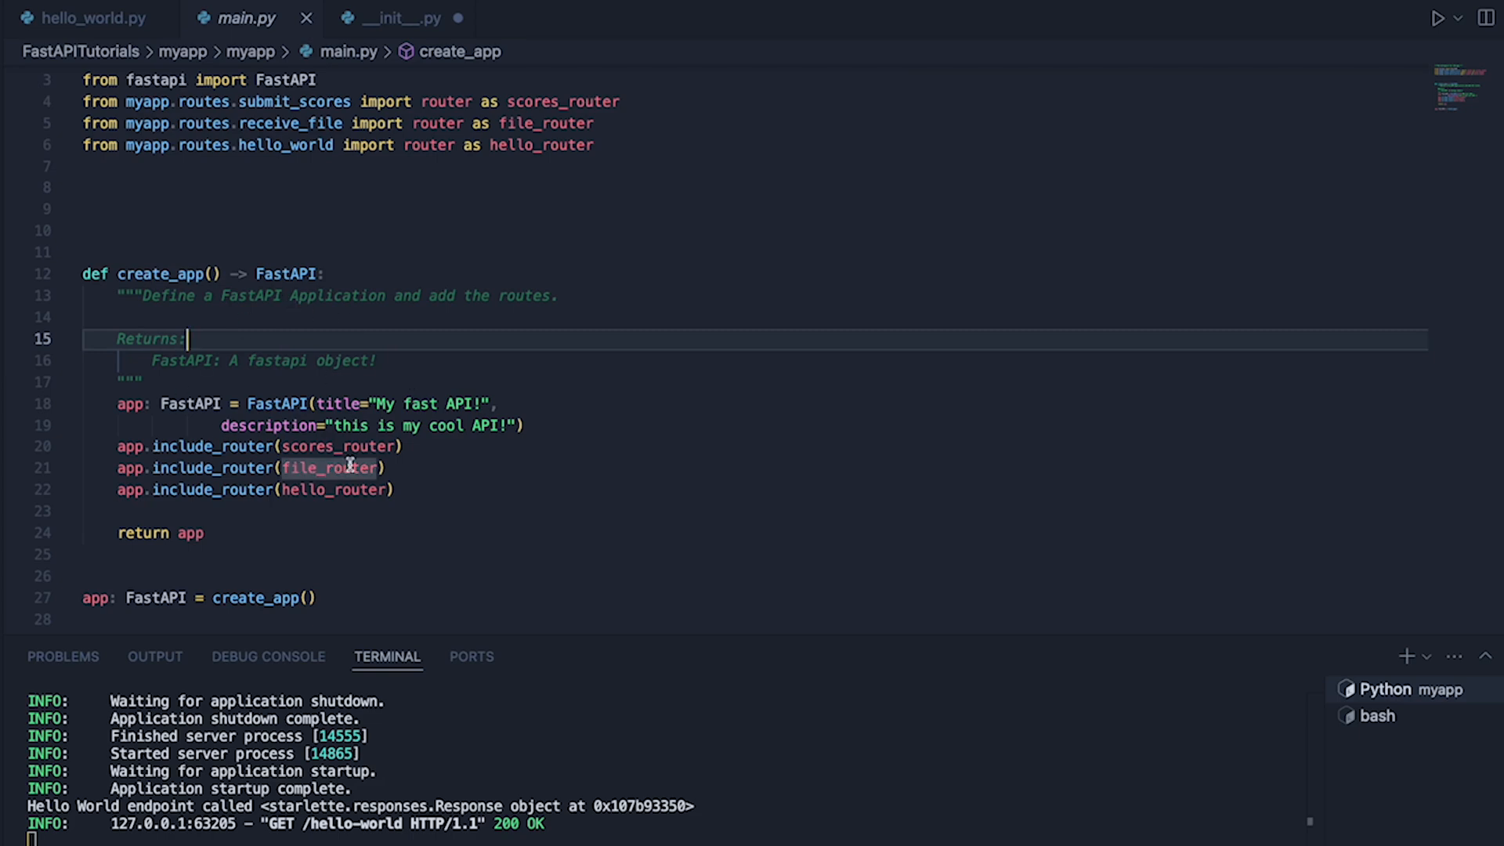
Step: Bring up the hello_world.py endpoint file alongside the terminal with earlier curl requests
left_click(93, 17)
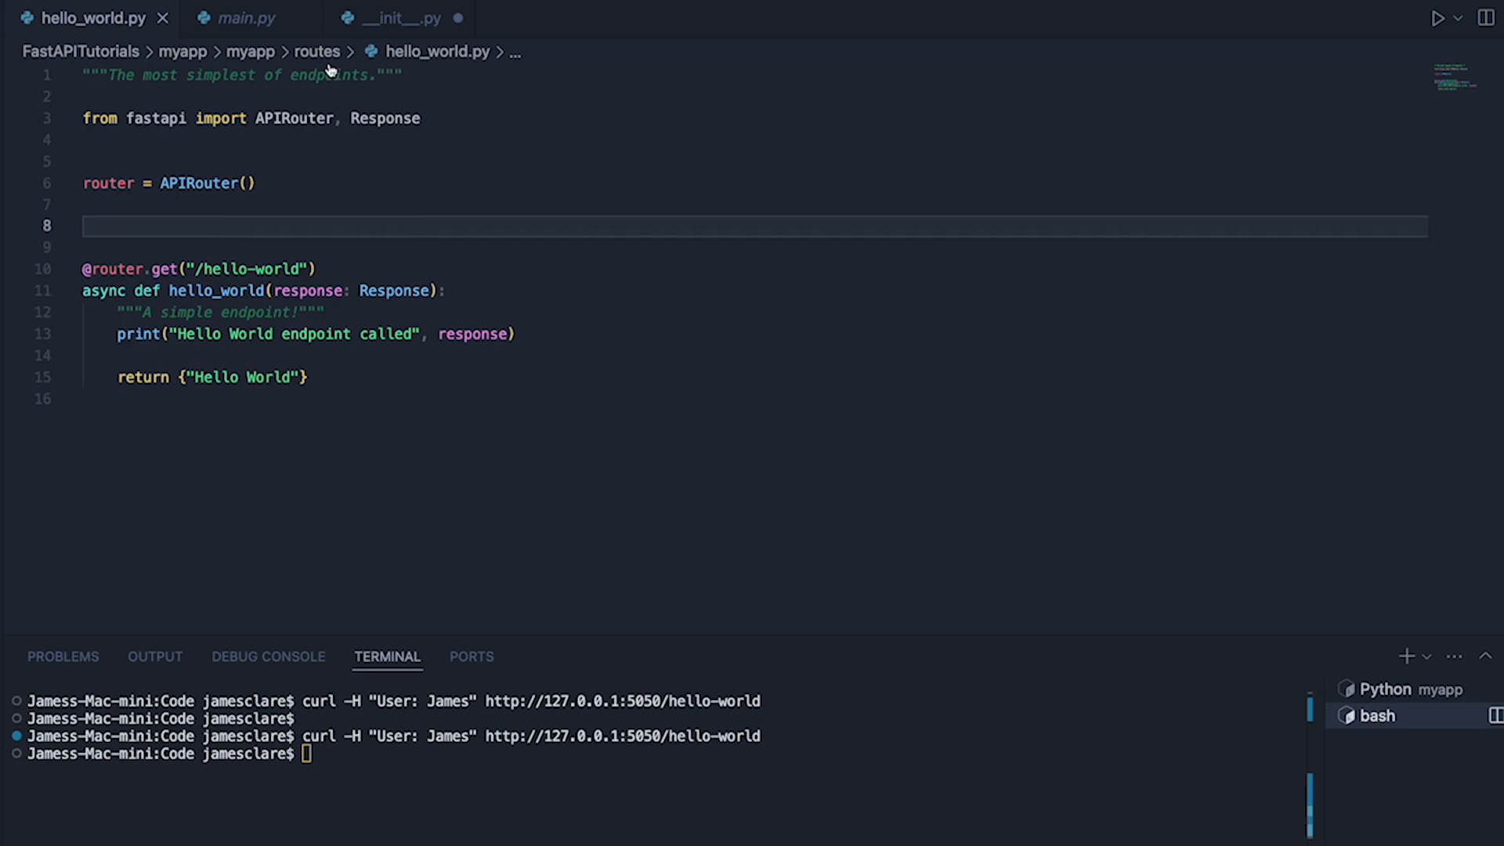
Step: Review the README.md notes from the Explorer, picking out the Endpoint wording
left_click(18, 17)
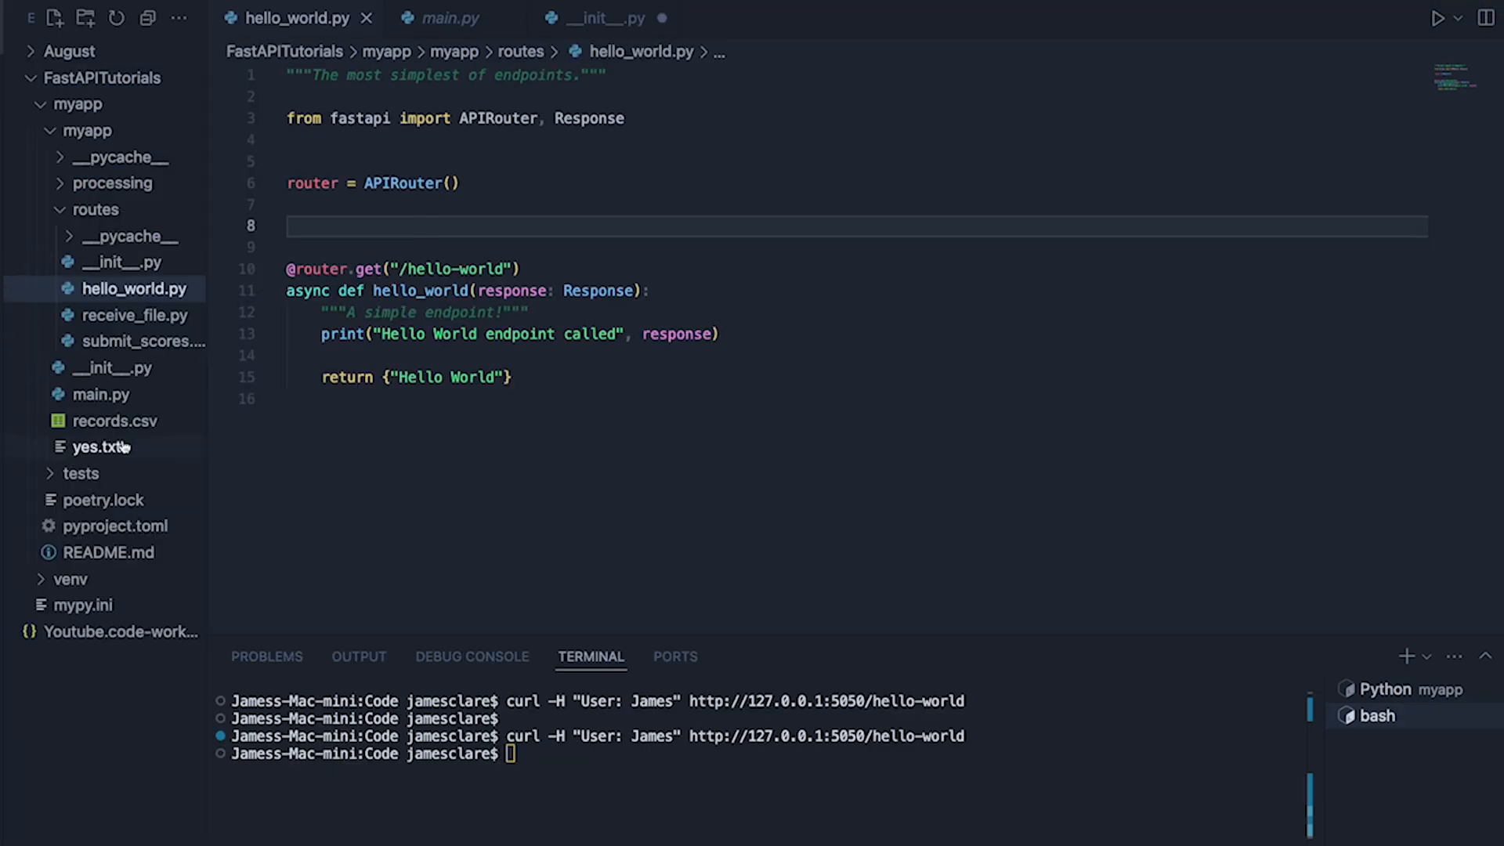
left_click(108, 552)
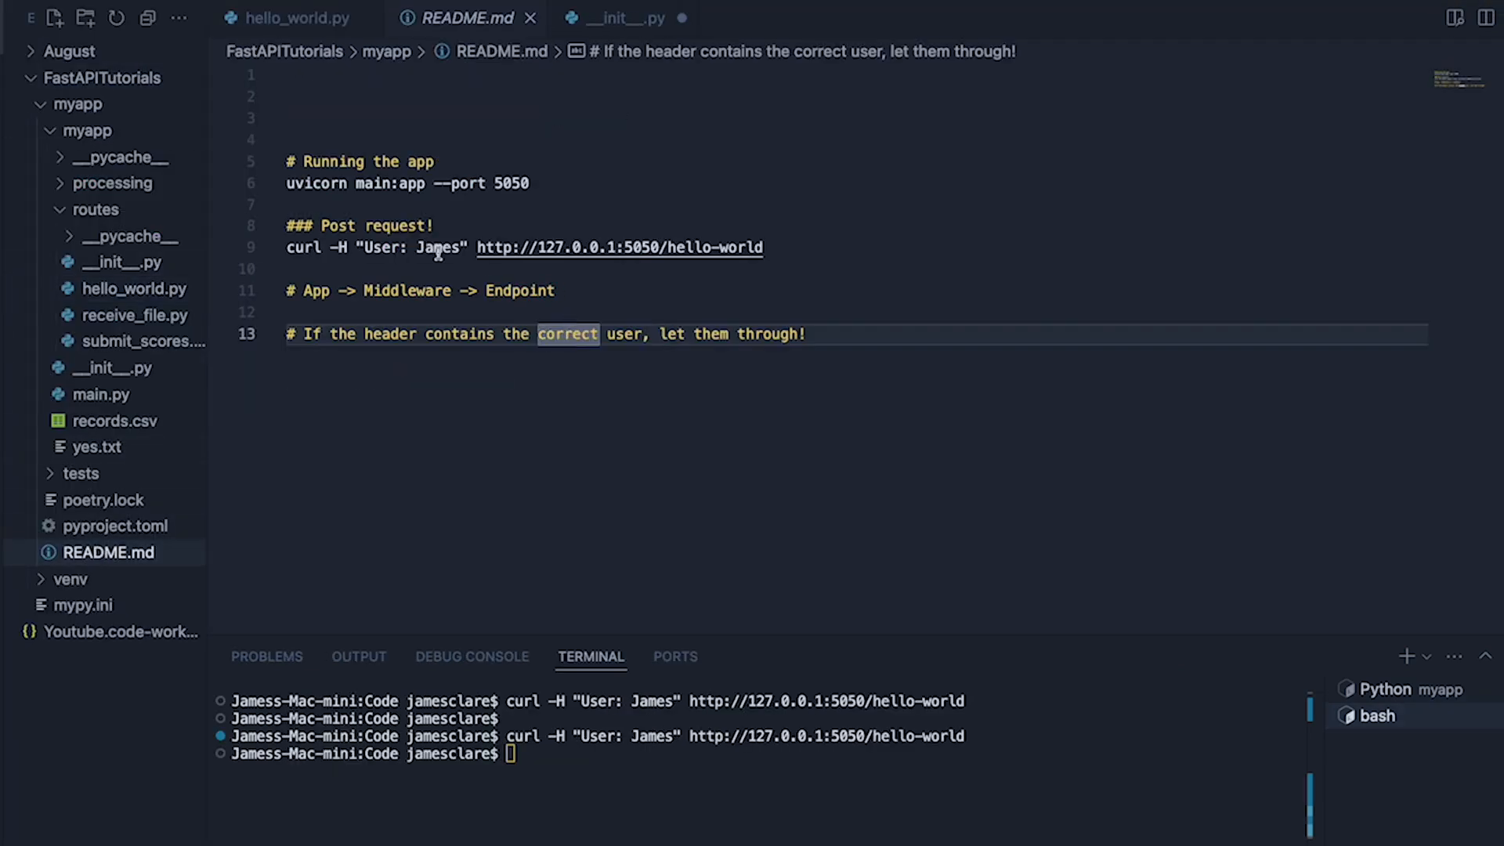
left_click(298, 268)
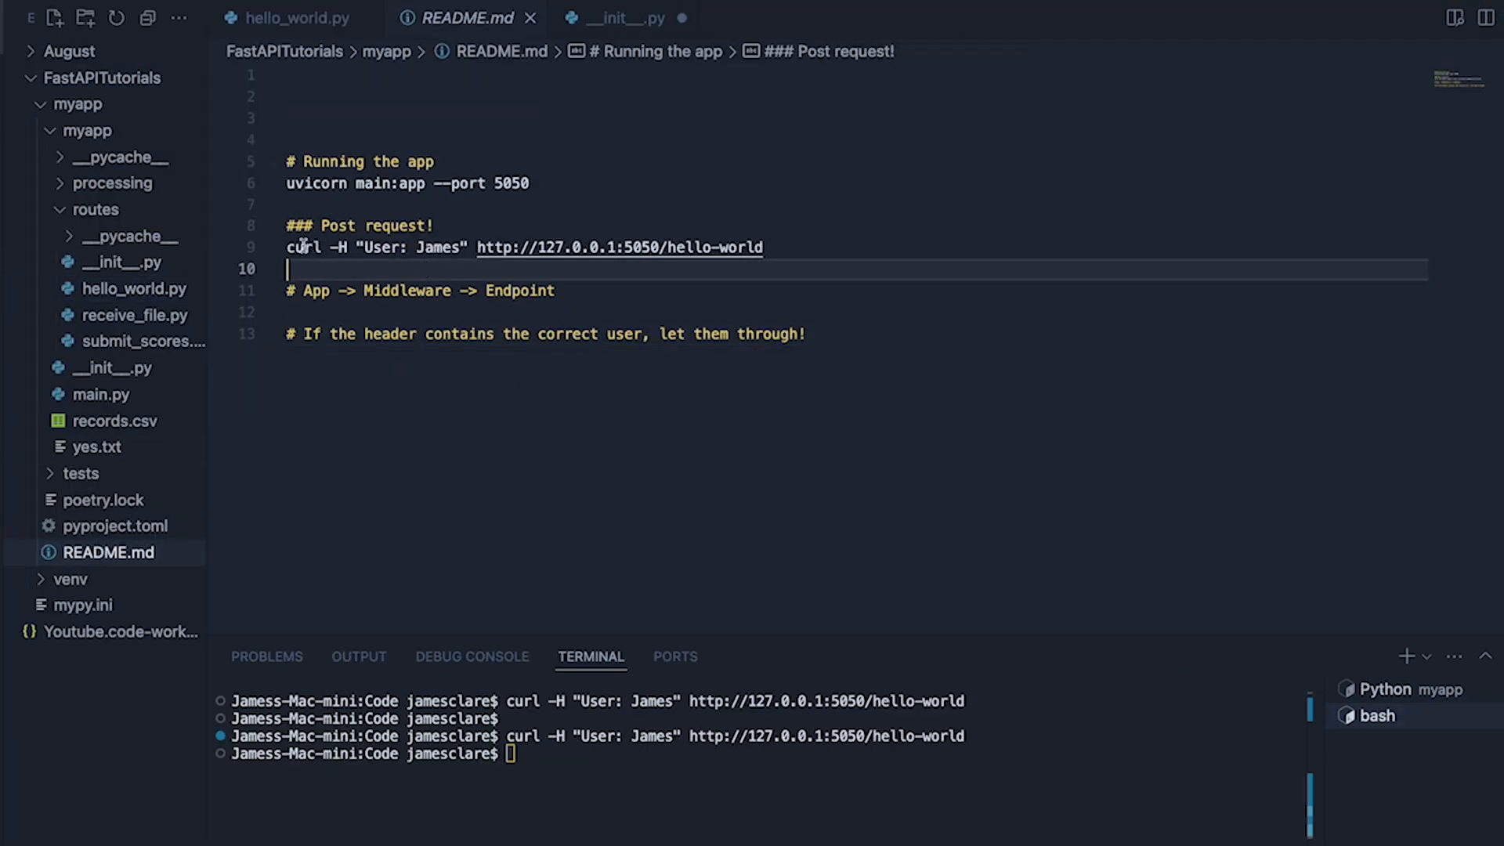
double_click(520, 290)
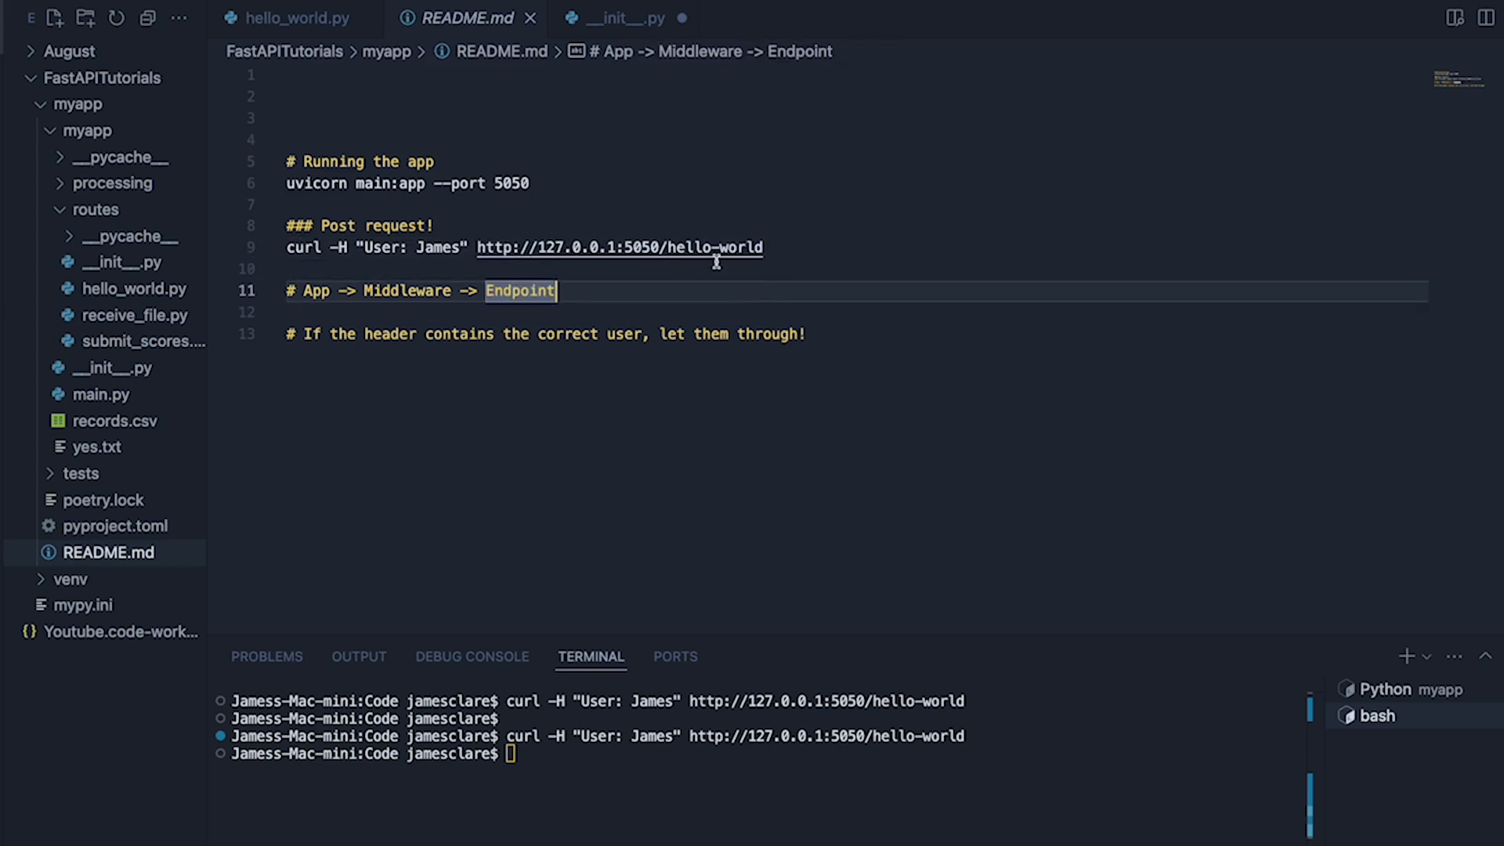
left_click(331, 247)
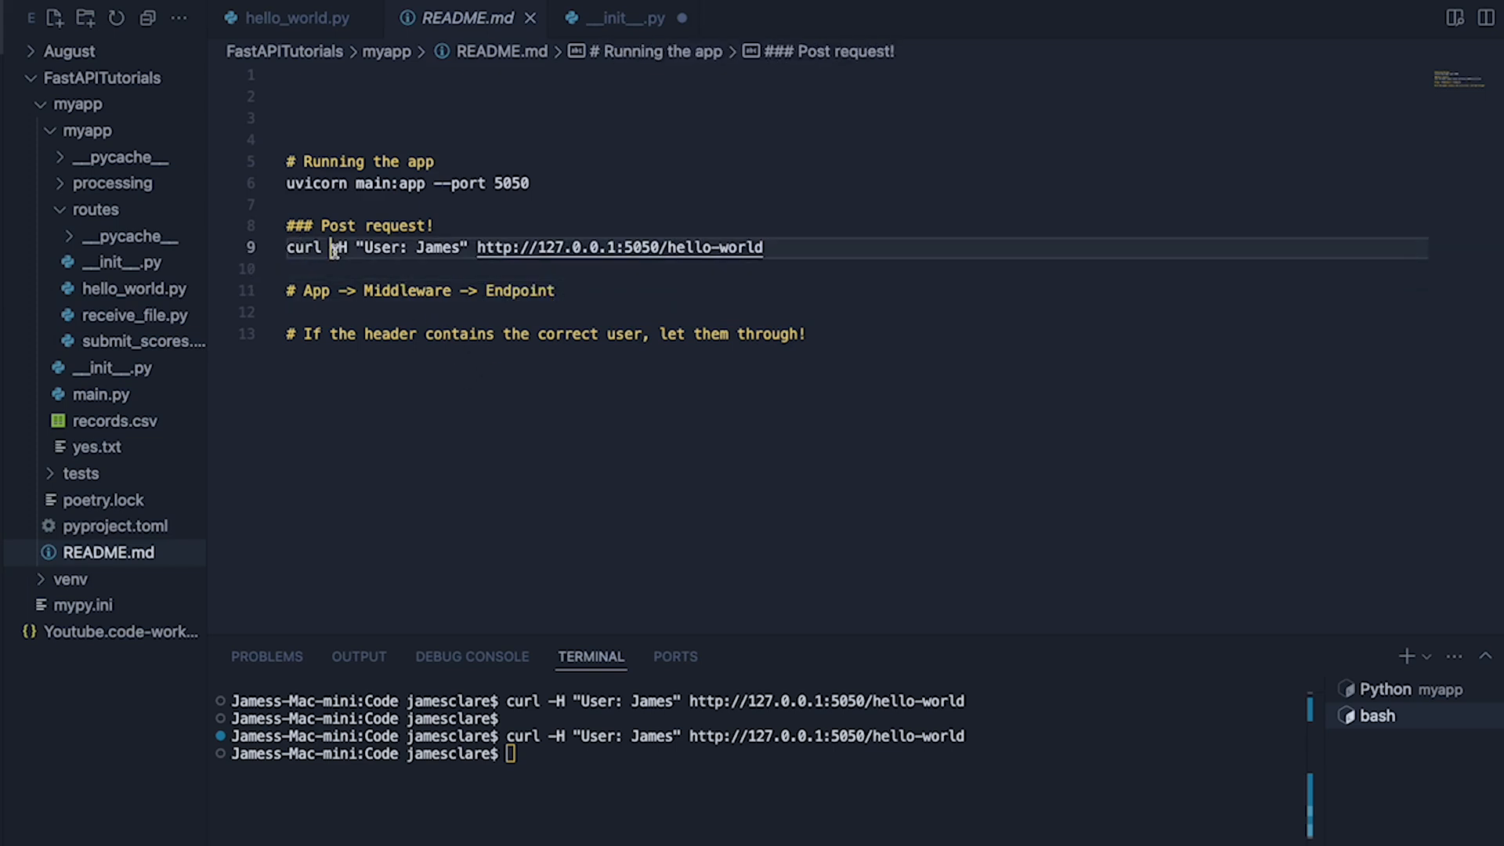
double_click(406, 290)
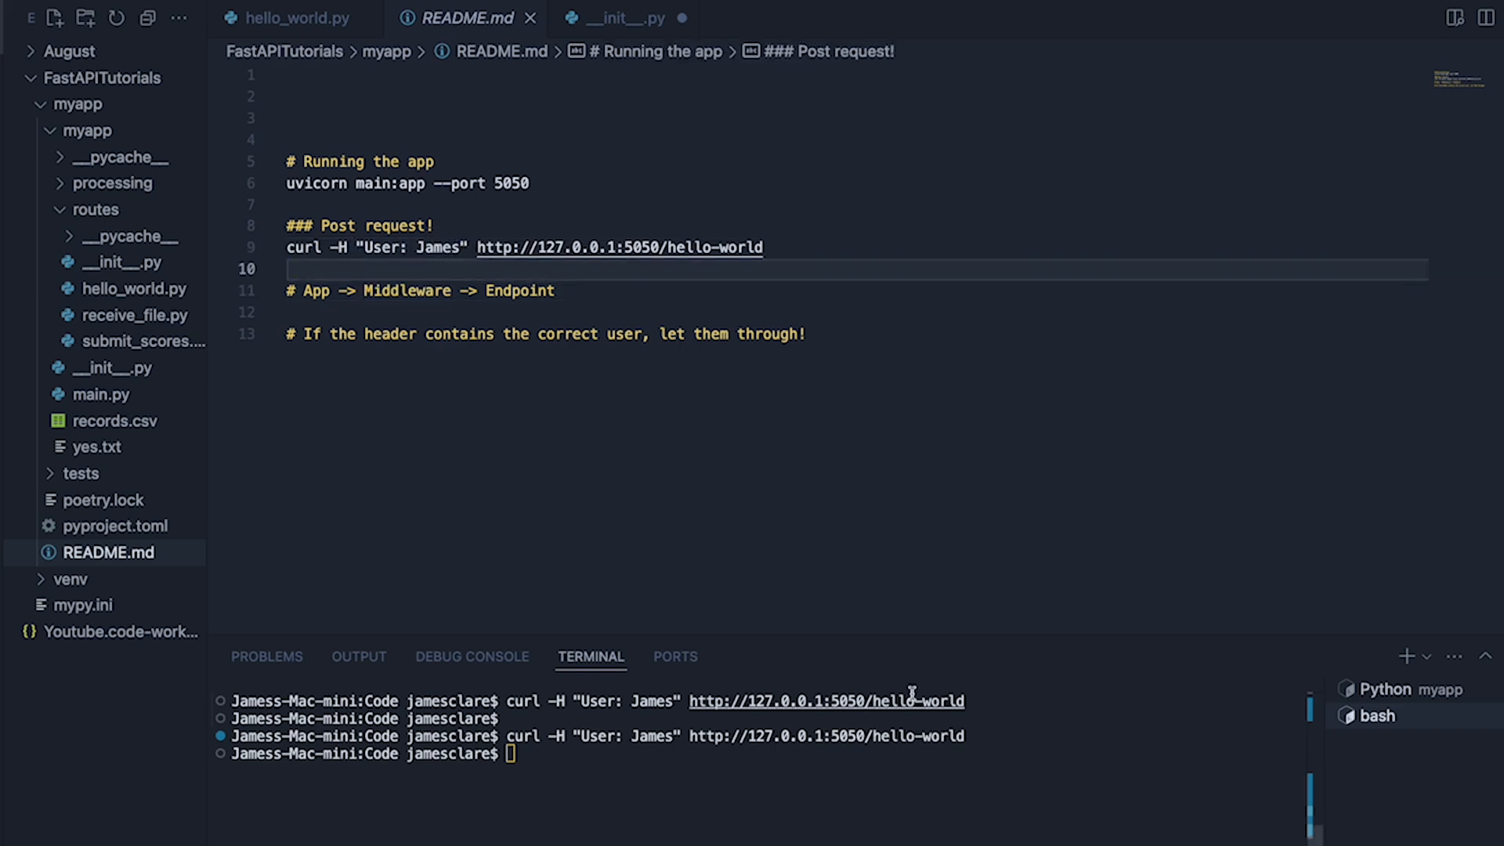
Step: Rerun the curl request with User: James, get Hello World back, and return to hello_world.py
key("Return")
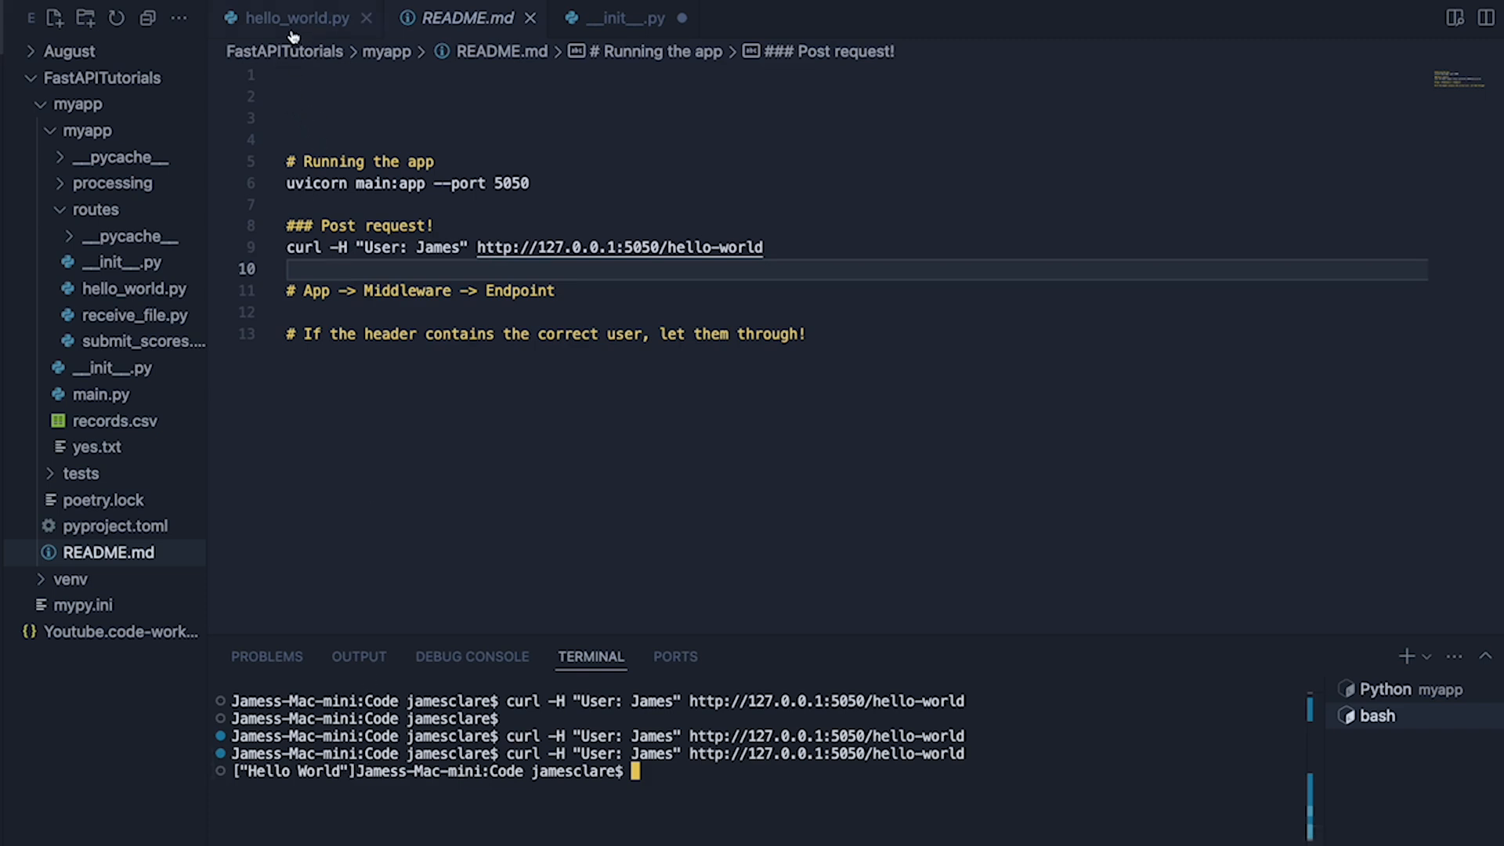
left_click(292, 17)
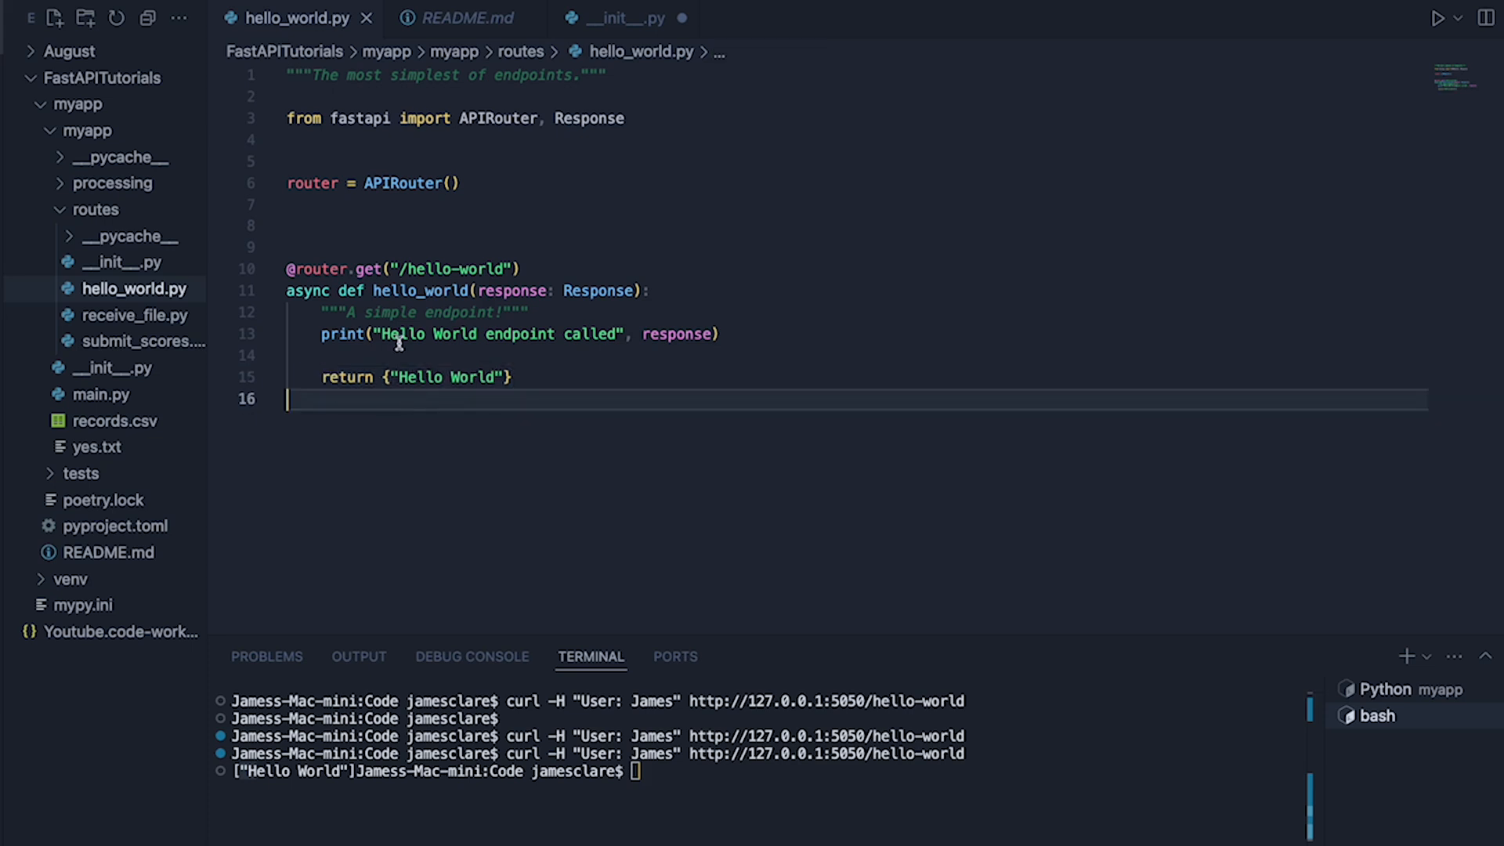
mouse_move(564, 400)
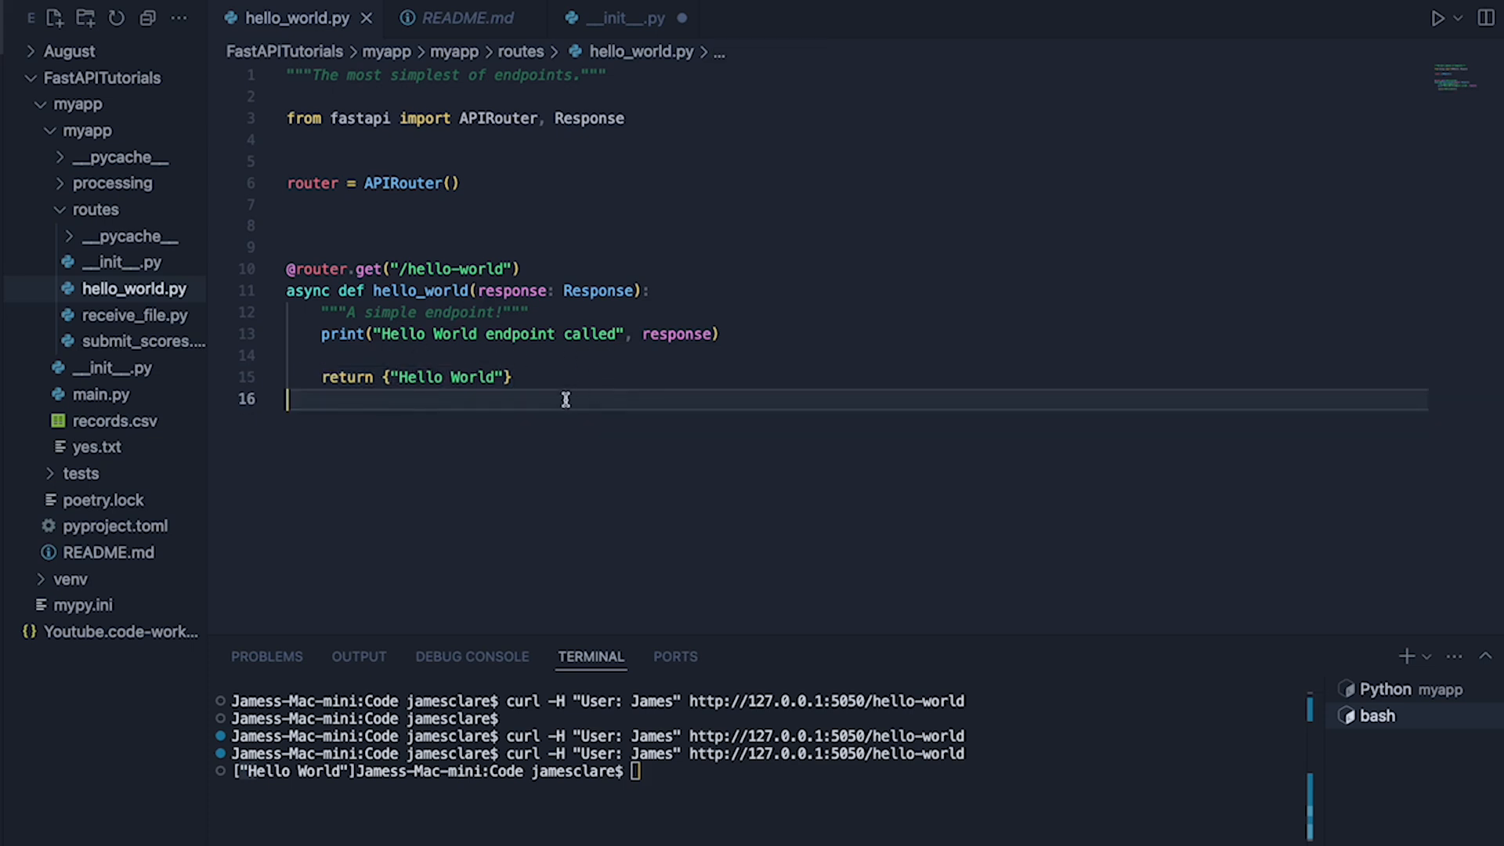
Step: Show the uvicorn server log recording two GET /hello-world requests with 200 OK
left_click(834, 247)
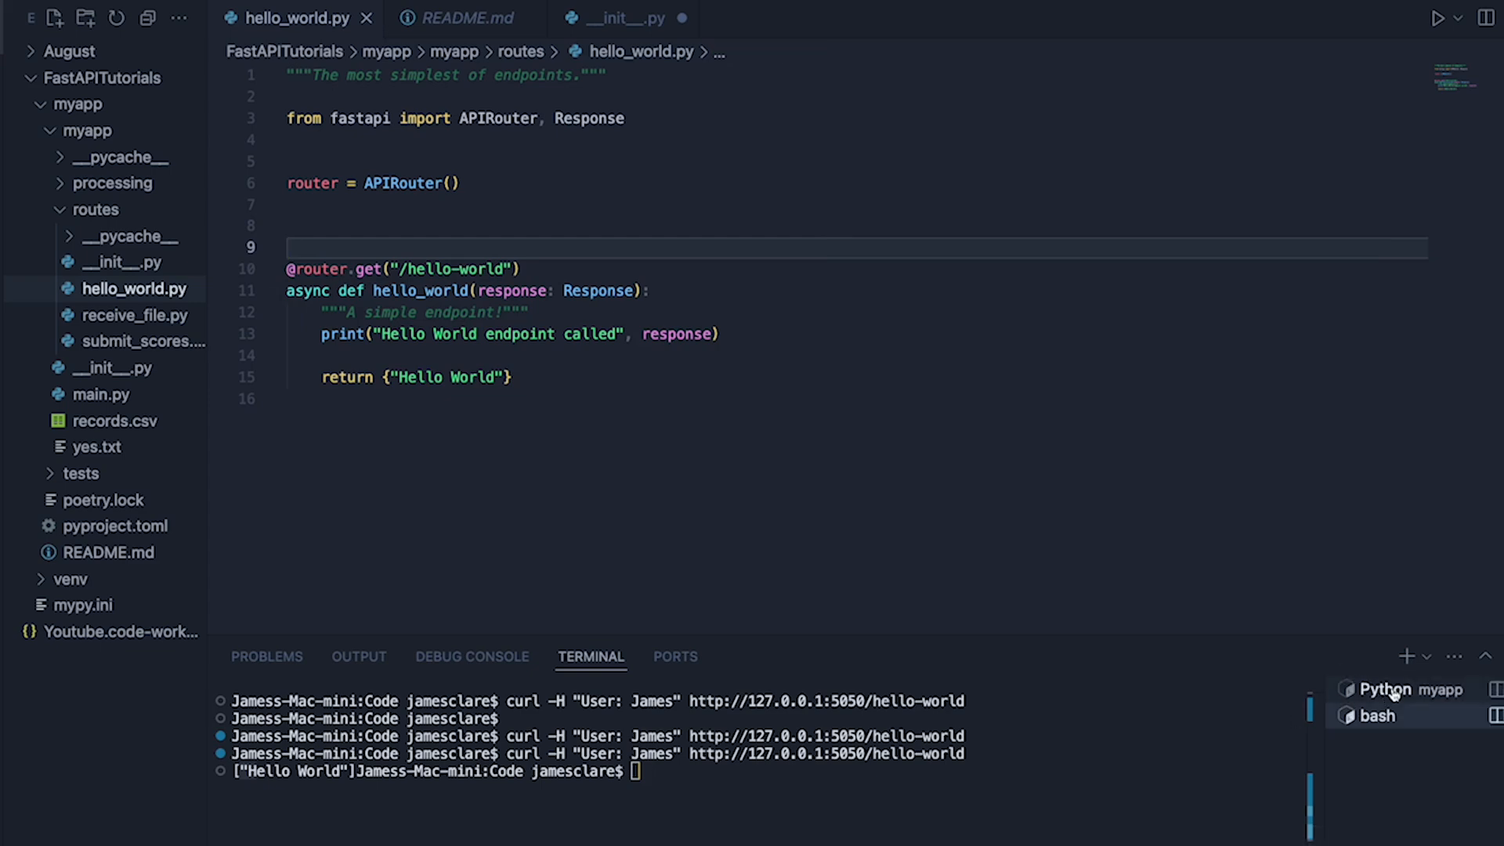
left_click(1410, 689)
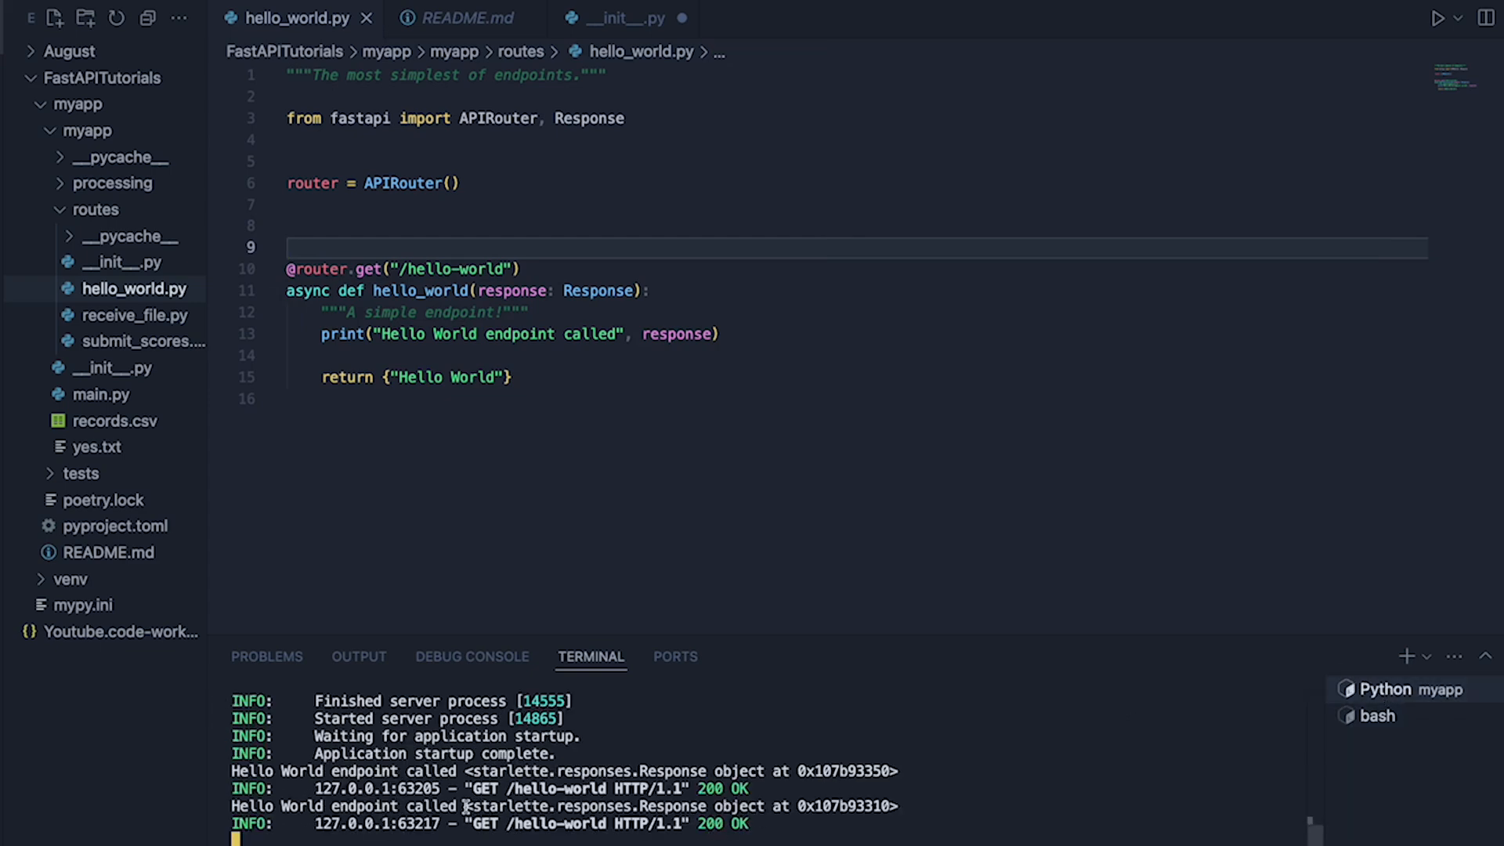
left_click(580, 291)
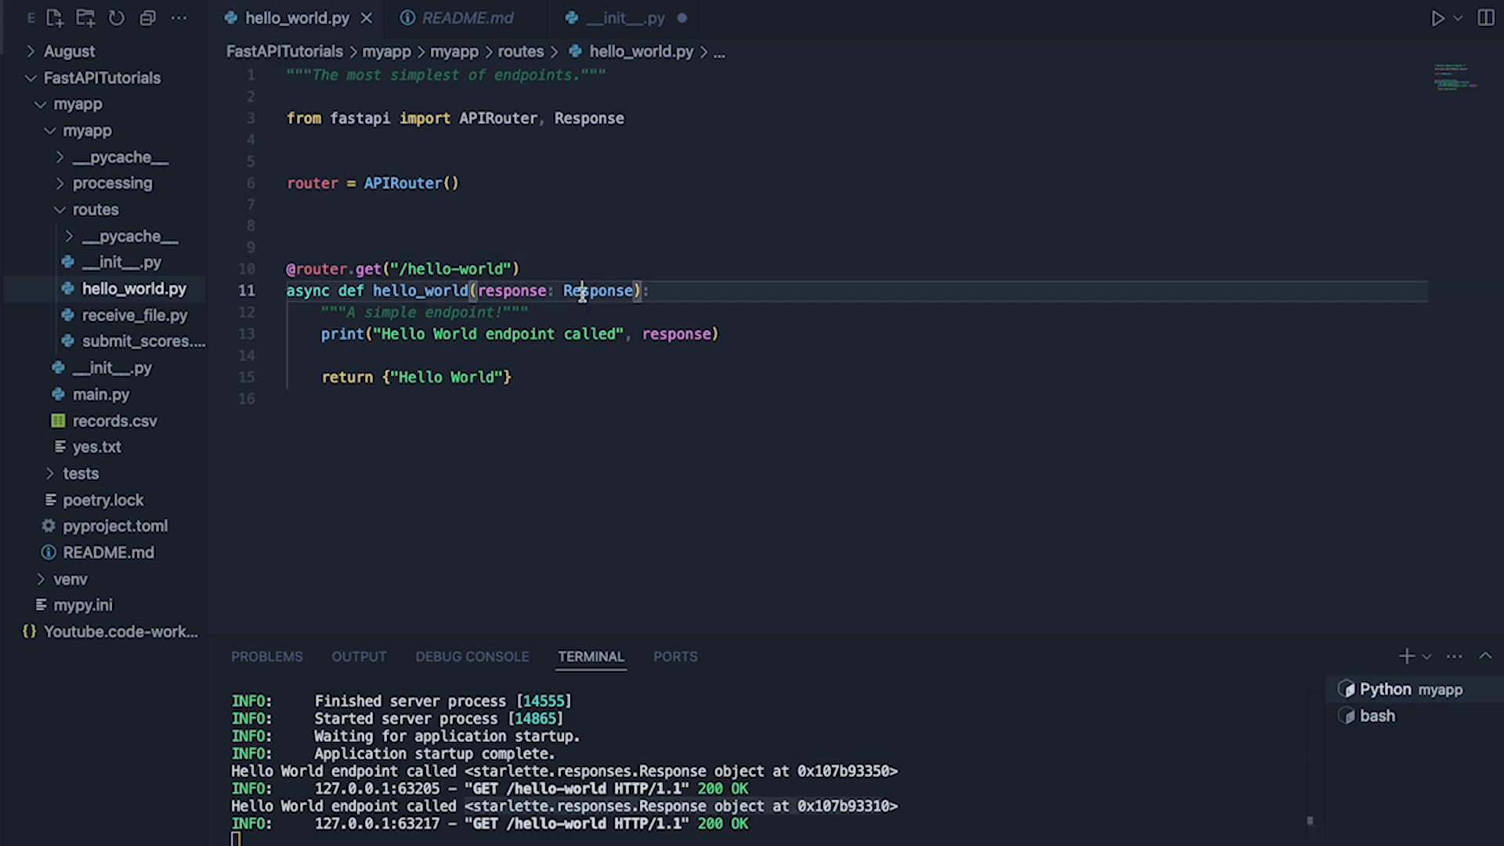
Step: Note the App -> Middleware -> Endpoint flow in README.md, comparing with hello_world.py
left_click(461, 17)
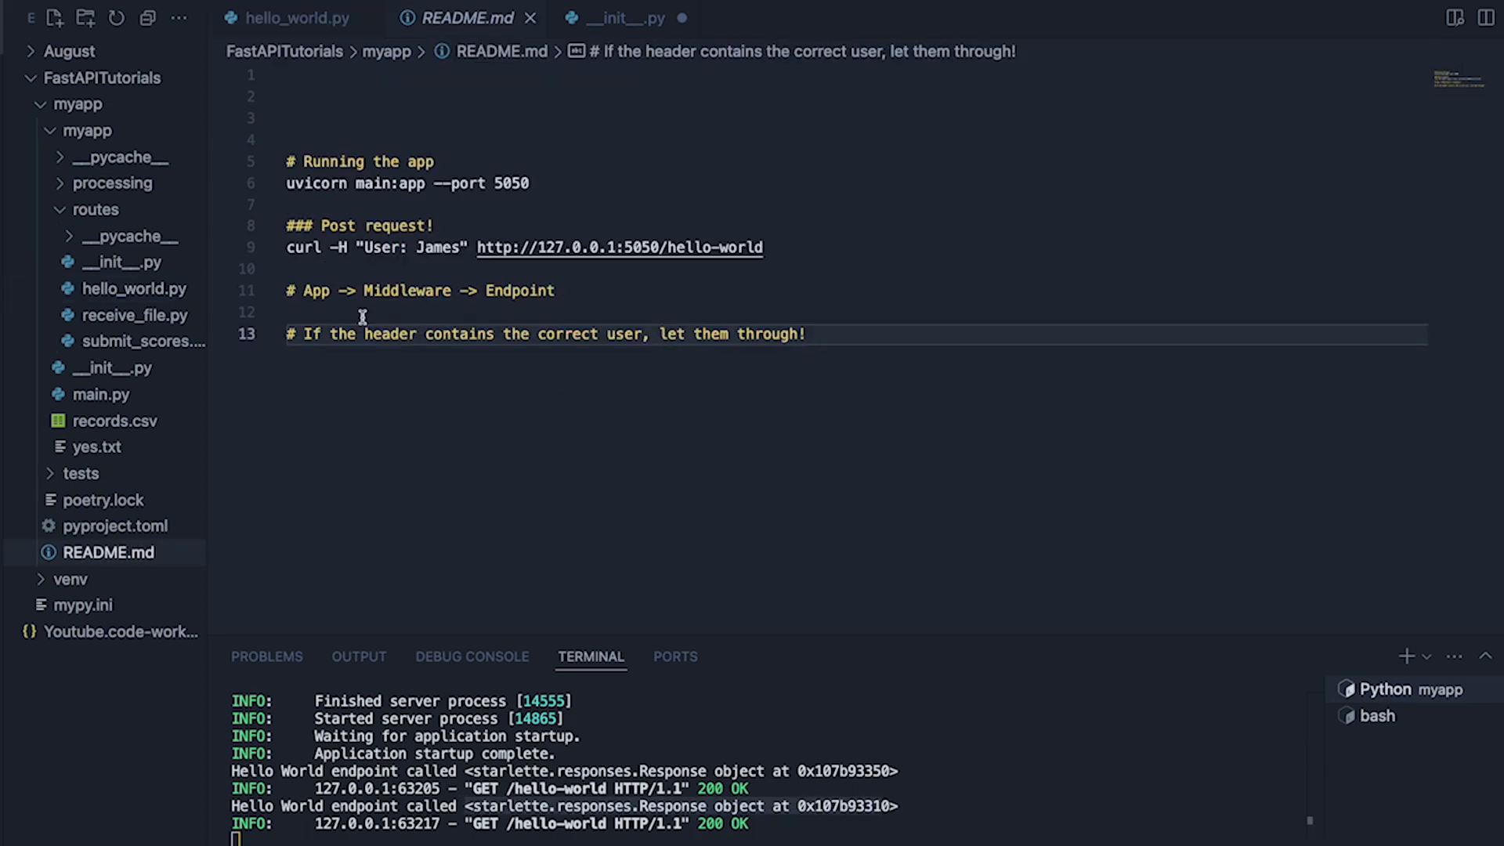
mouse_move(324, 265)
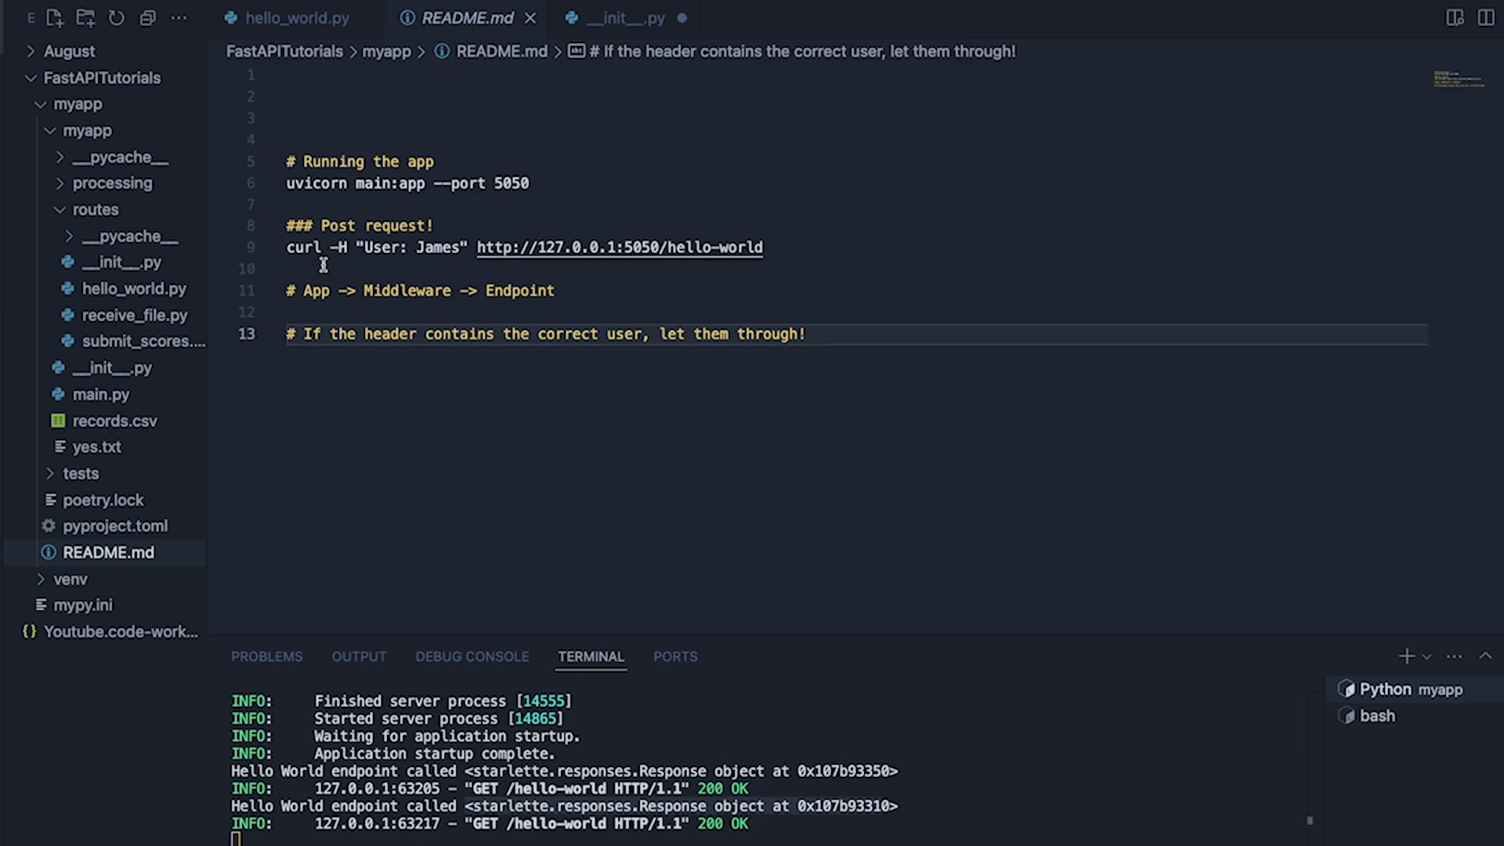
mouse_move(309, 290)
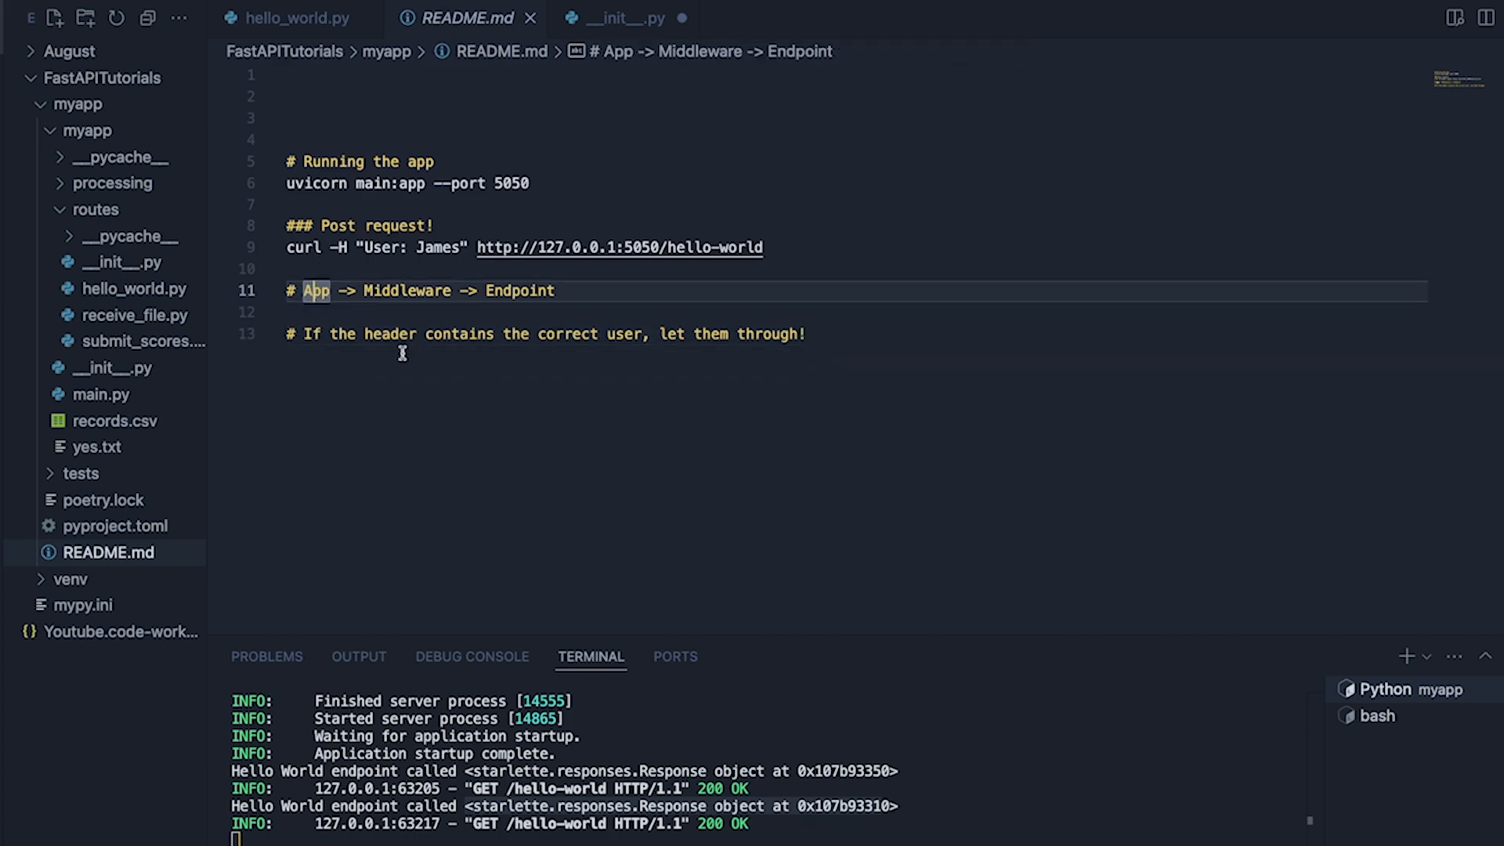
left_click(307, 312)
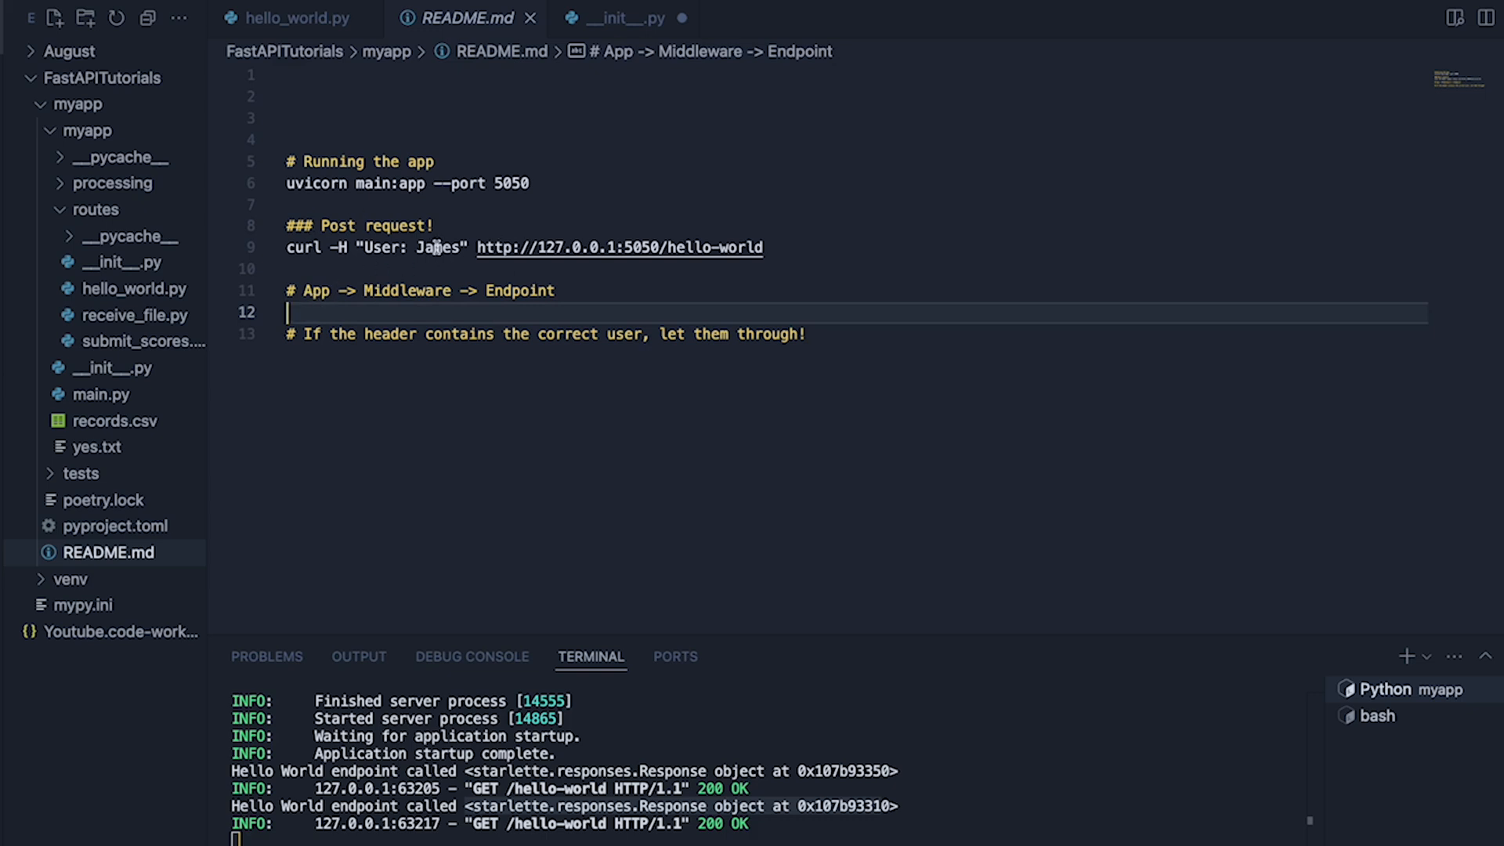
left_click(291, 17)
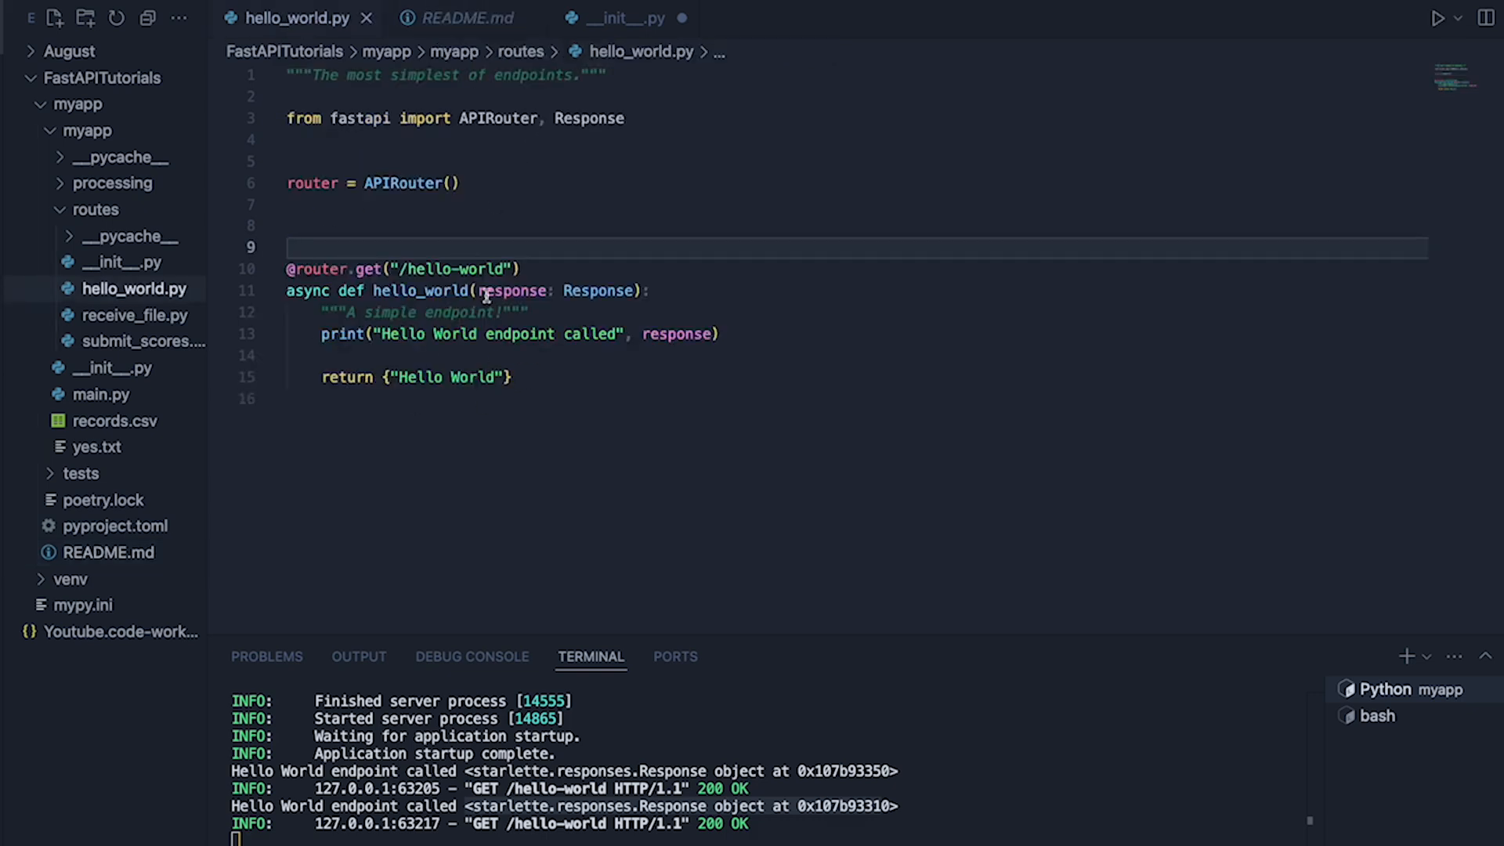
mouse_move(409, 736)
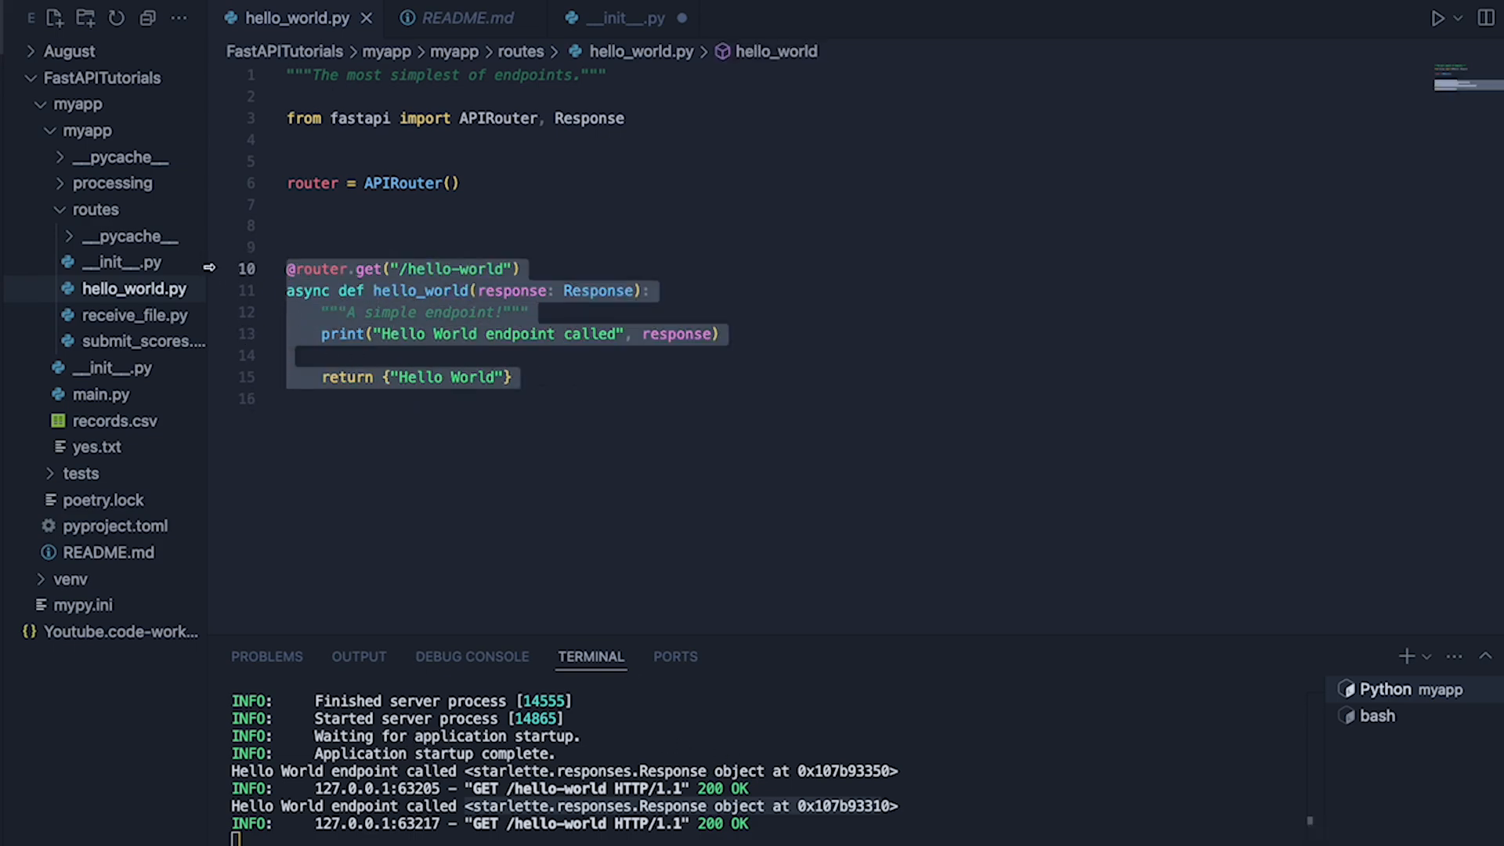
left_click(465, 18)
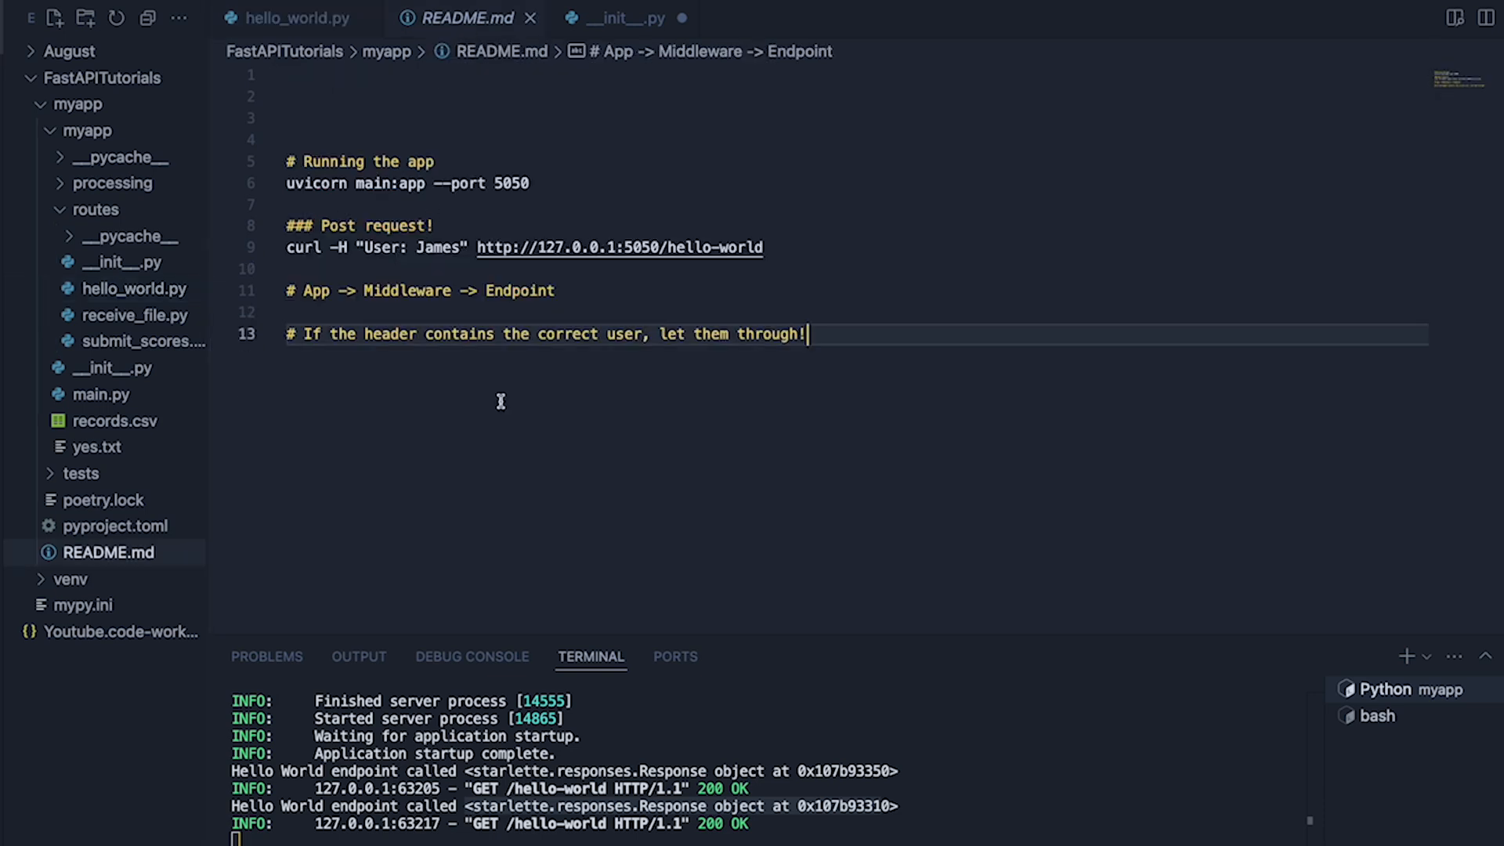
double_click(406, 291)
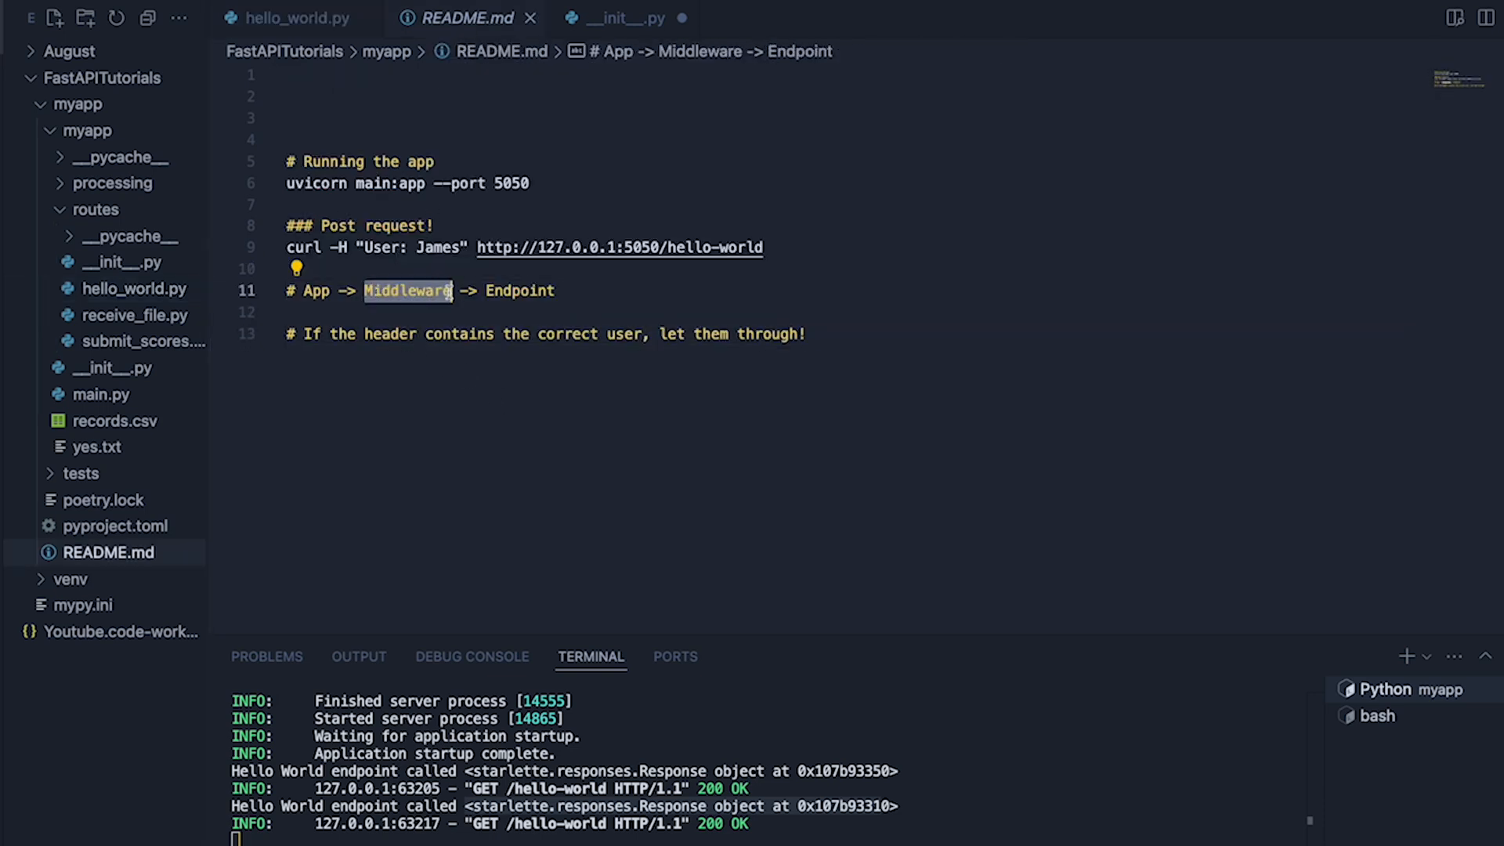
left_click(384, 312)
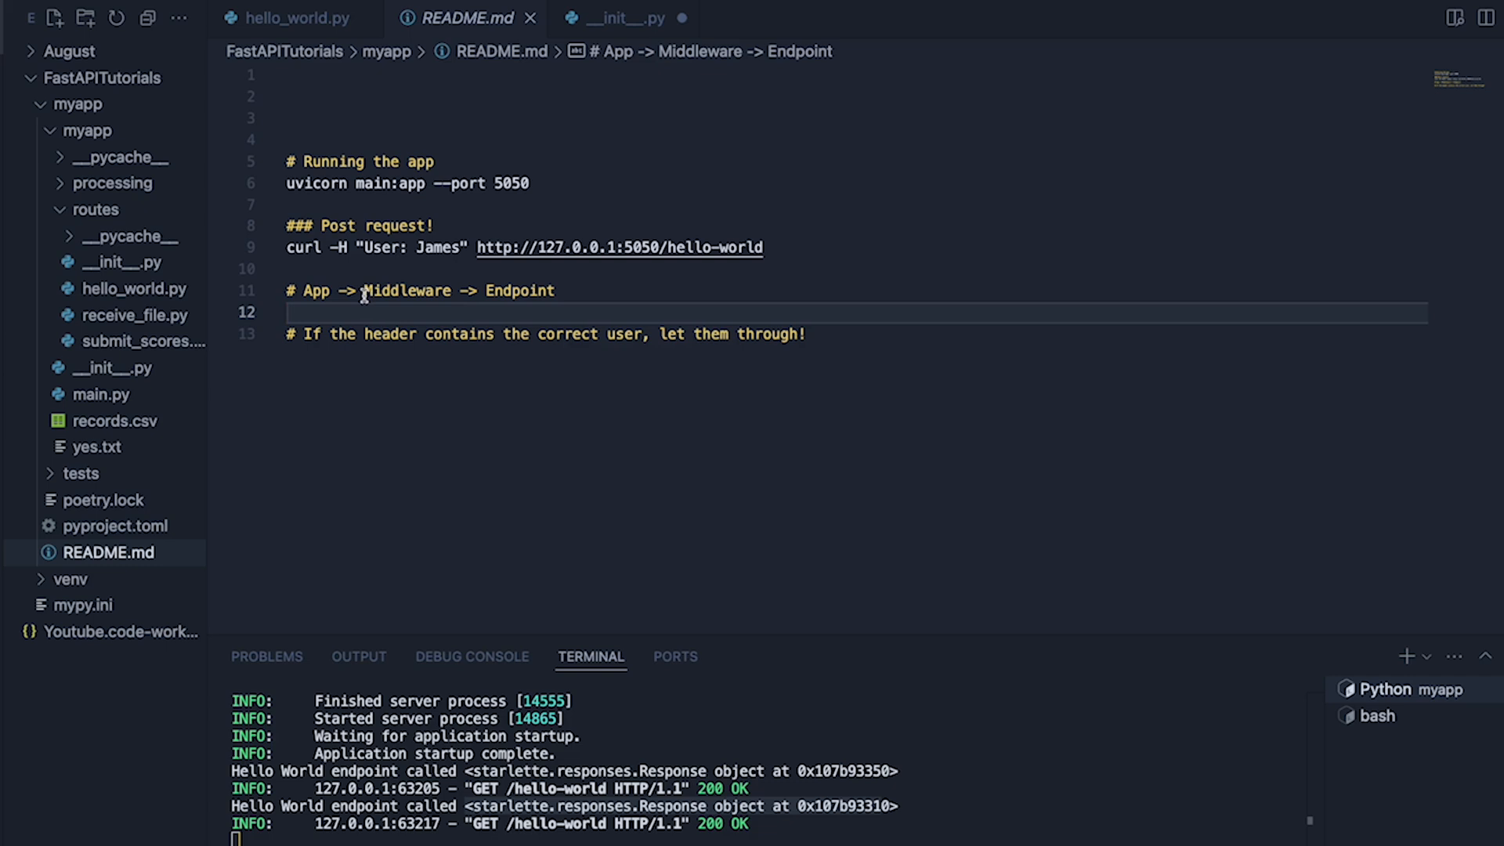
double_click(407, 290)
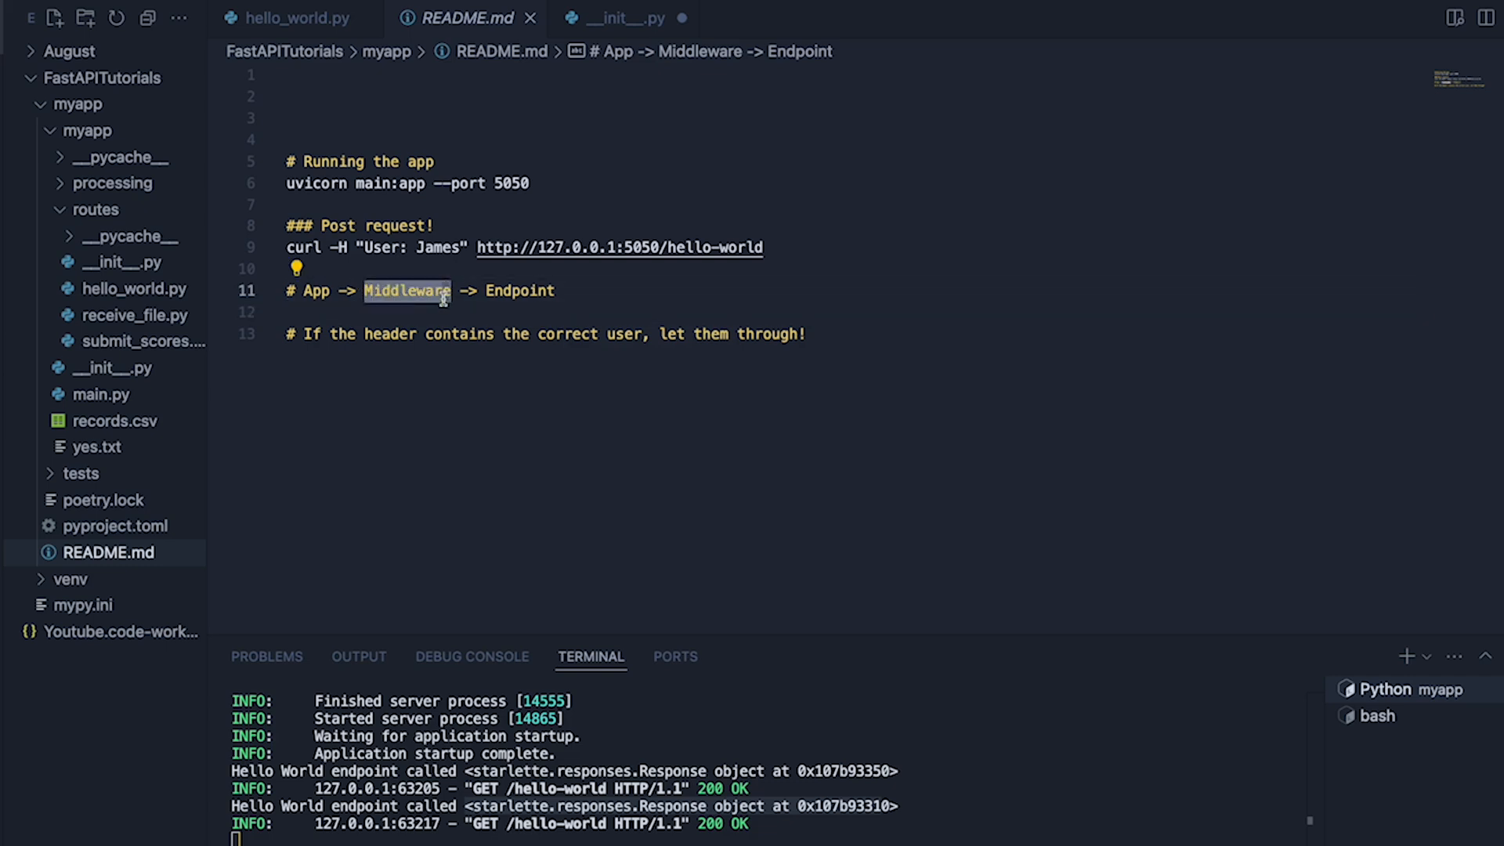
left_click(434, 311)
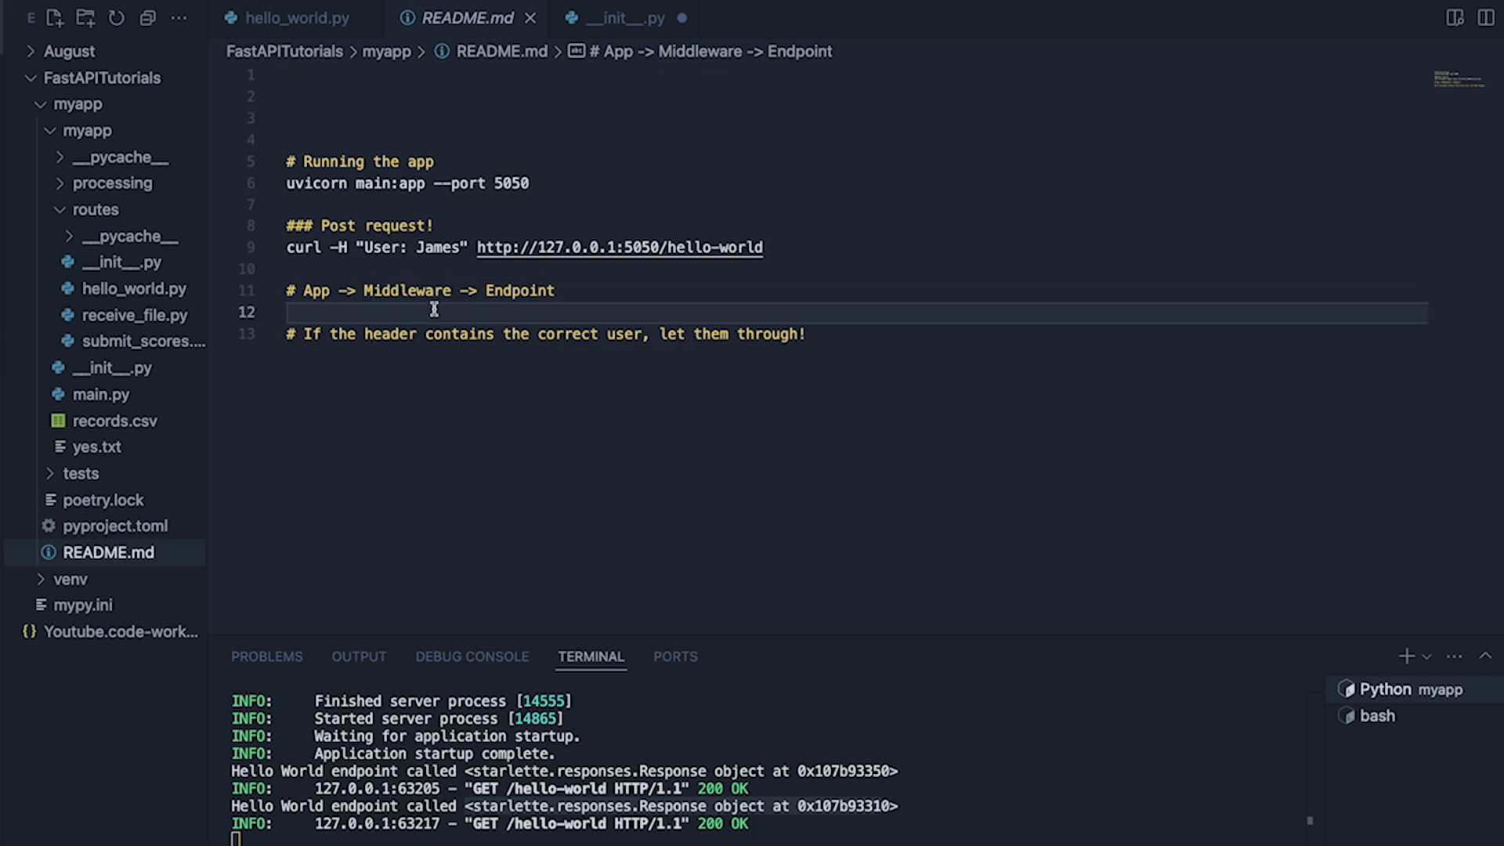
mouse_move(312, 248)
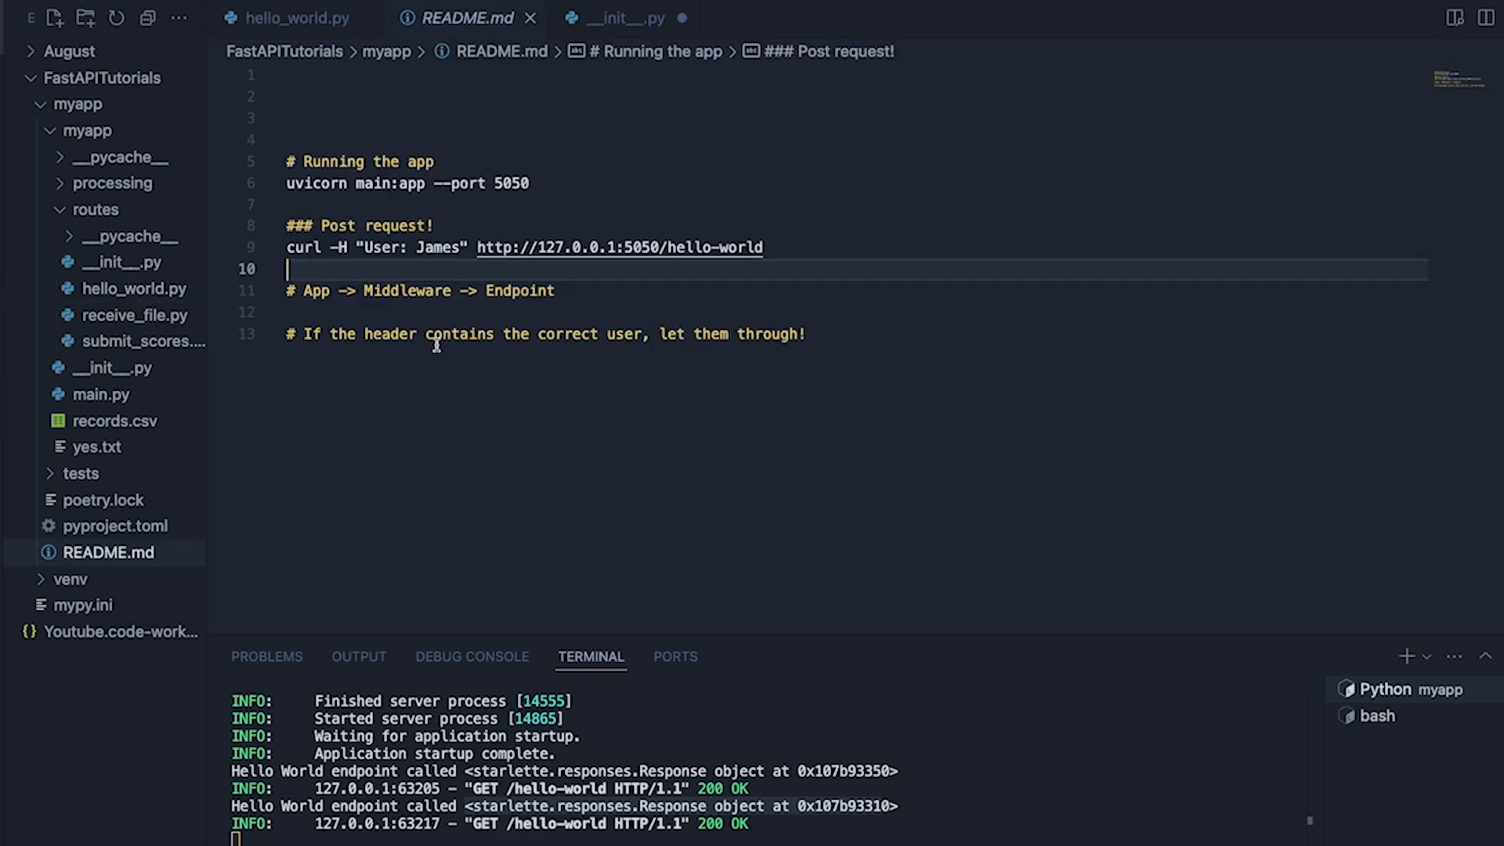
mouse_move(437, 323)
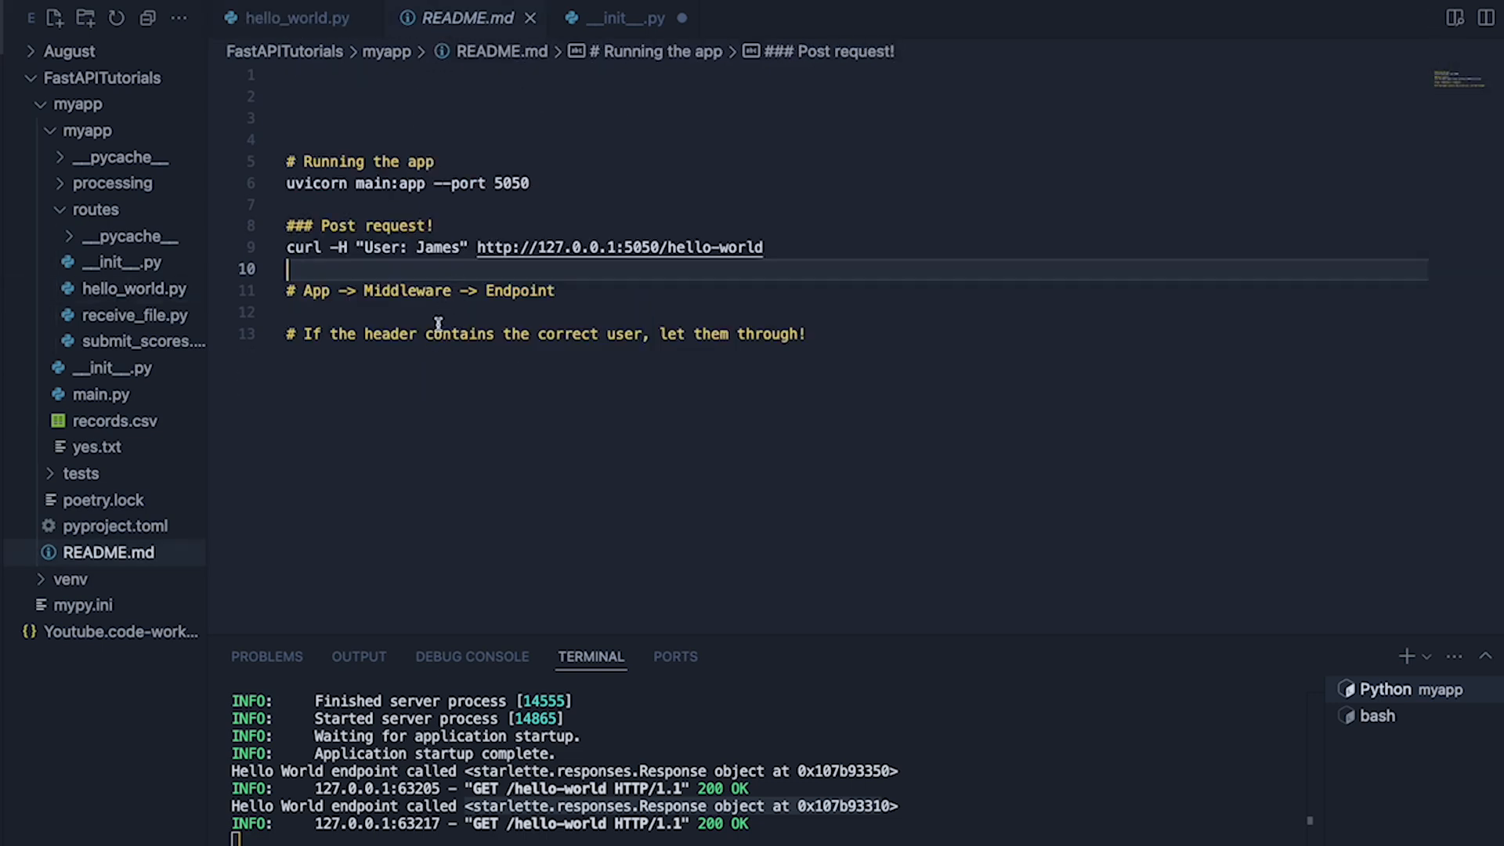
Step: Add the note that requests with the correct user header are let through
left_click(456, 312)
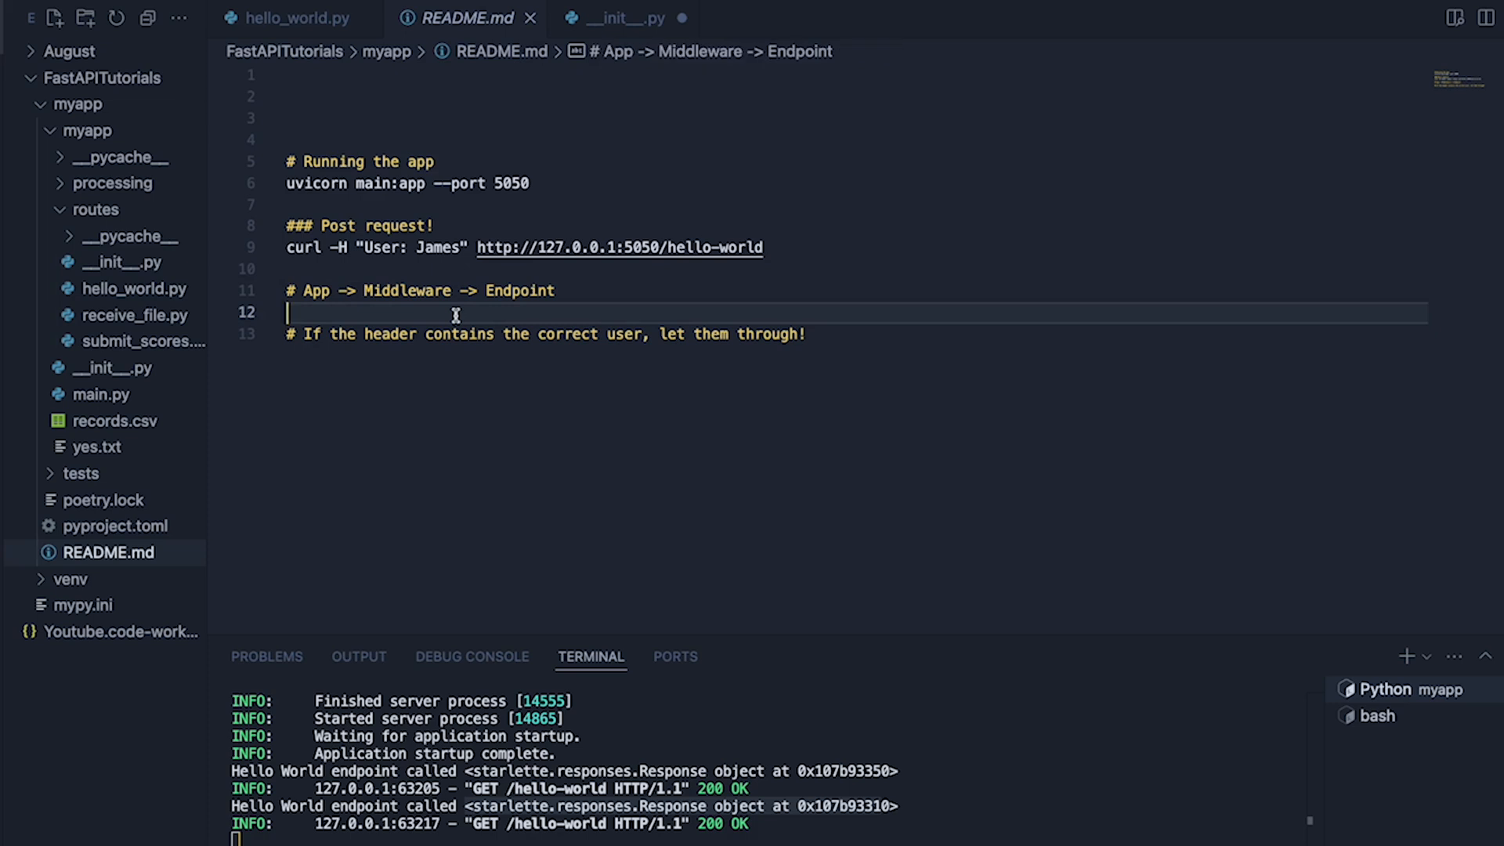
mouse_move(315, 250)
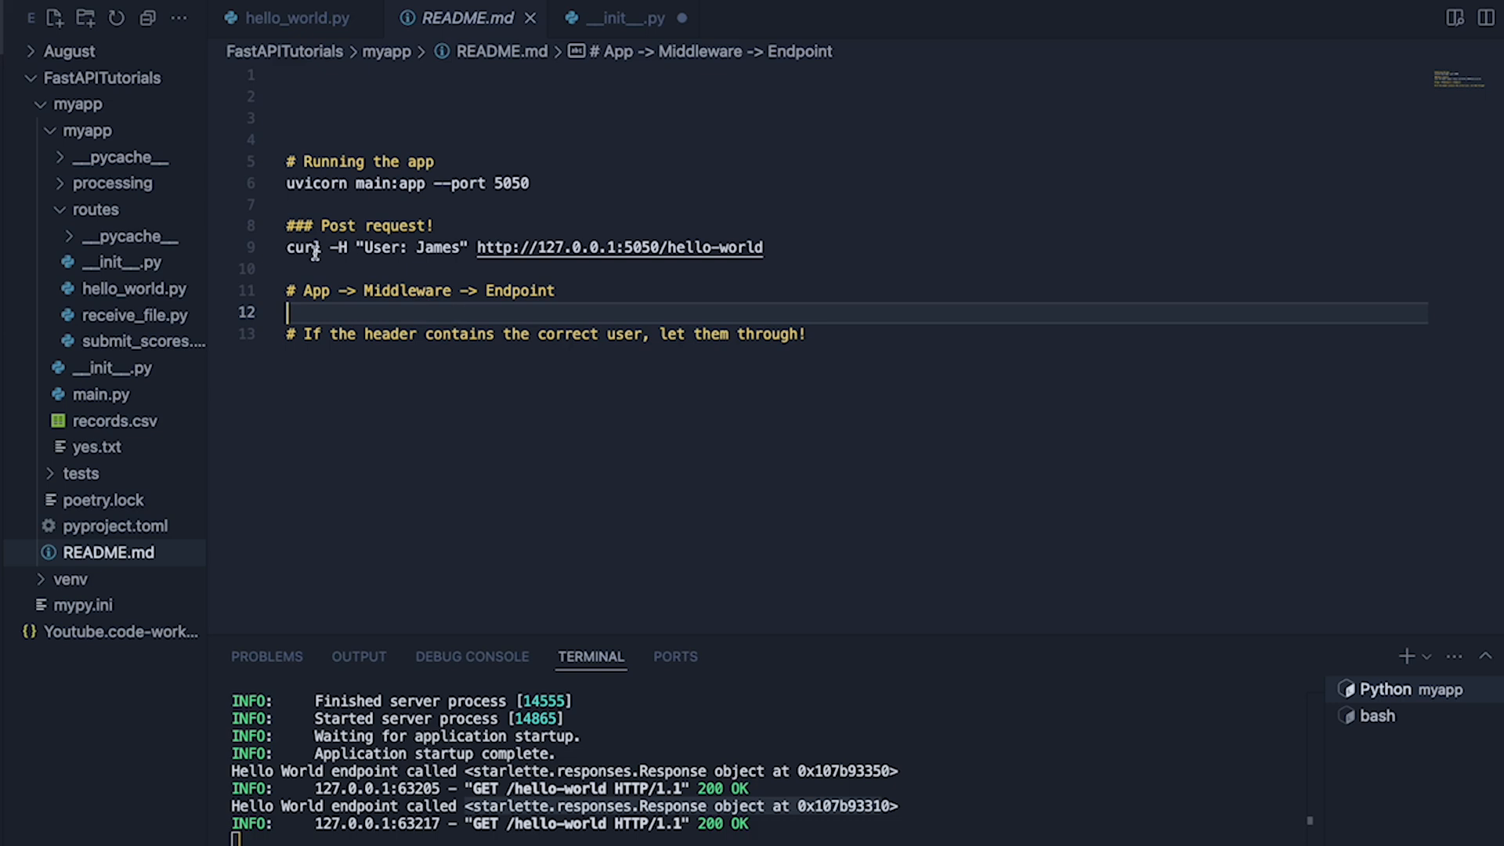
left_click(336, 247)
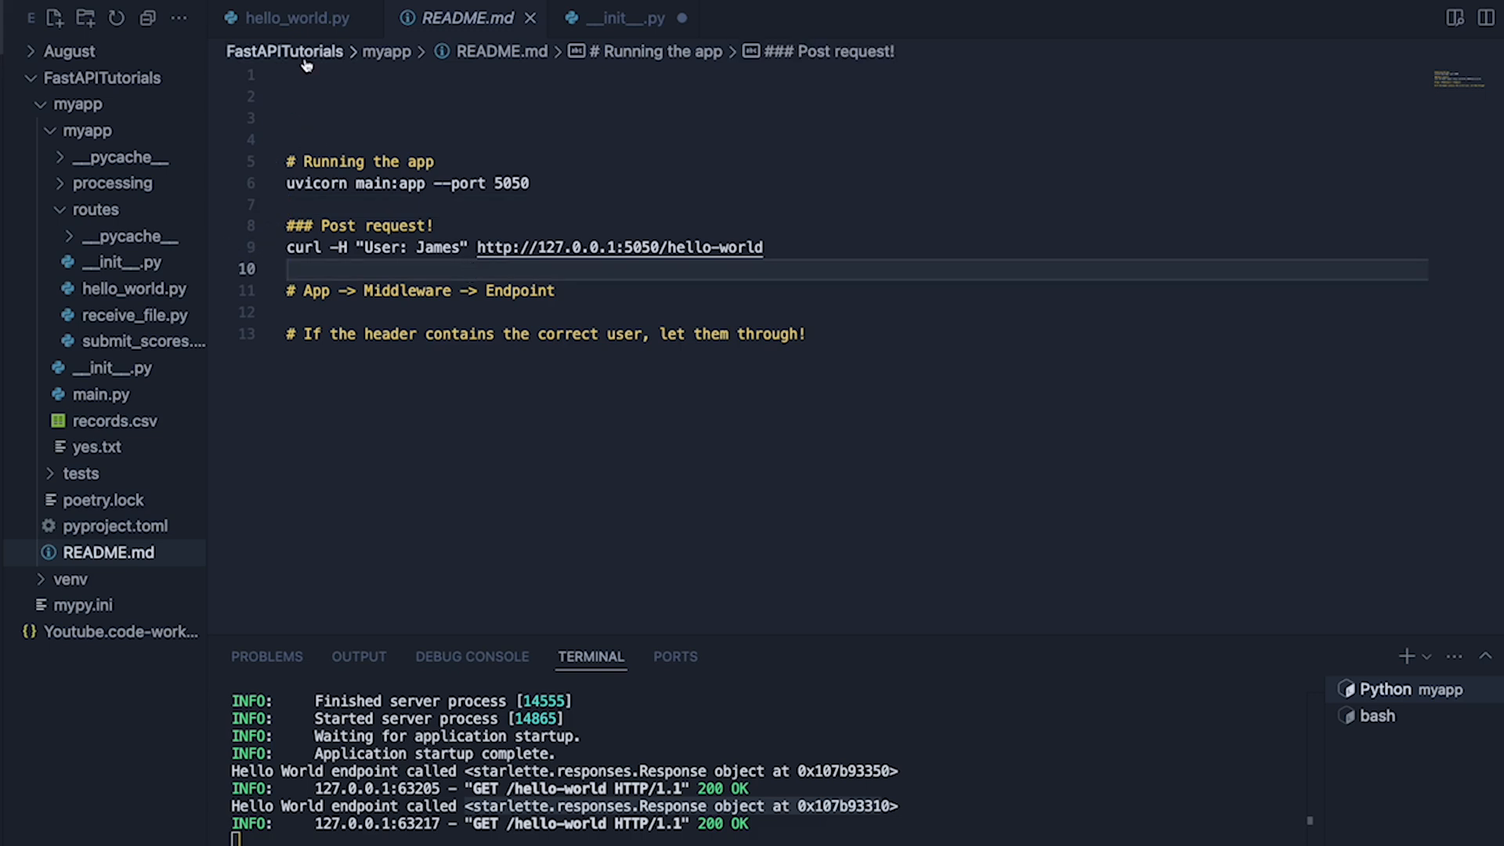
Step: Compare the hello-world endpoint with main.py's imports in create_app
left_click(292, 17)
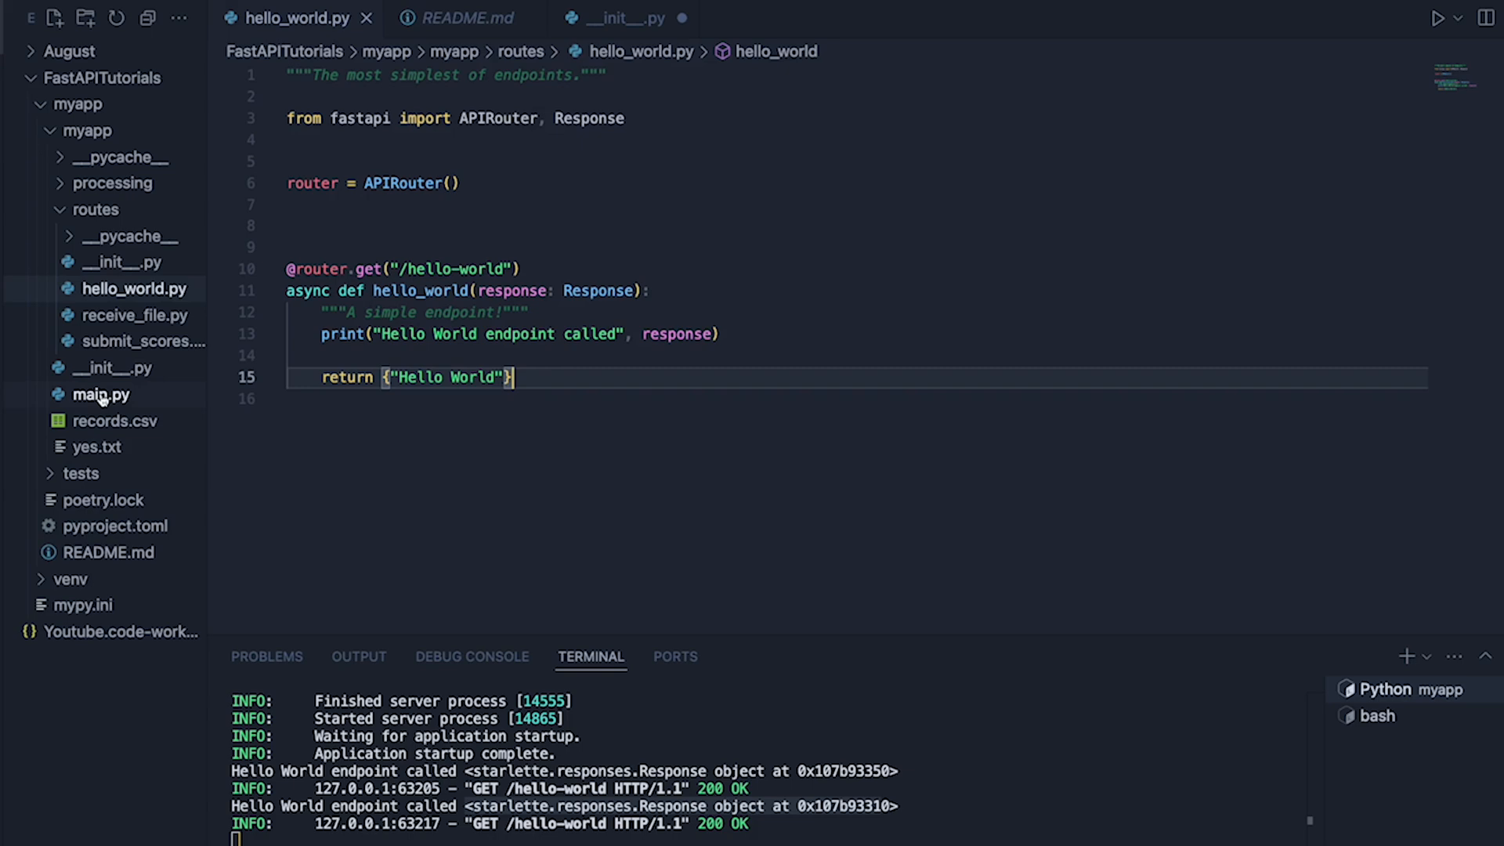
left_click(100, 394)
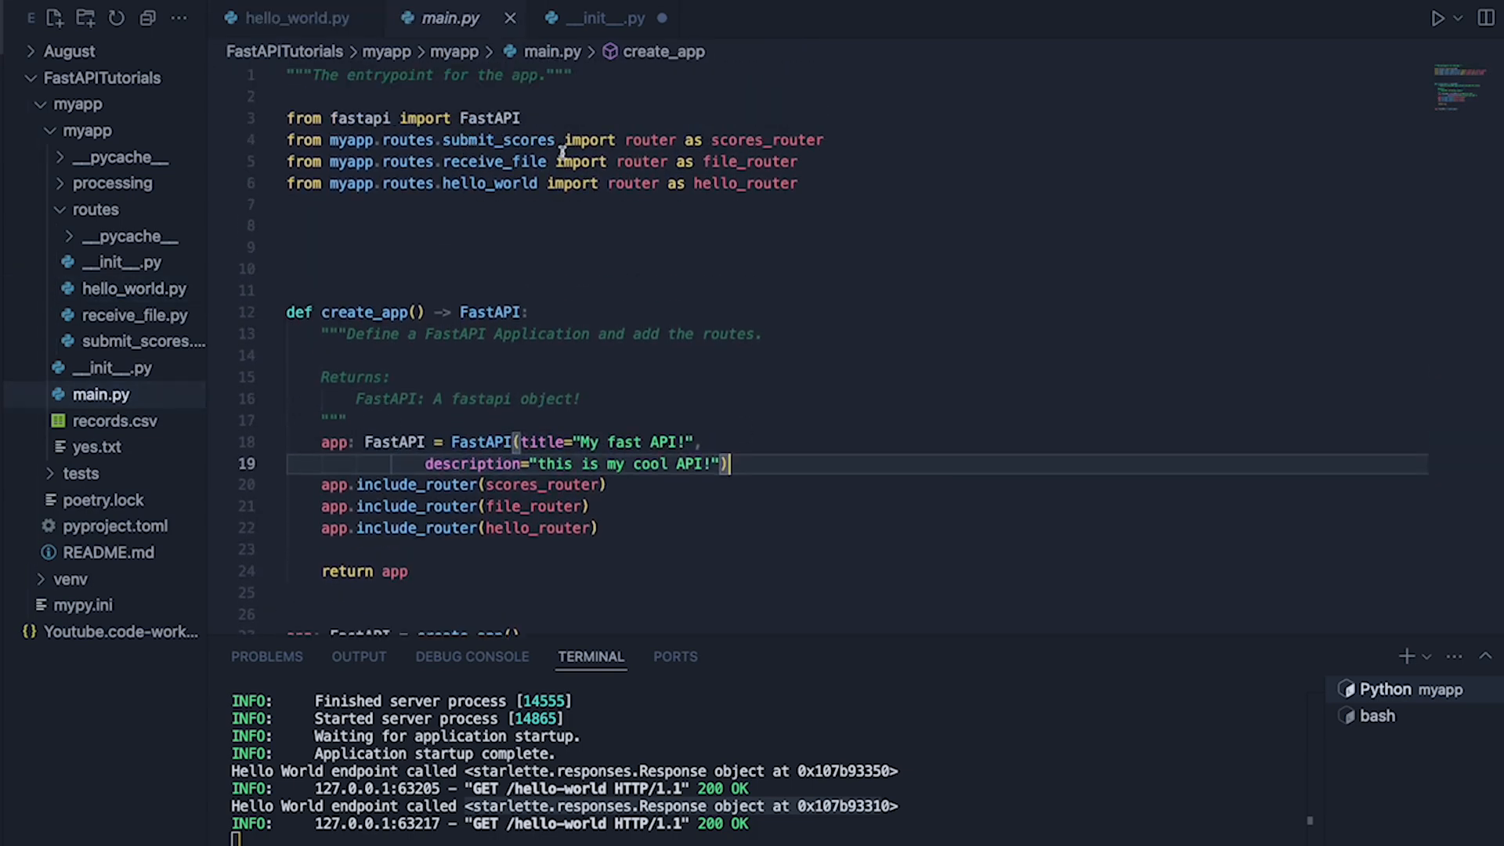
left_click(287, 205)
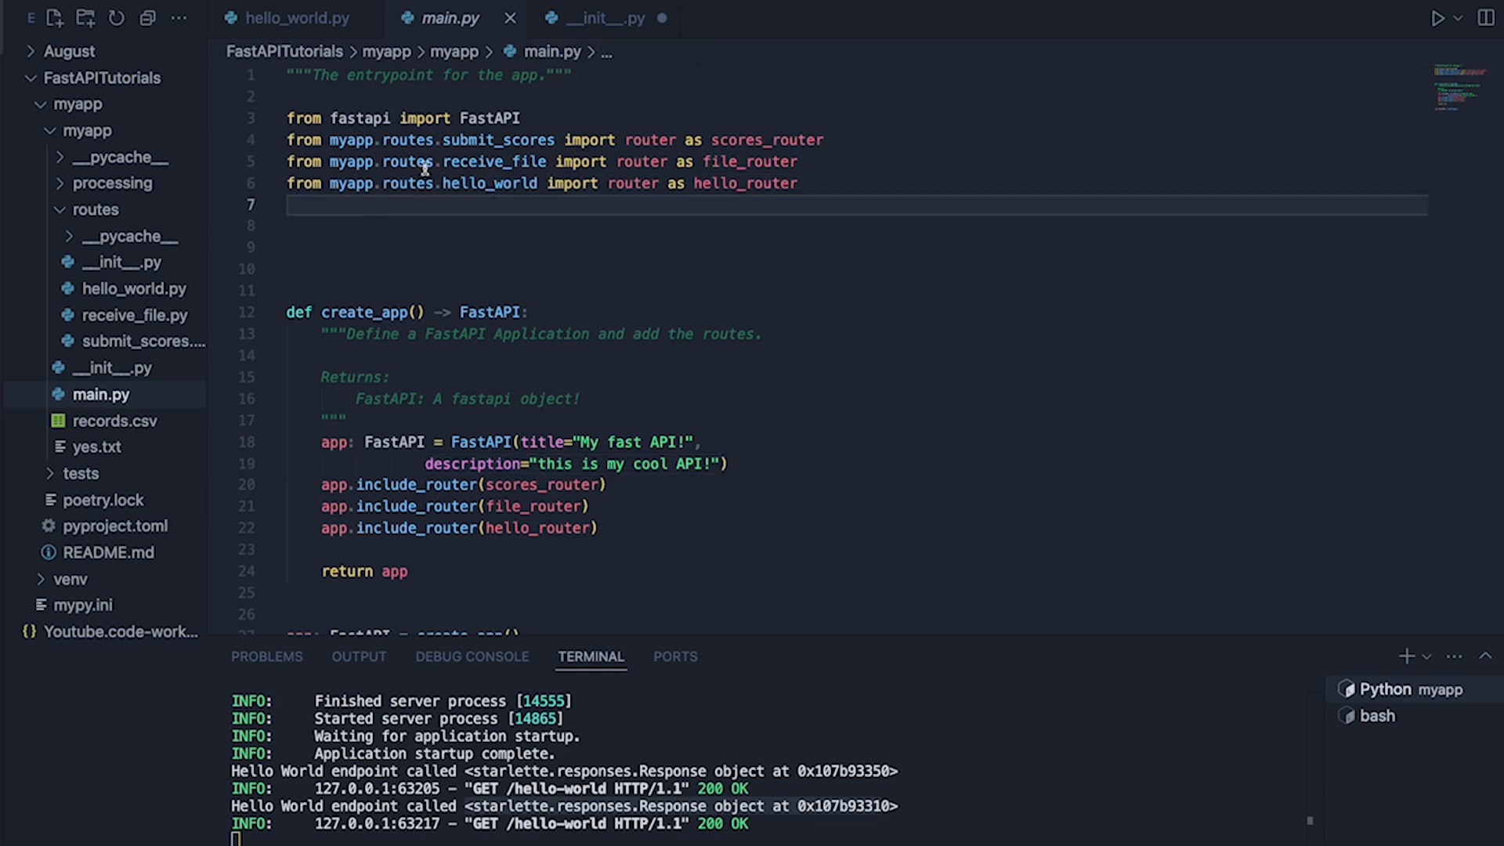
left_click(292, 17)
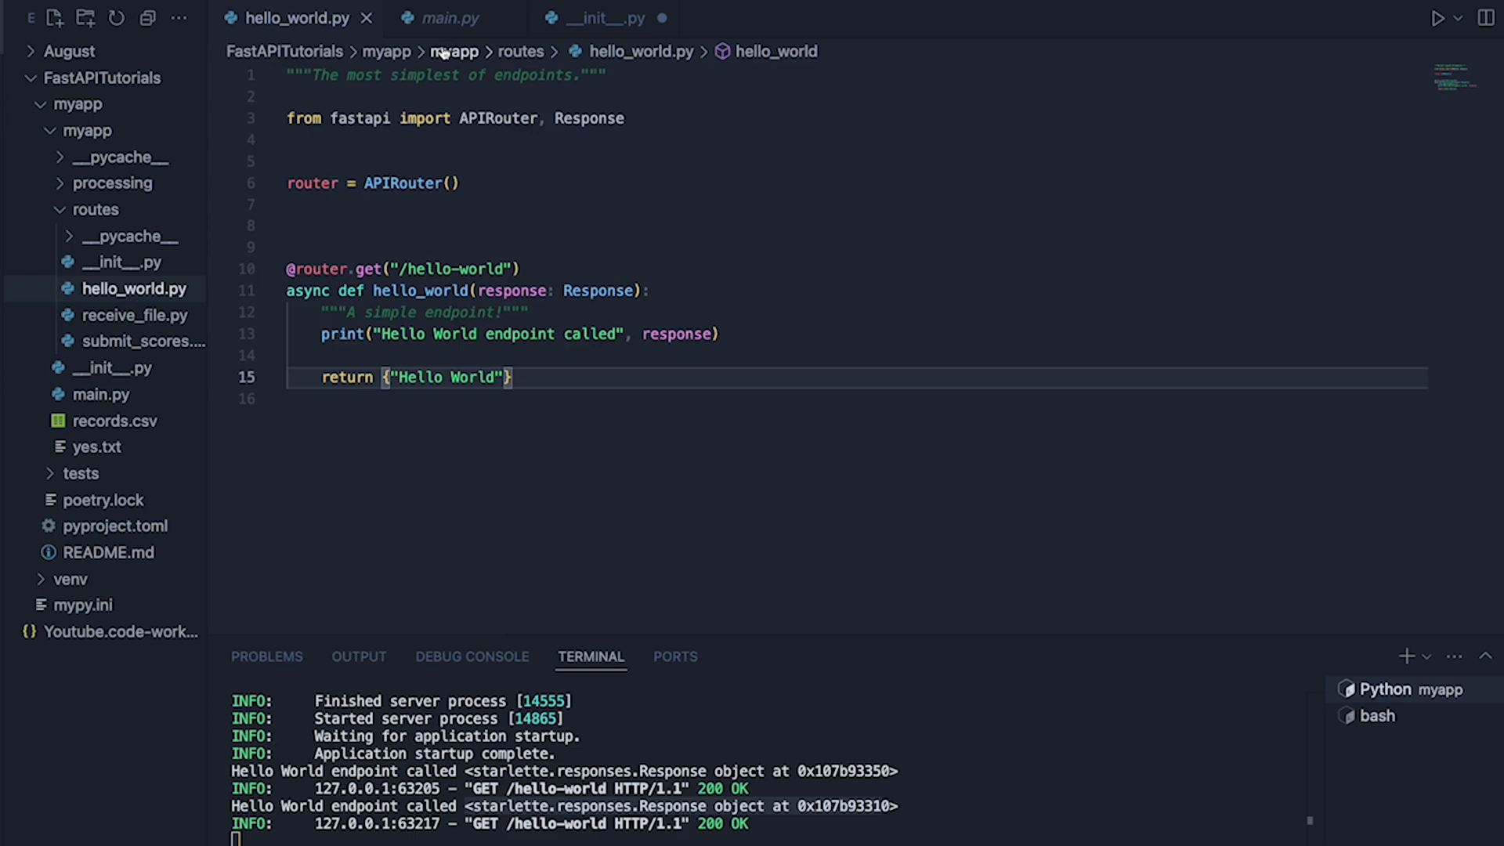
left_click(440, 18)
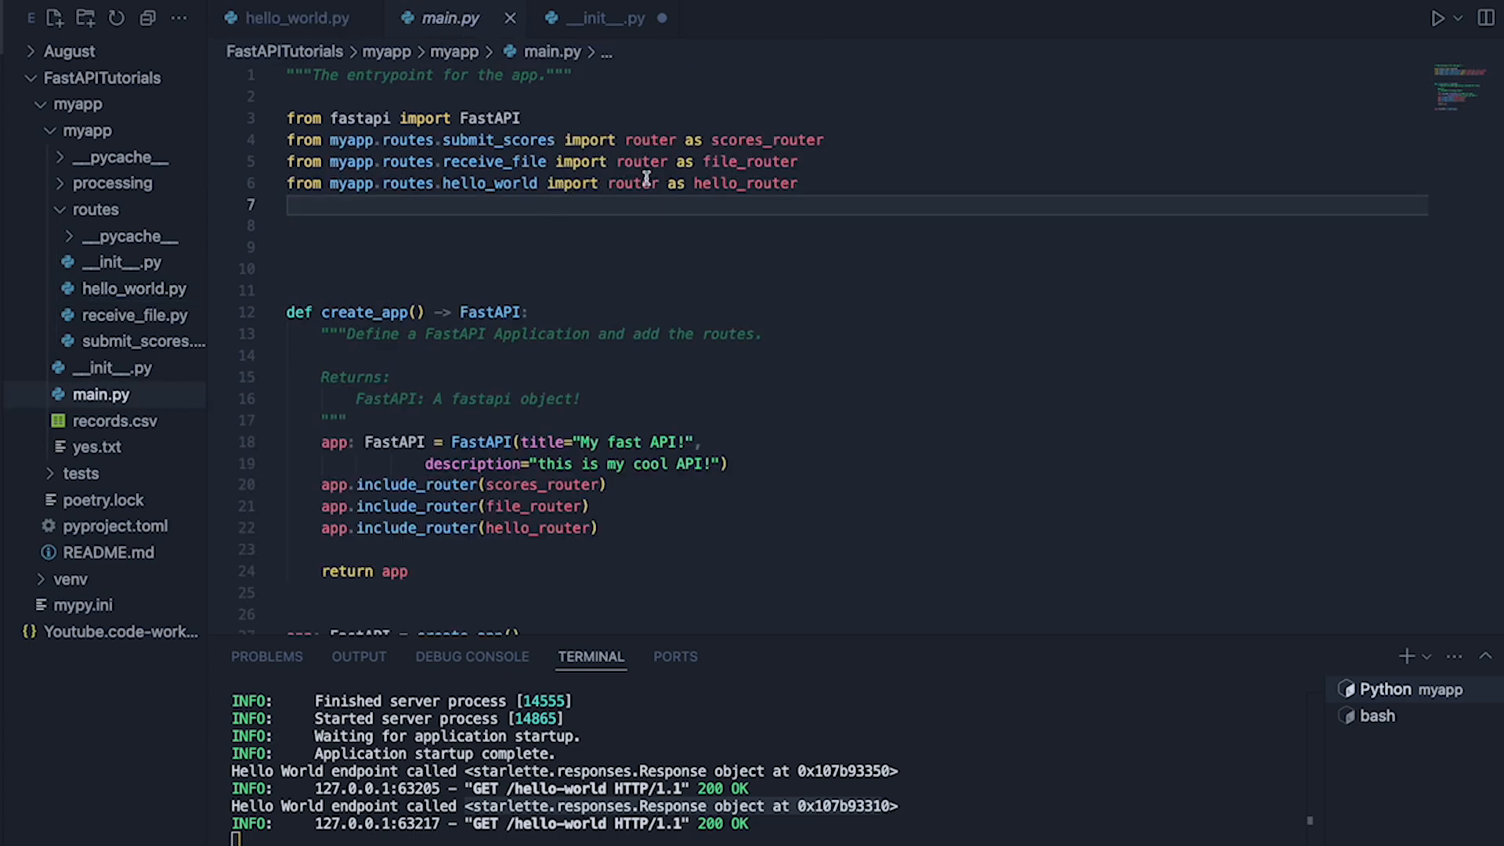
mouse_move(298, 29)
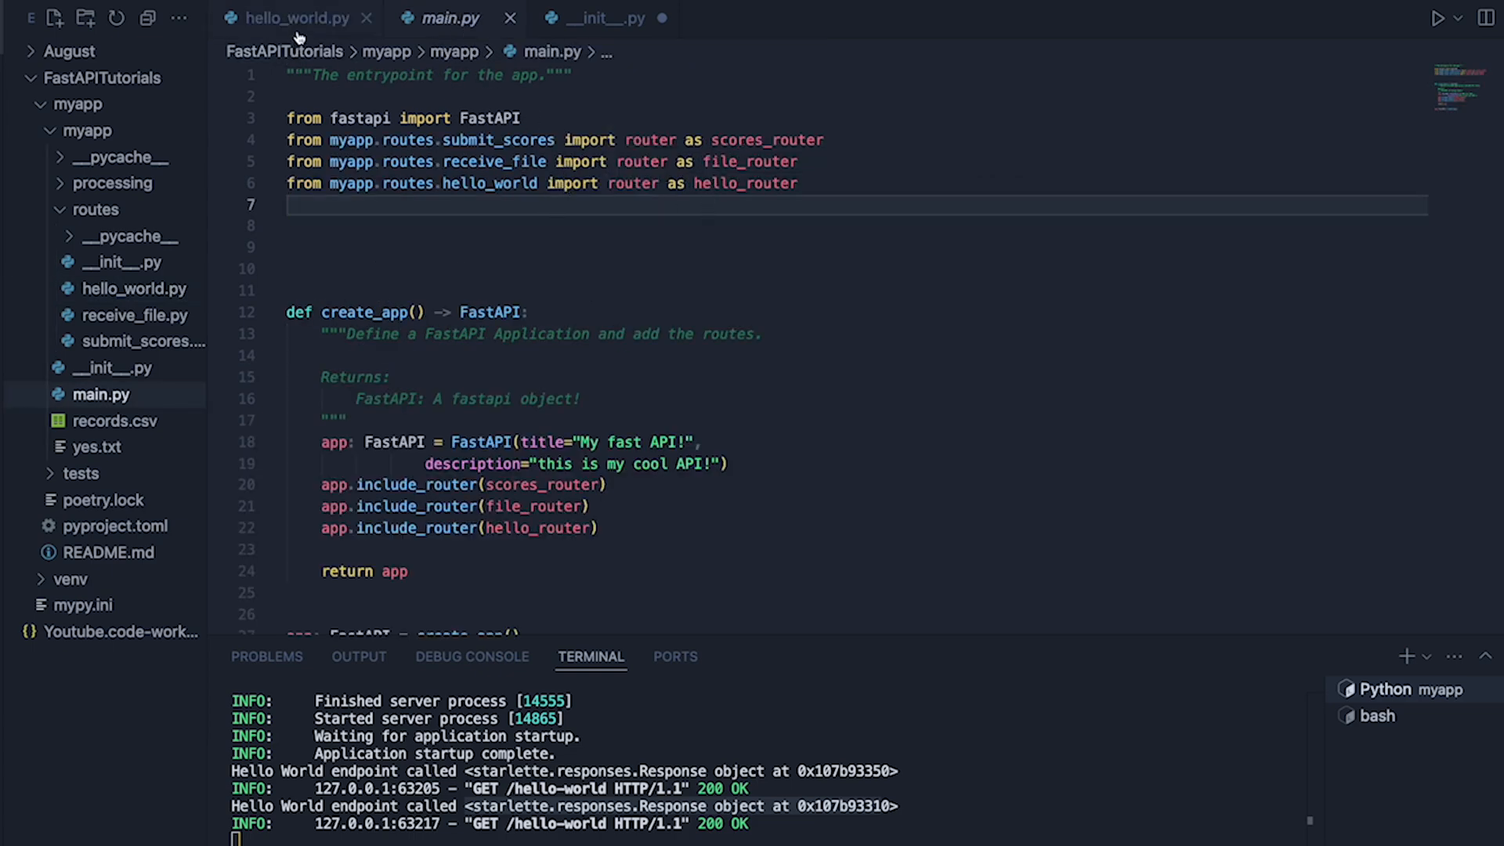
Step: Review main.py's router registrations and settle on the return app line
left_click(293, 18)
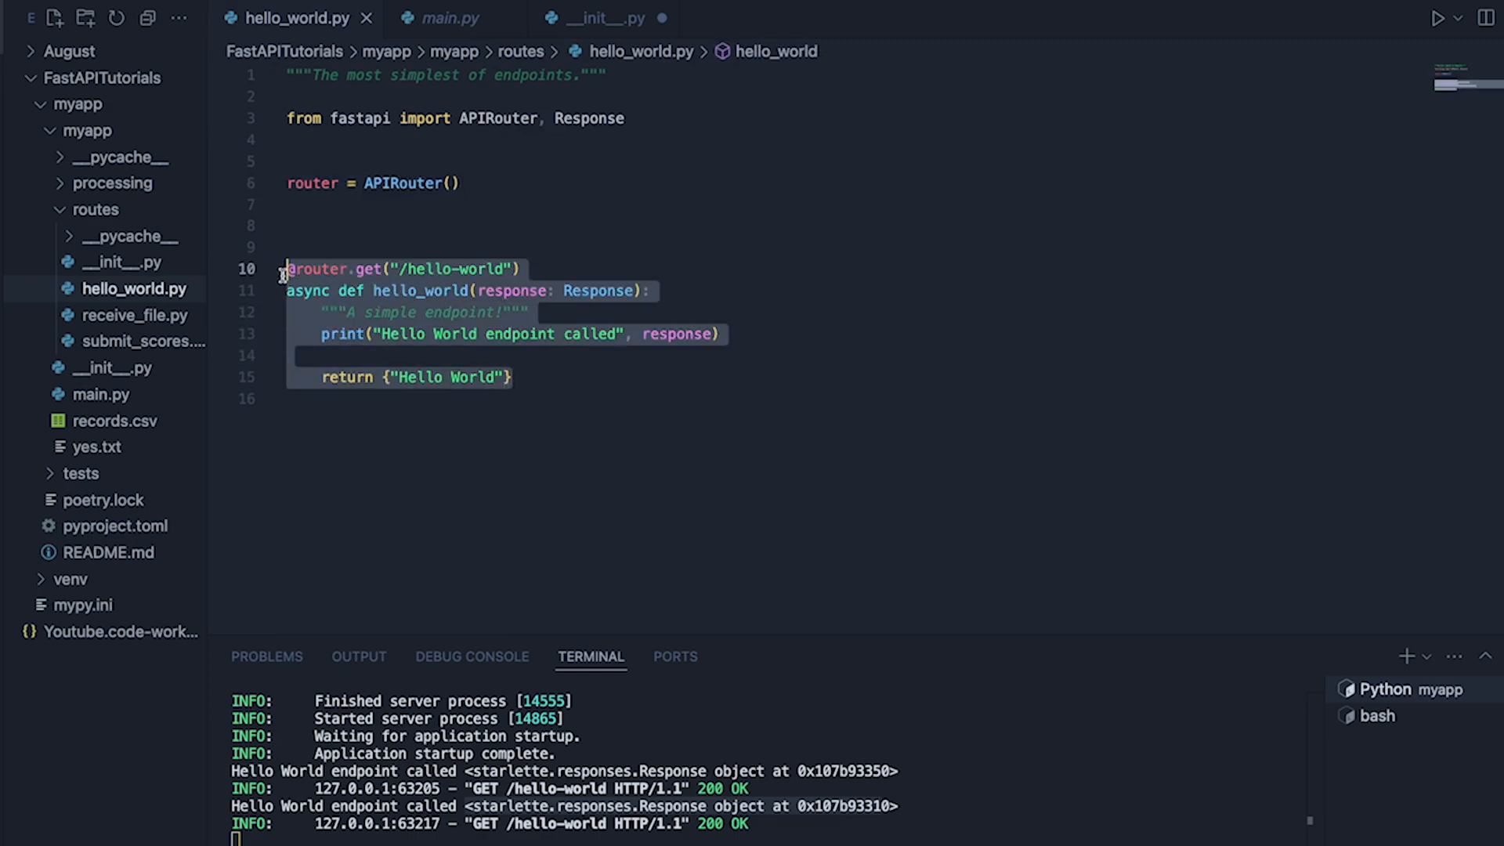
left_click(440, 18)
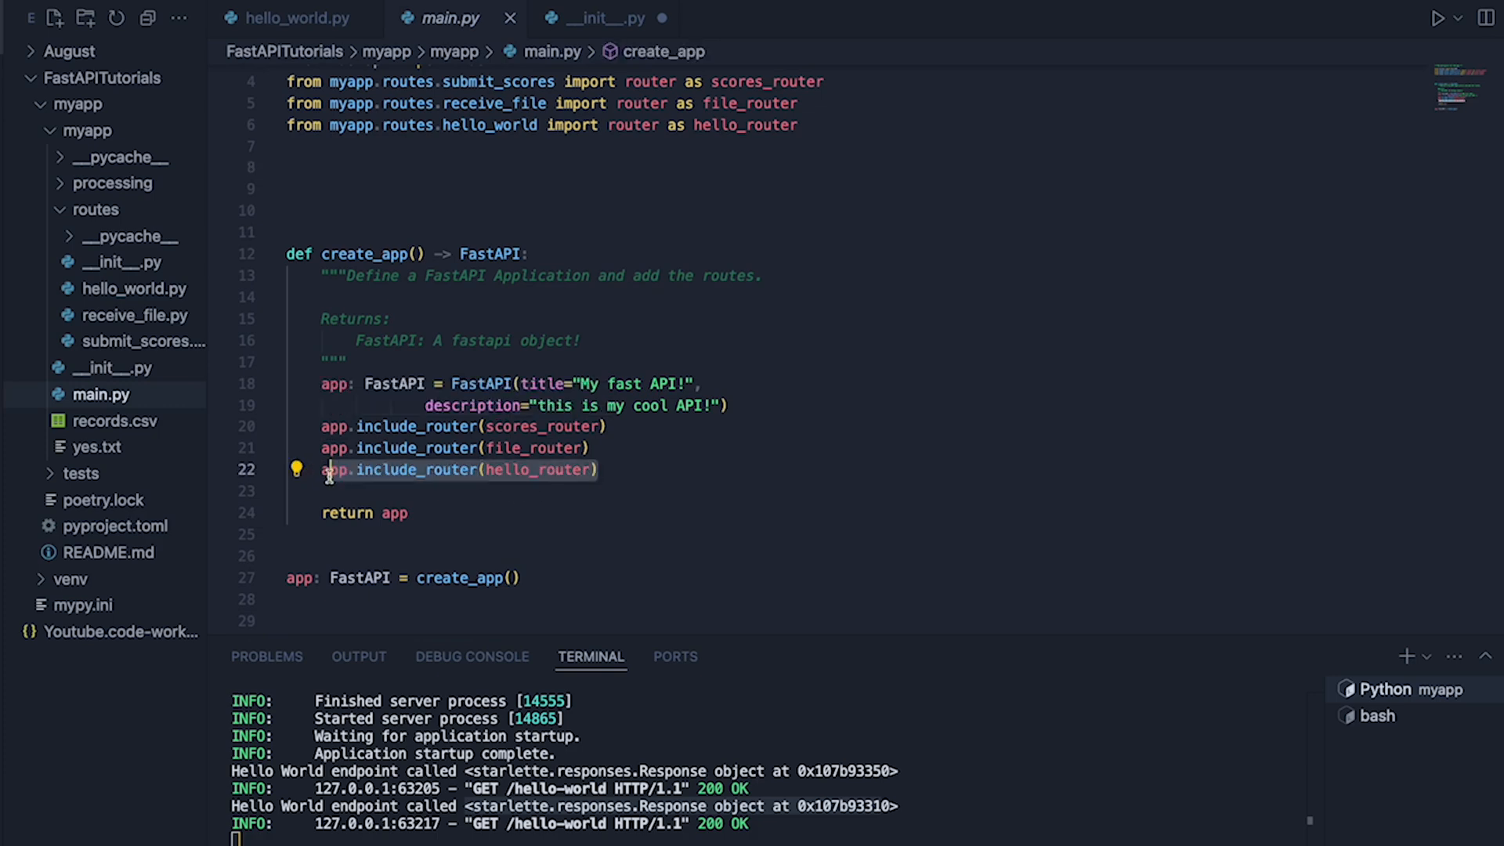
left_click(401, 577)
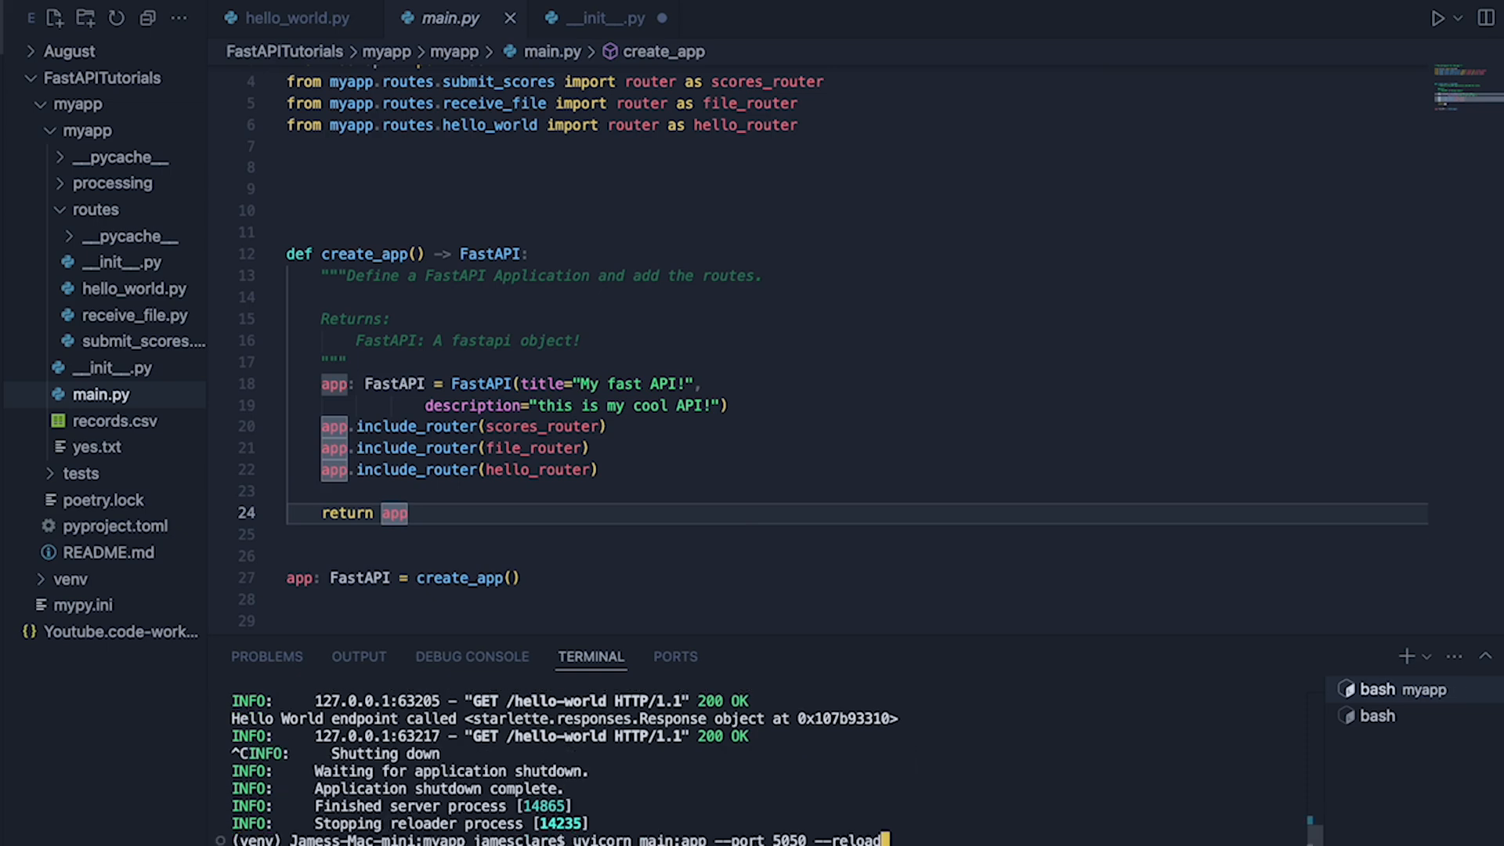
Step: Restart uvicorn main:app on port 5050 with --reload and resend the User James curl request
key("Return")
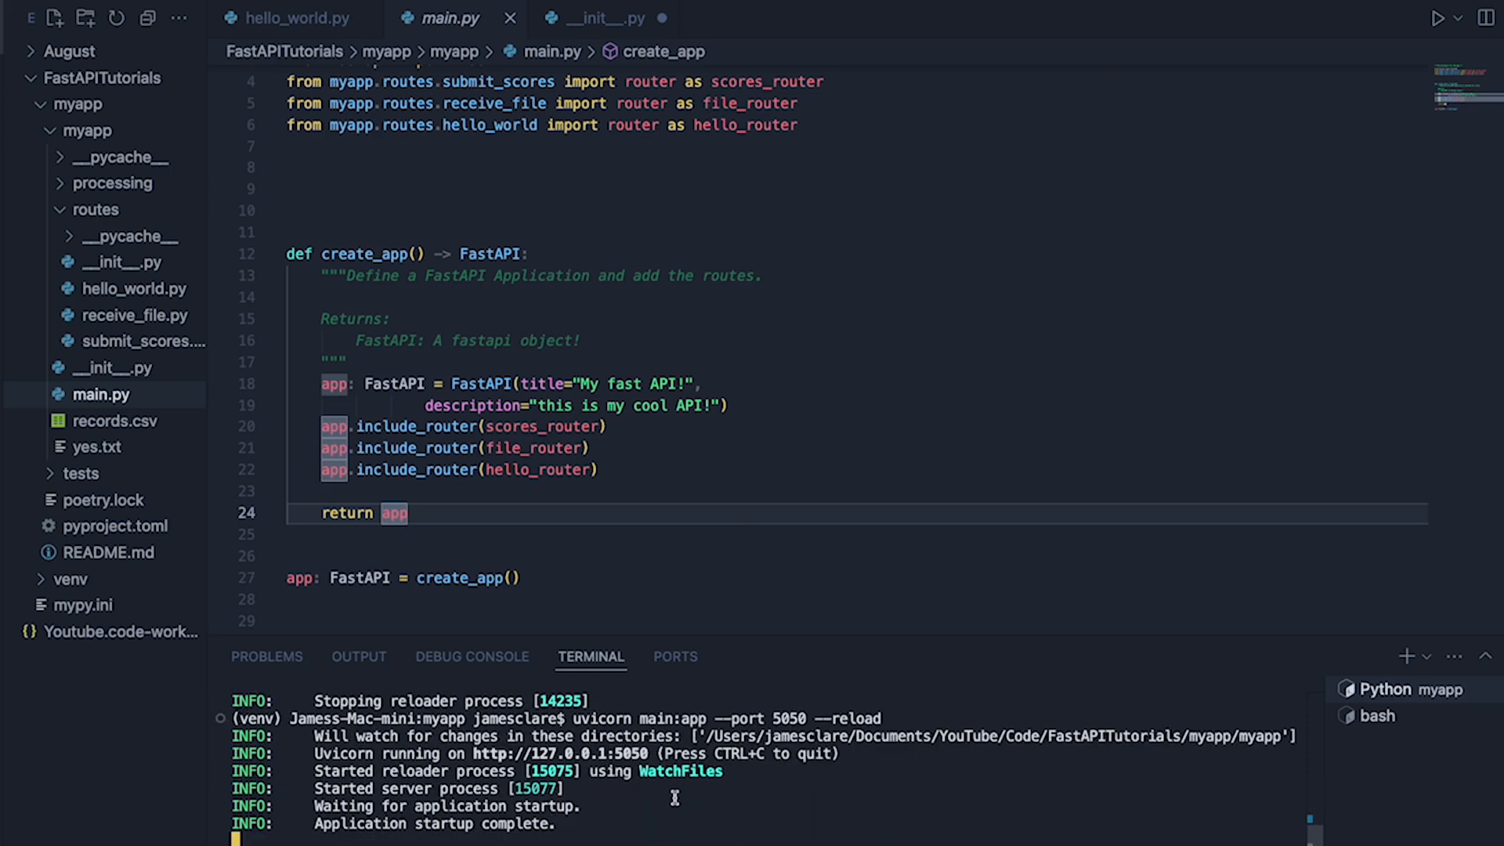
left_click(1379, 715)
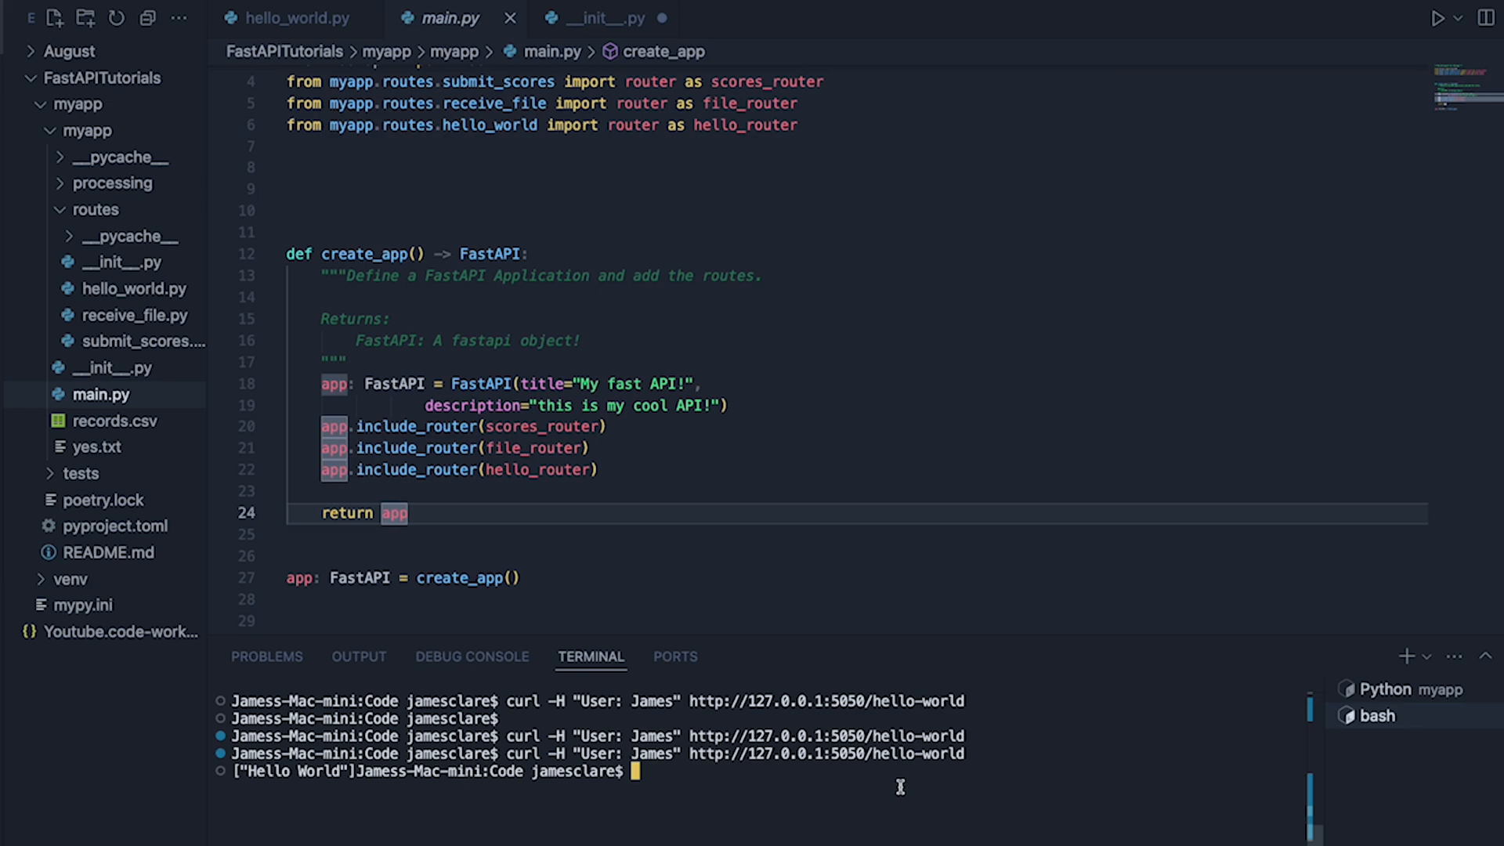
key("Return")
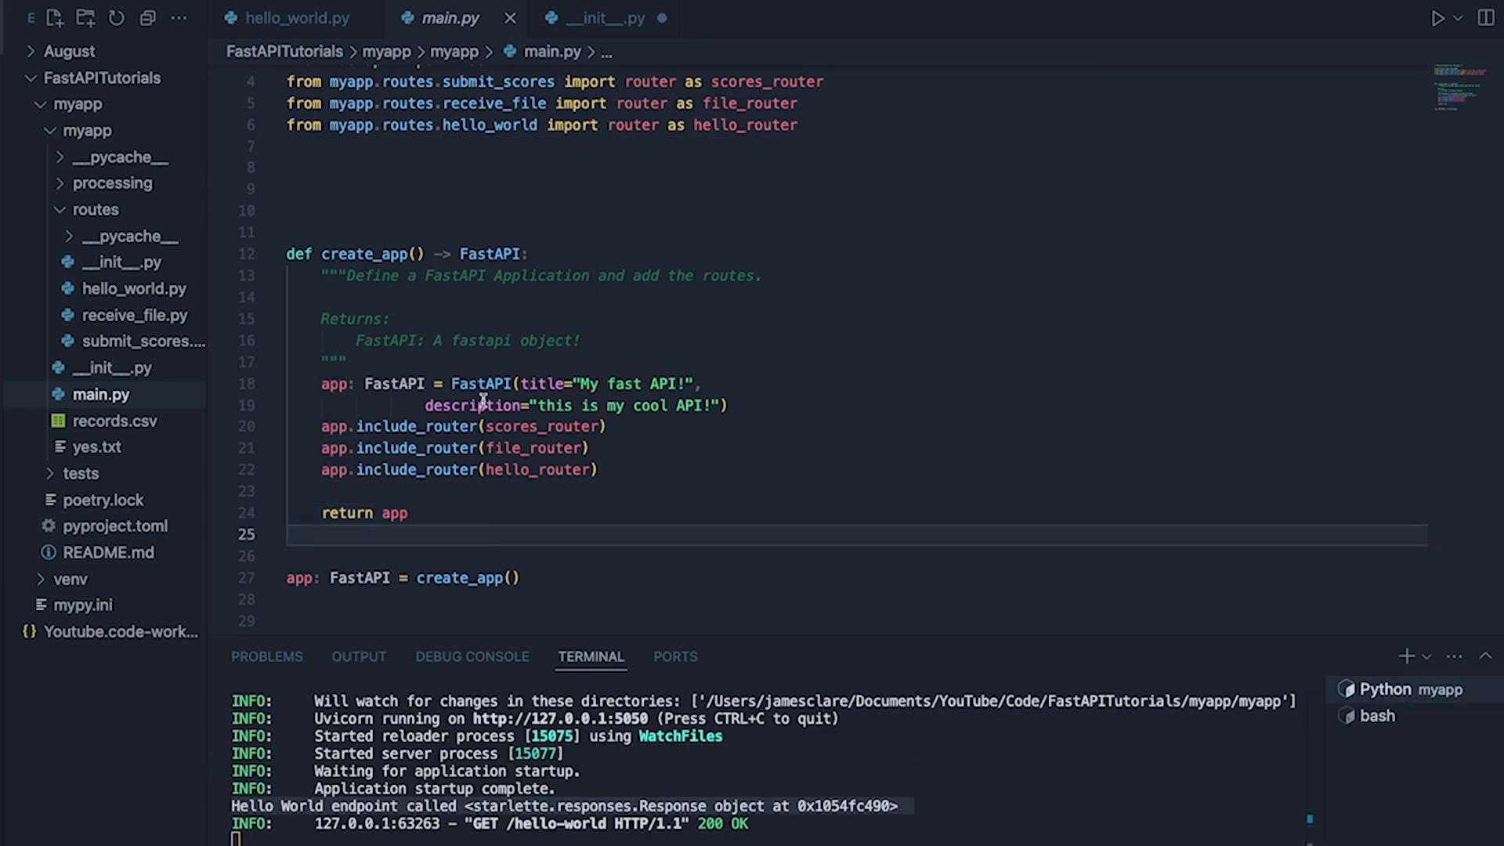
mouse_move(601, 484)
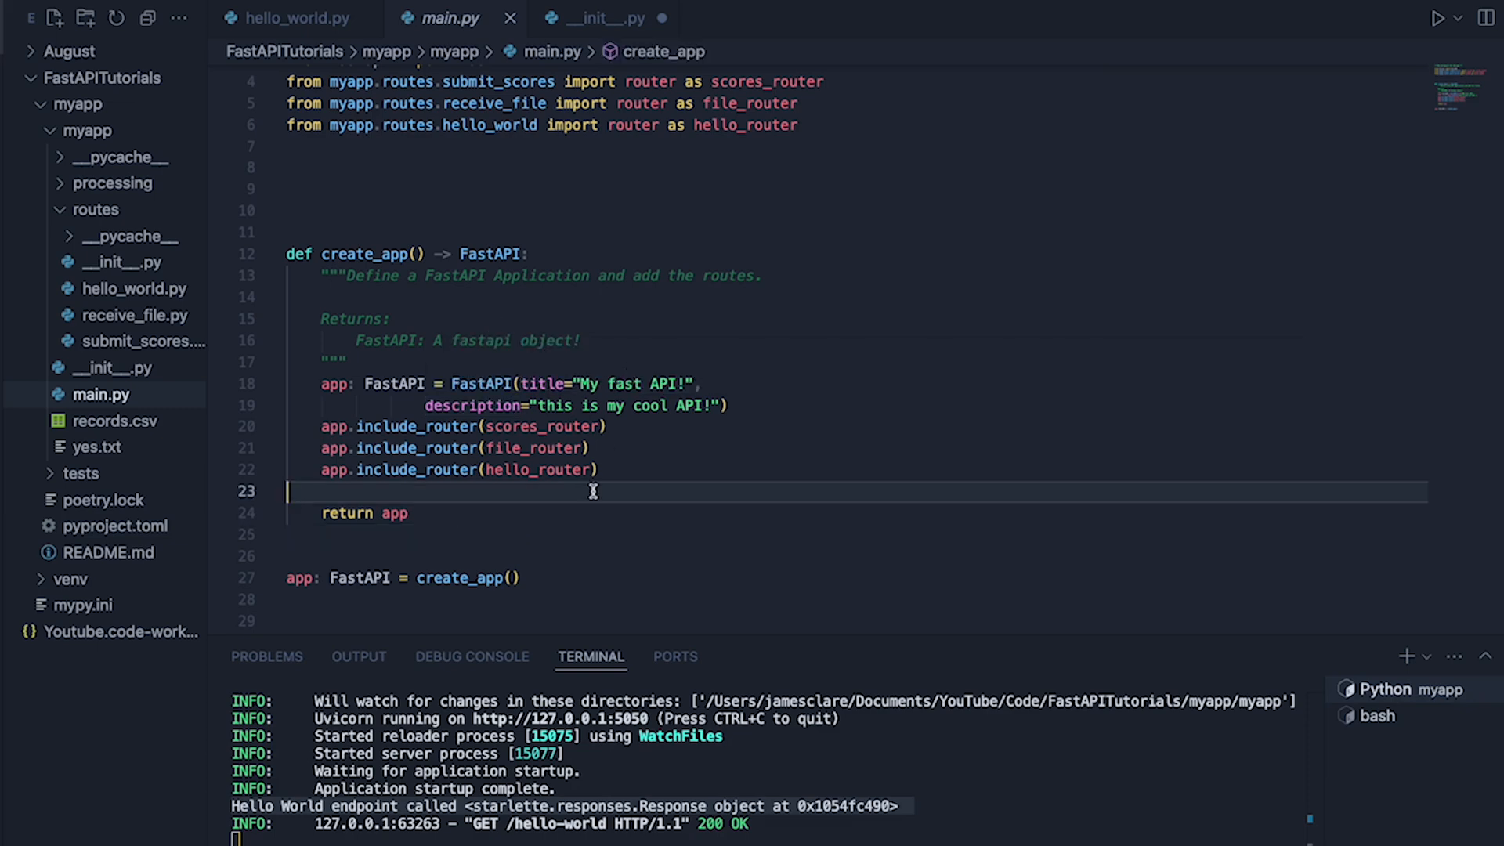
mouse_move(550, 505)
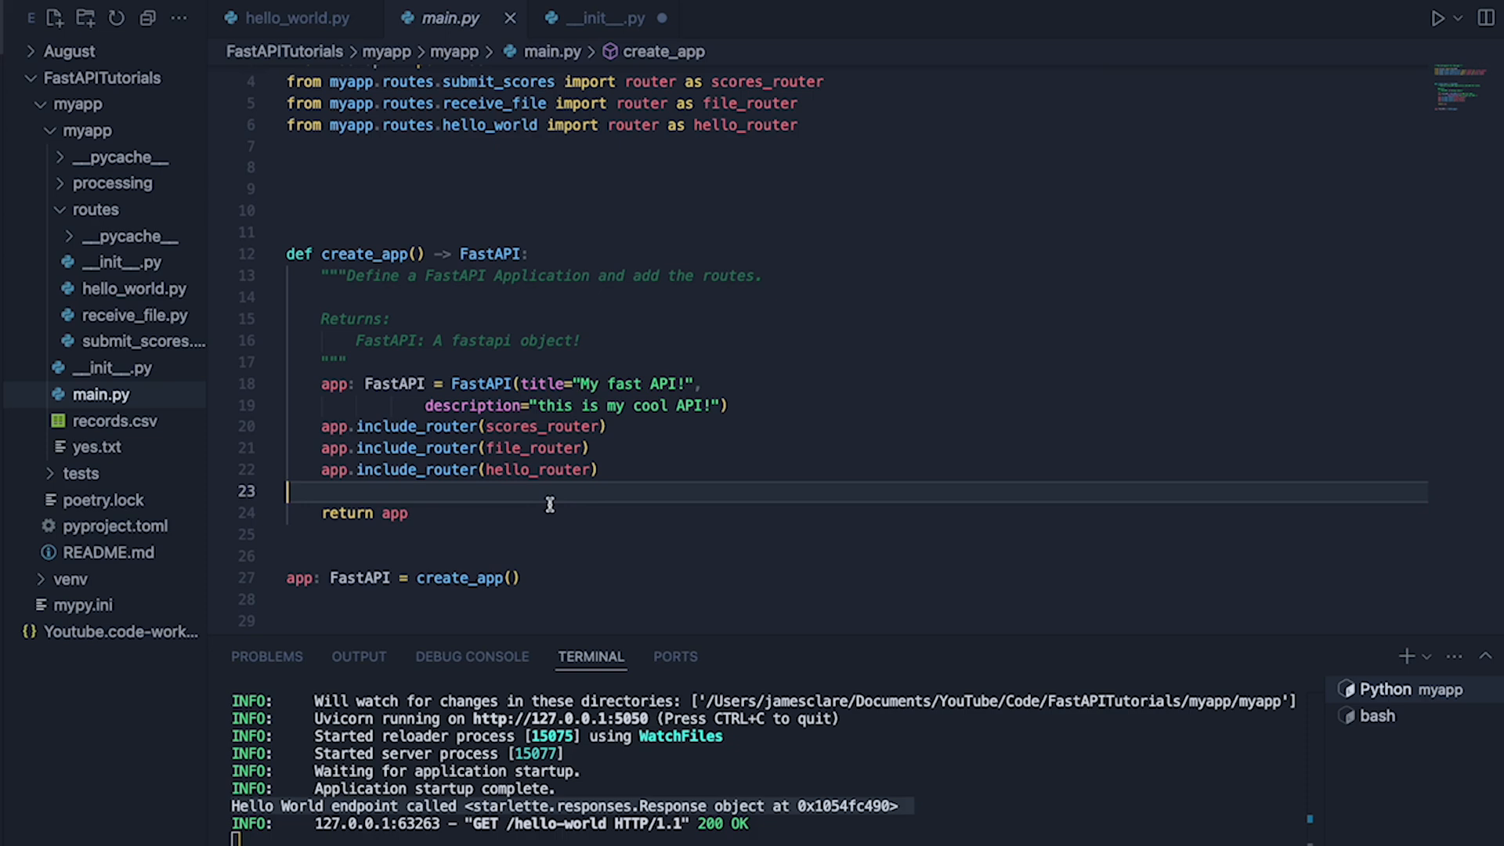
mouse_move(368, 218)
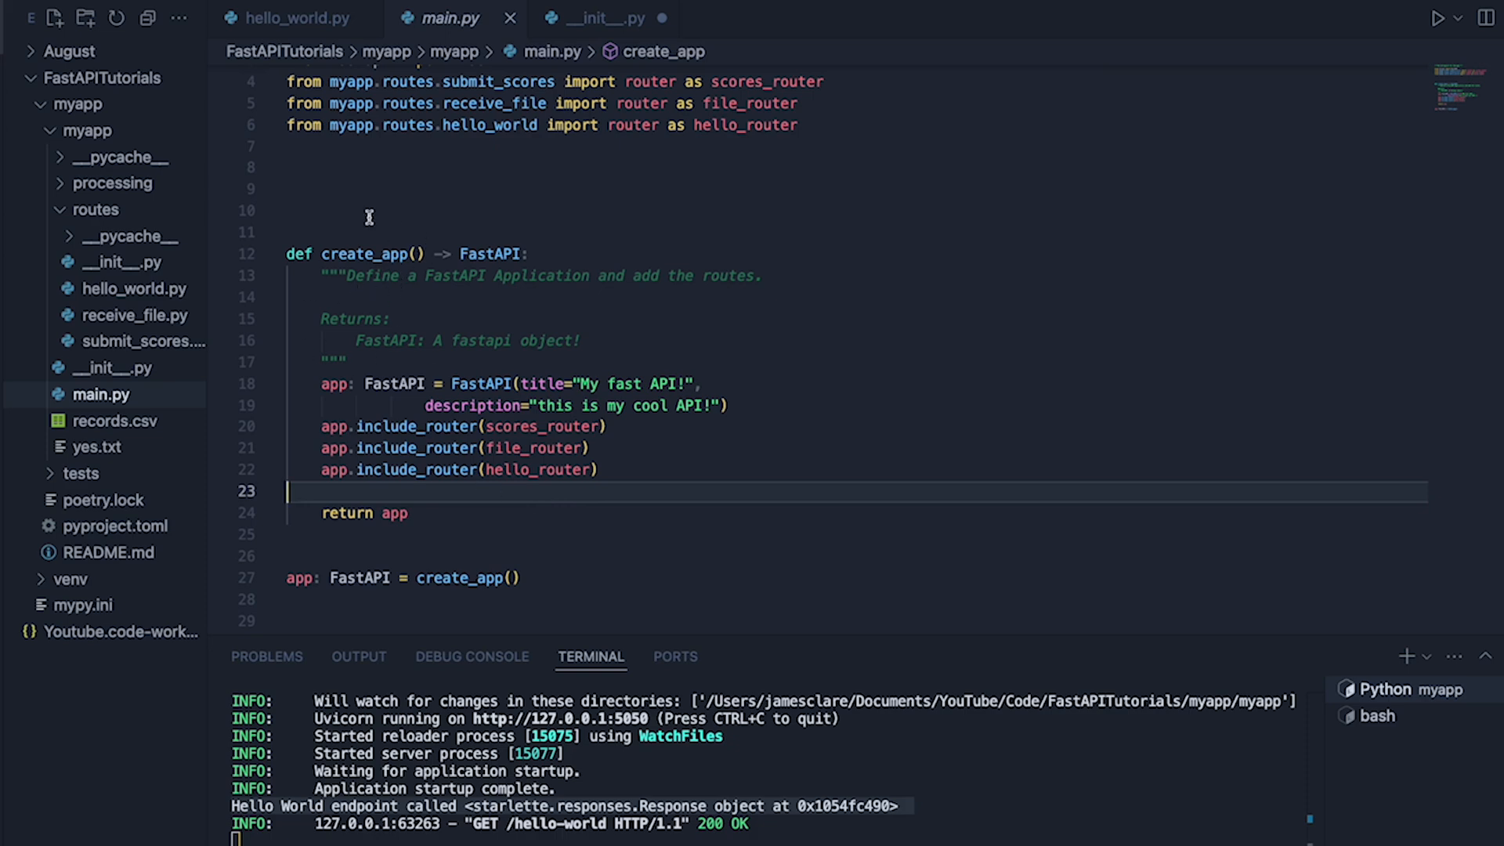
mouse_move(435, 265)
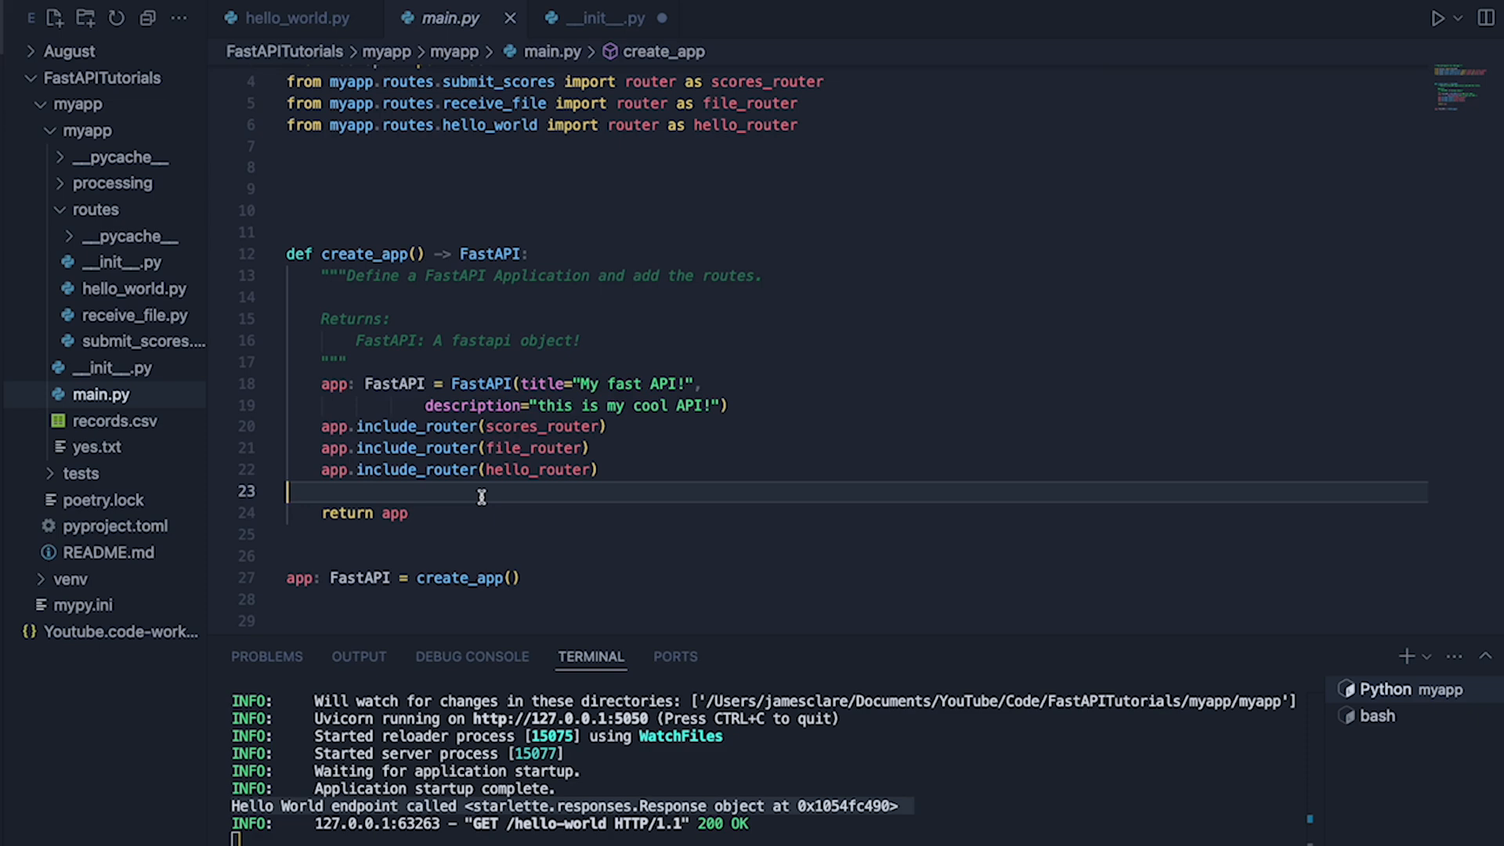
mouse_move(406, 494)
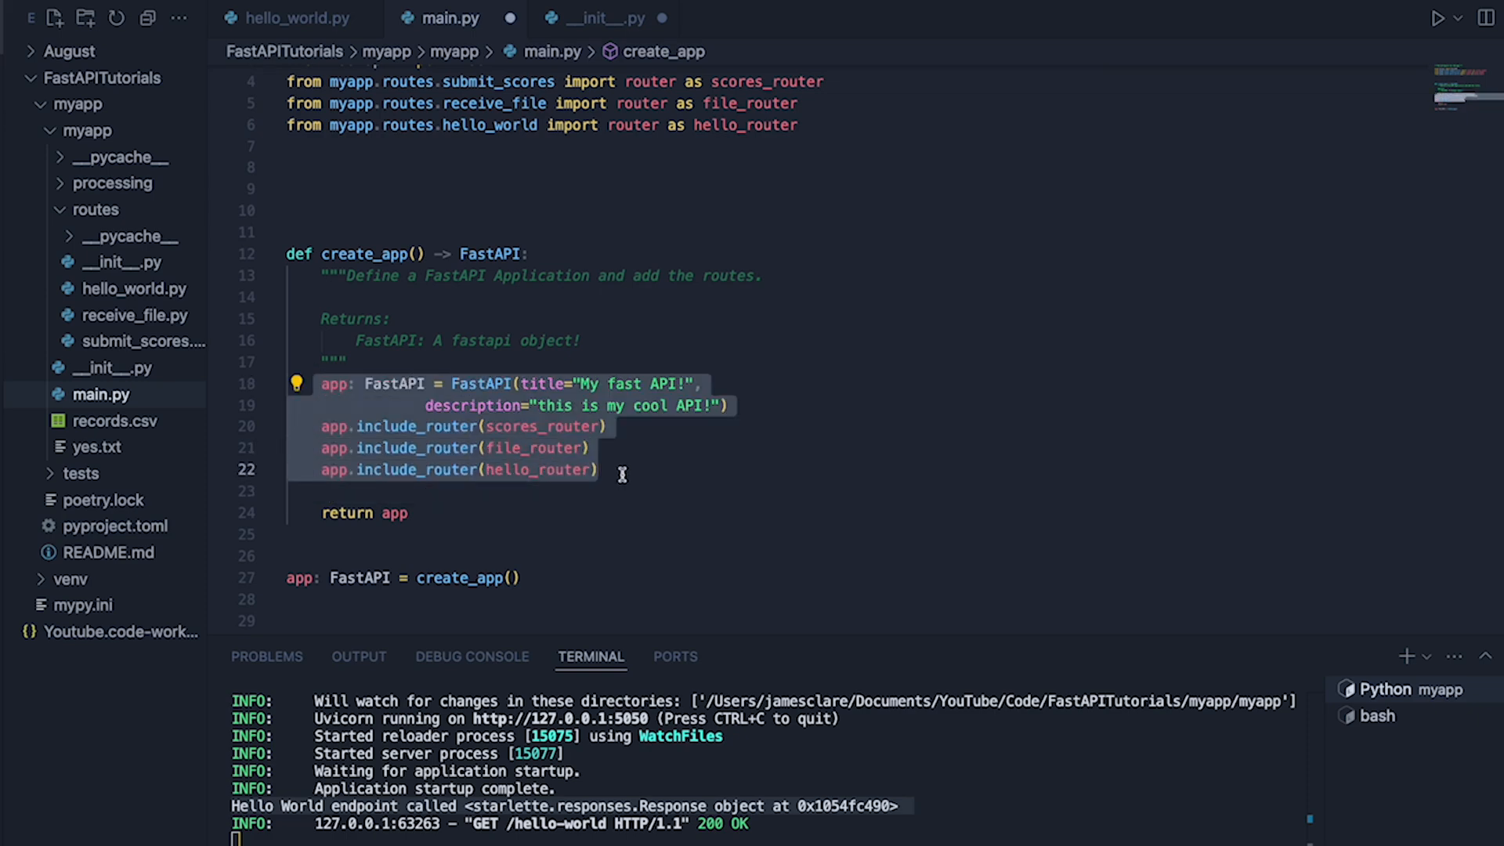
Step: Start a ### placeholder line in create_app between the routers and return app
type("###")
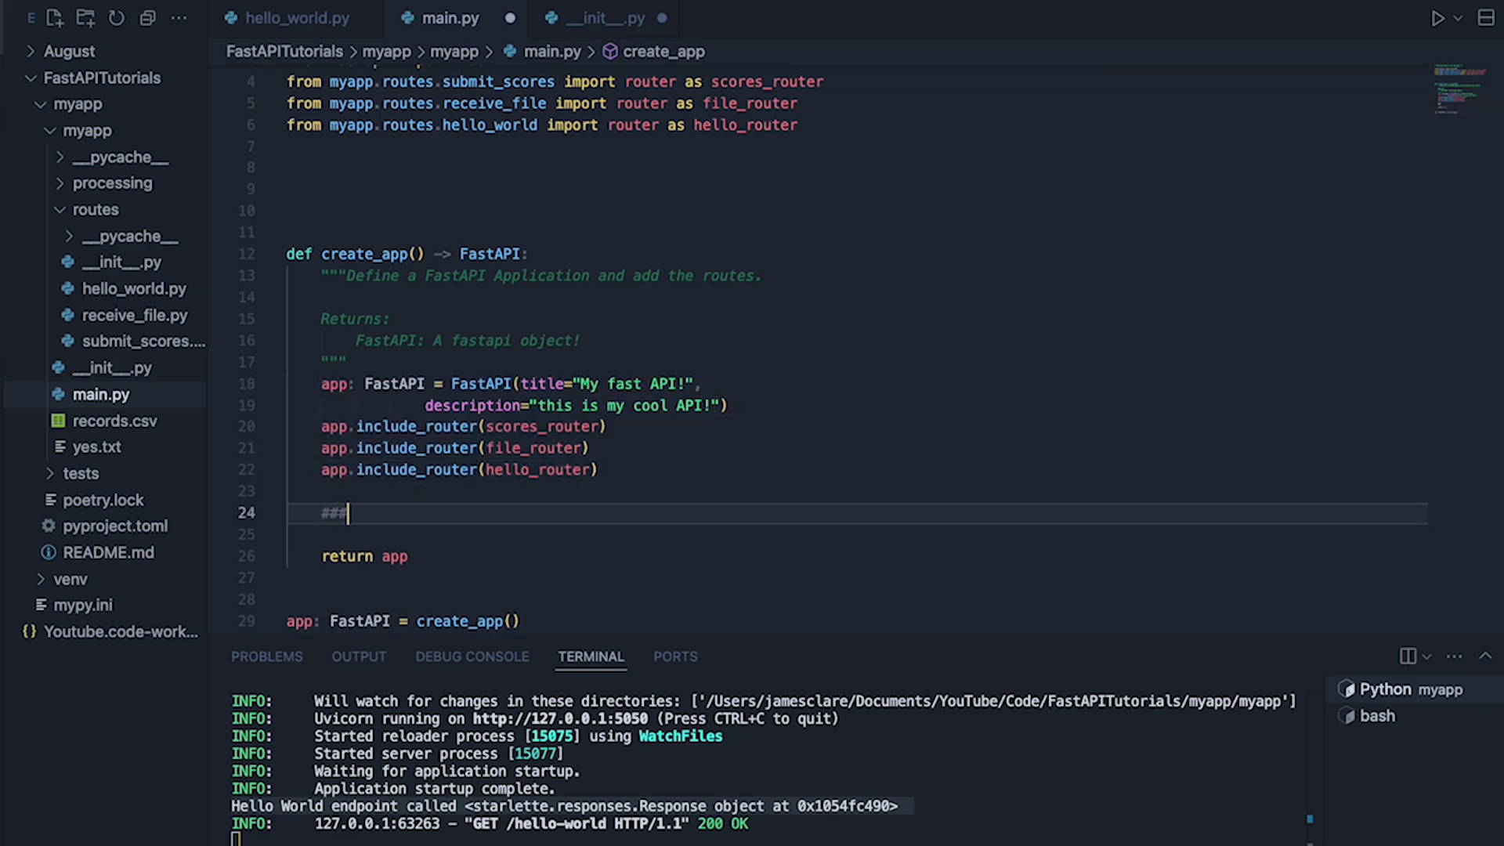
mouse_move(469, 506)
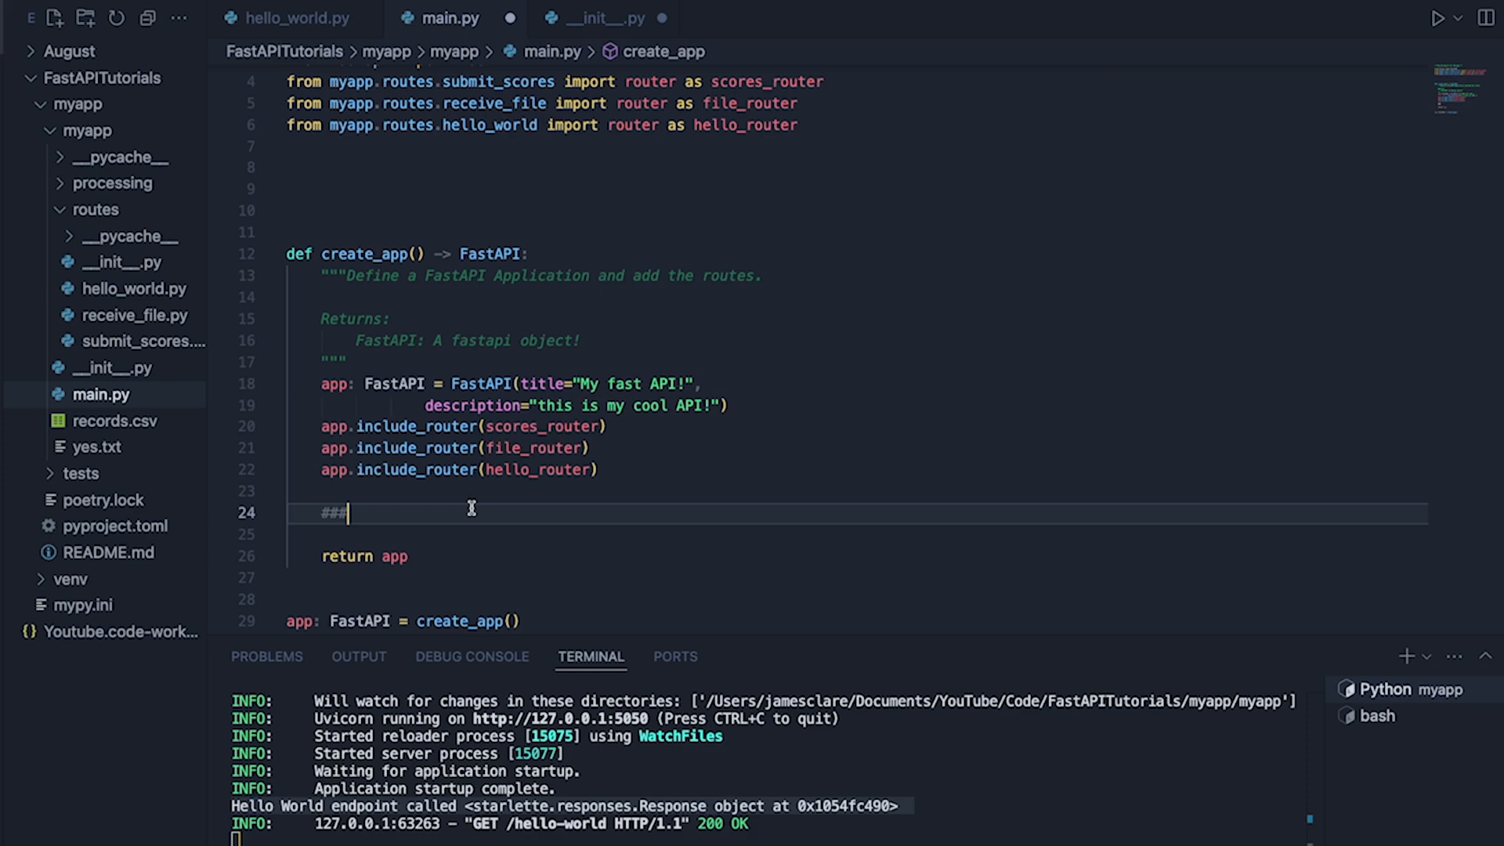
mouse_move(375, 518)
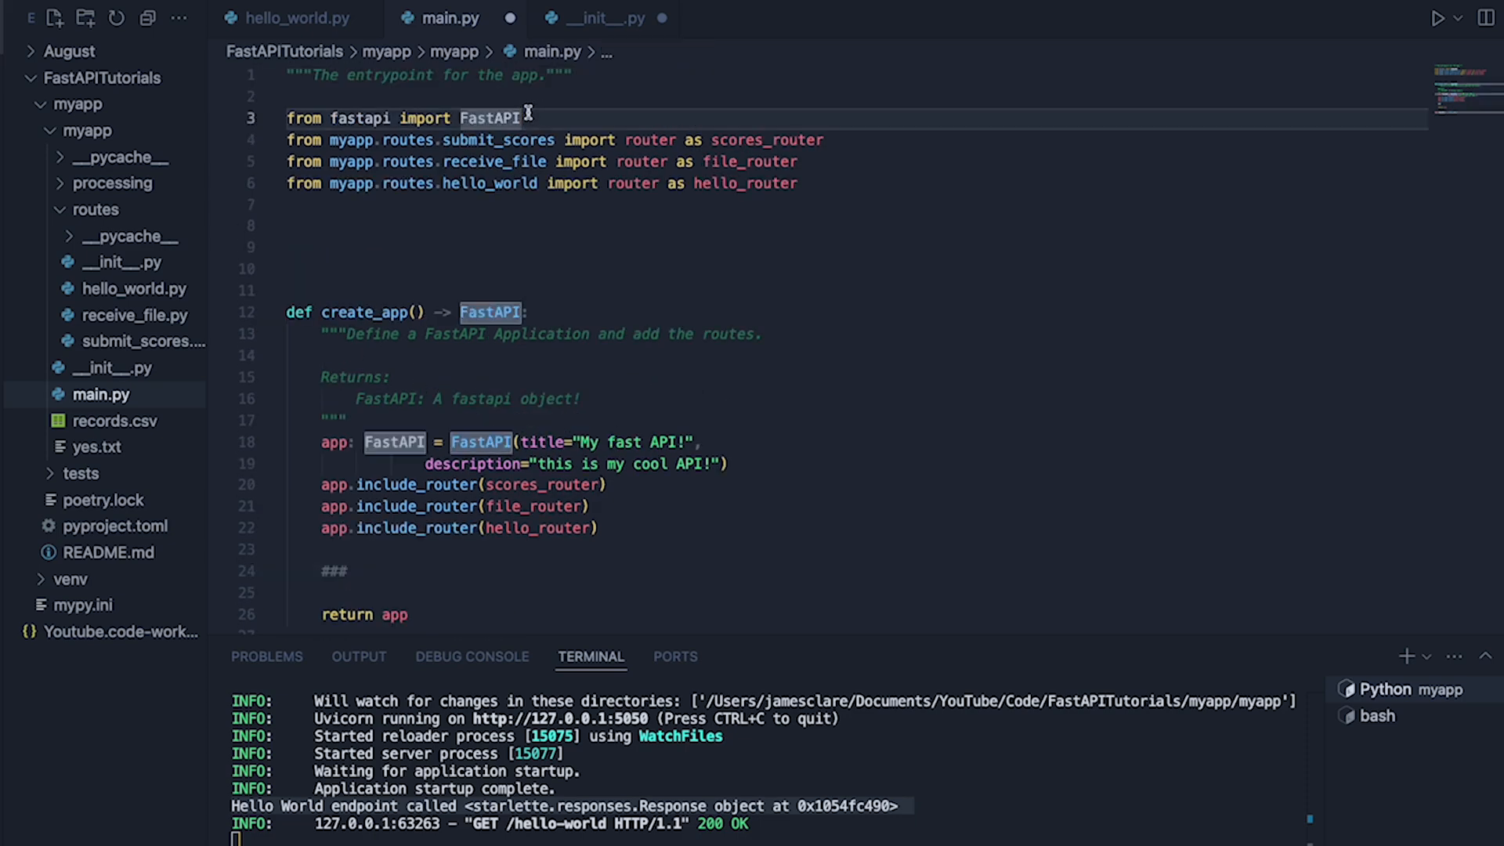
Step: Import Response and turn the placeholder into a # Middleware comment with blank lines below
type(", Request,")
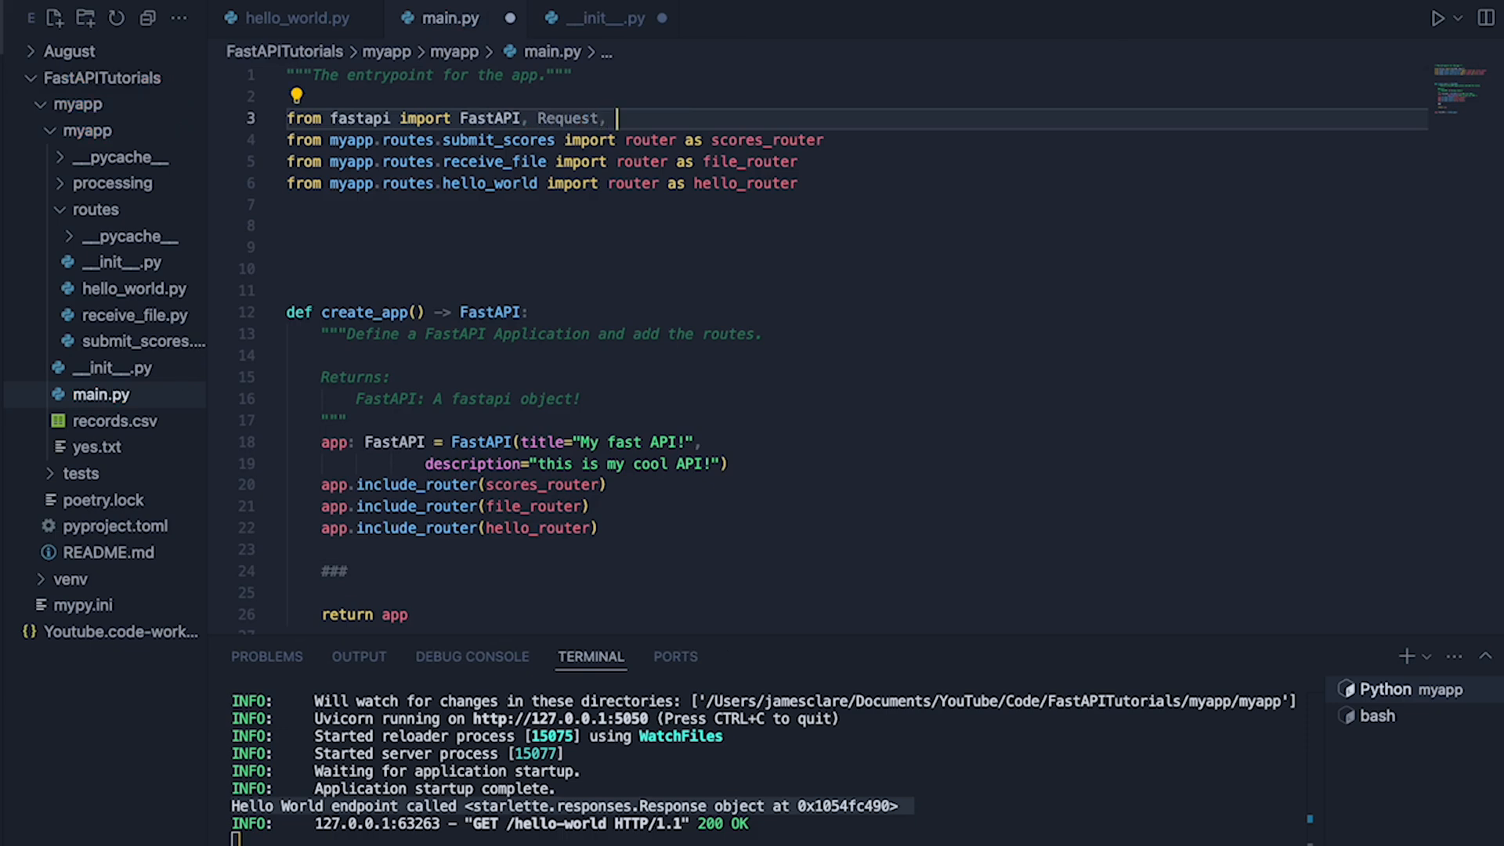
type("Response")
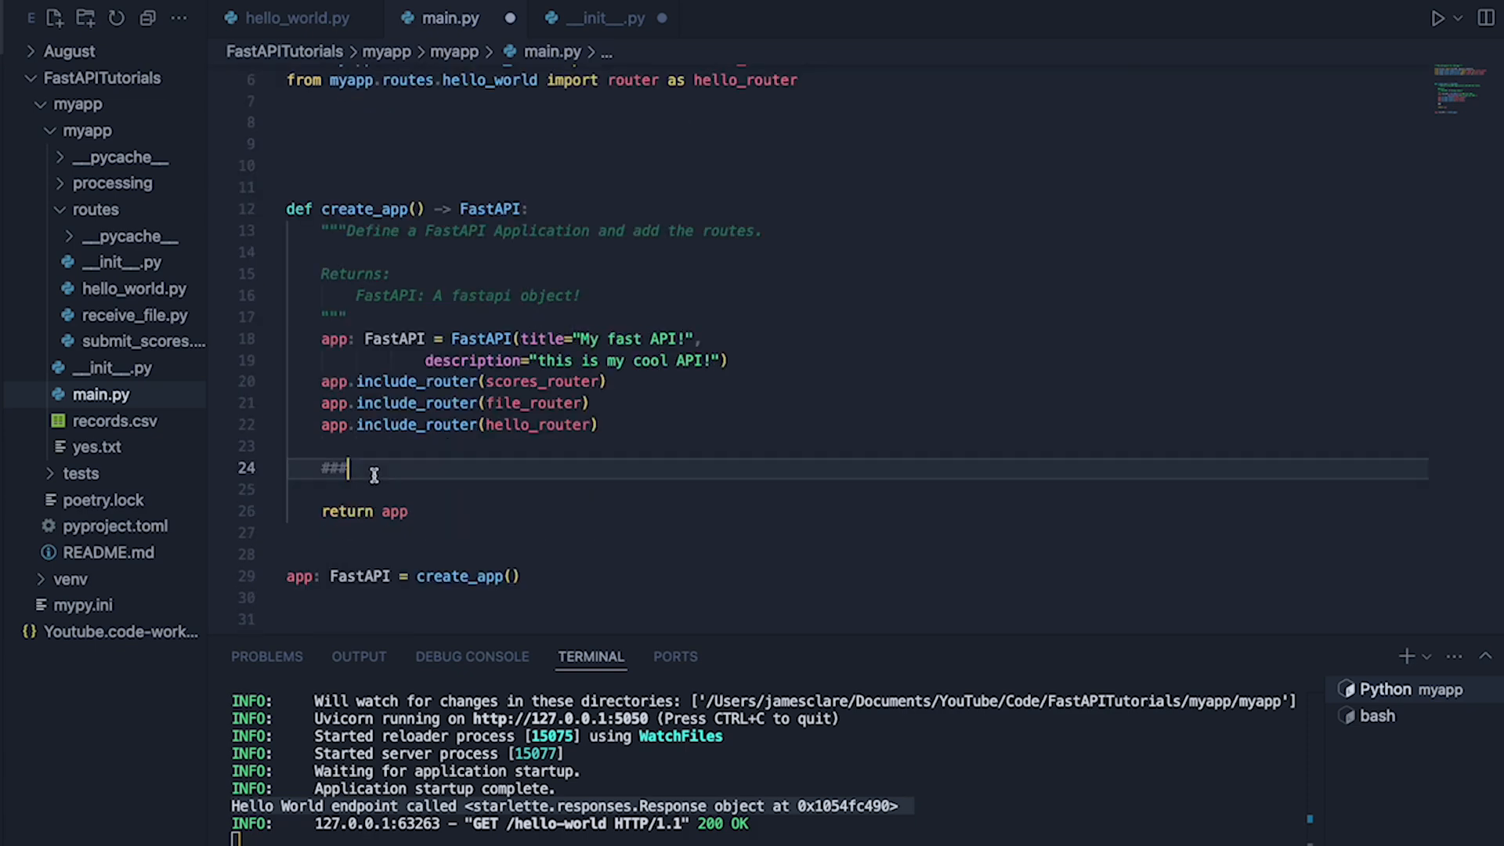
type("# Mi")
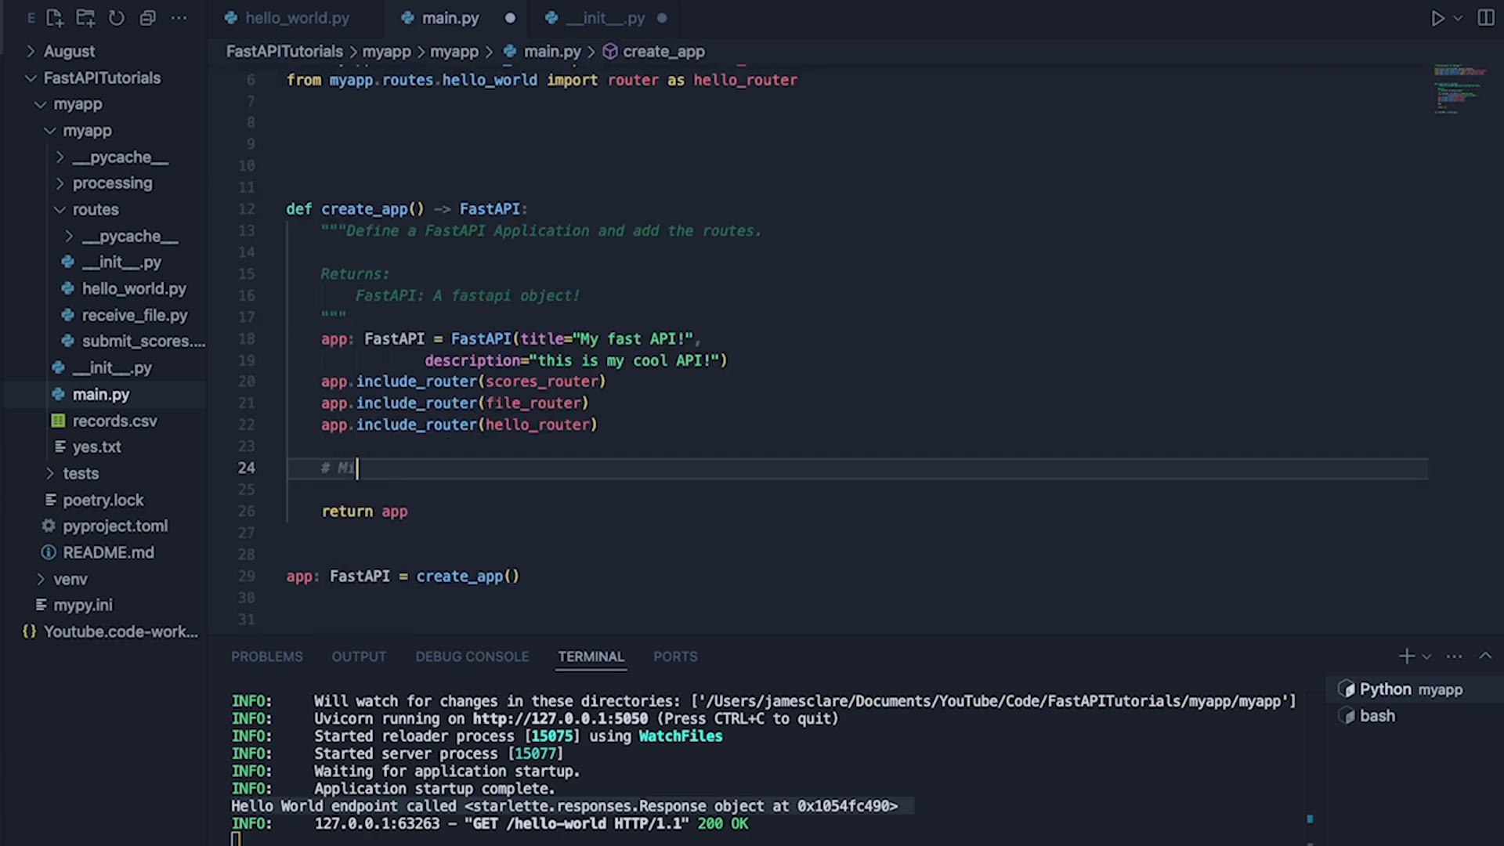
type("ddleware")
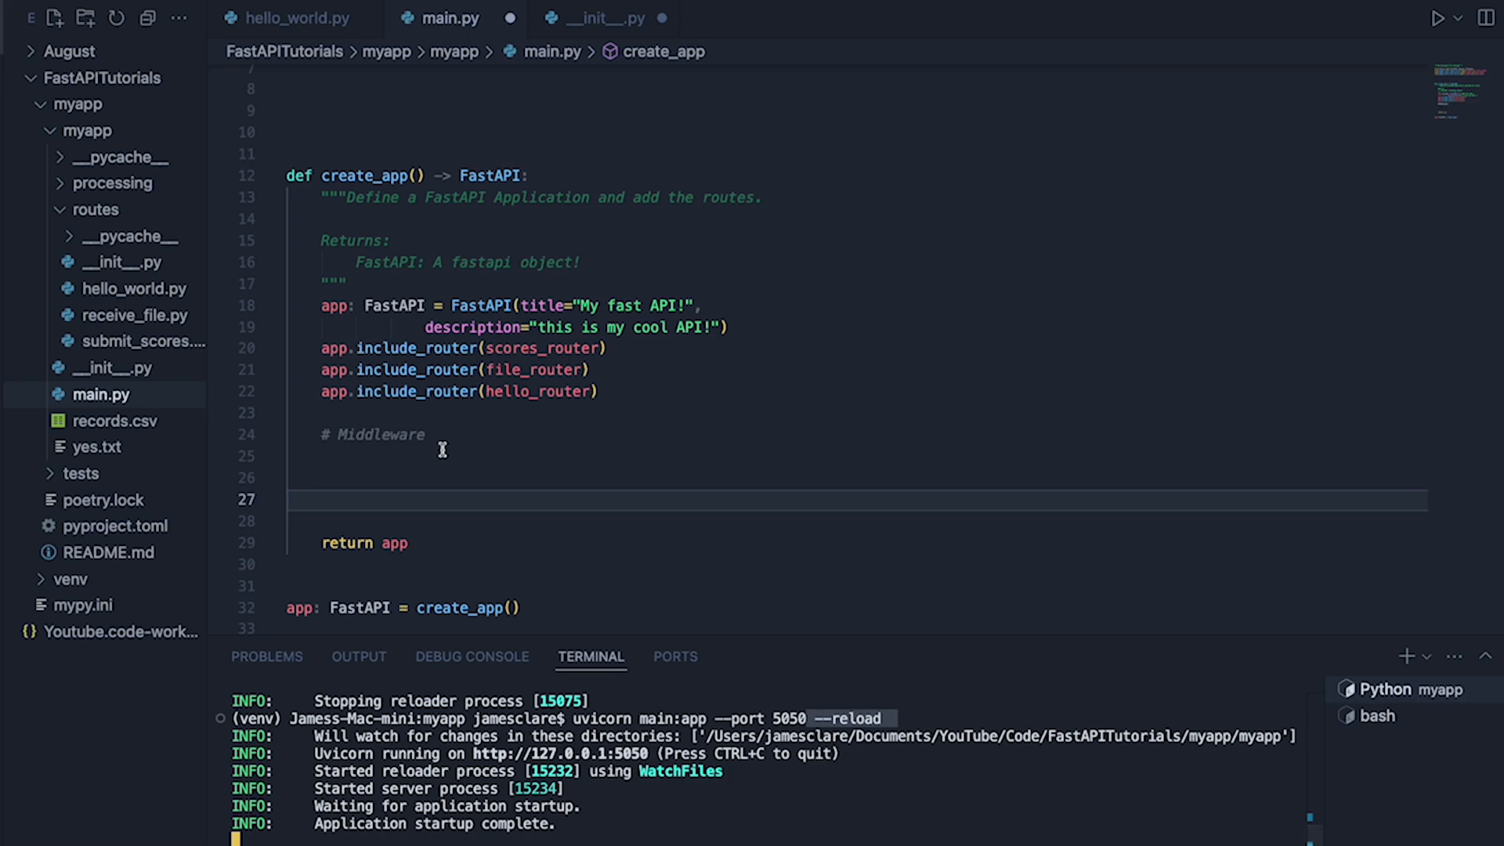
left_click(428, 456)
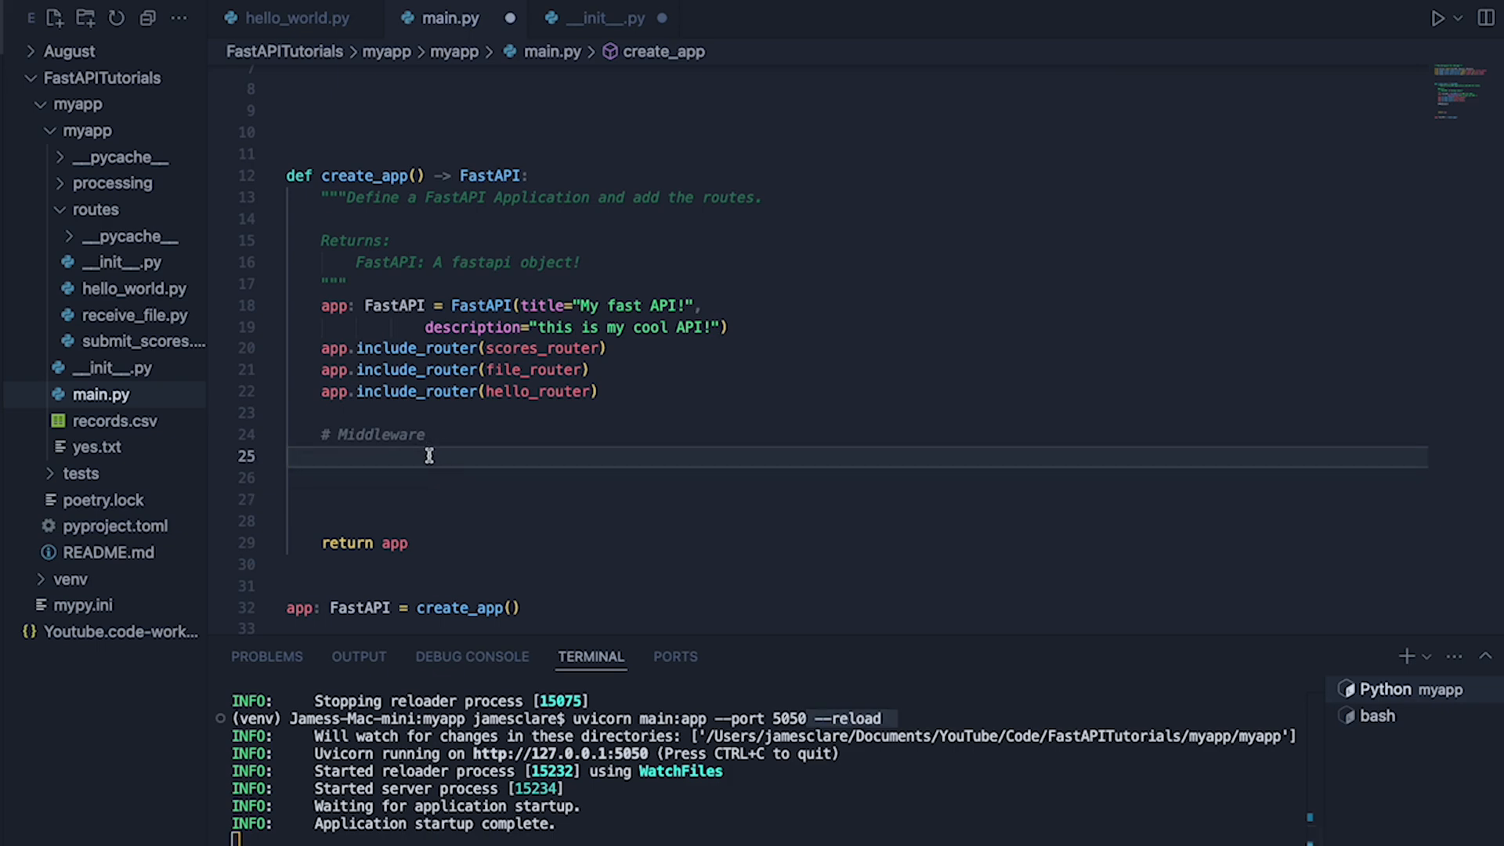
mouse_move(583, 112)
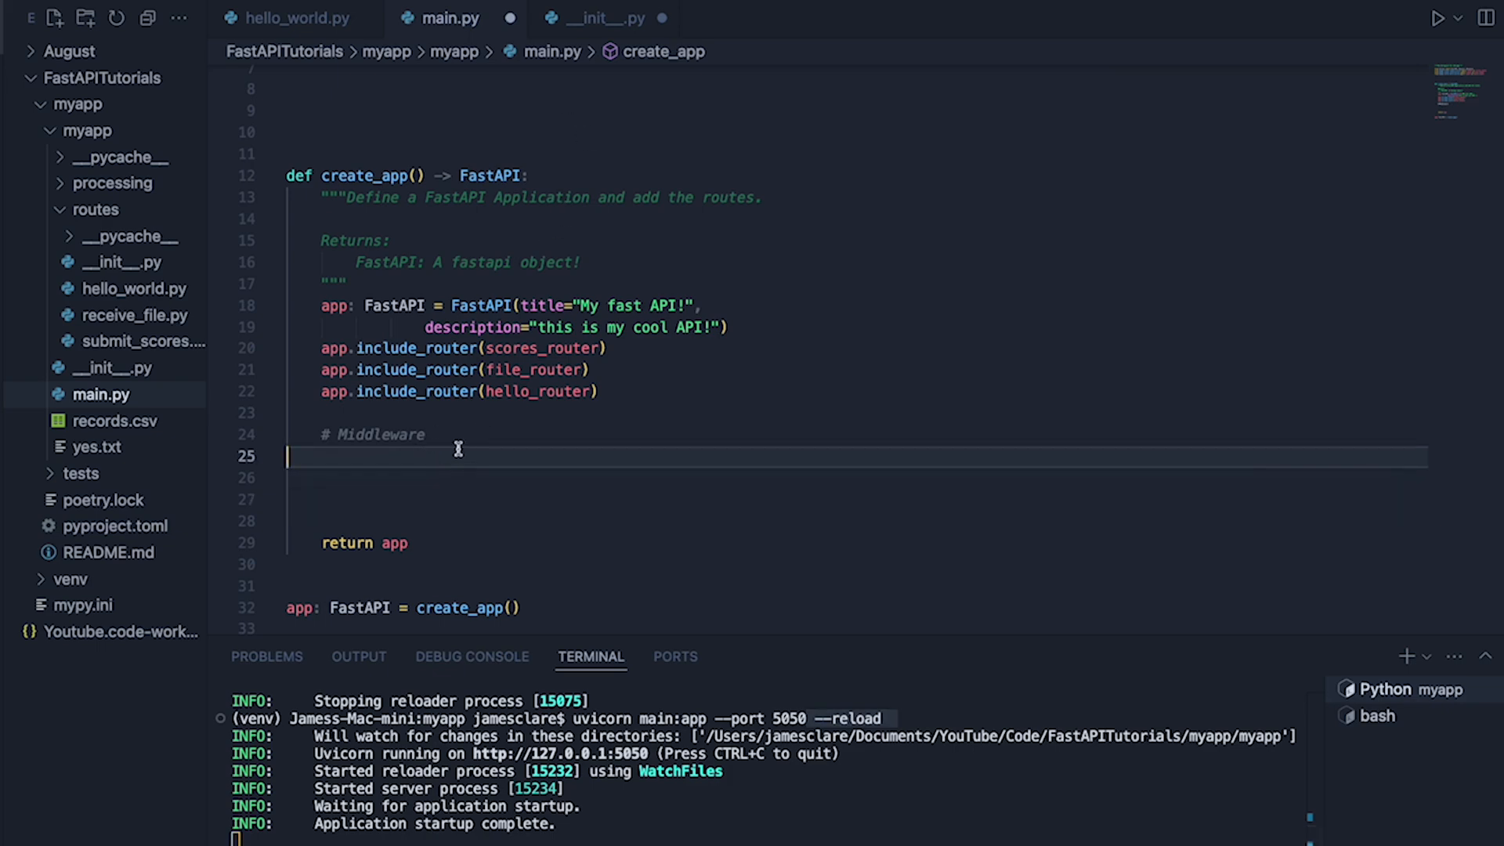
Step: Define async my_middleware(request: Request, call_next) with a 'some middleware to check the header' docstring
type("async def")
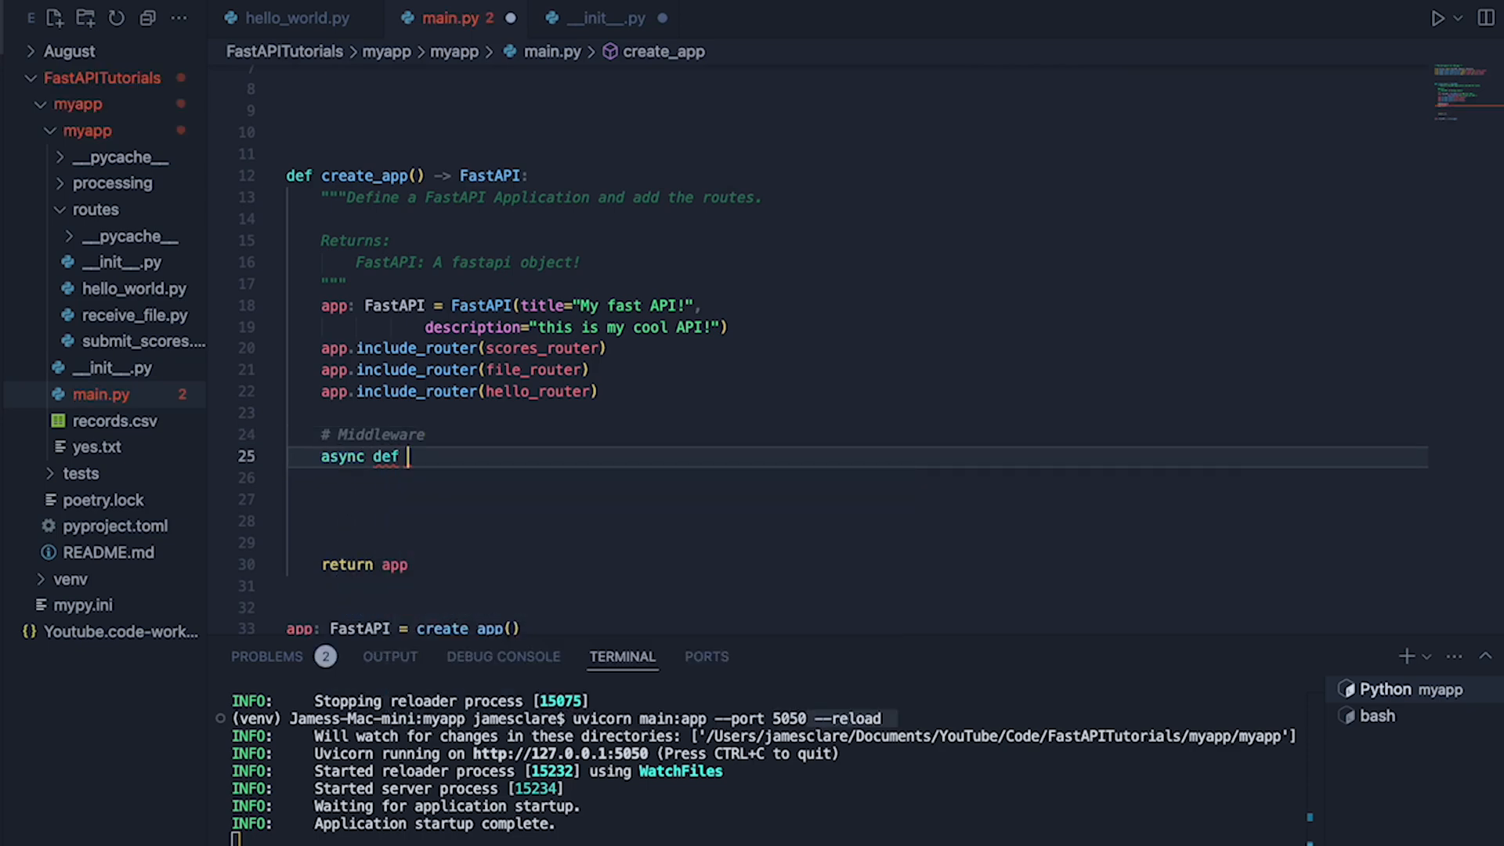
type("my_middl")
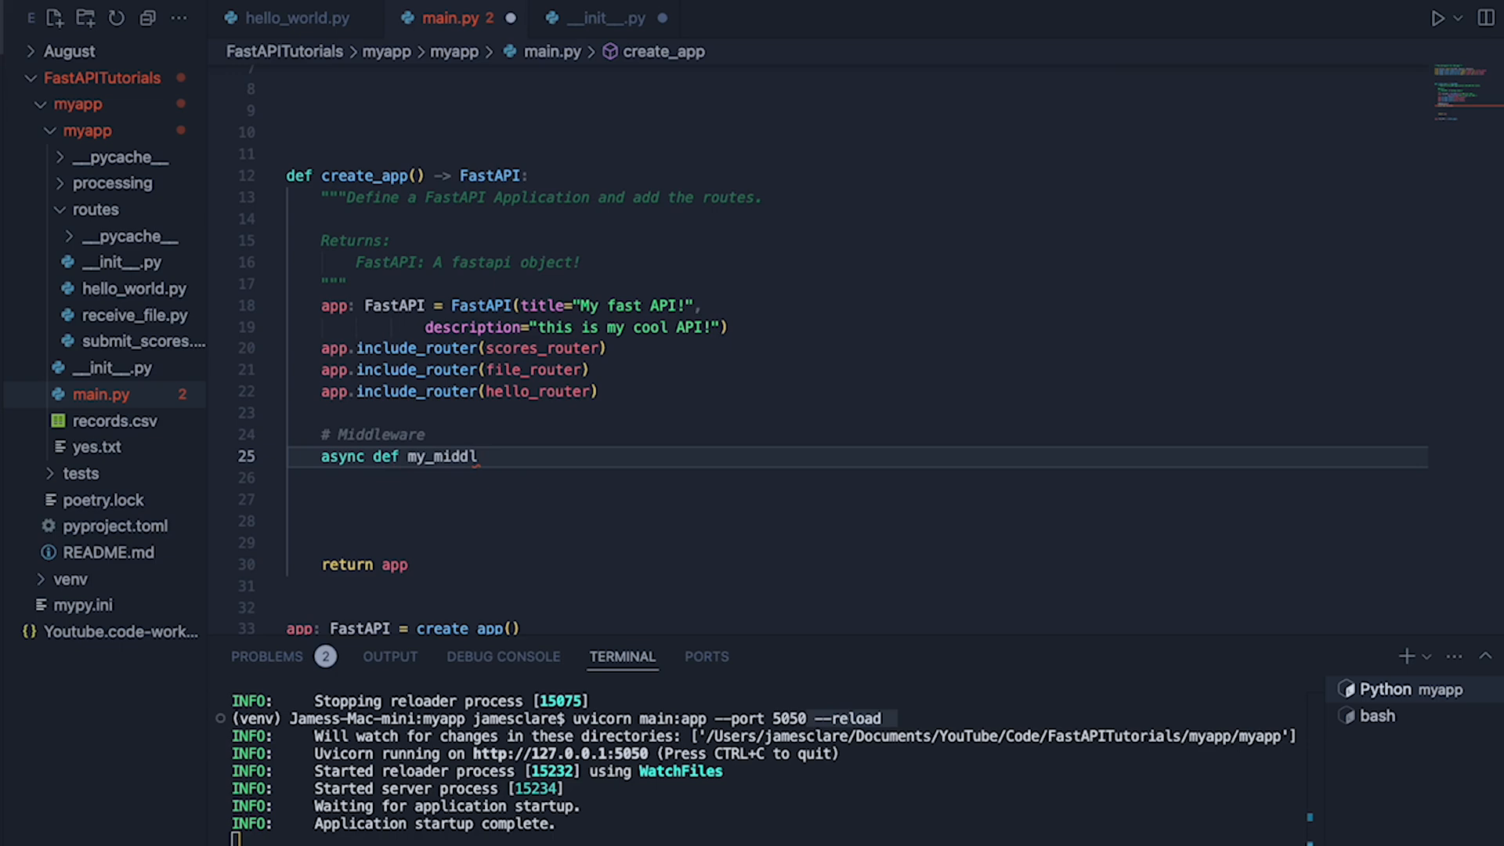
type("eware()")
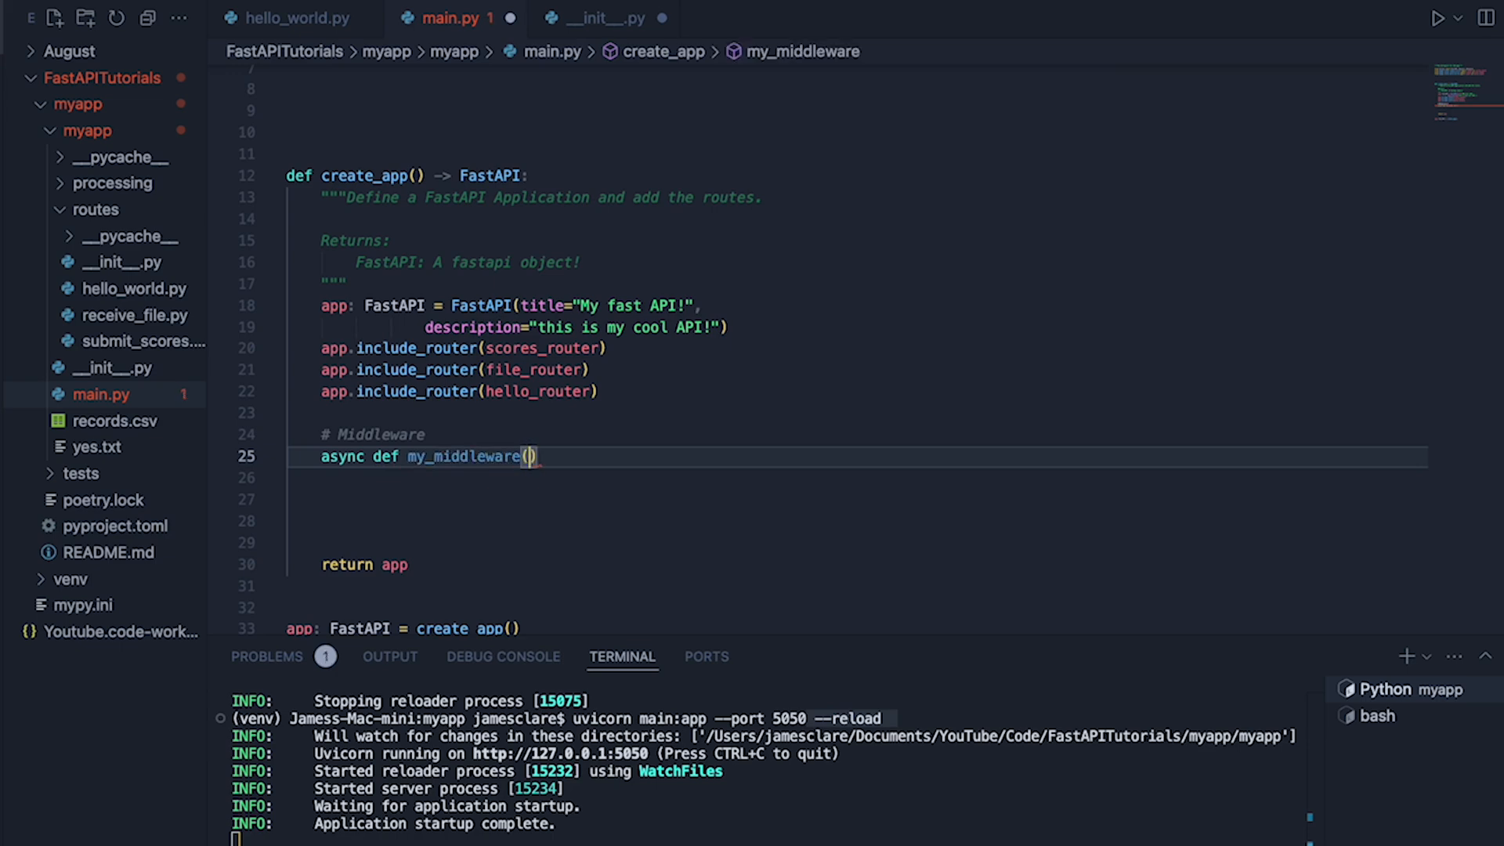
type("requesty")
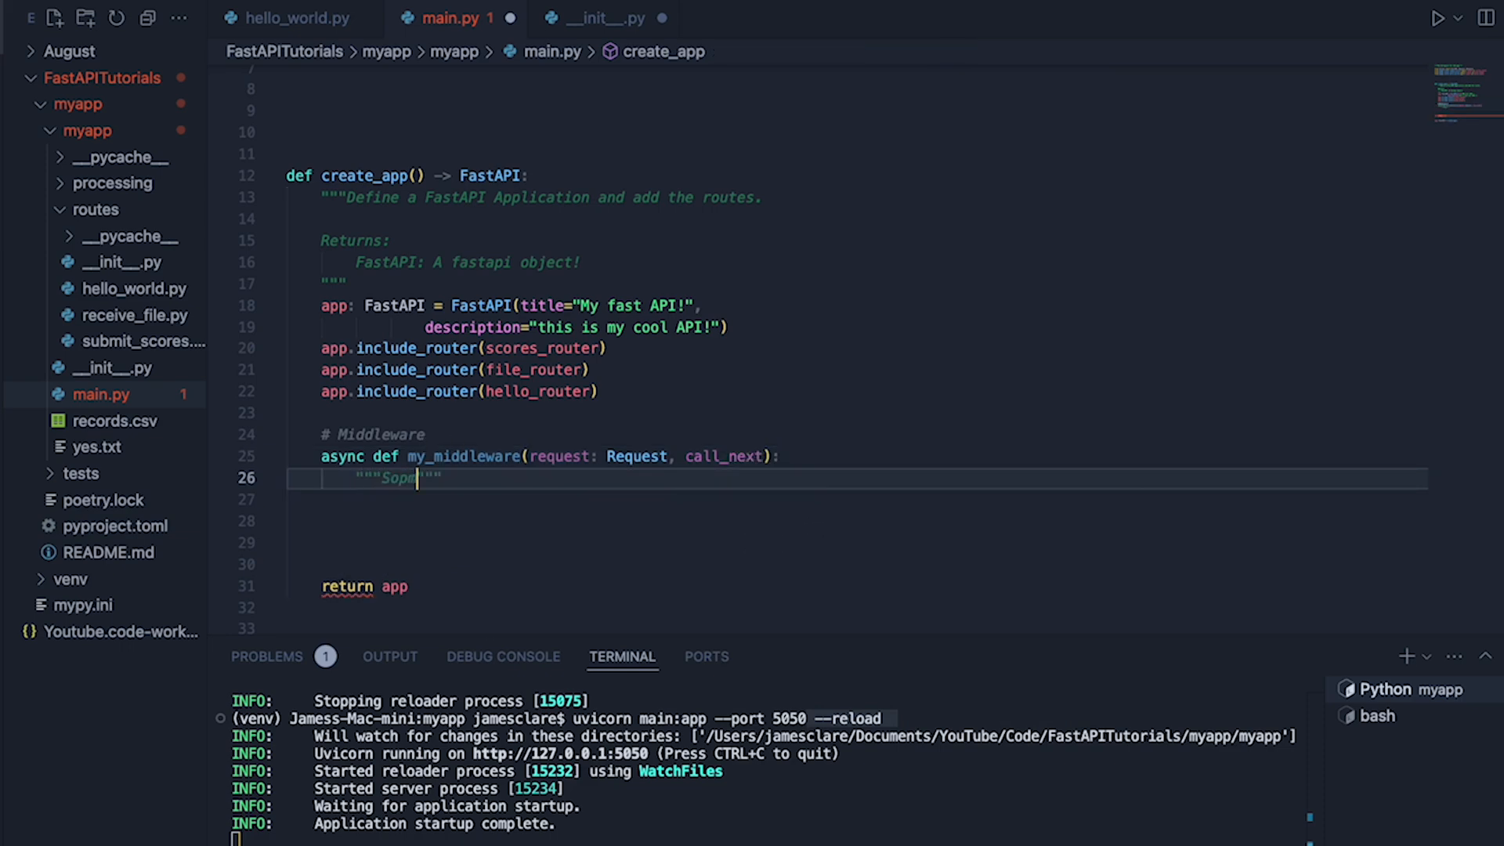
type("ome m")
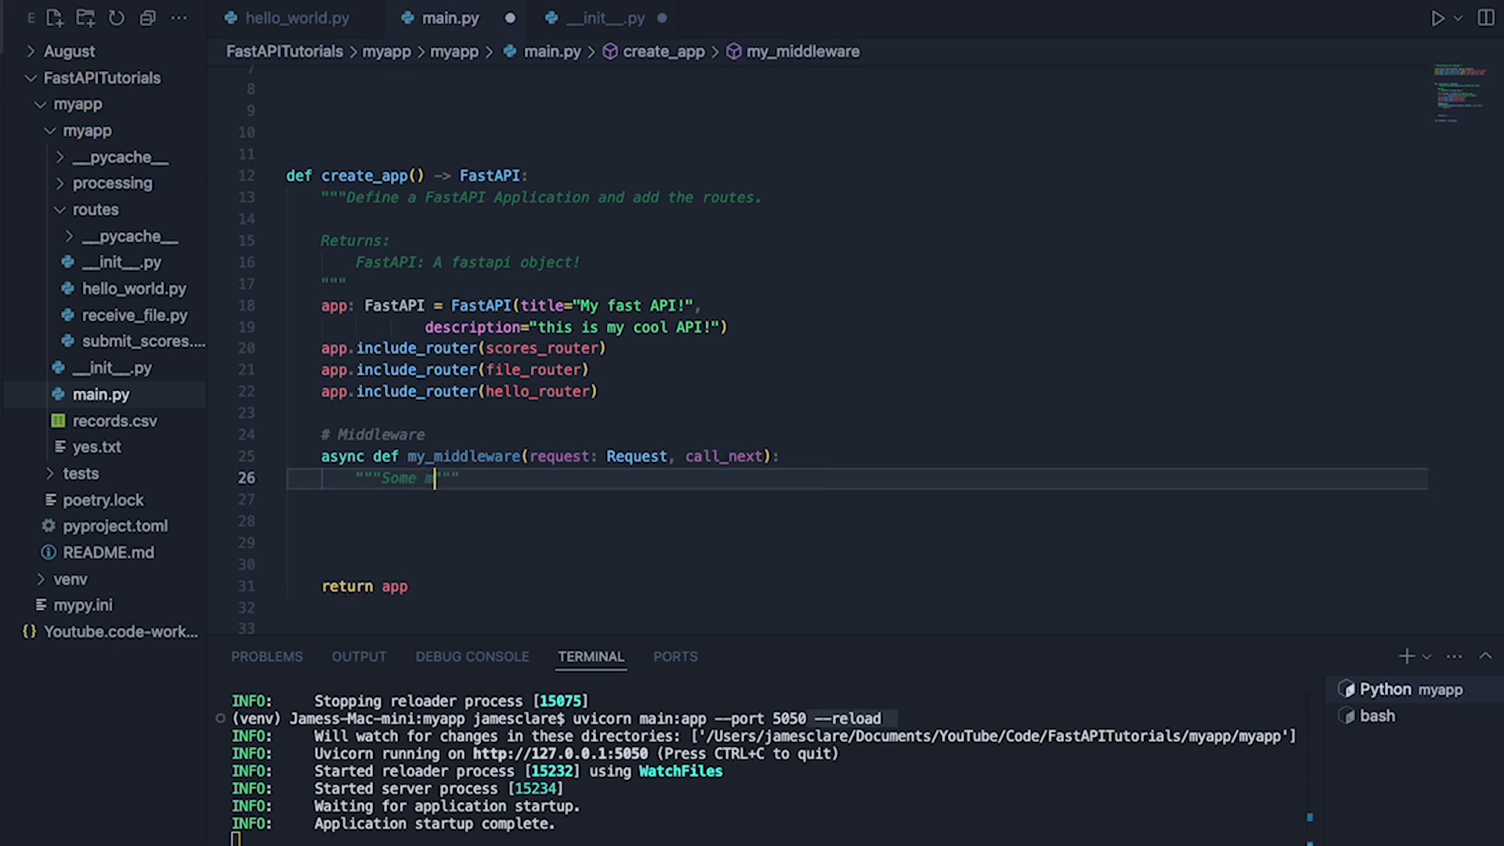
type("iddleware to check")
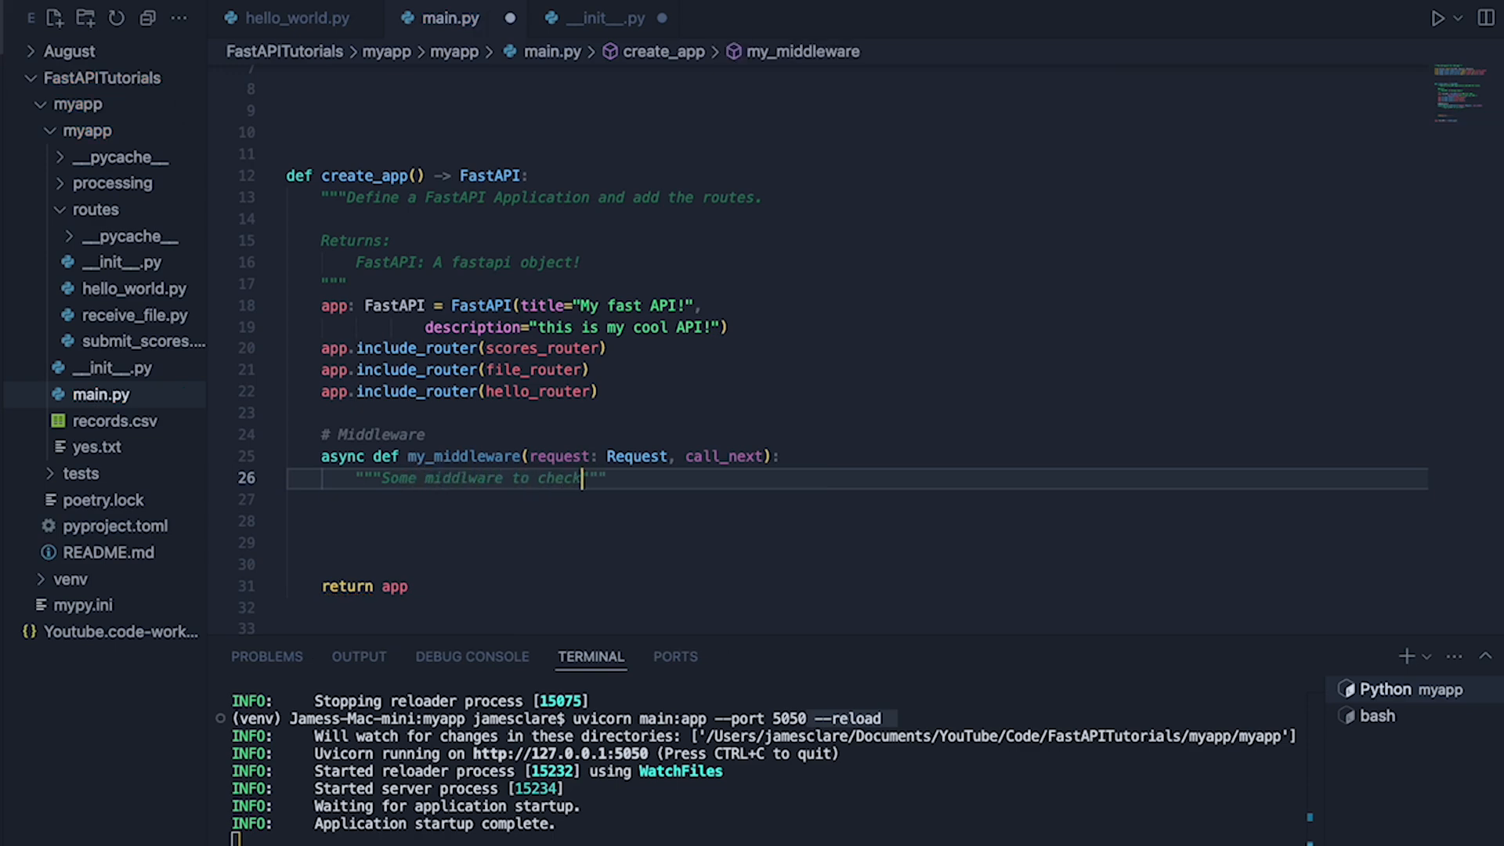
type("the header.")
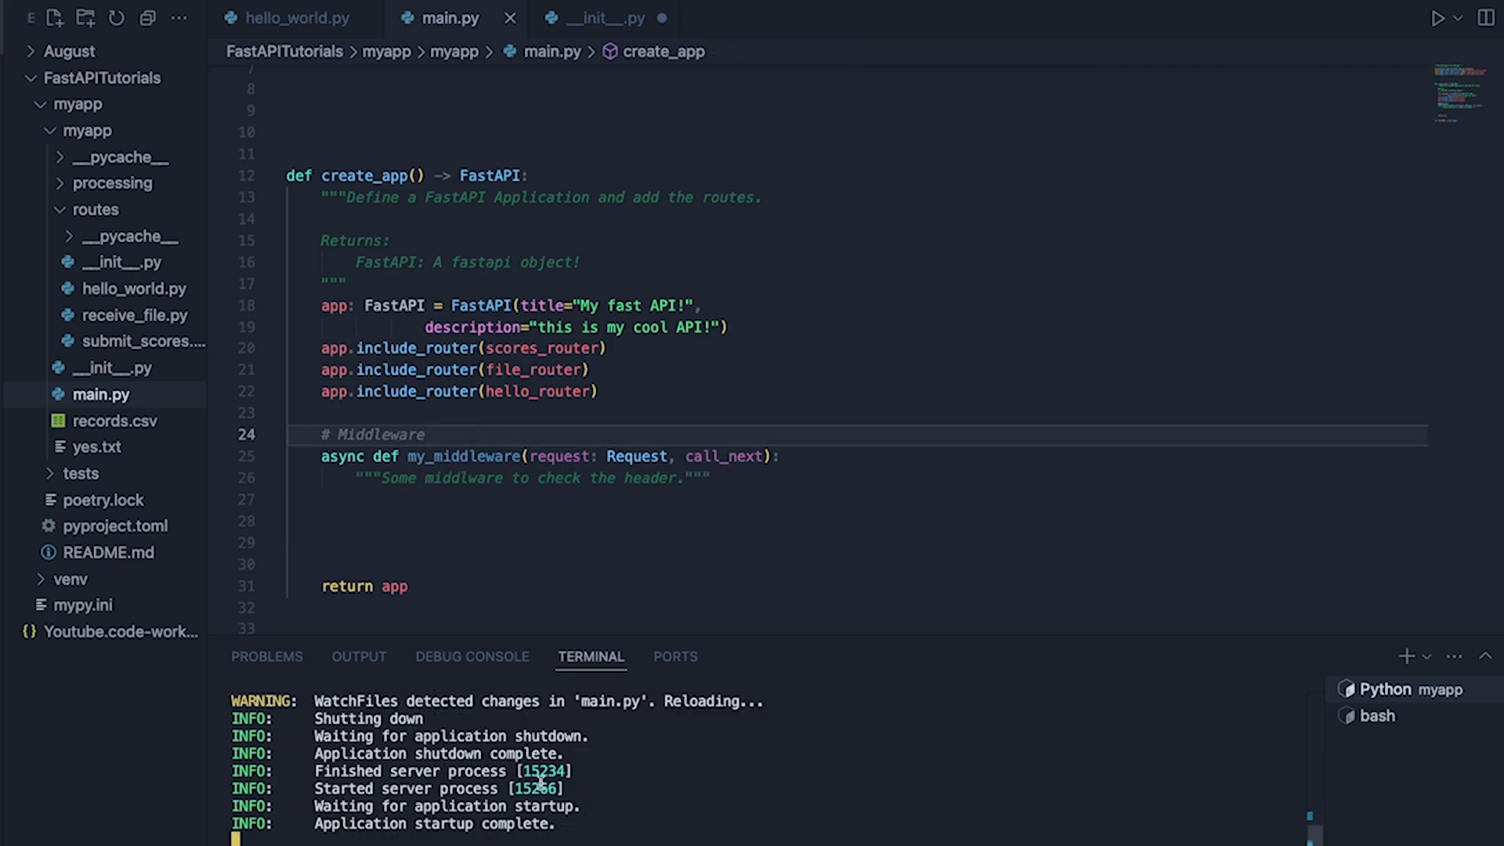
mouse_move(479, 465)
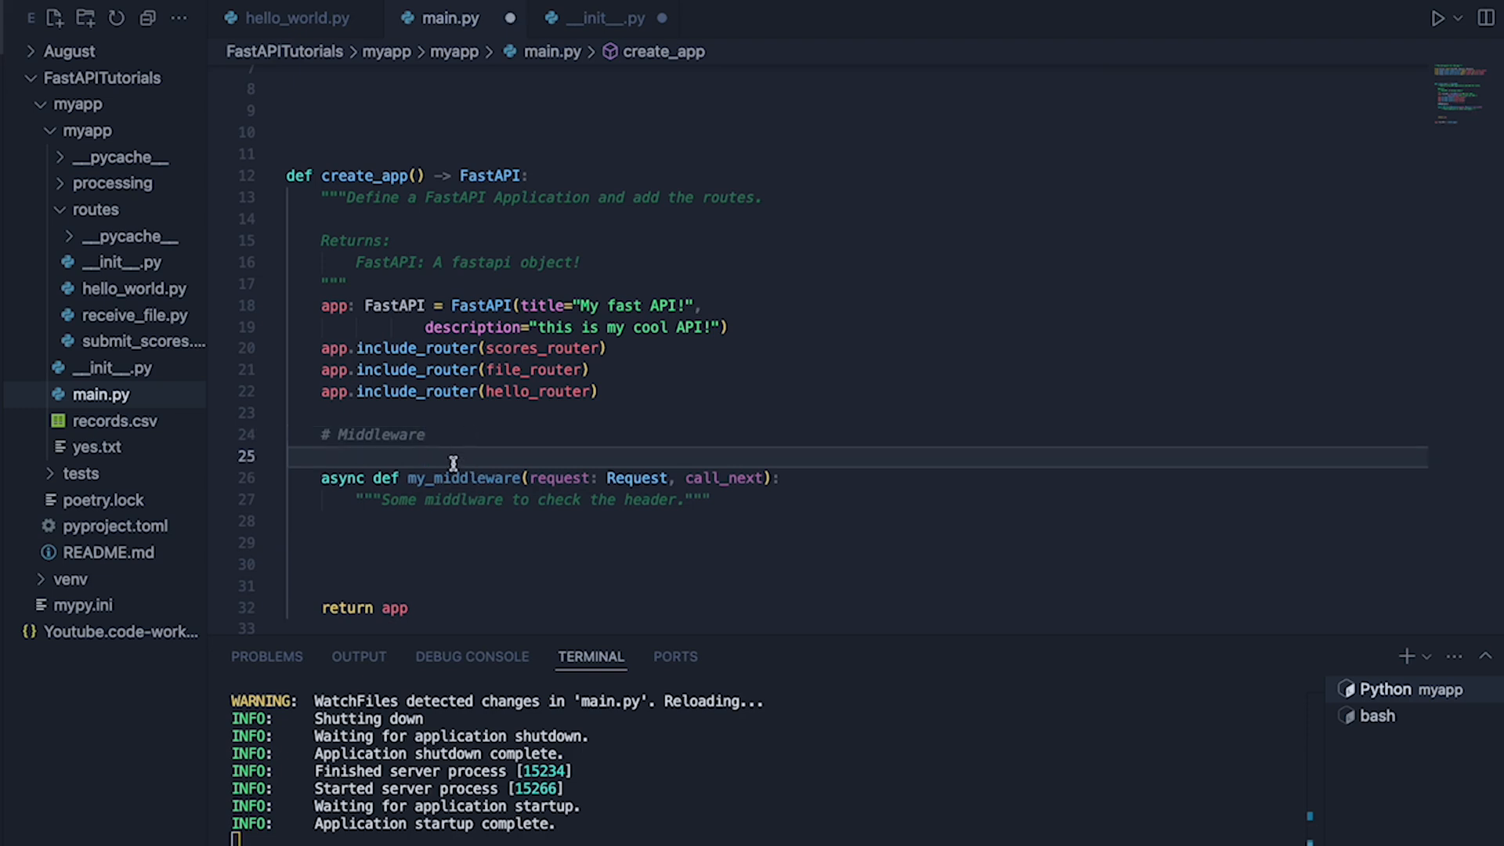
scroll("down", 3)
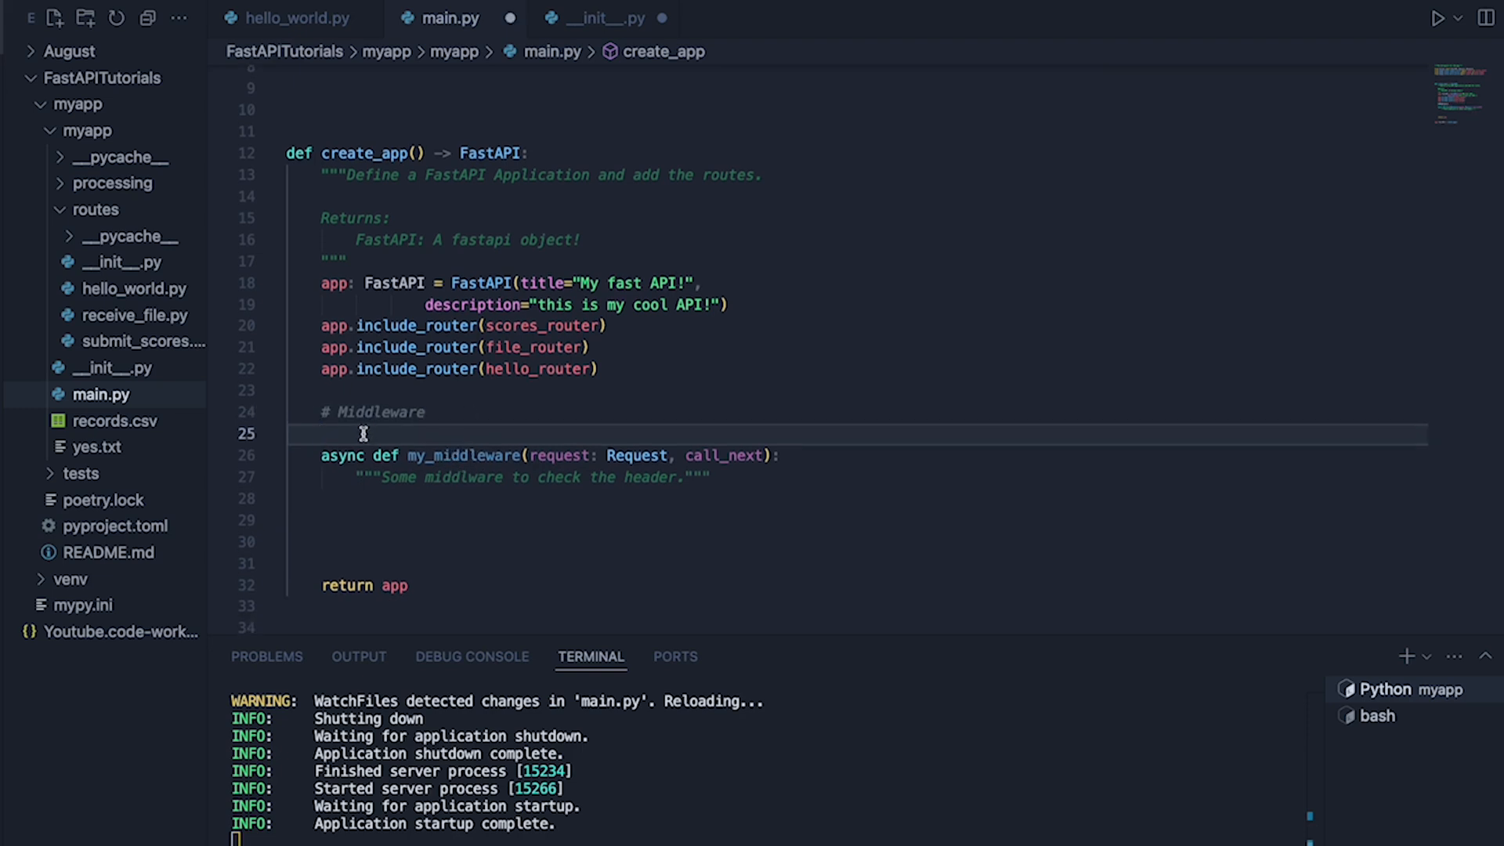
left_click(714, 455)
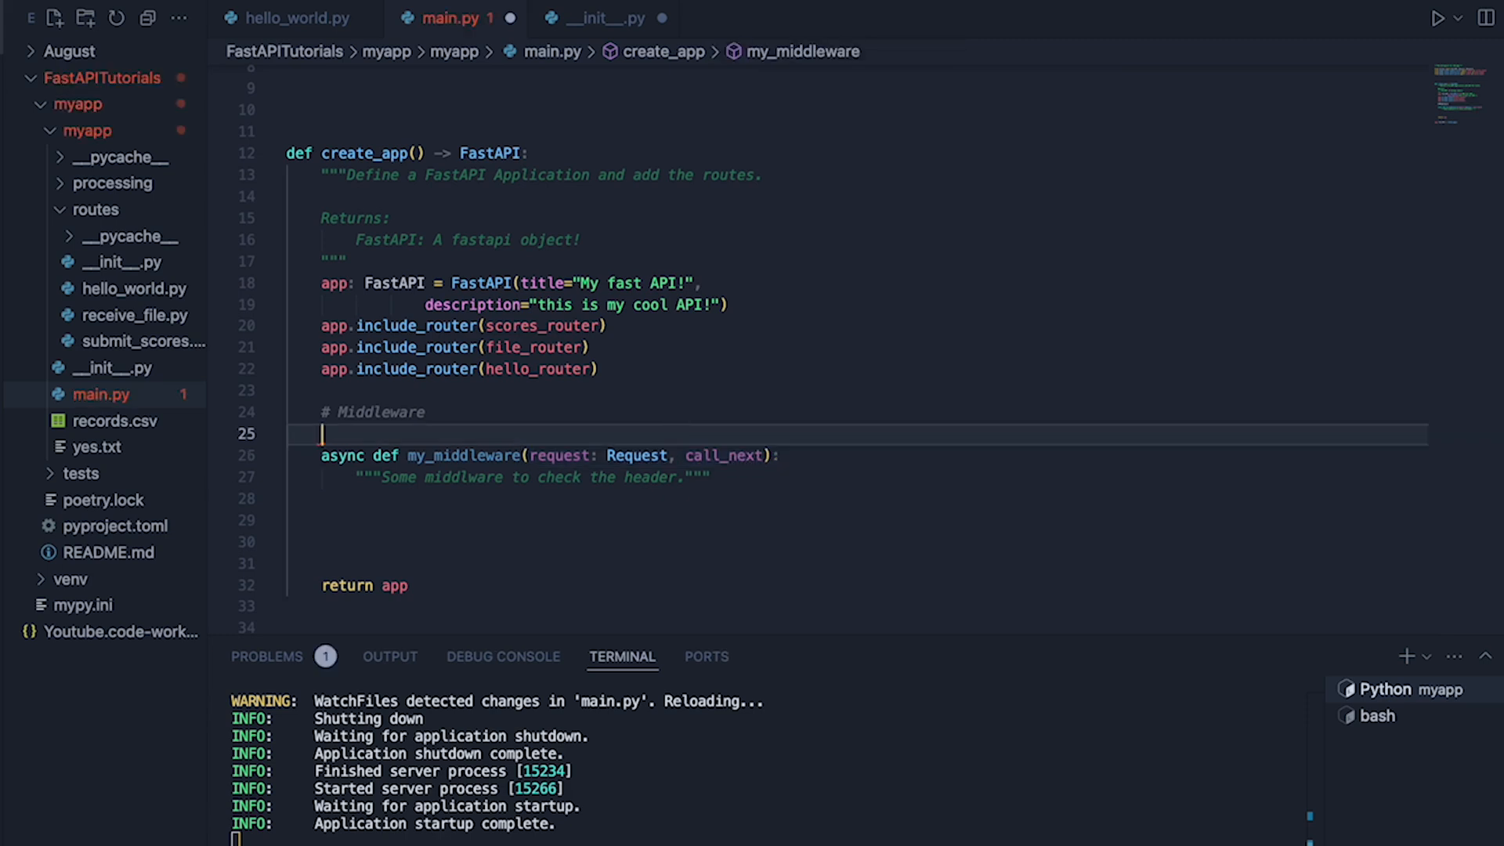
type("@app.")
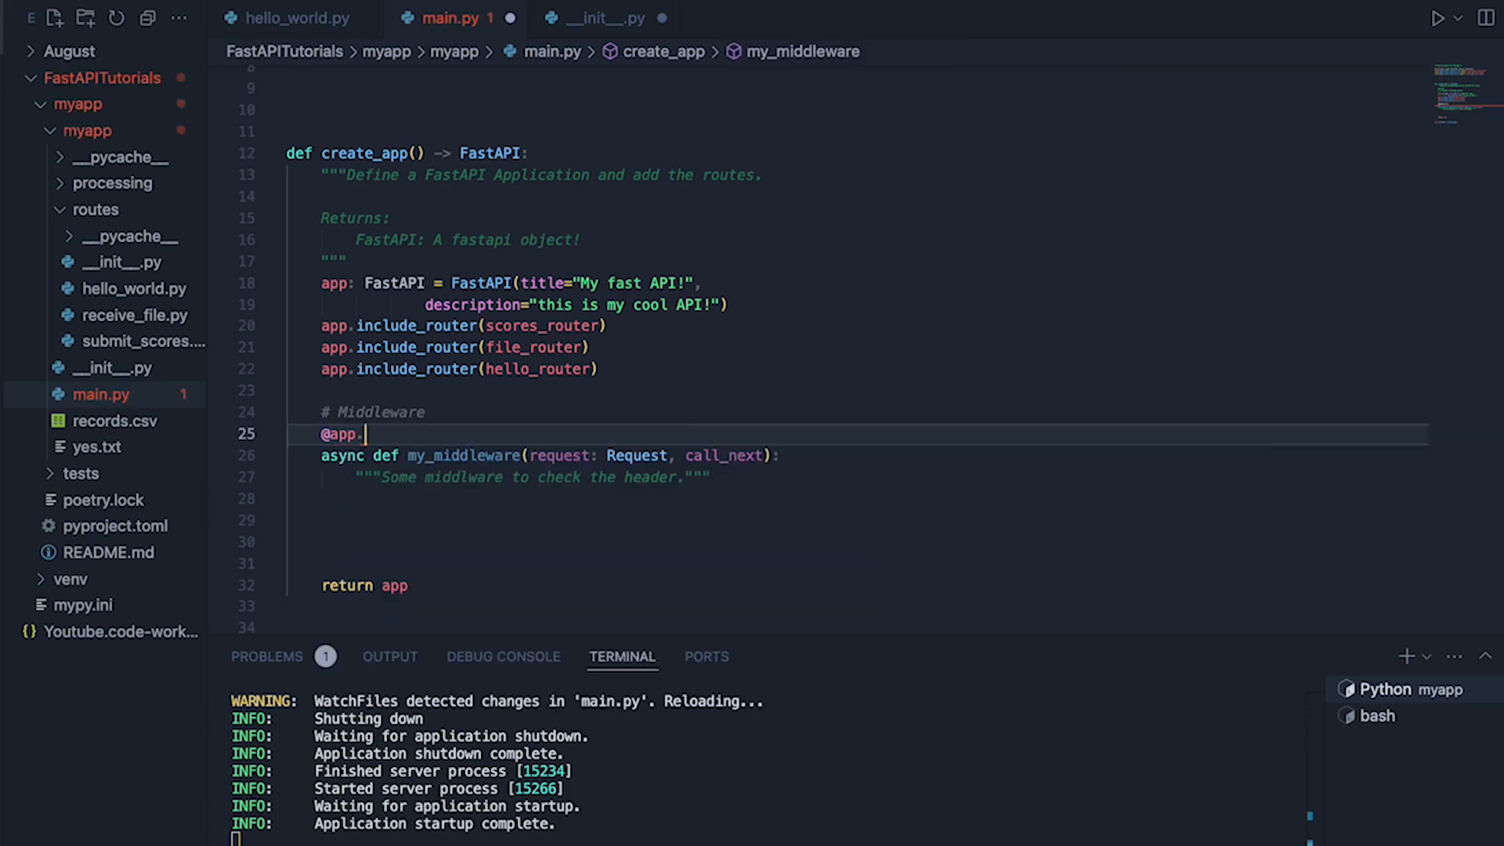
type("middleware")
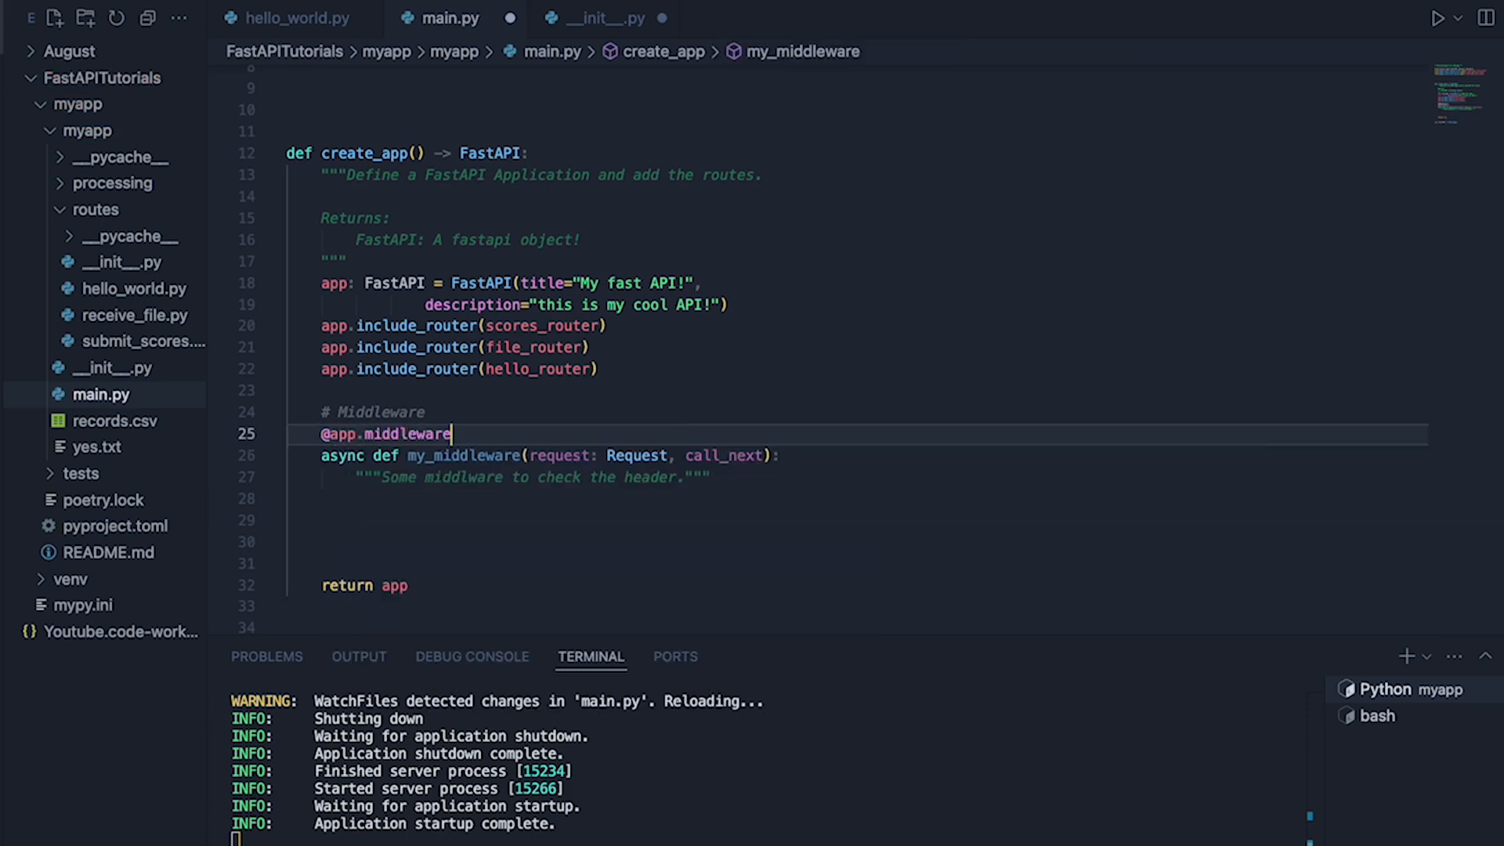
type("('http')")
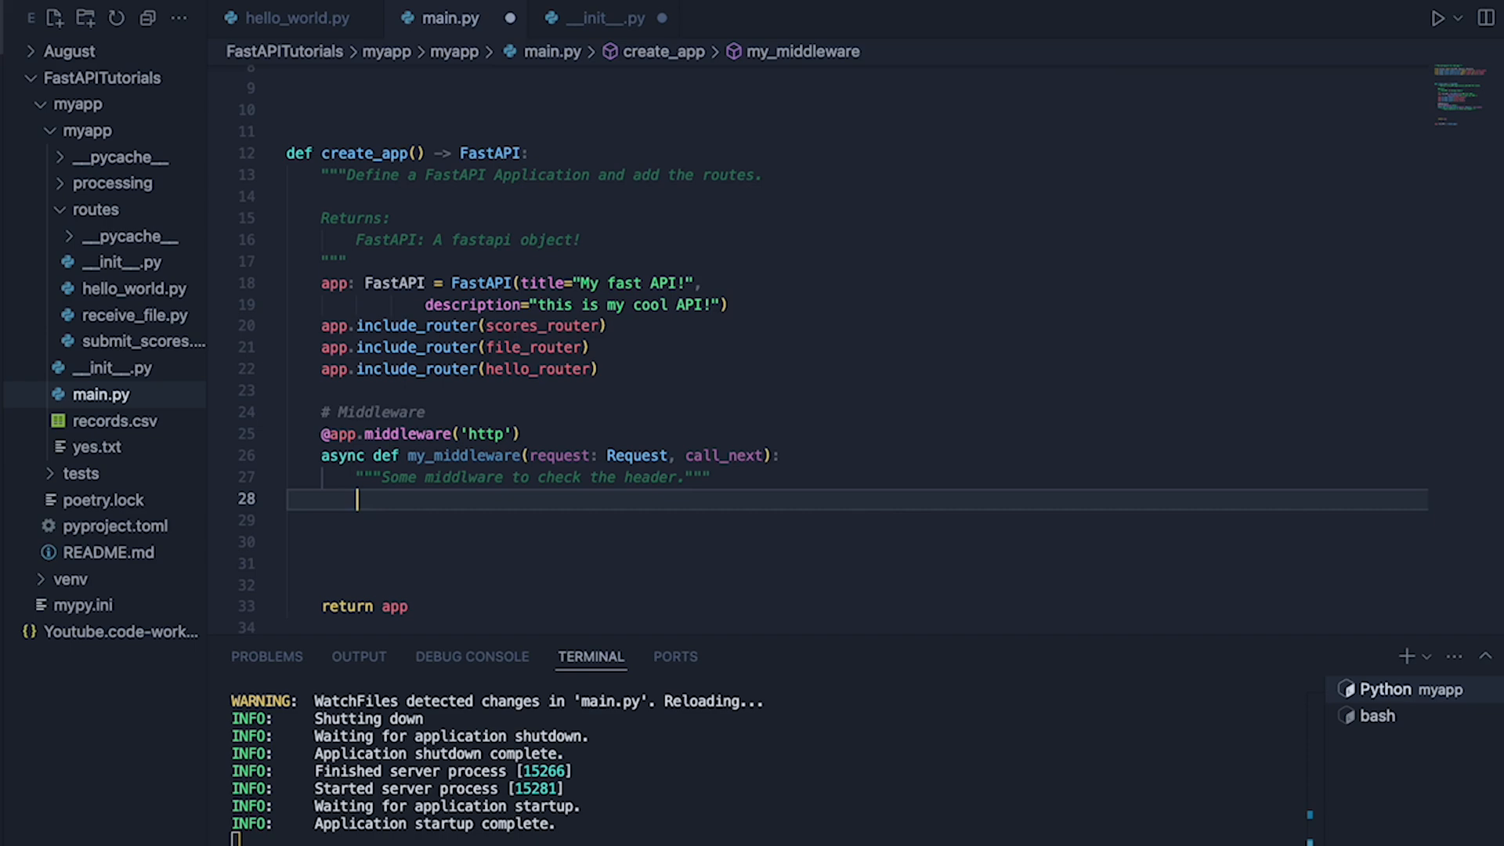
type("...")
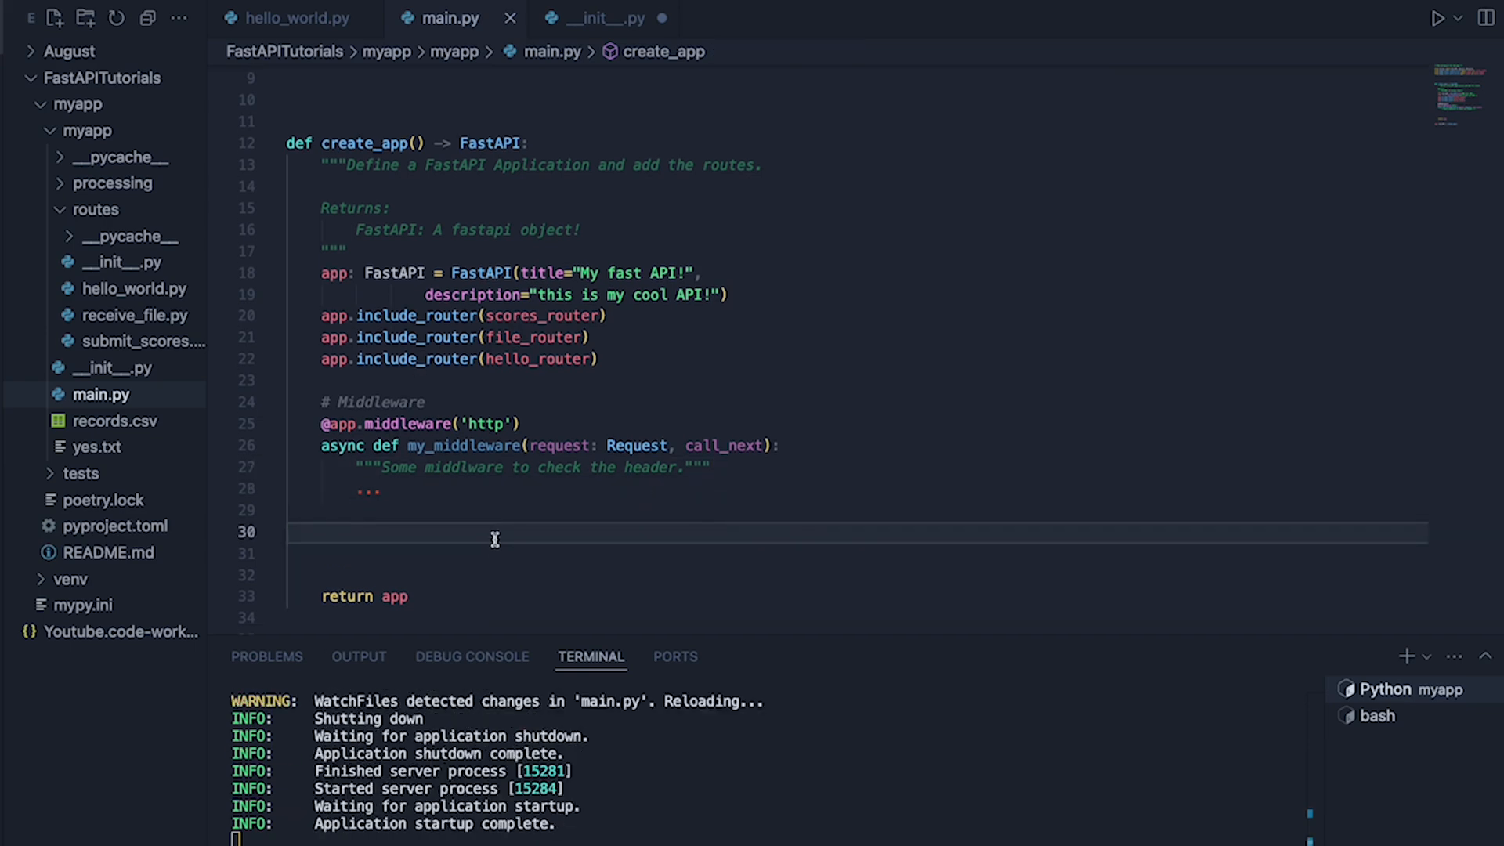
Step: Check the curl output in the bash terminal and return the caret after the docstring
scroll("up", 3)
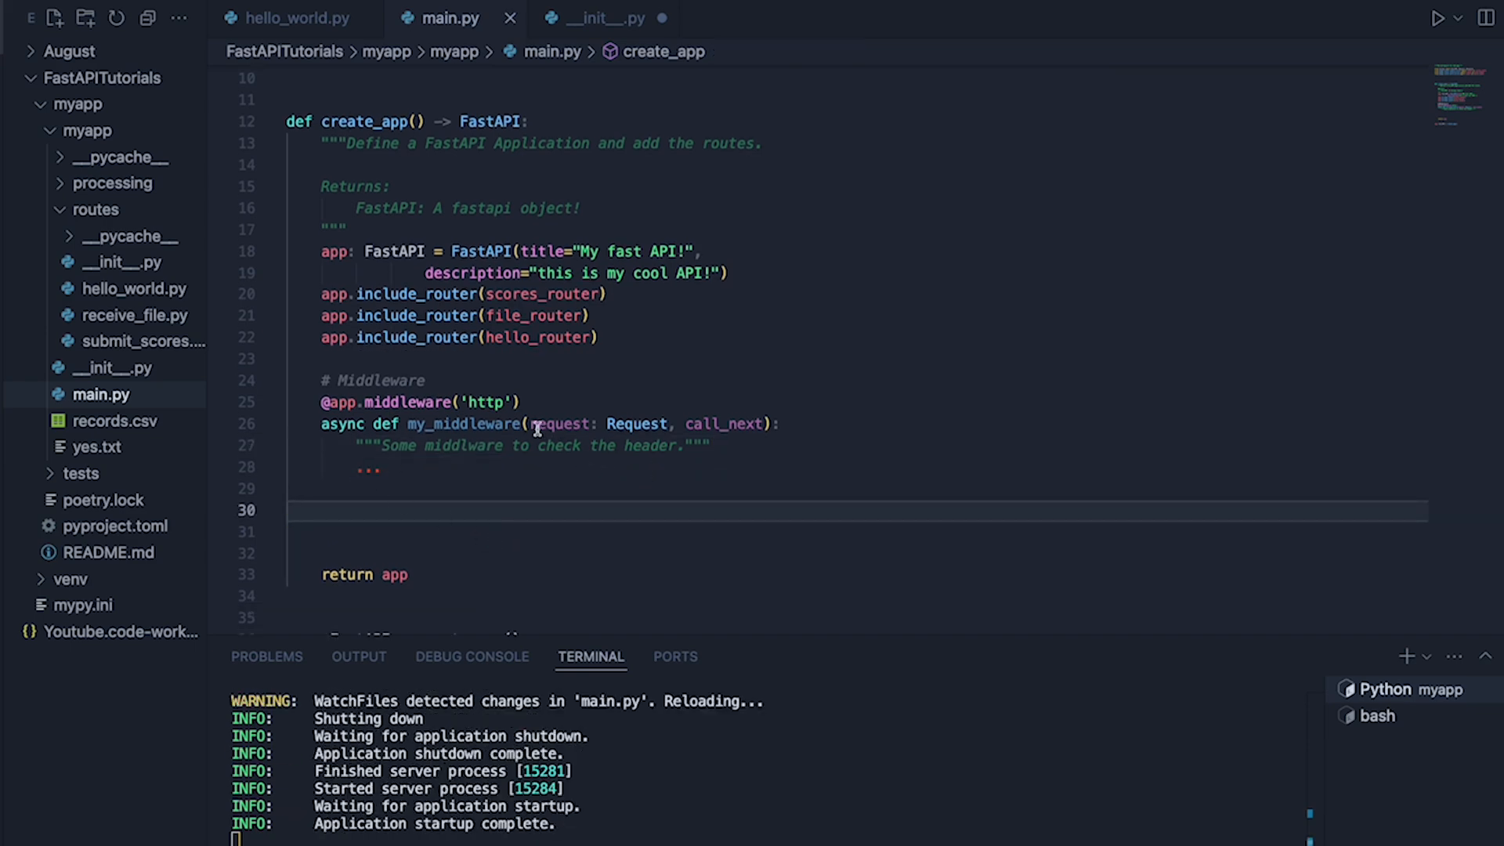
left_click(1378, 714)
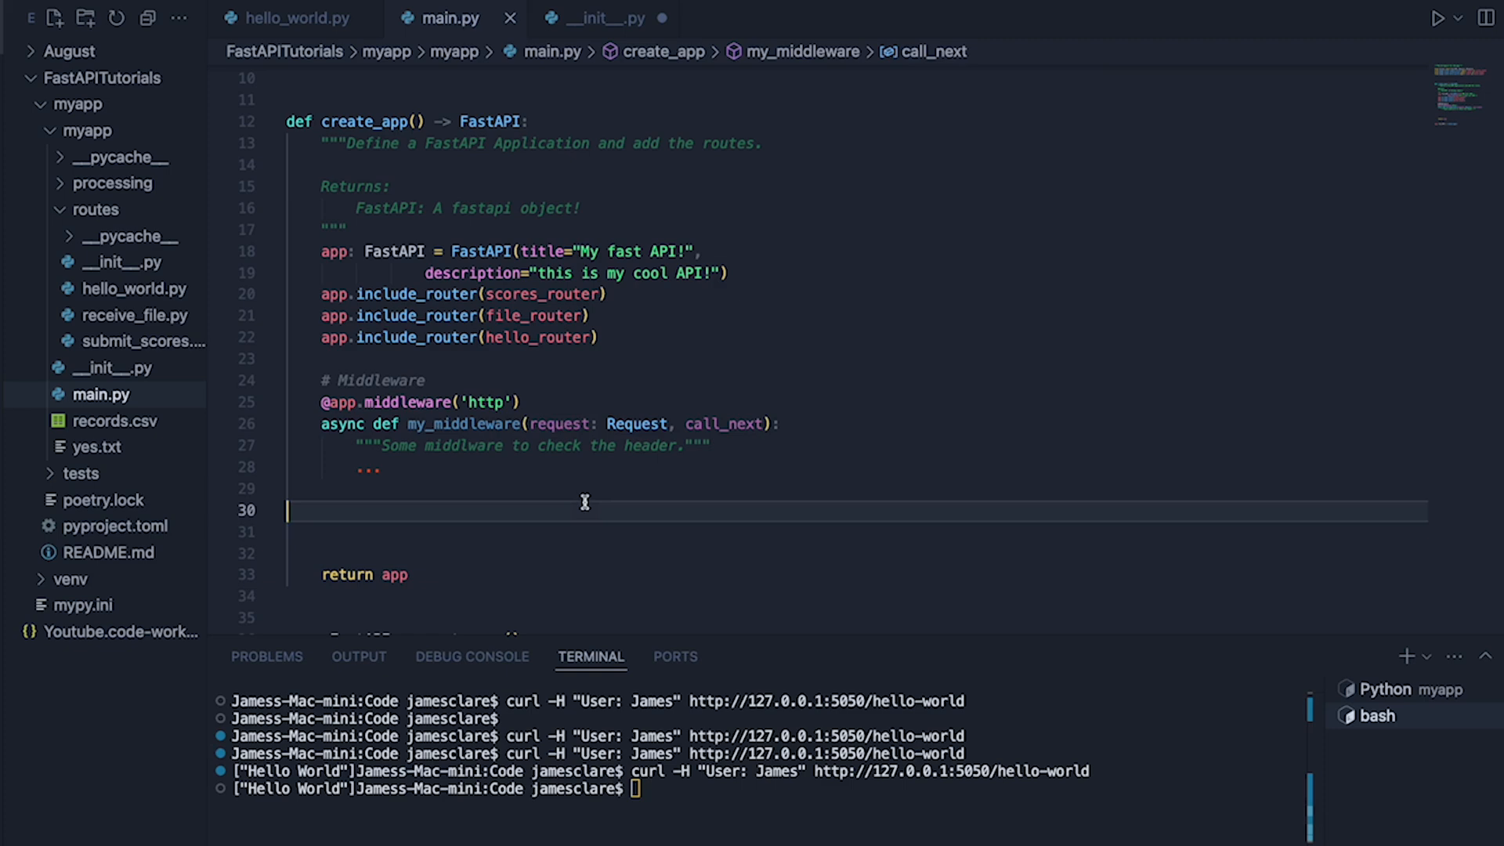
double_click(560, 423)
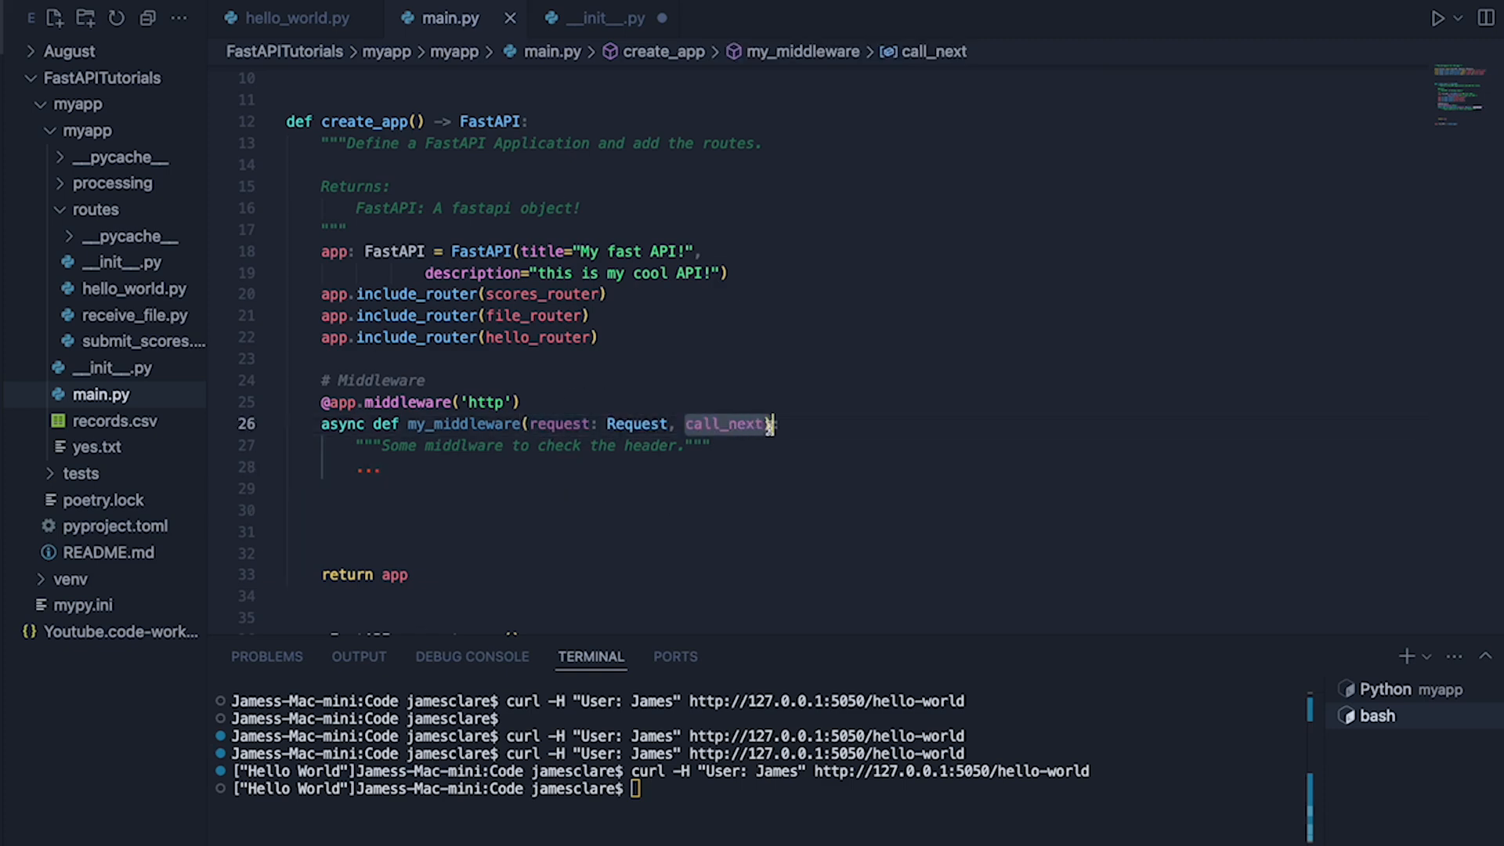
left_click(724, 444)
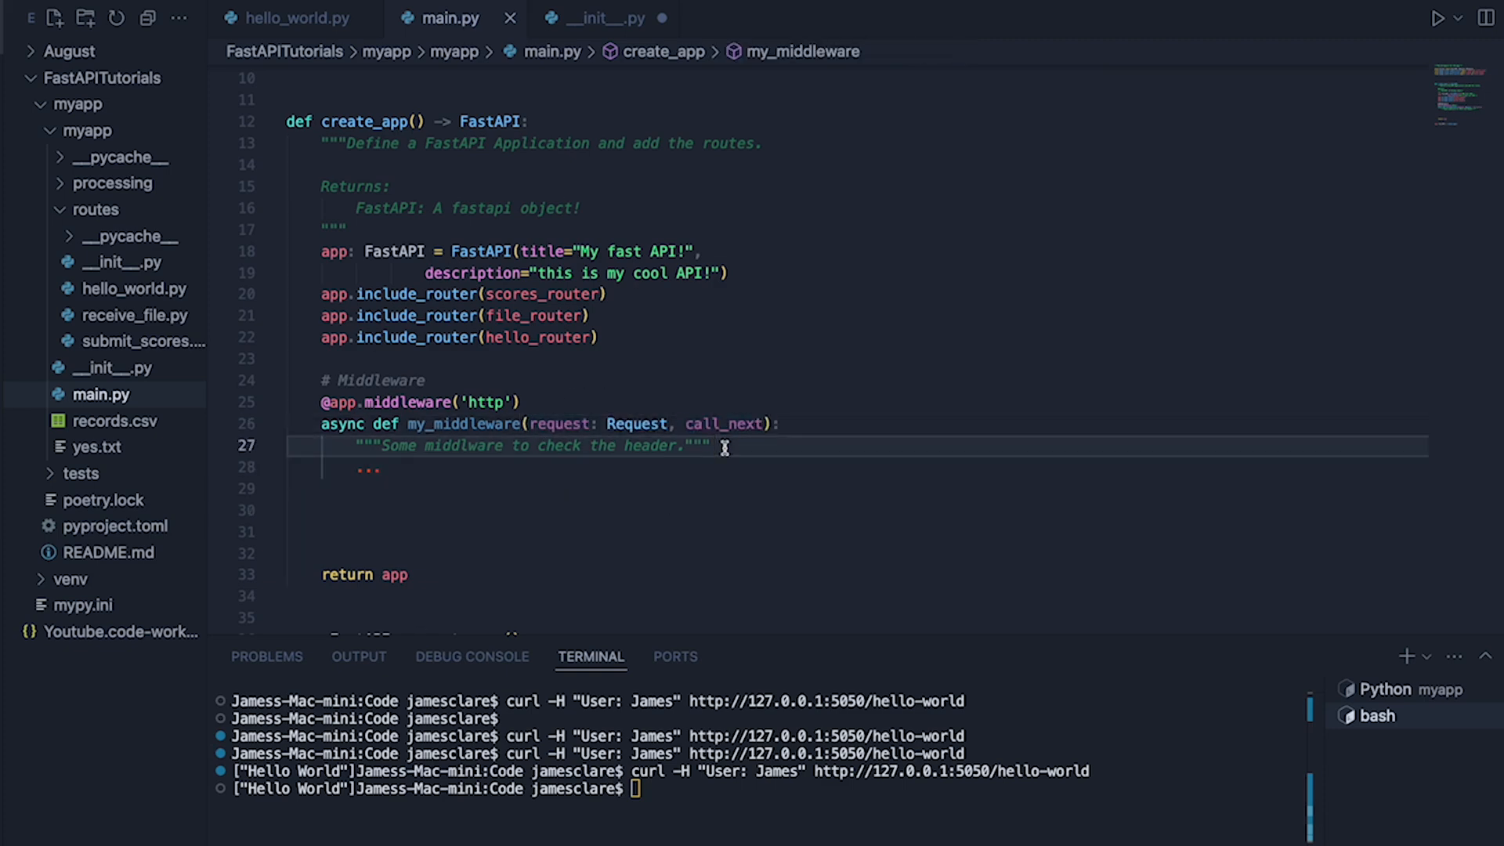
mouse_move(543, 461)
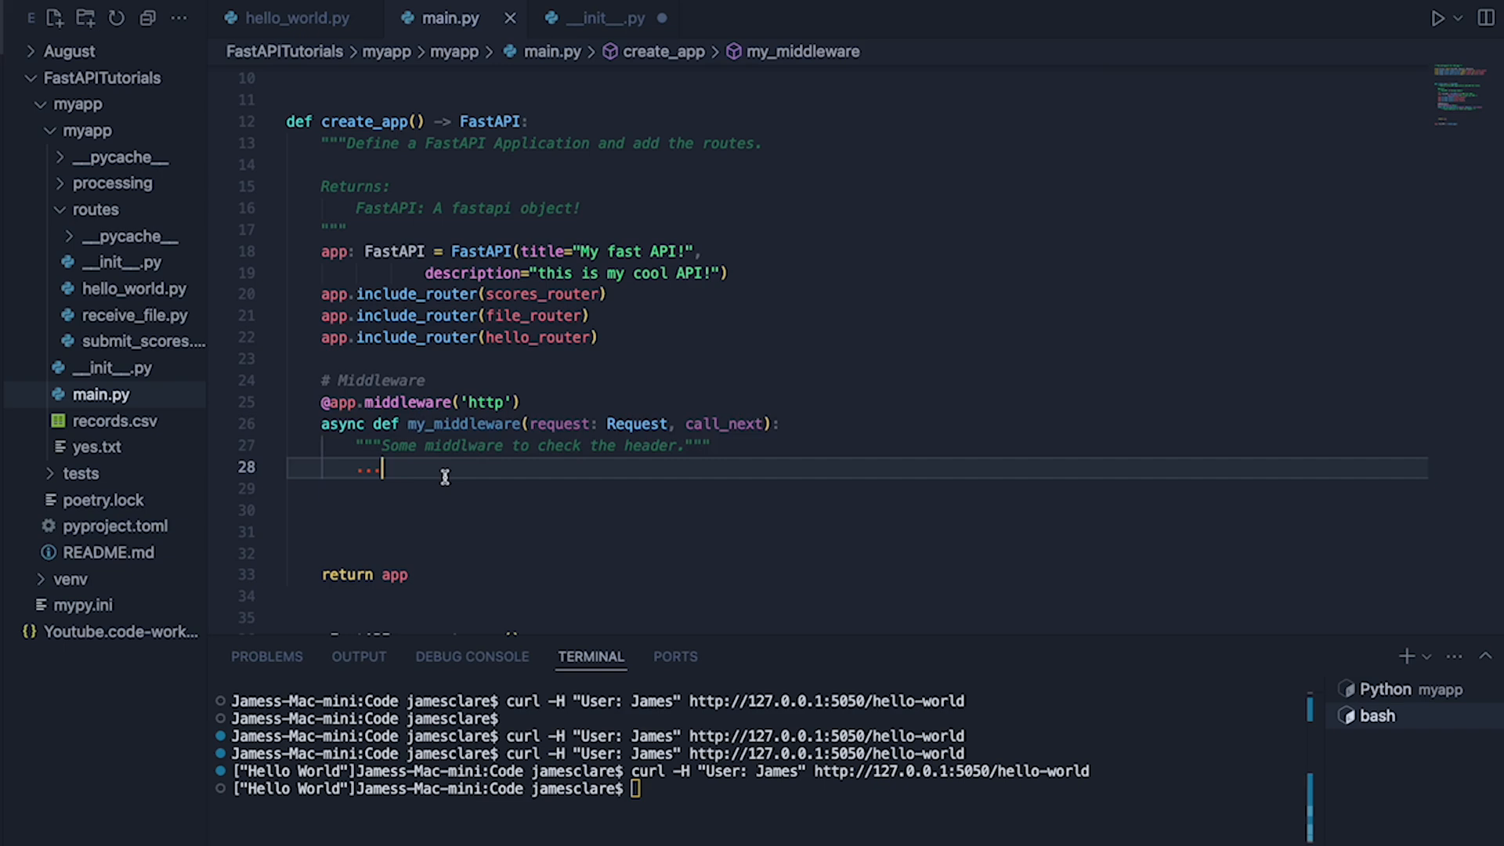
mouse_move(746, 436)
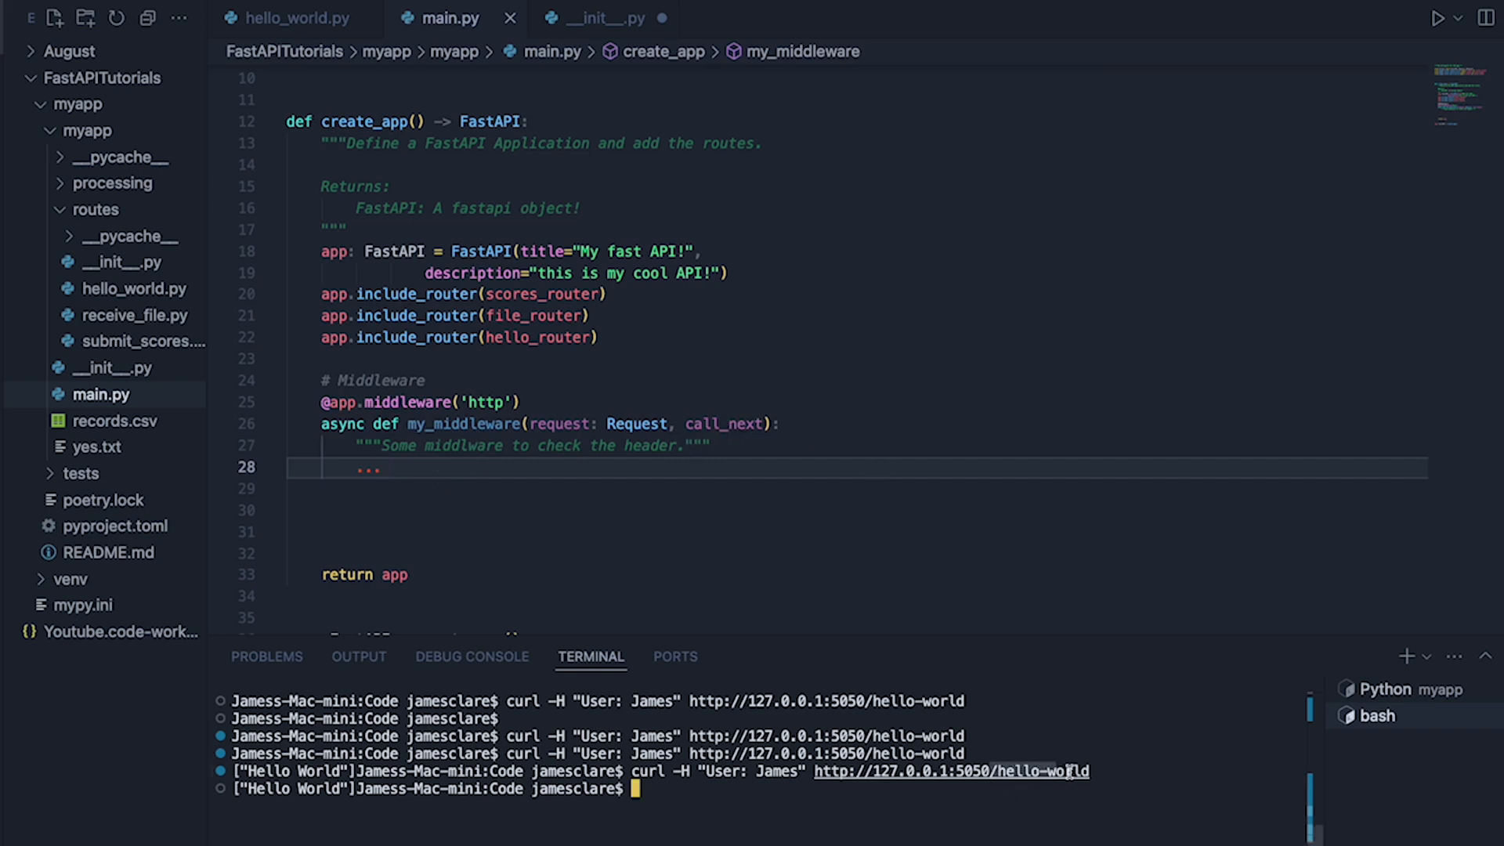
mouse_move(597, 466)
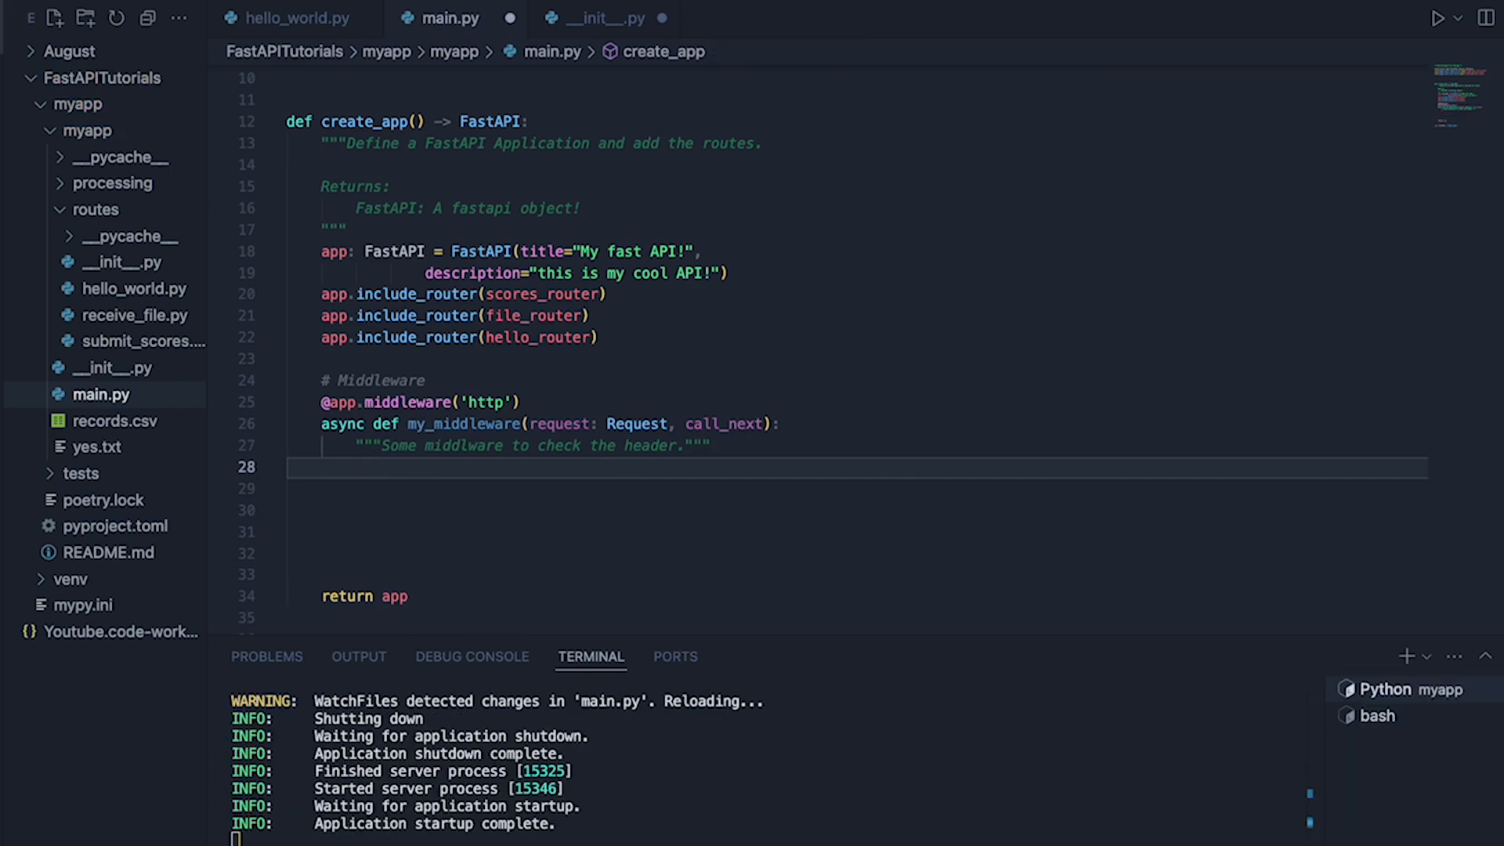
Step: Have my_middleware await call_next(request) into response and return it
type("response =")
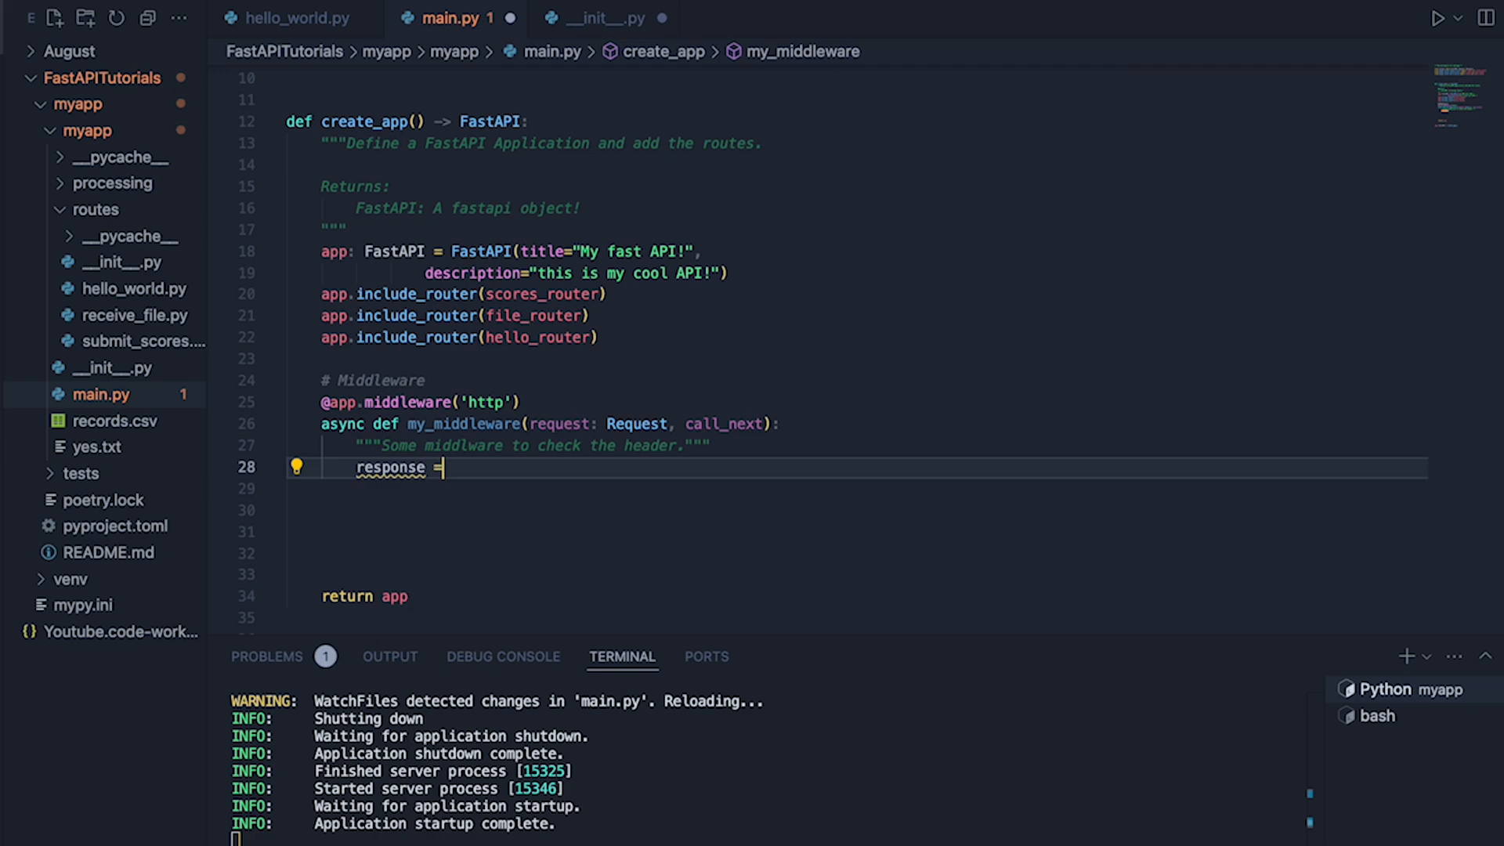
type("await cal")
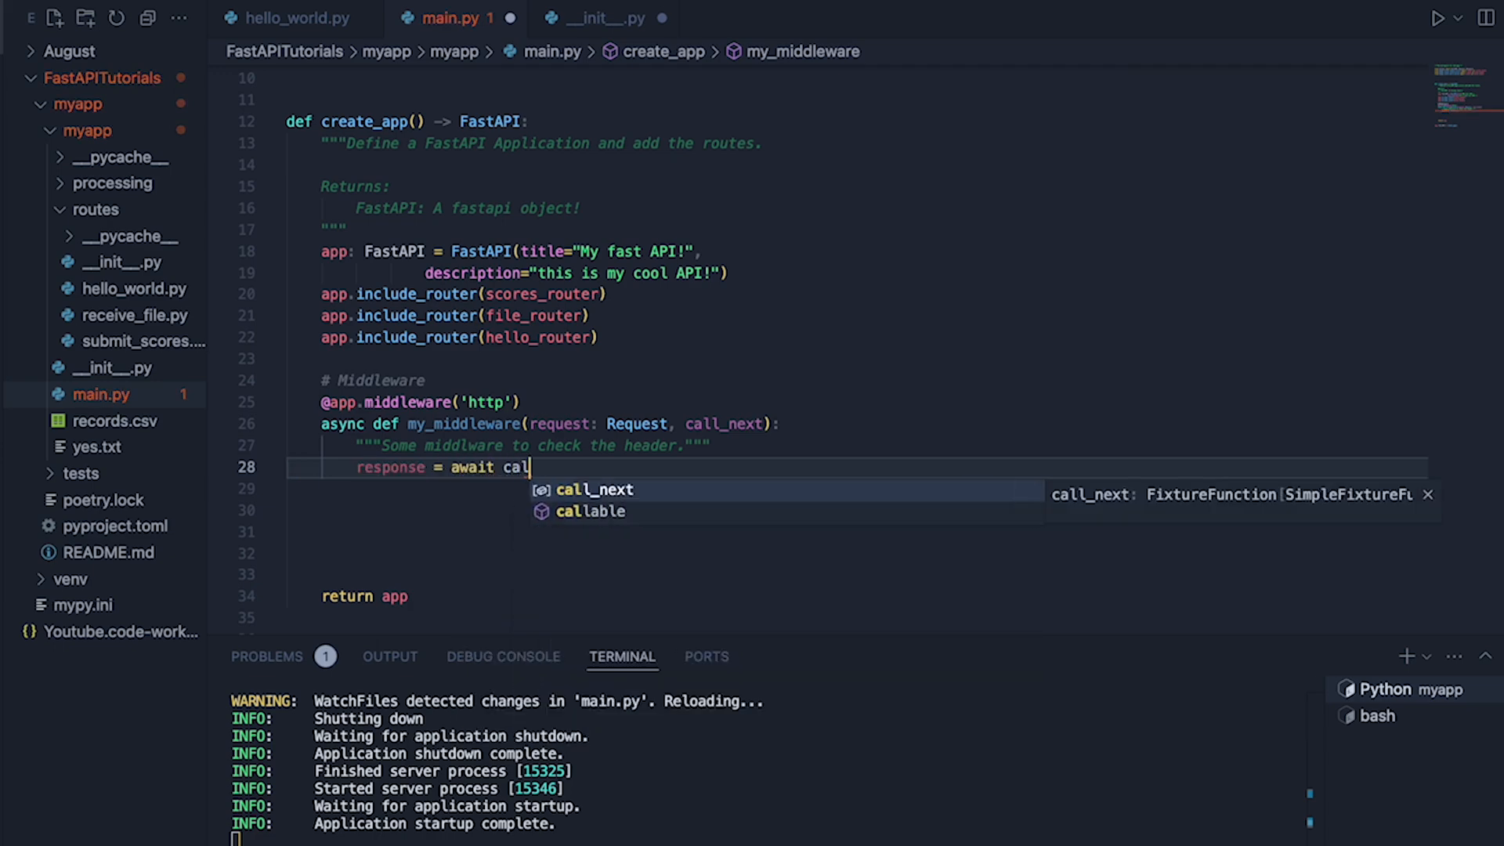
type("l_next(request")
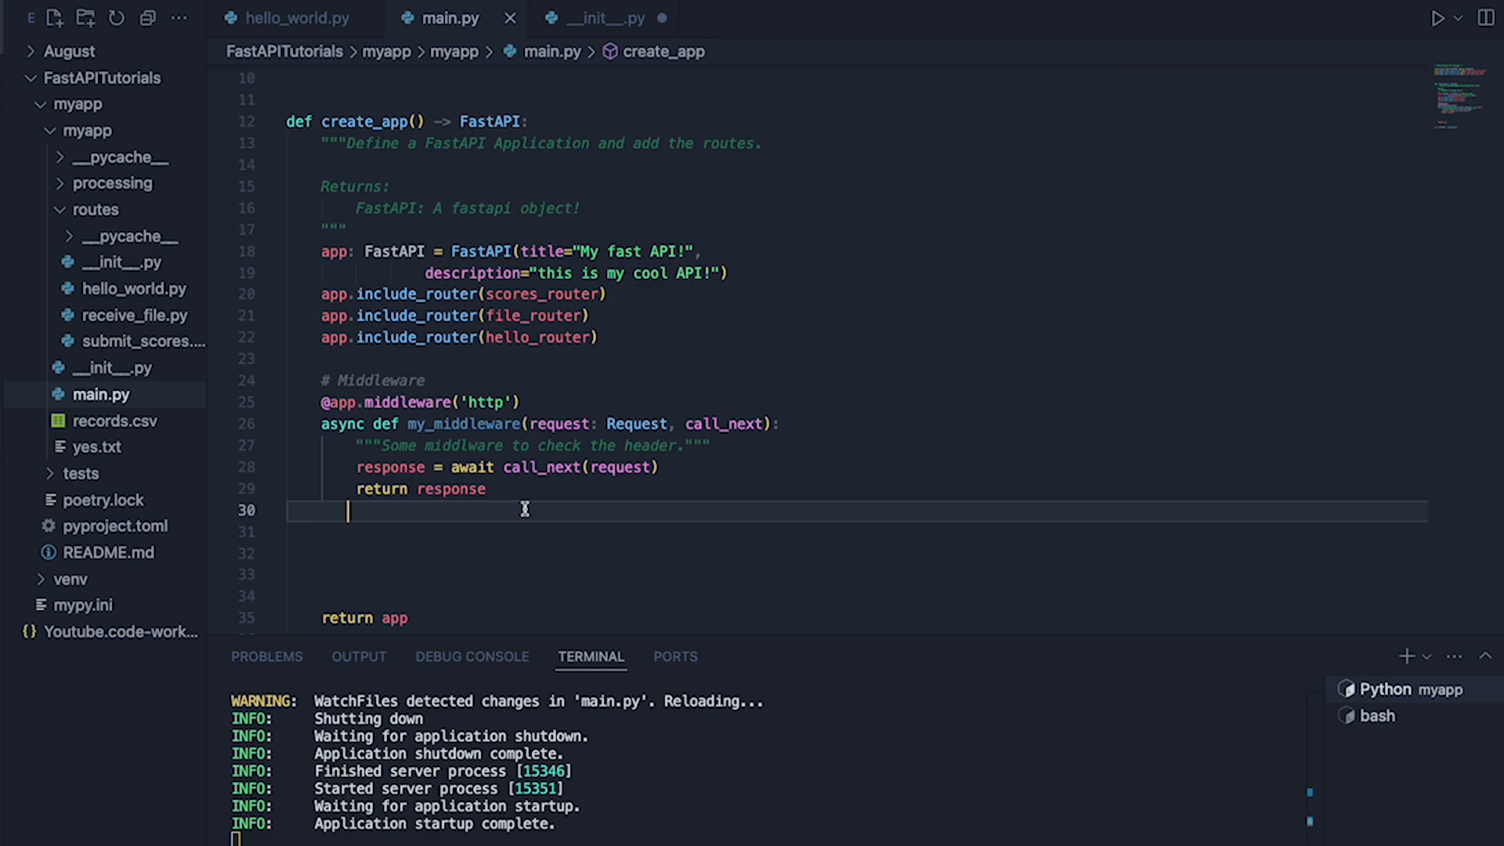
mouse_move(555, 439)
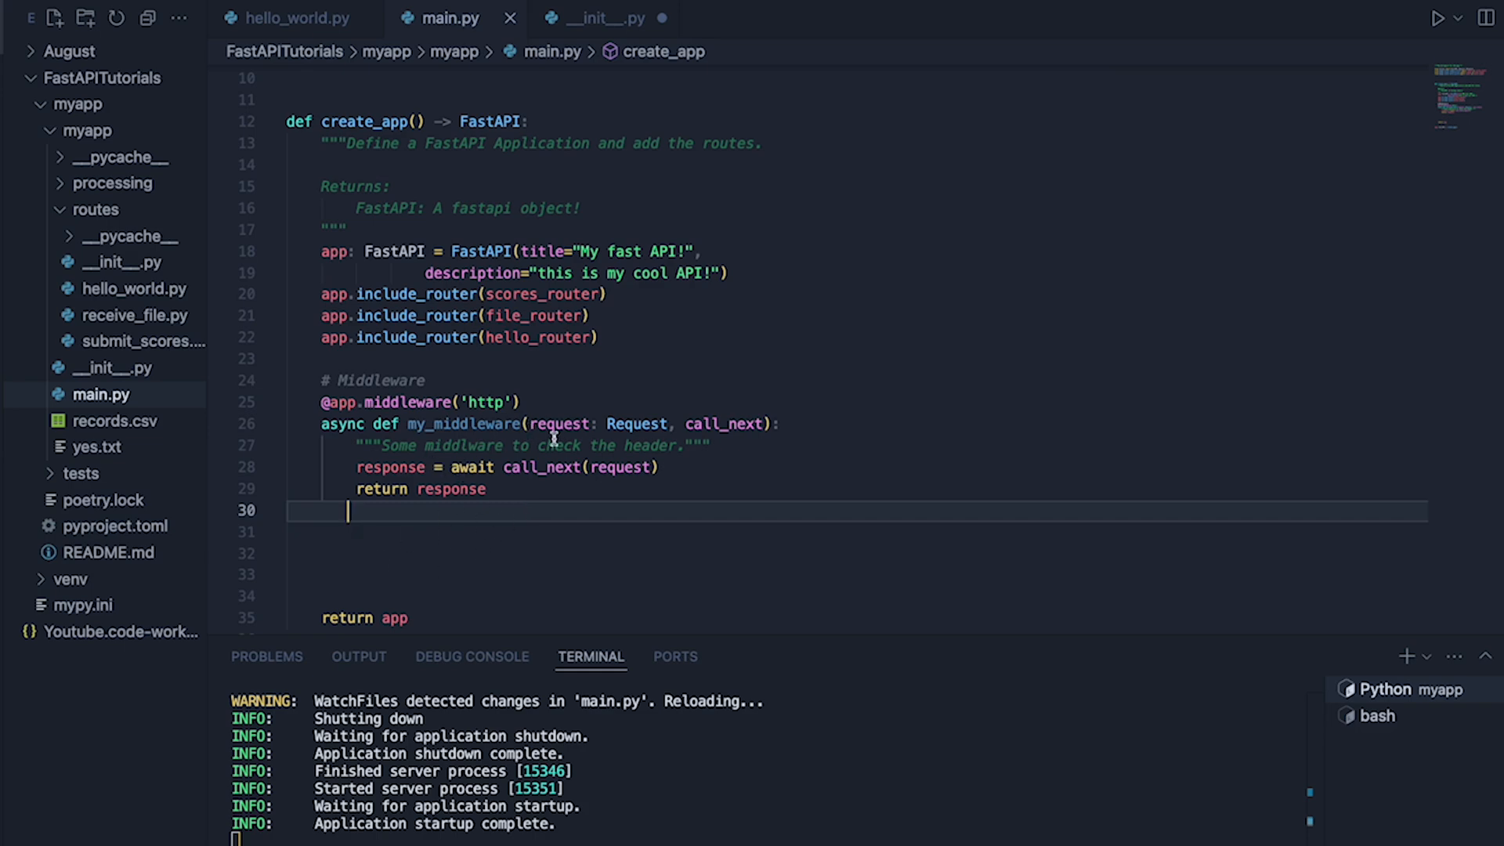
Step: Review the response usage, then curl hello-world with a User: James header to get Hello World
left_click(488, 489)
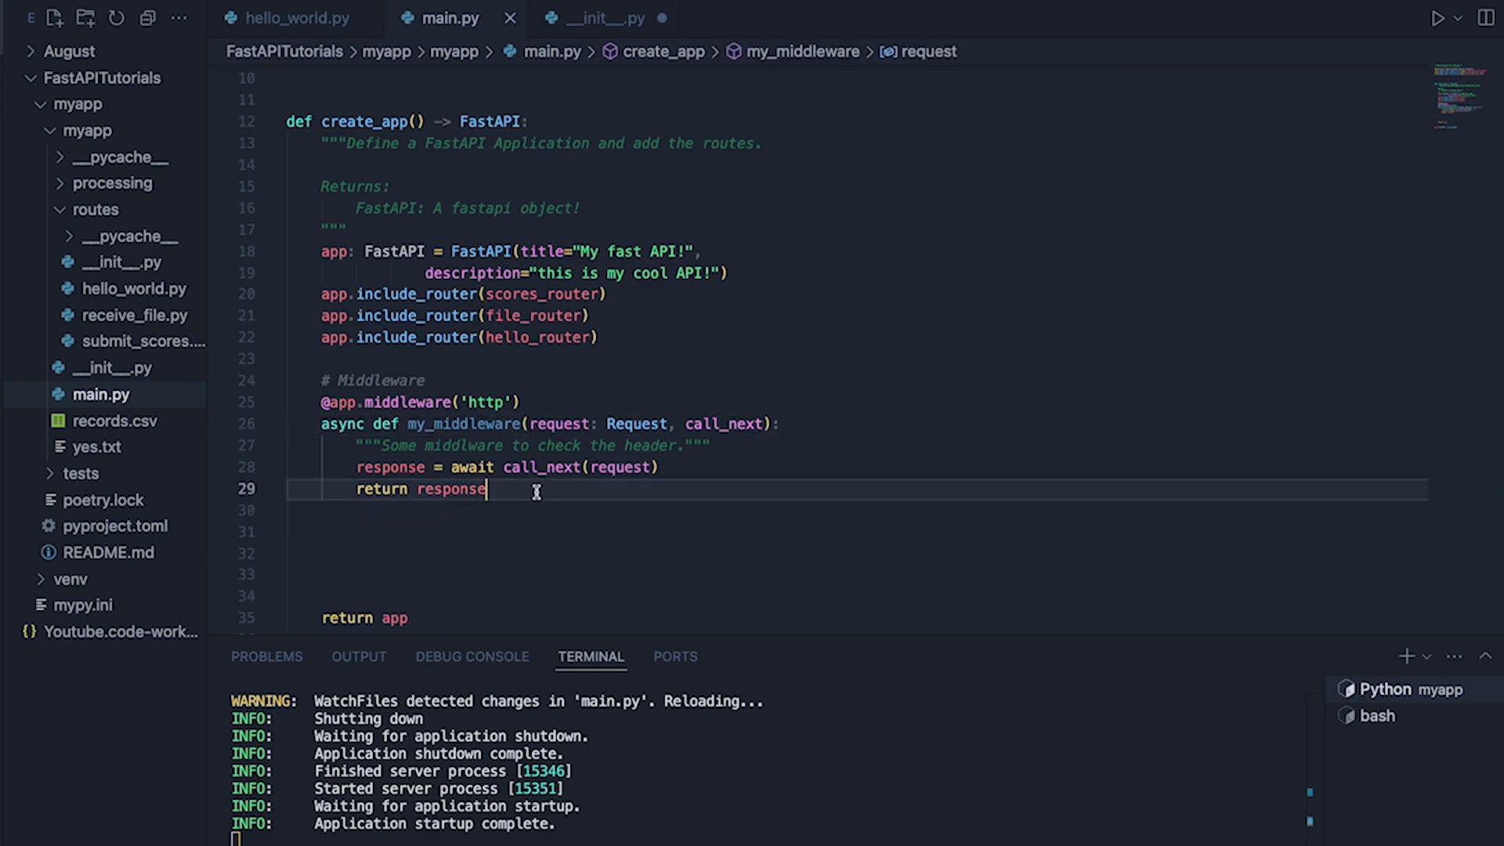
double_click(449, 489)
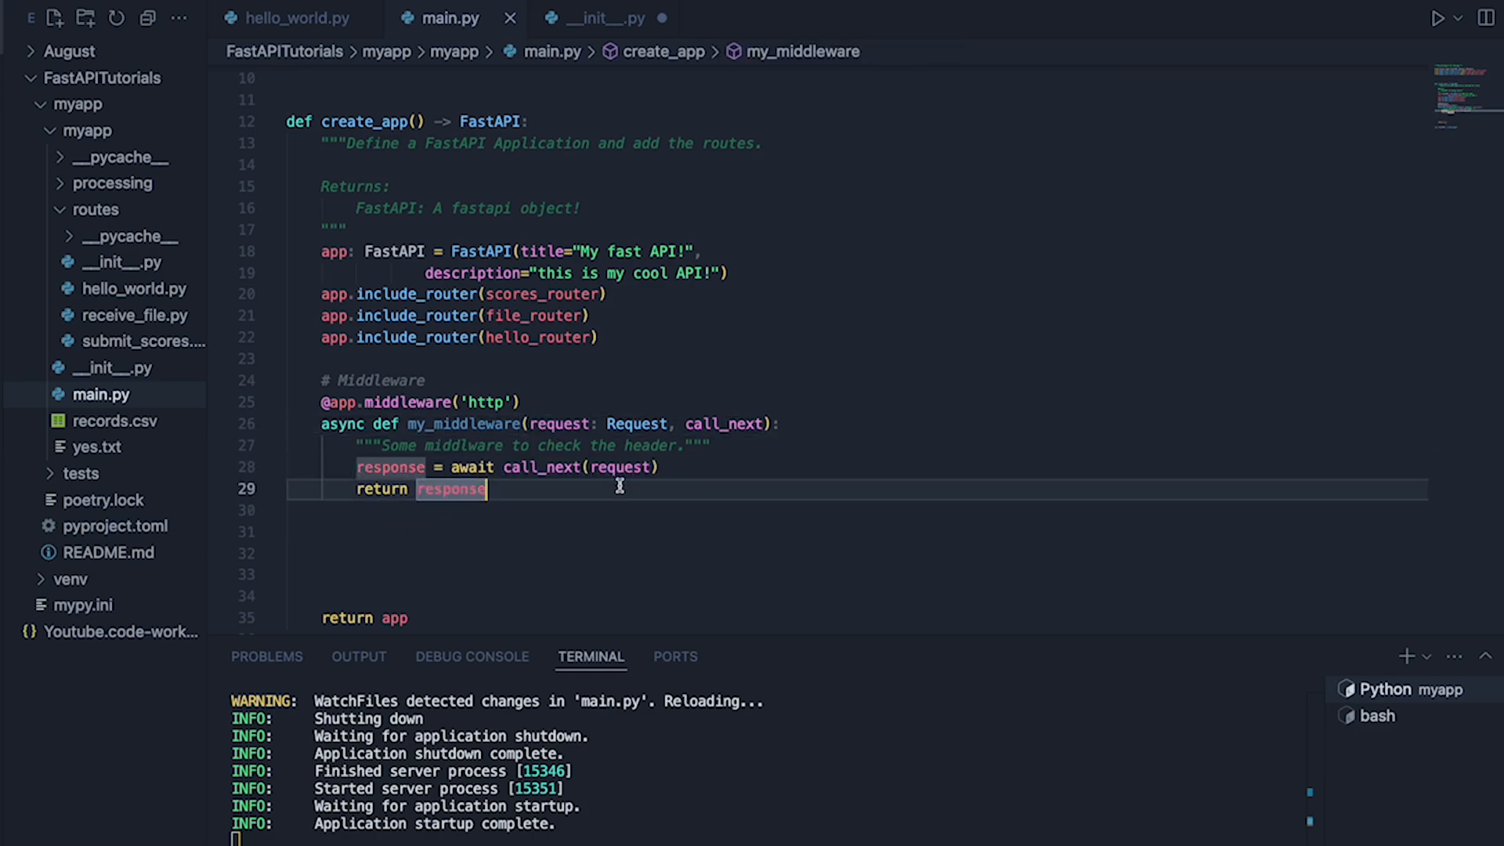
left_click(557, 423)
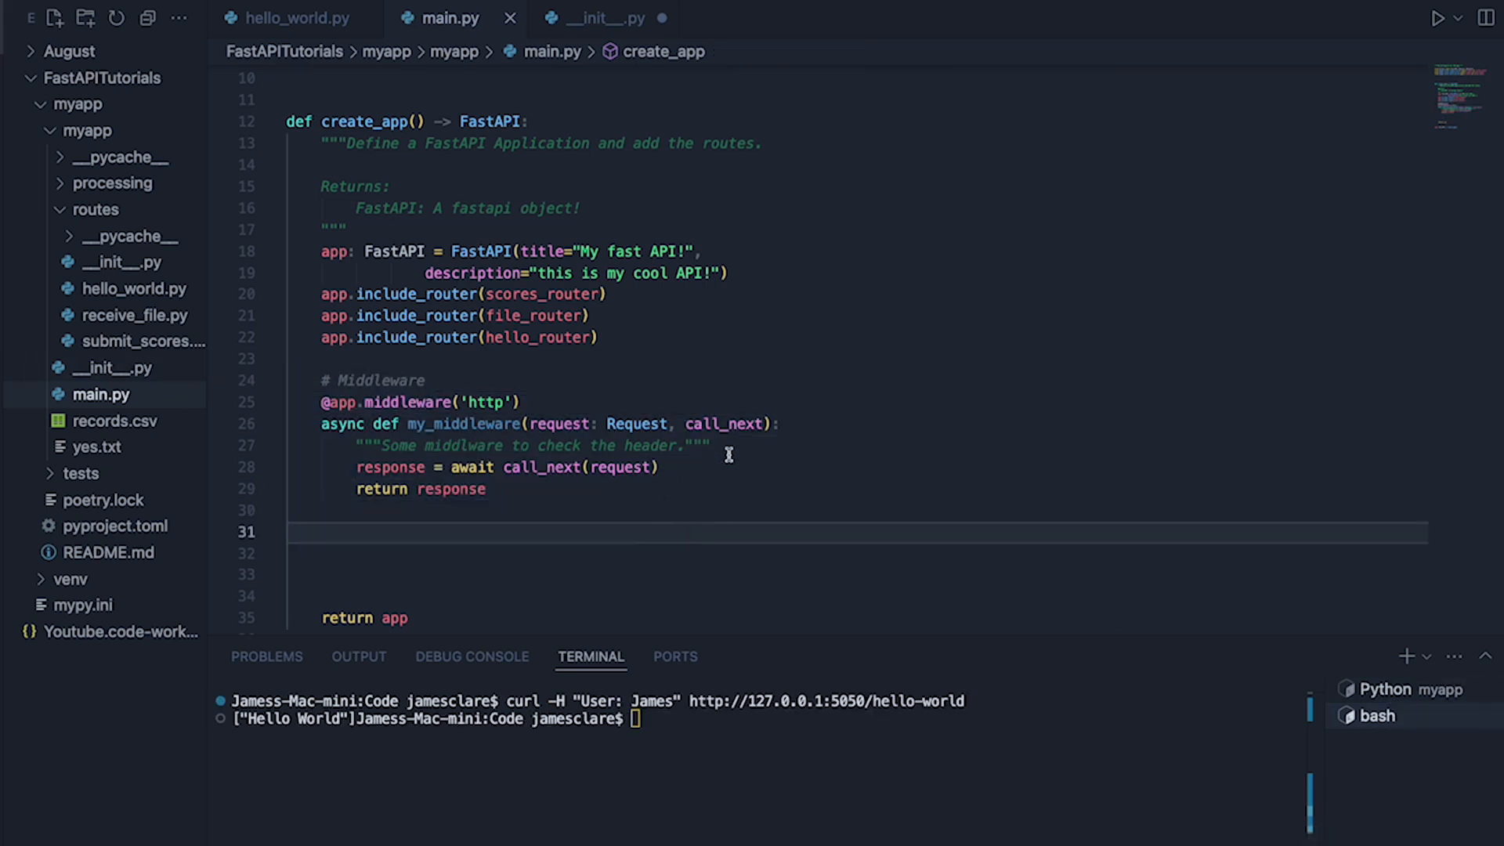
Step: Add print("Here!") as the first line of my_middleware
type("print(")
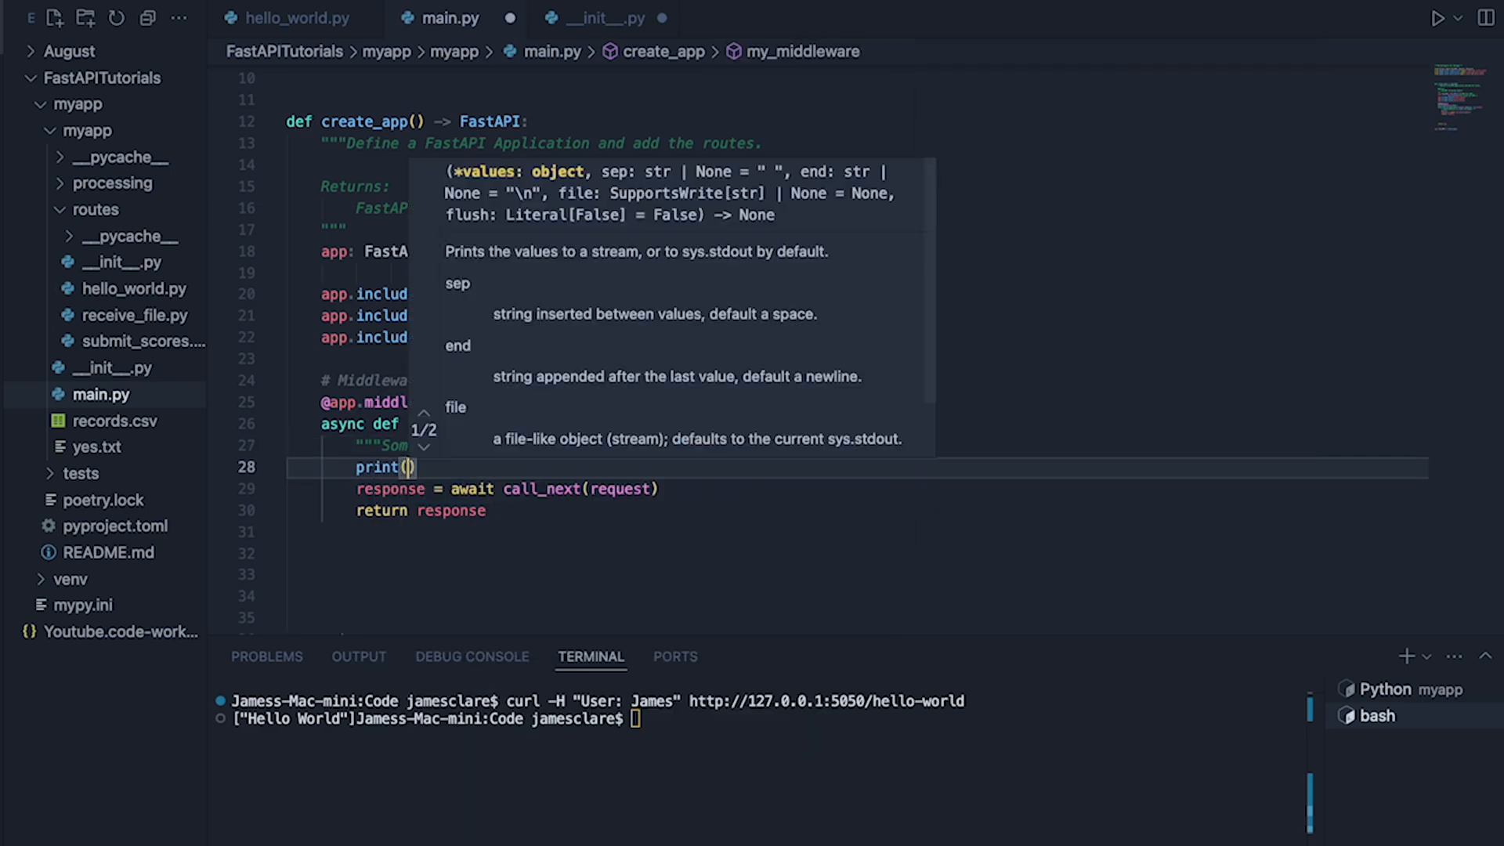
type("\"Here!\"")
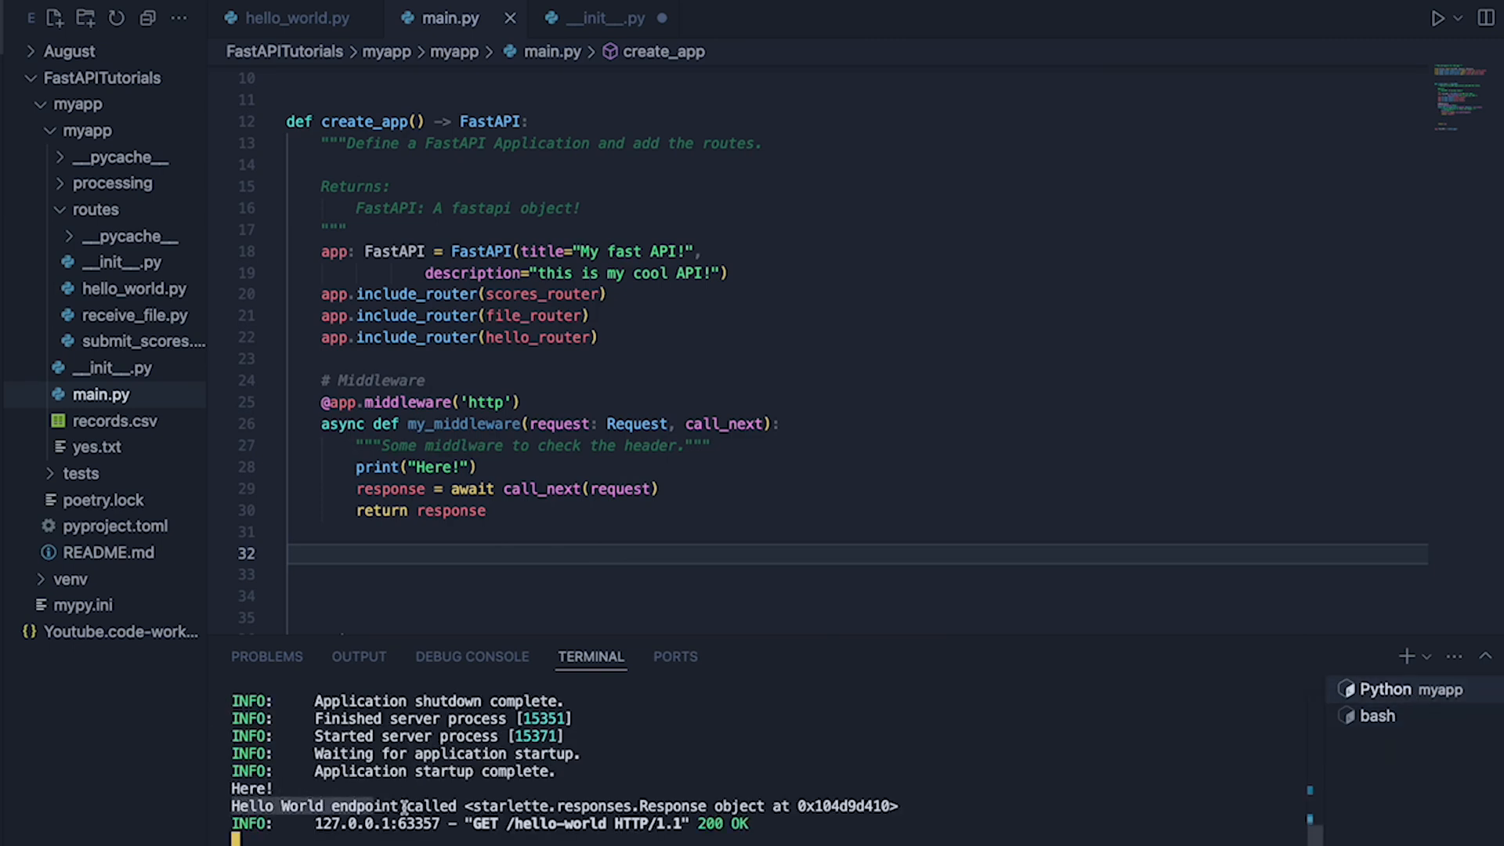
left_click(494, 445)
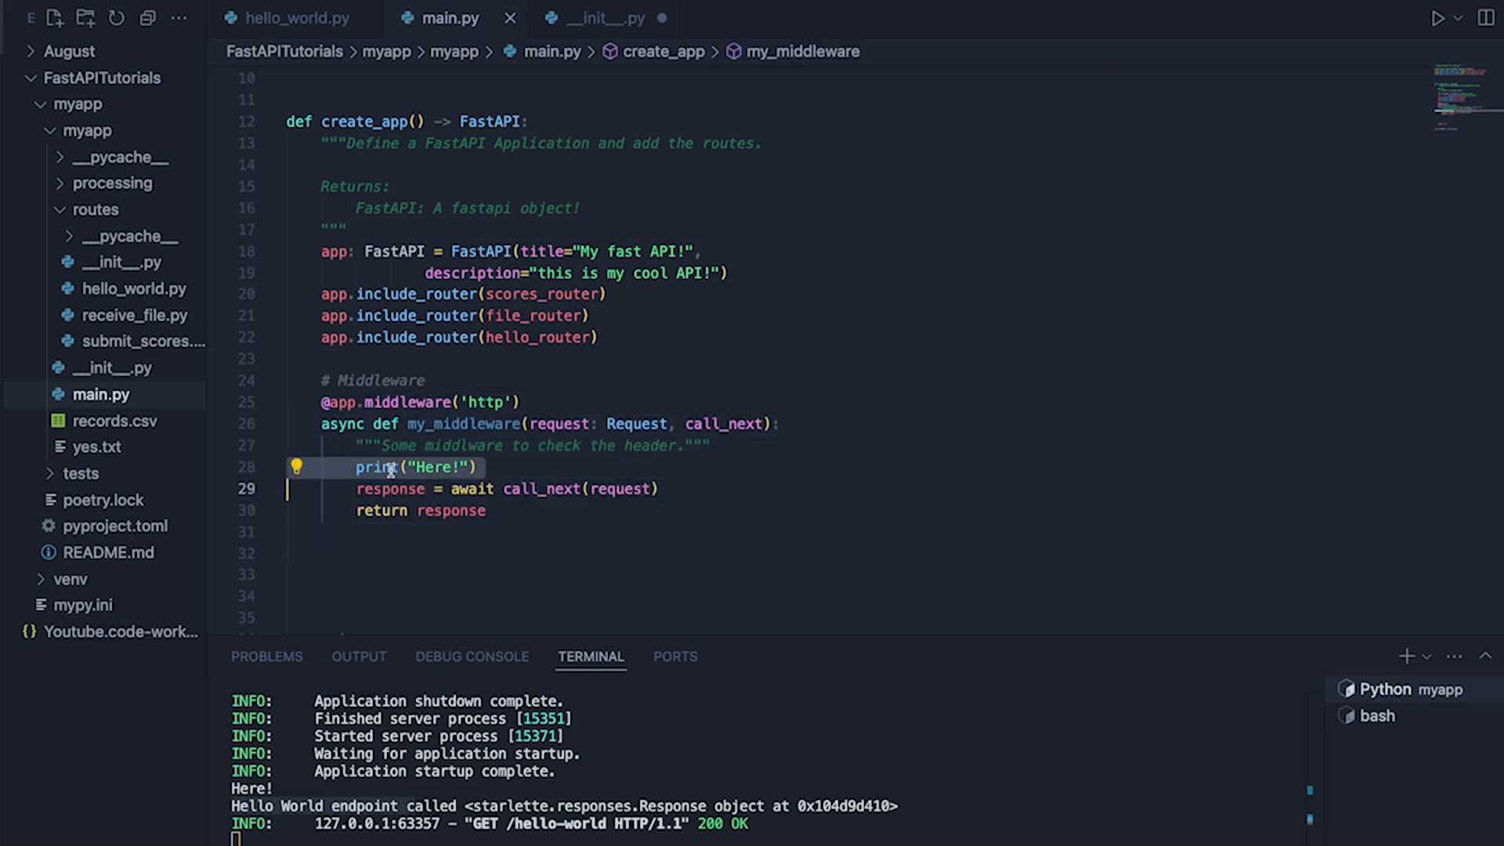
mouse_move(541, 489)
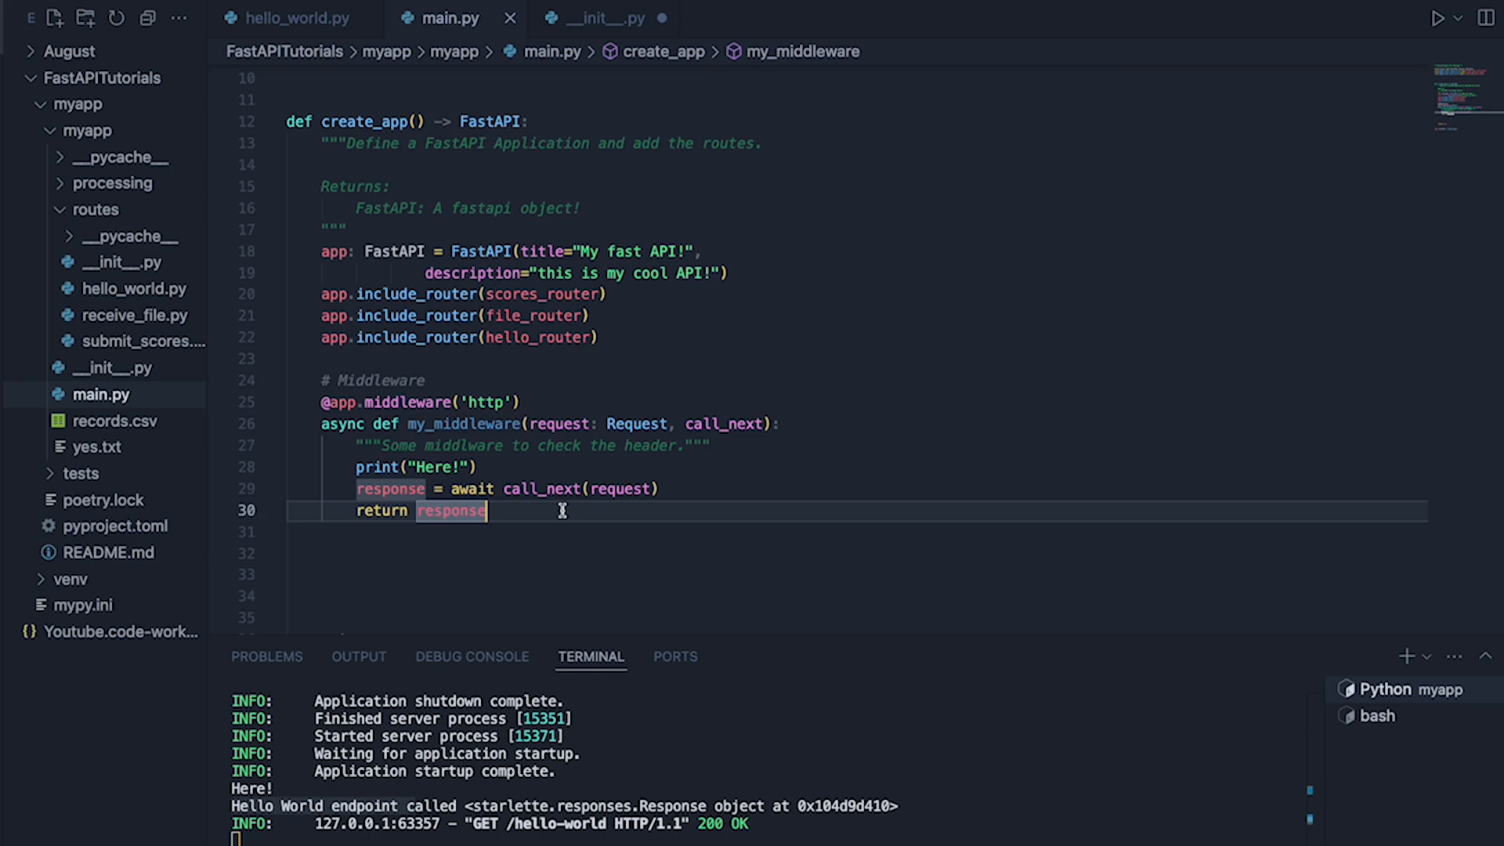
Step: Check the hello_world route and confirm the log shows Here! before the endpoint message
left_click(287, 17)
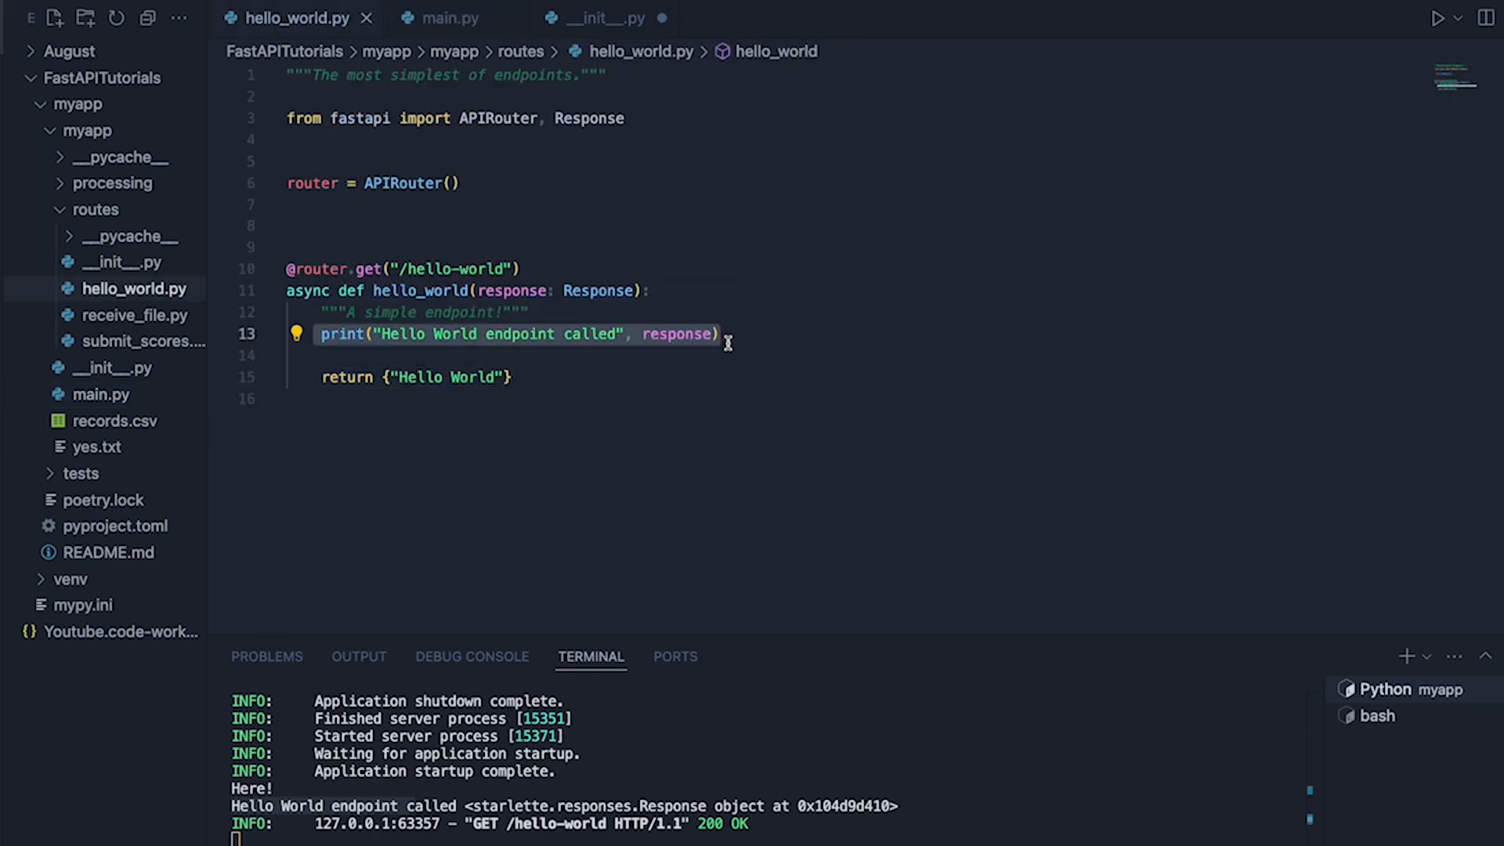
left_click(440, 17)
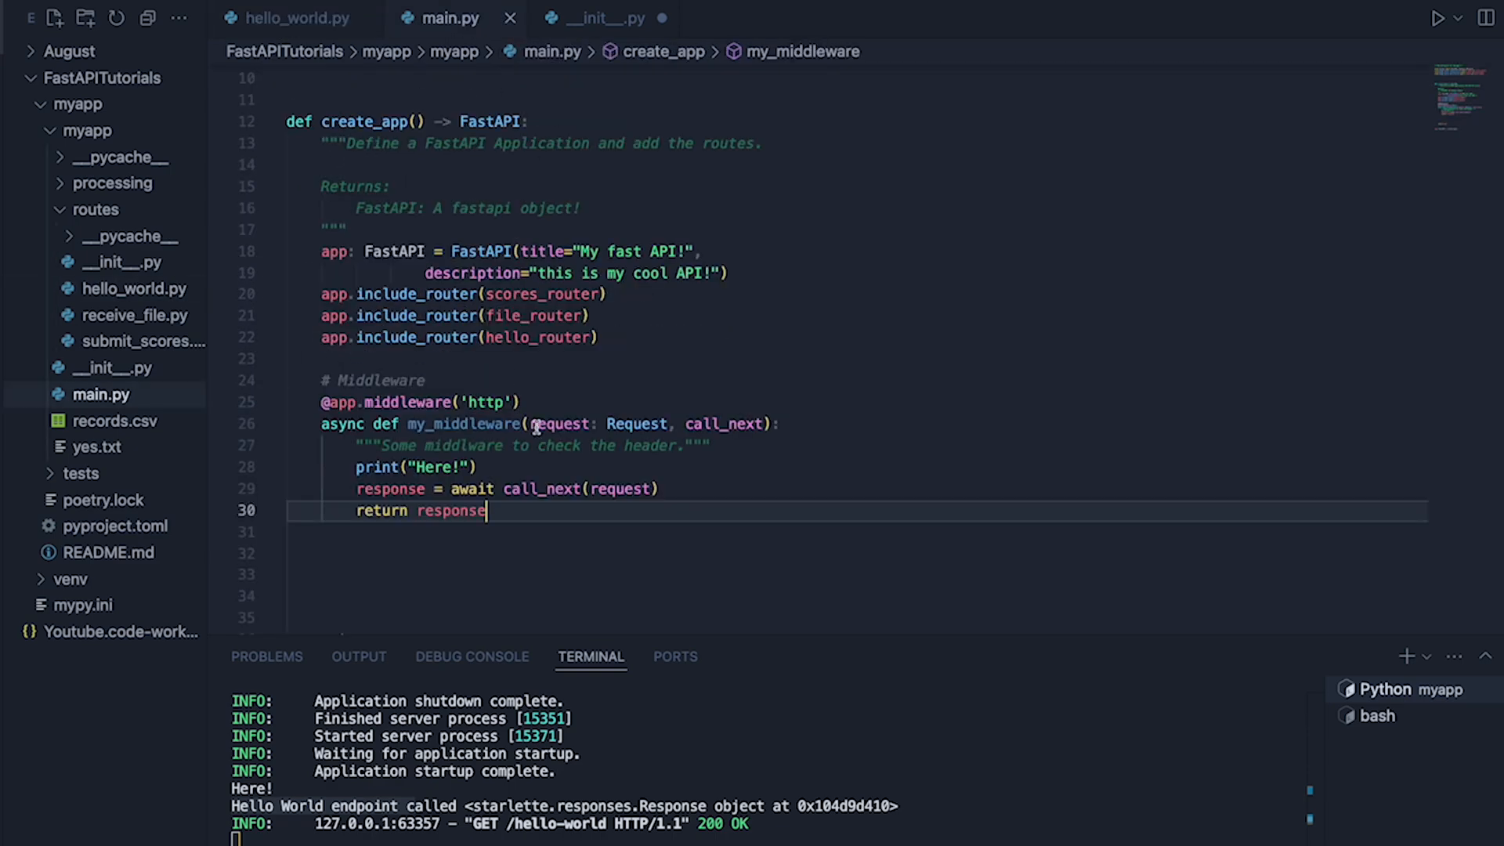
left_click(526, 424)
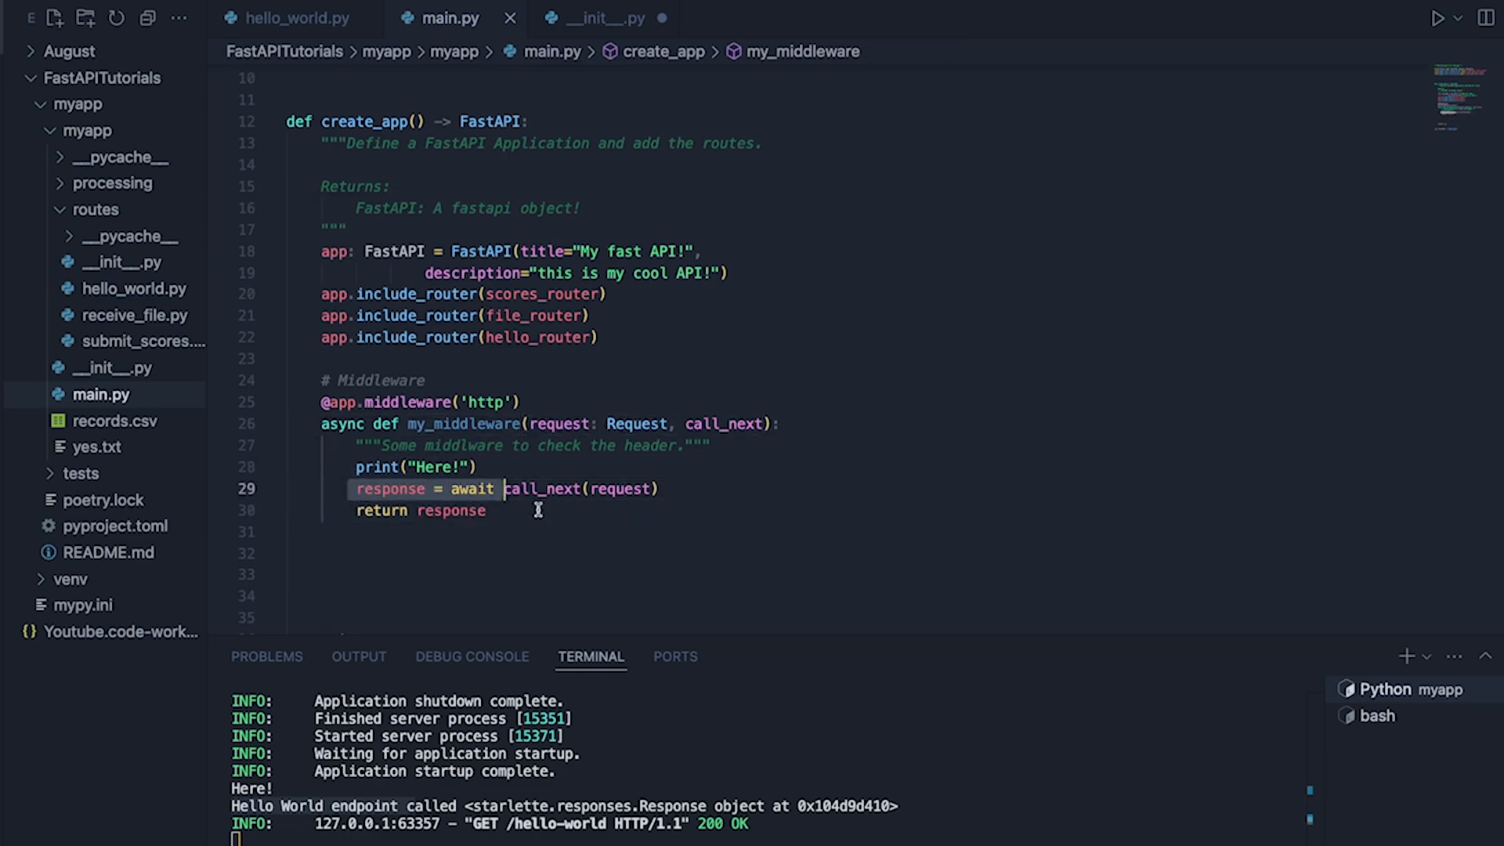
left_click(487, 487)
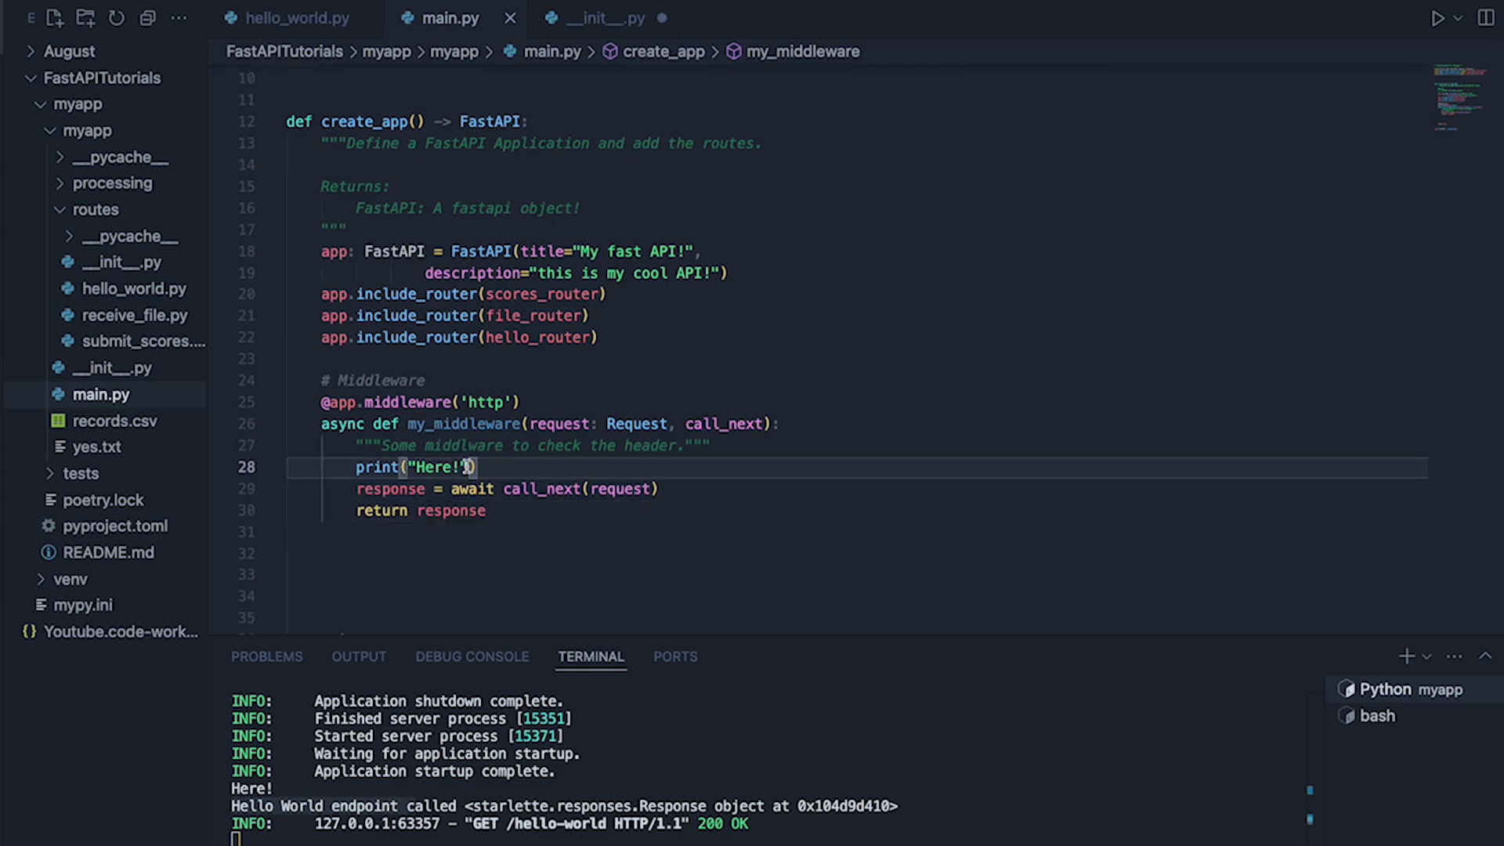
Step: Extend the print to output request.headers.get('User') after Here!
type(", request")
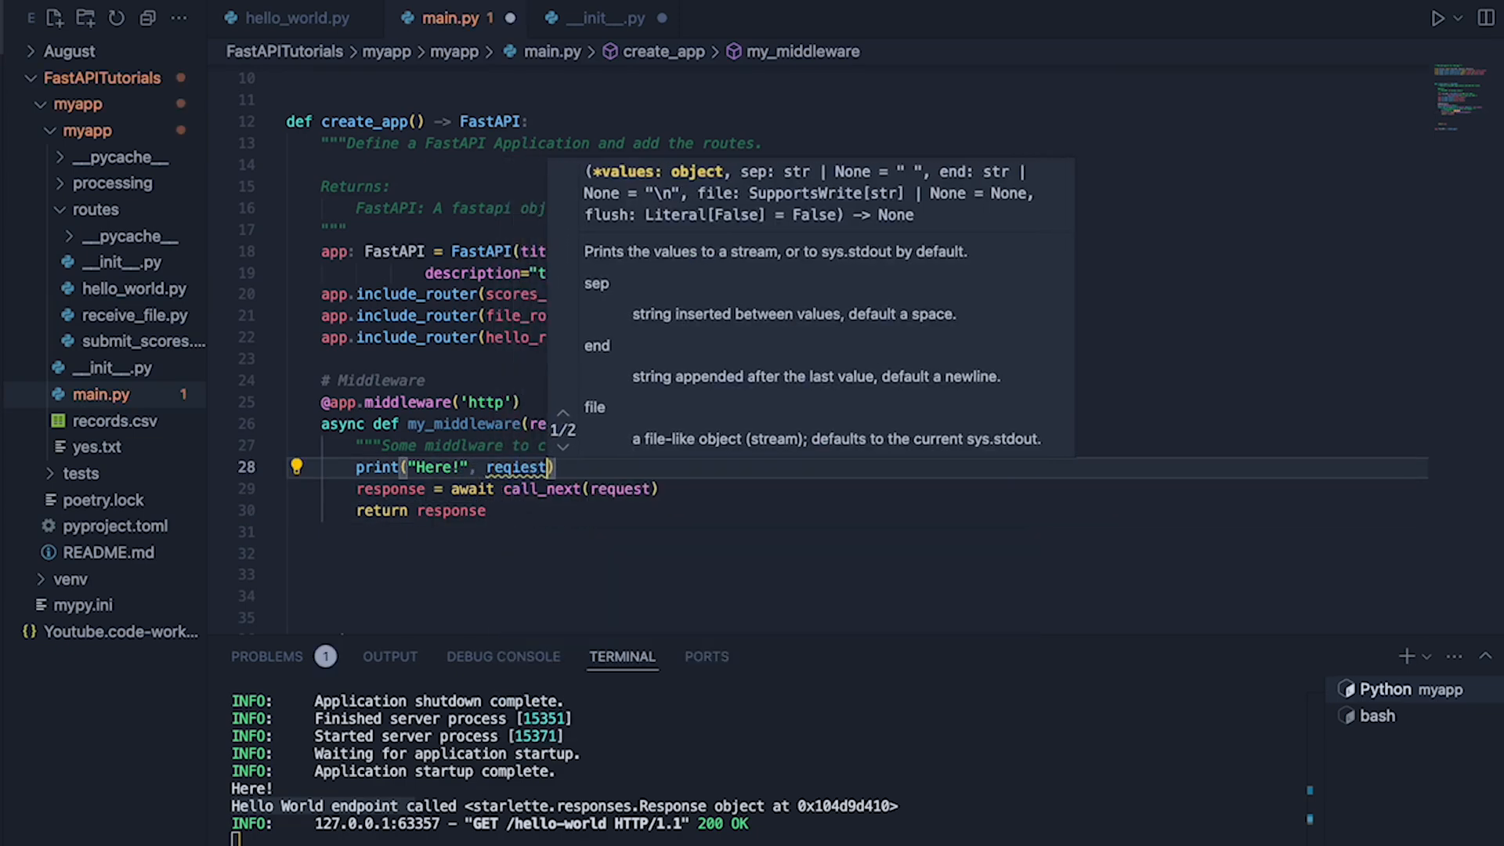
type("request")
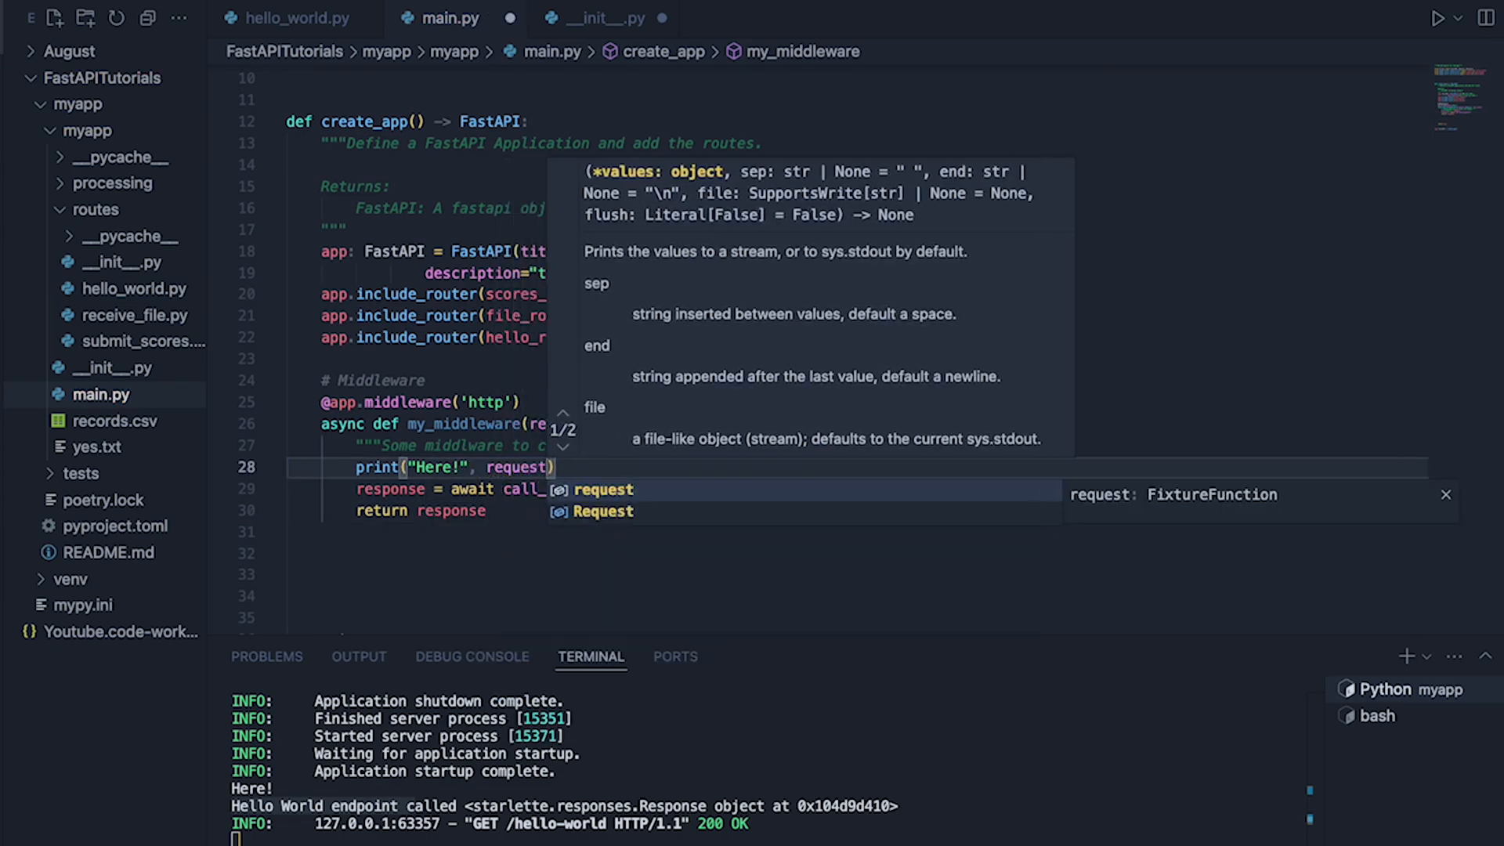
type(".headers")
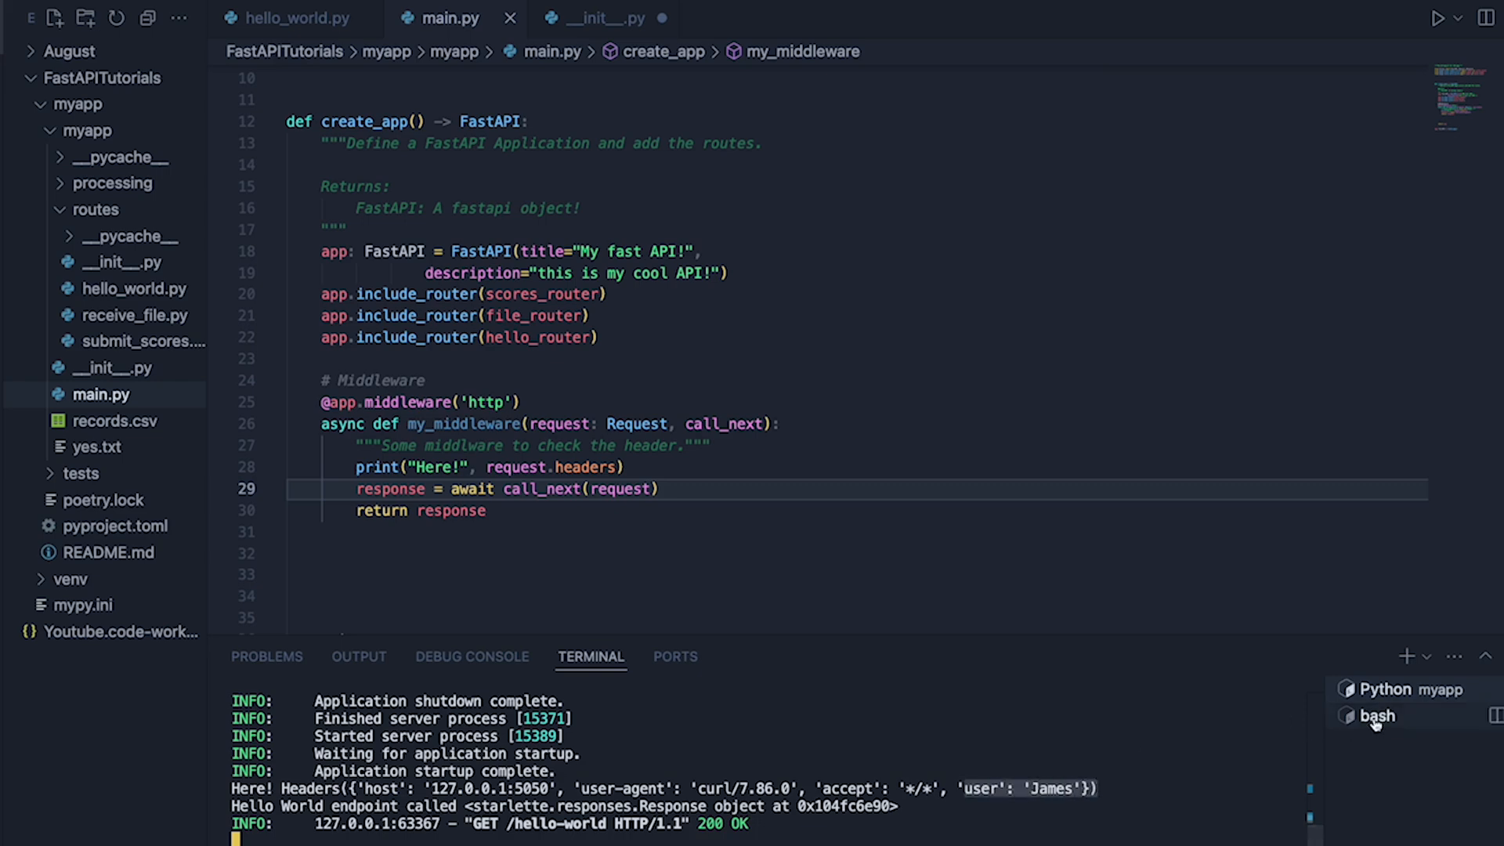
Step: Rerun curl from the shell and confirm the server log shows Here! James
left_click(1377, 715)
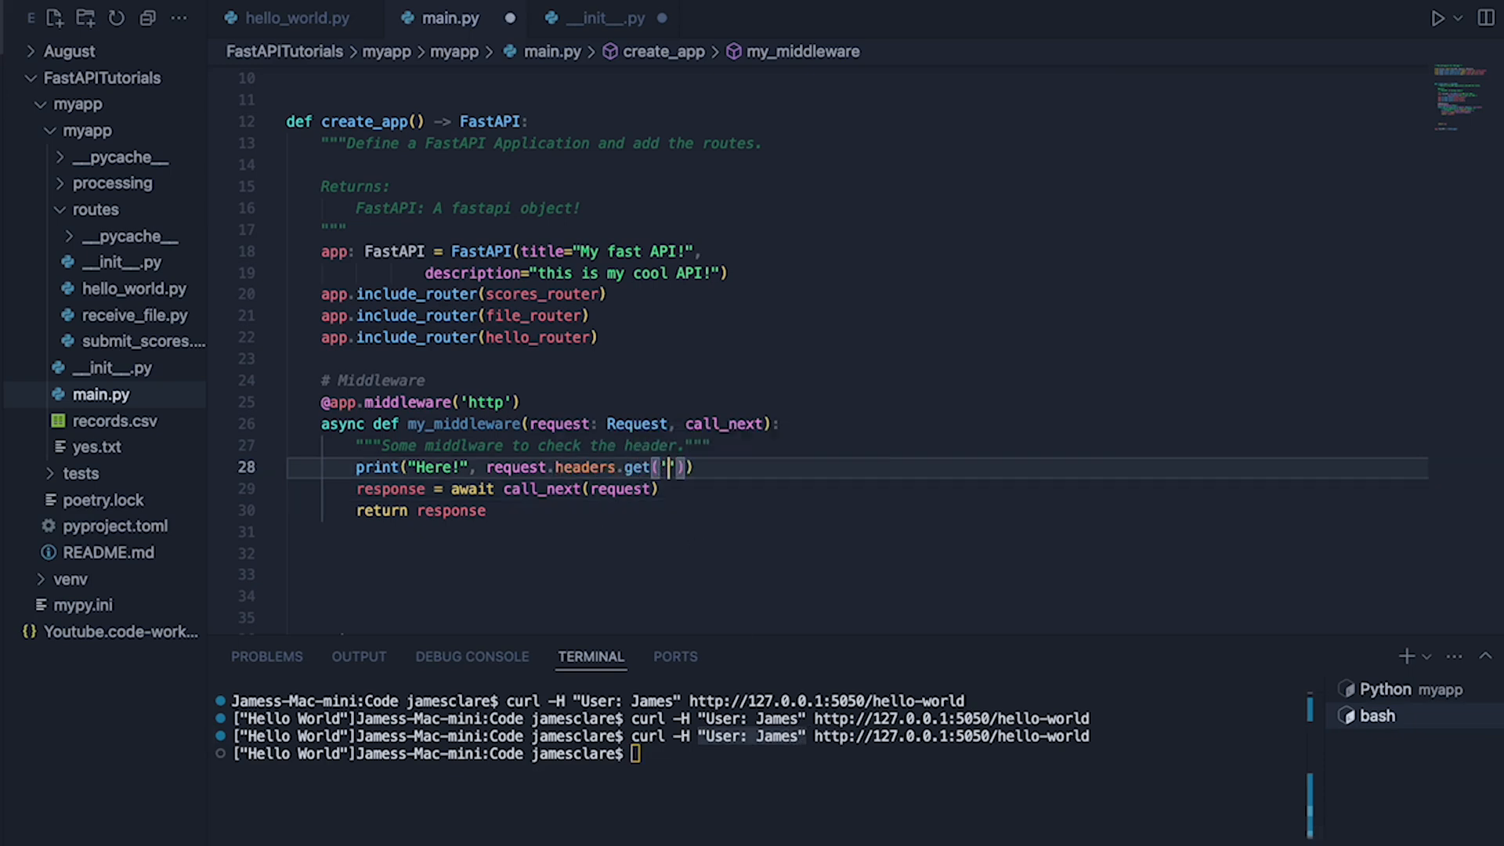
type("Us")
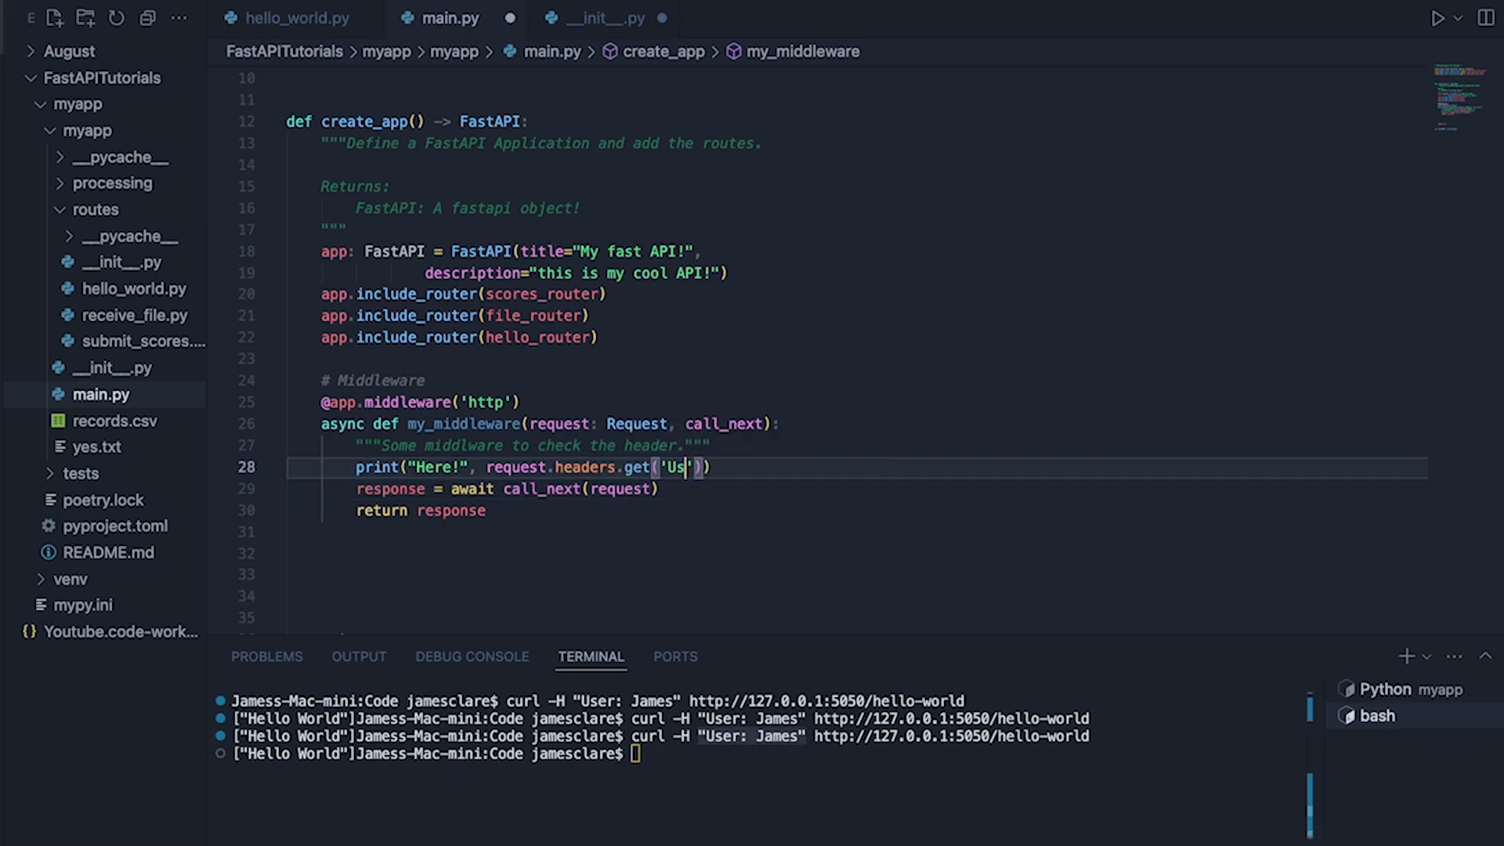
type("er")
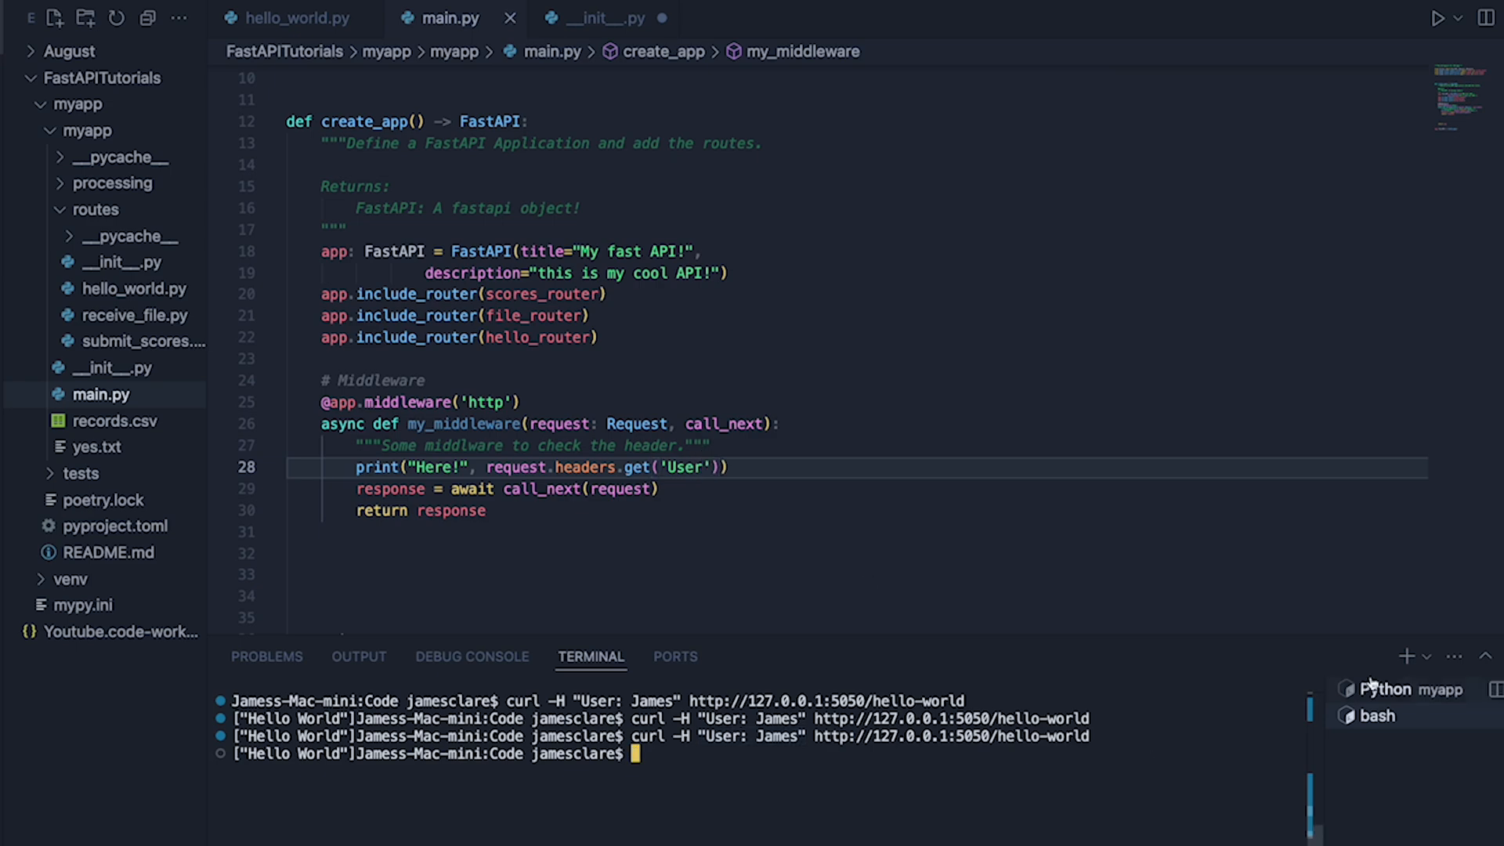
left_click(1394, 689)
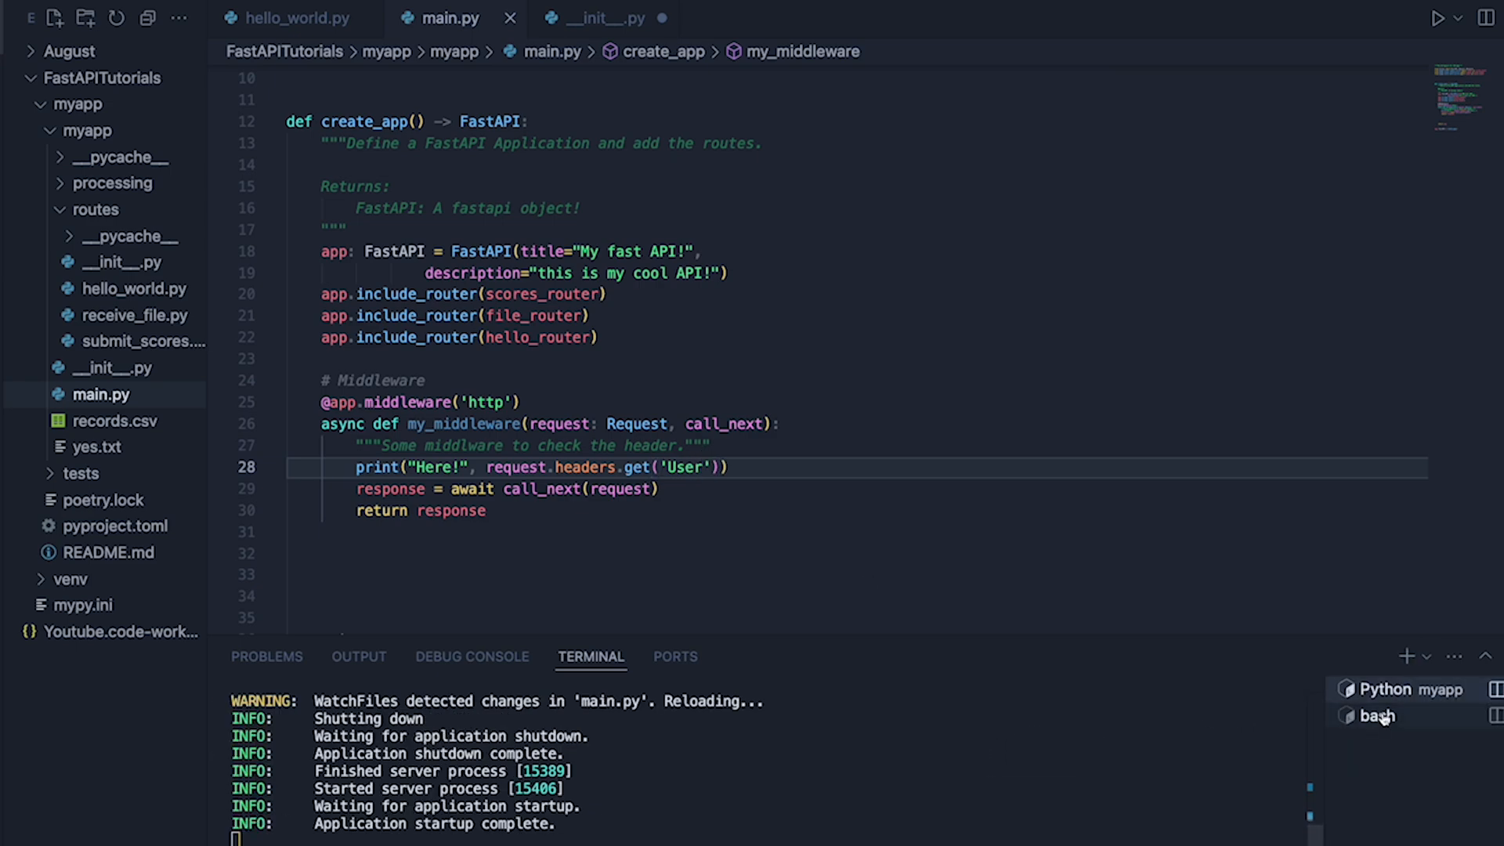
left_click(1379, 714)
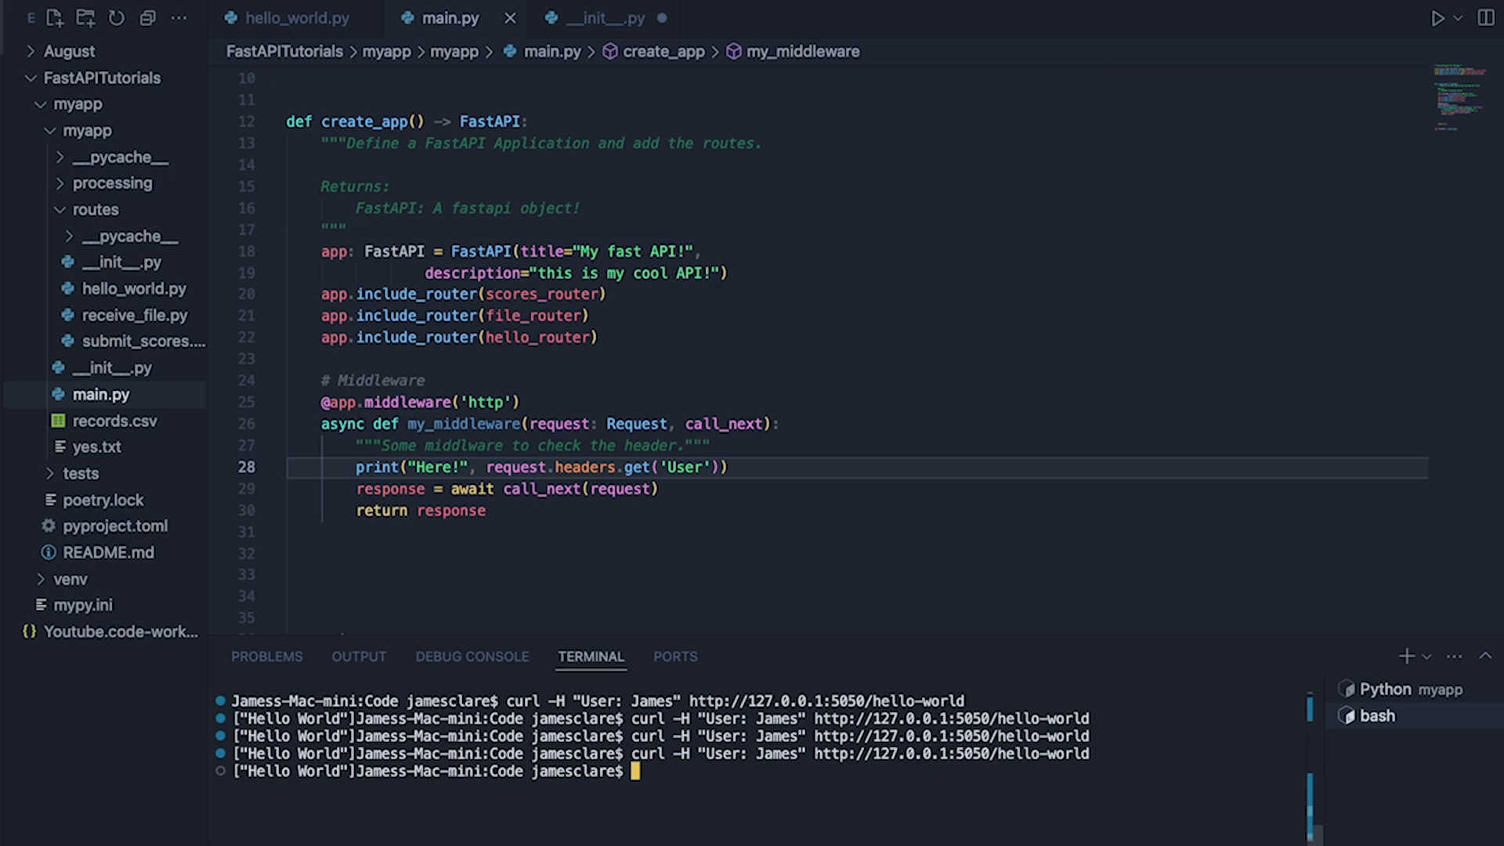
left_click(1407, 688)
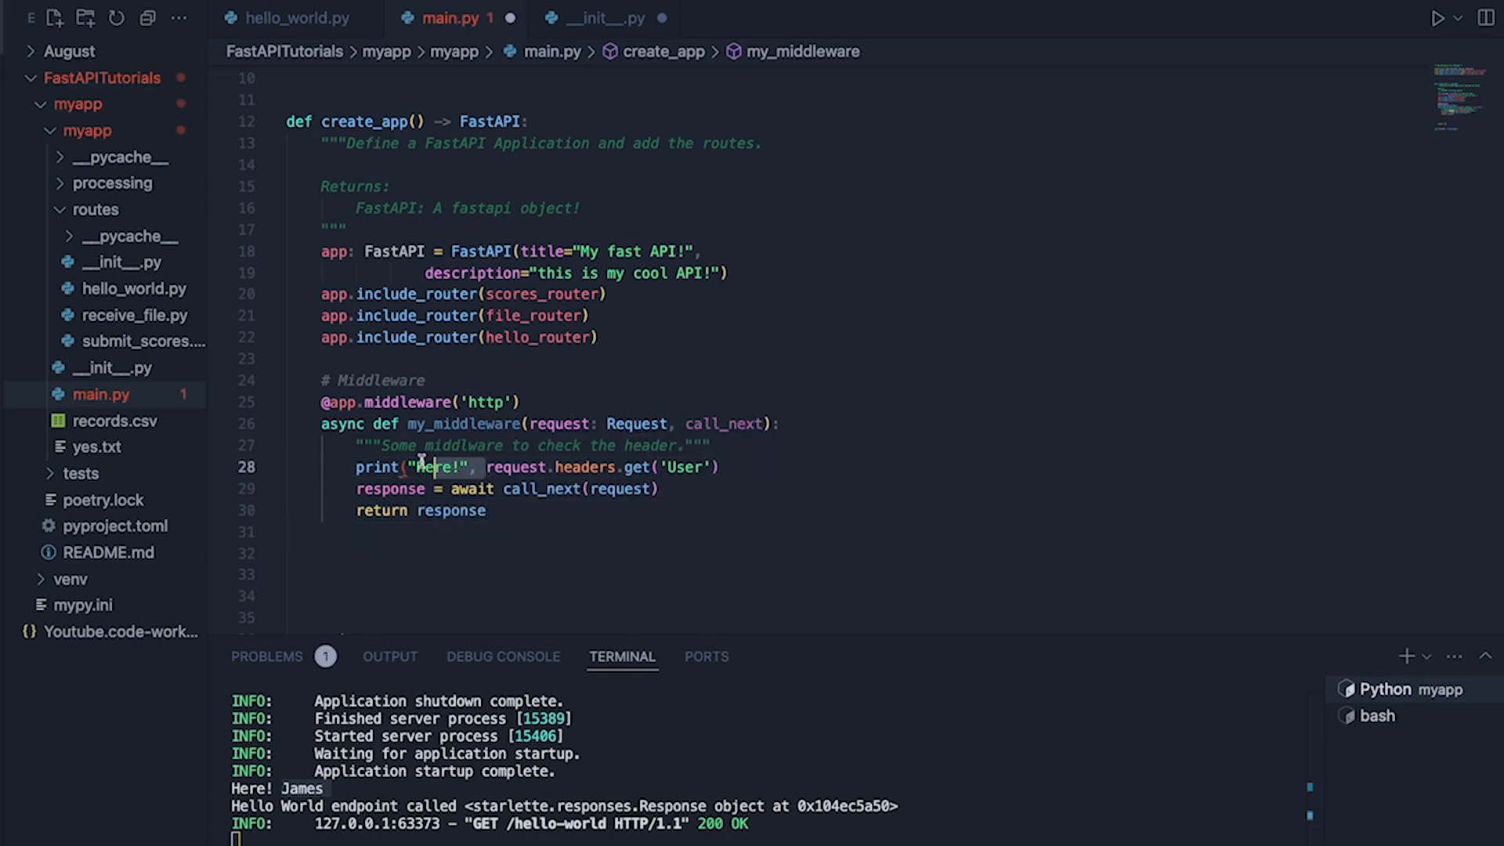
Step: Guard the call_next and return lines with if request.headers.get('User') == "James":
key("Backspace")
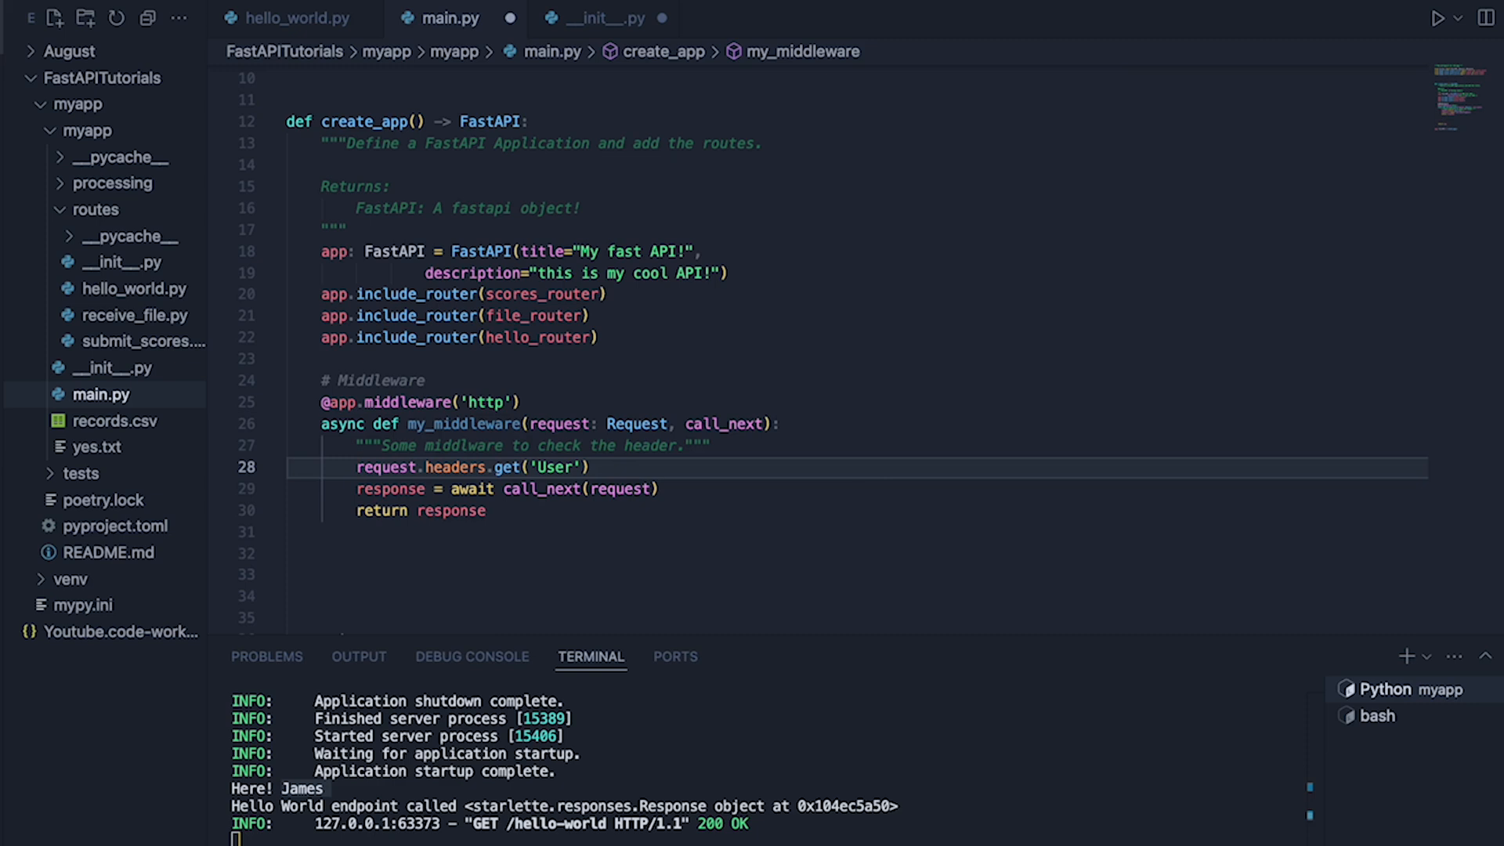
type("if")
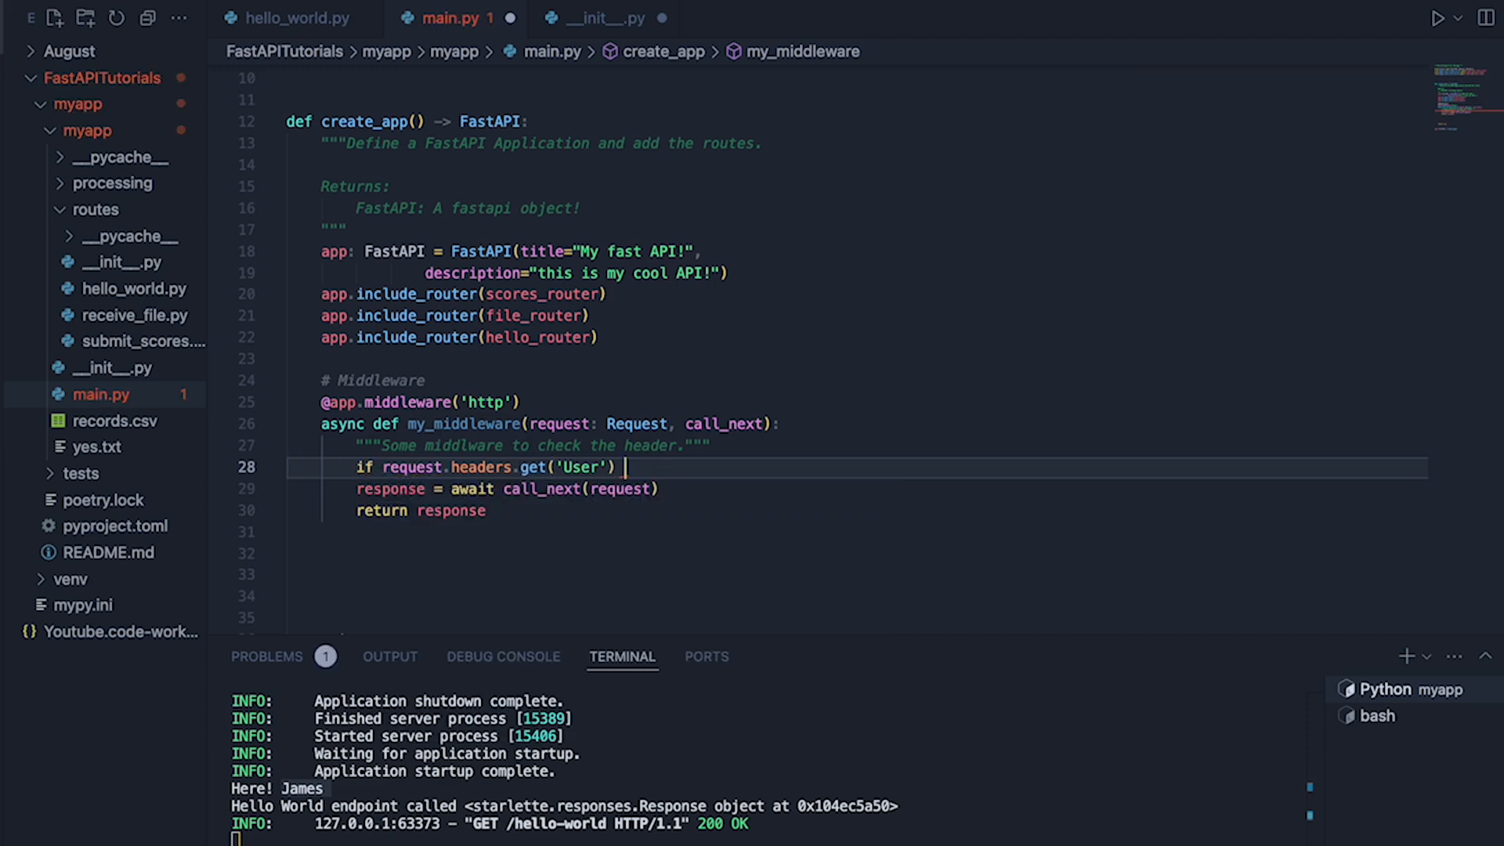
type("== \"James\":")
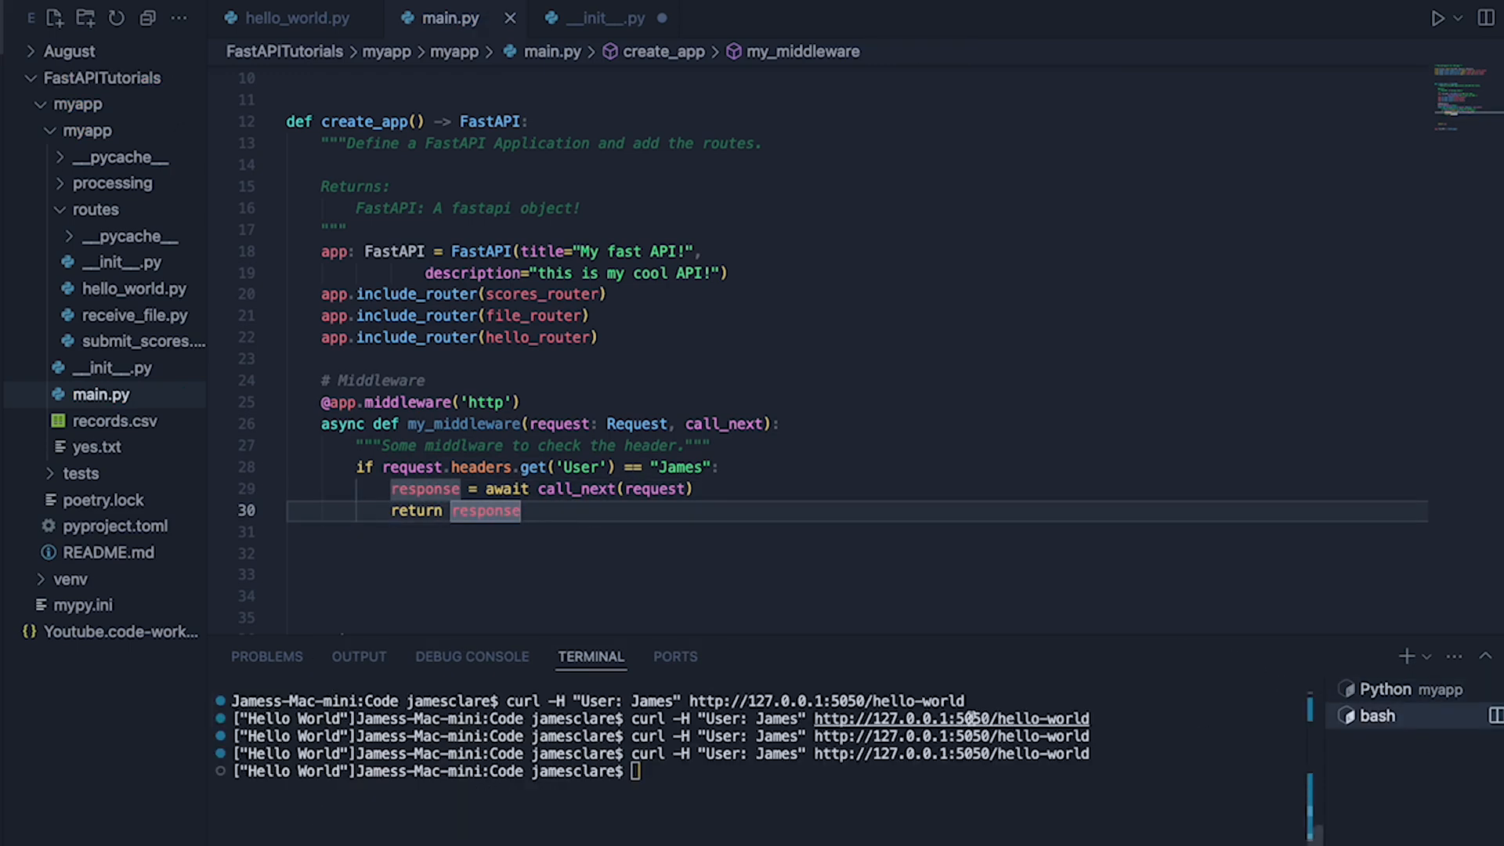
key("Return")
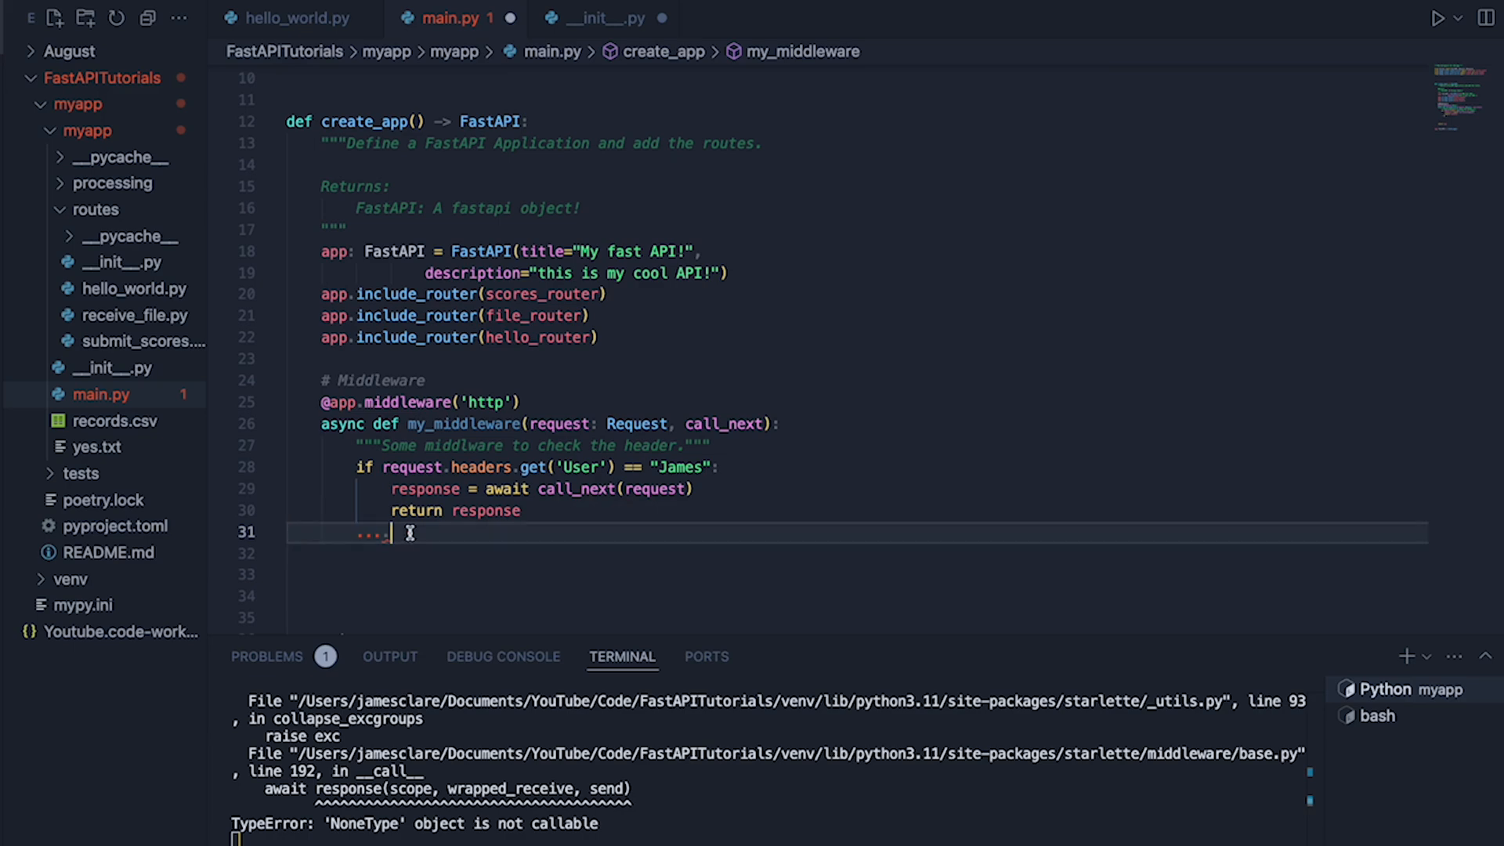
Step: After the if block, return a Response with a forbidden status code for other users
scroll("up", 3)
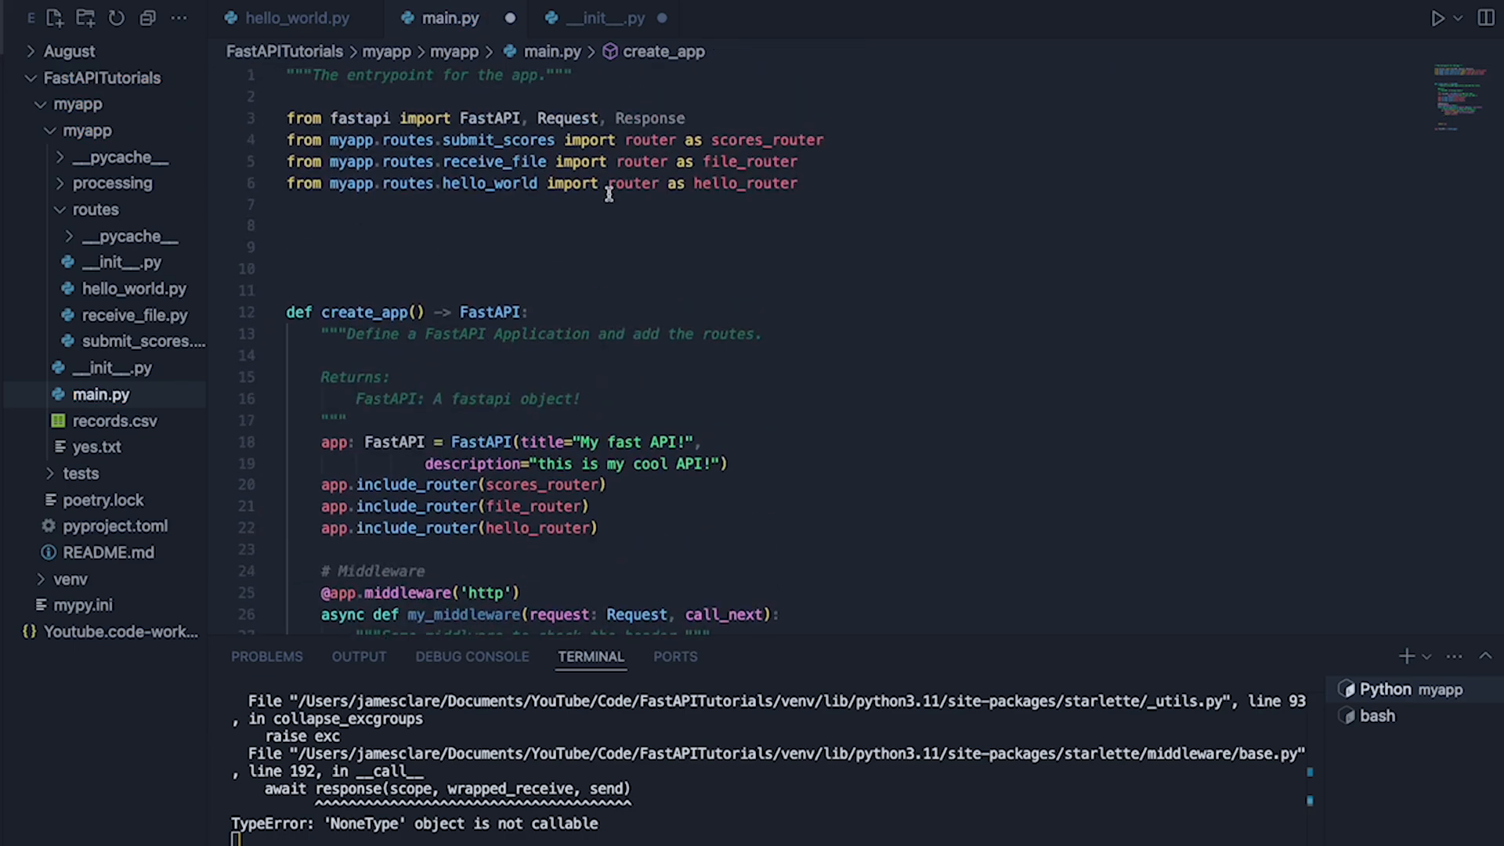
scroll("down", 3)
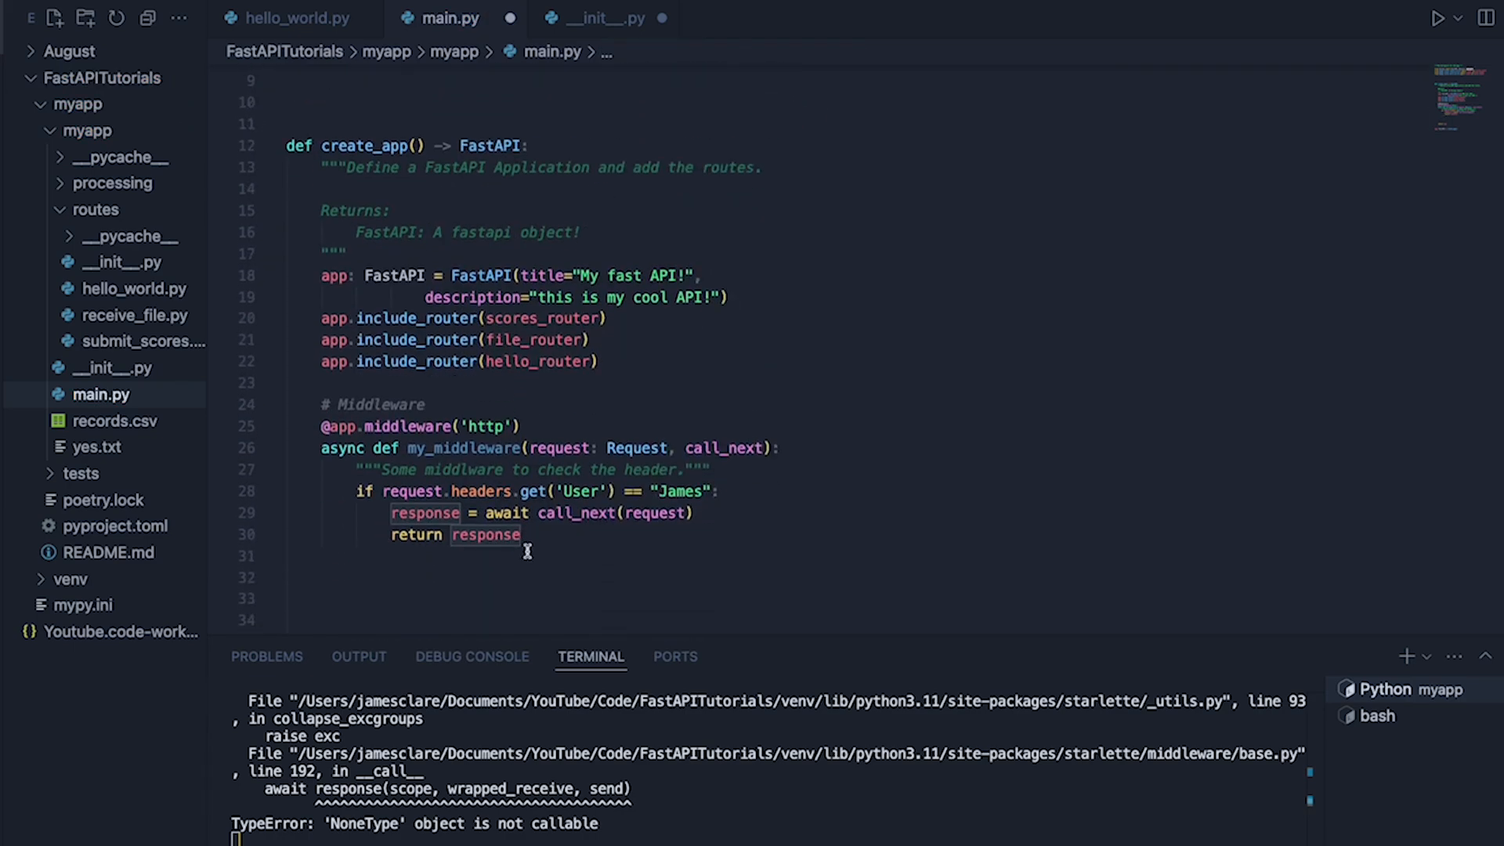
left_click(383, 557)
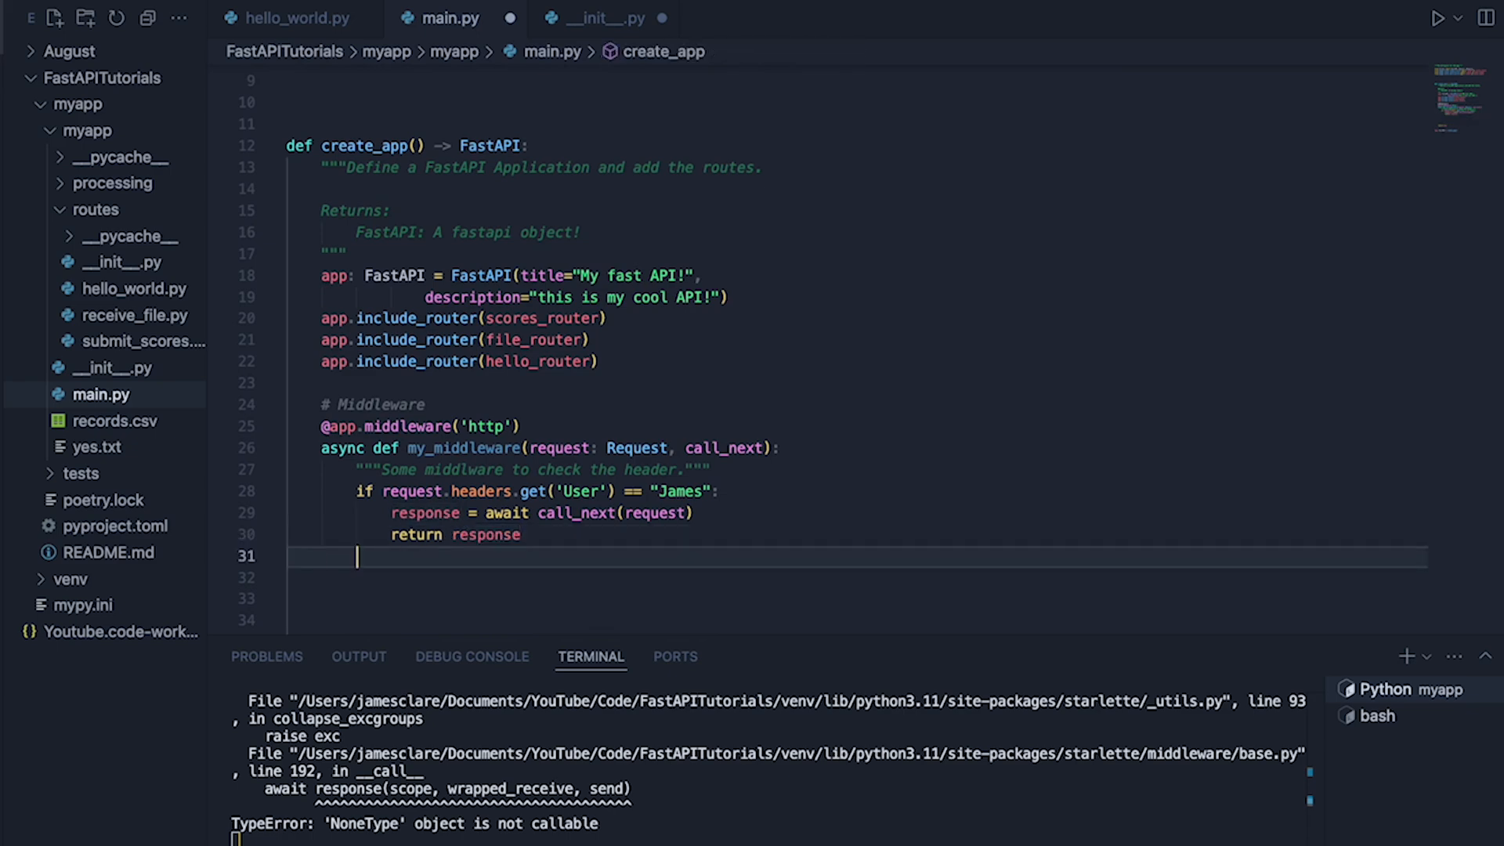
type("return Response(")
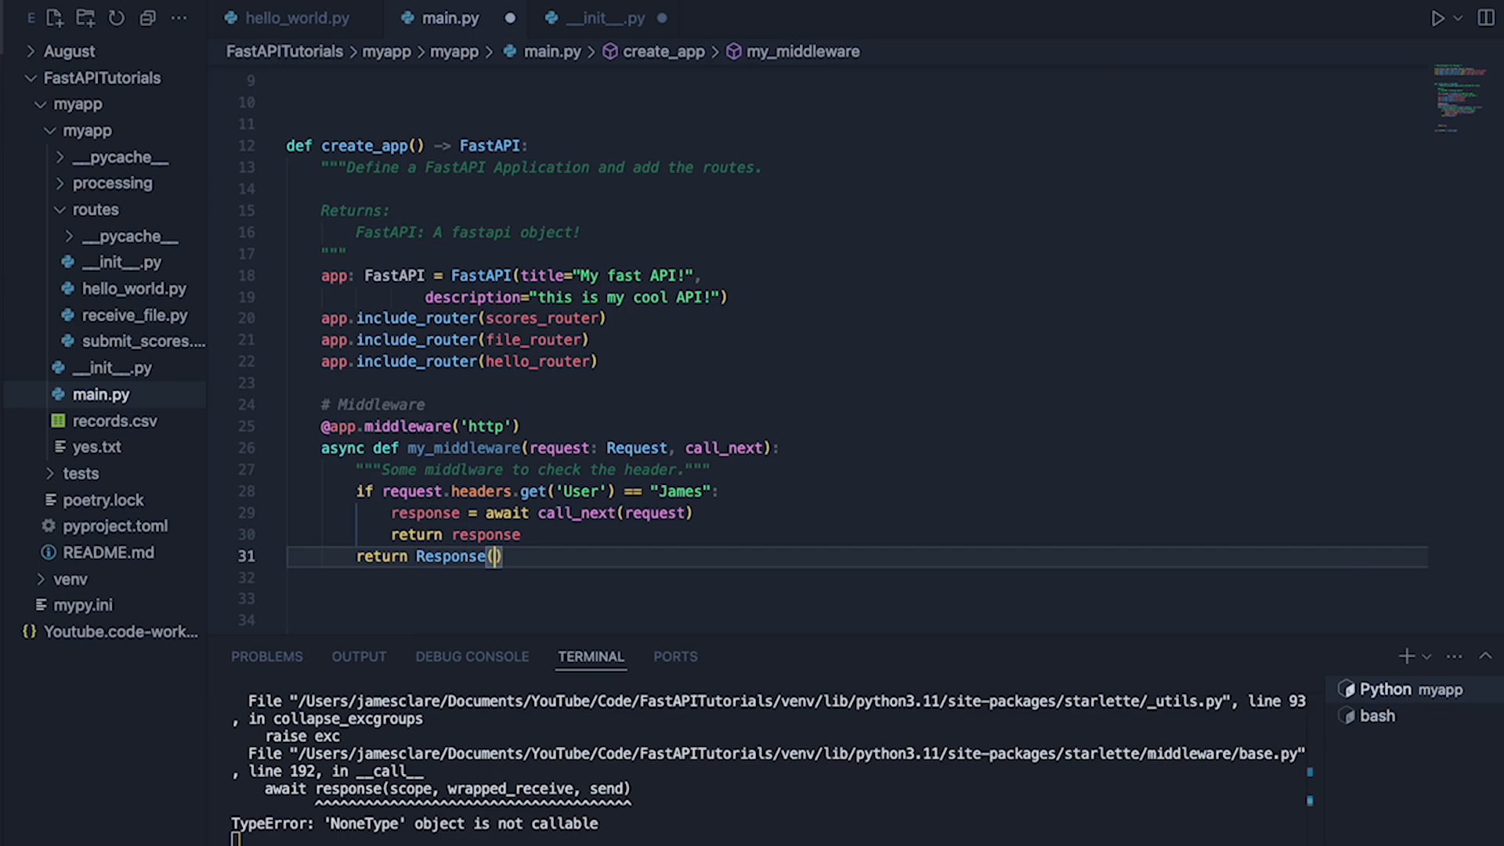
type("status_code=")
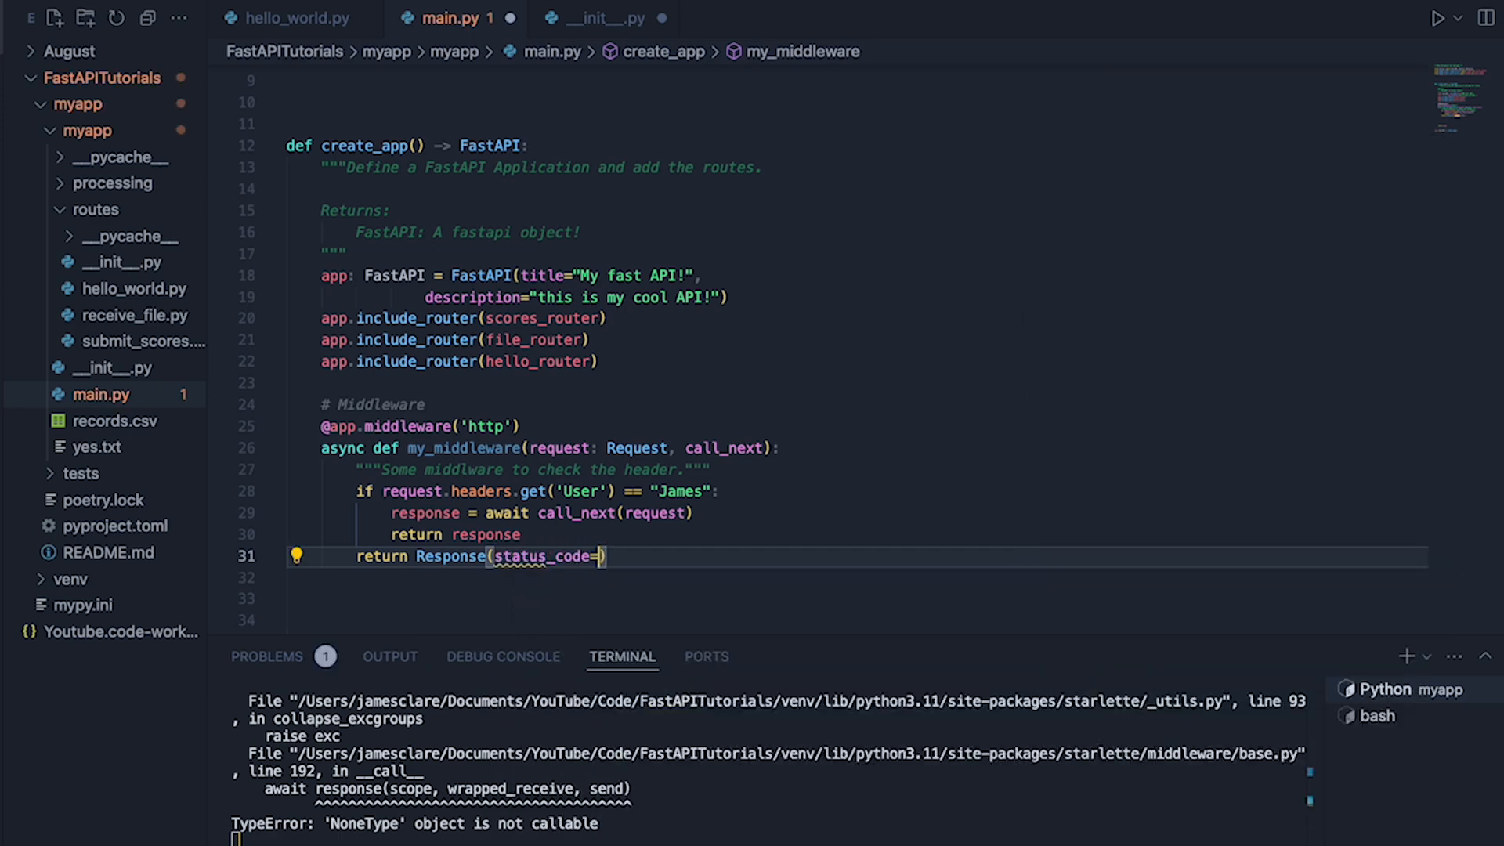
type("402")
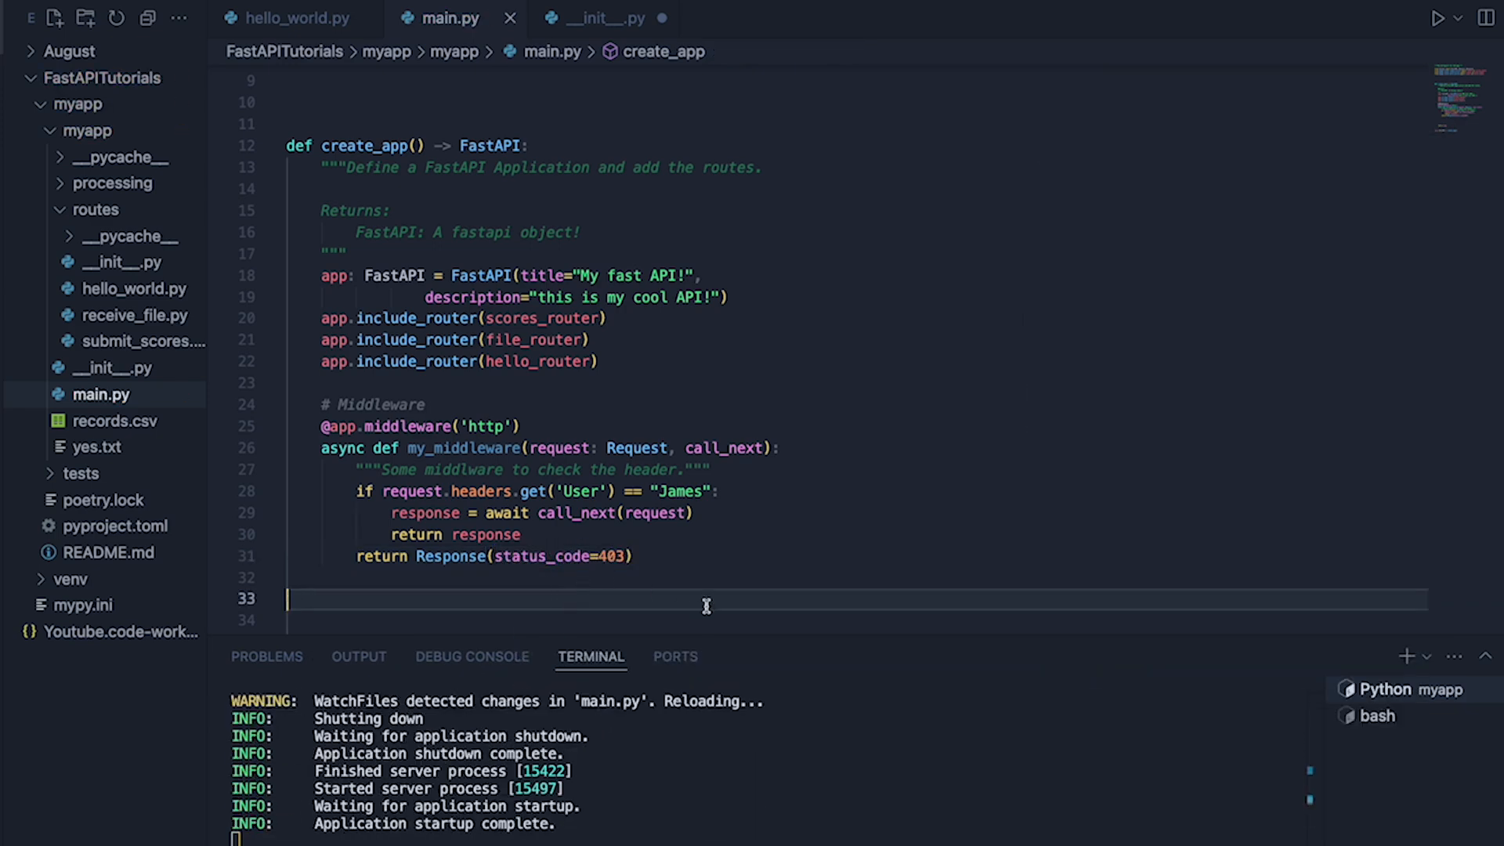
Step: Resend curl with a non-James user and confirm the server log records 403 Forbidden
left_click(1379, 714)
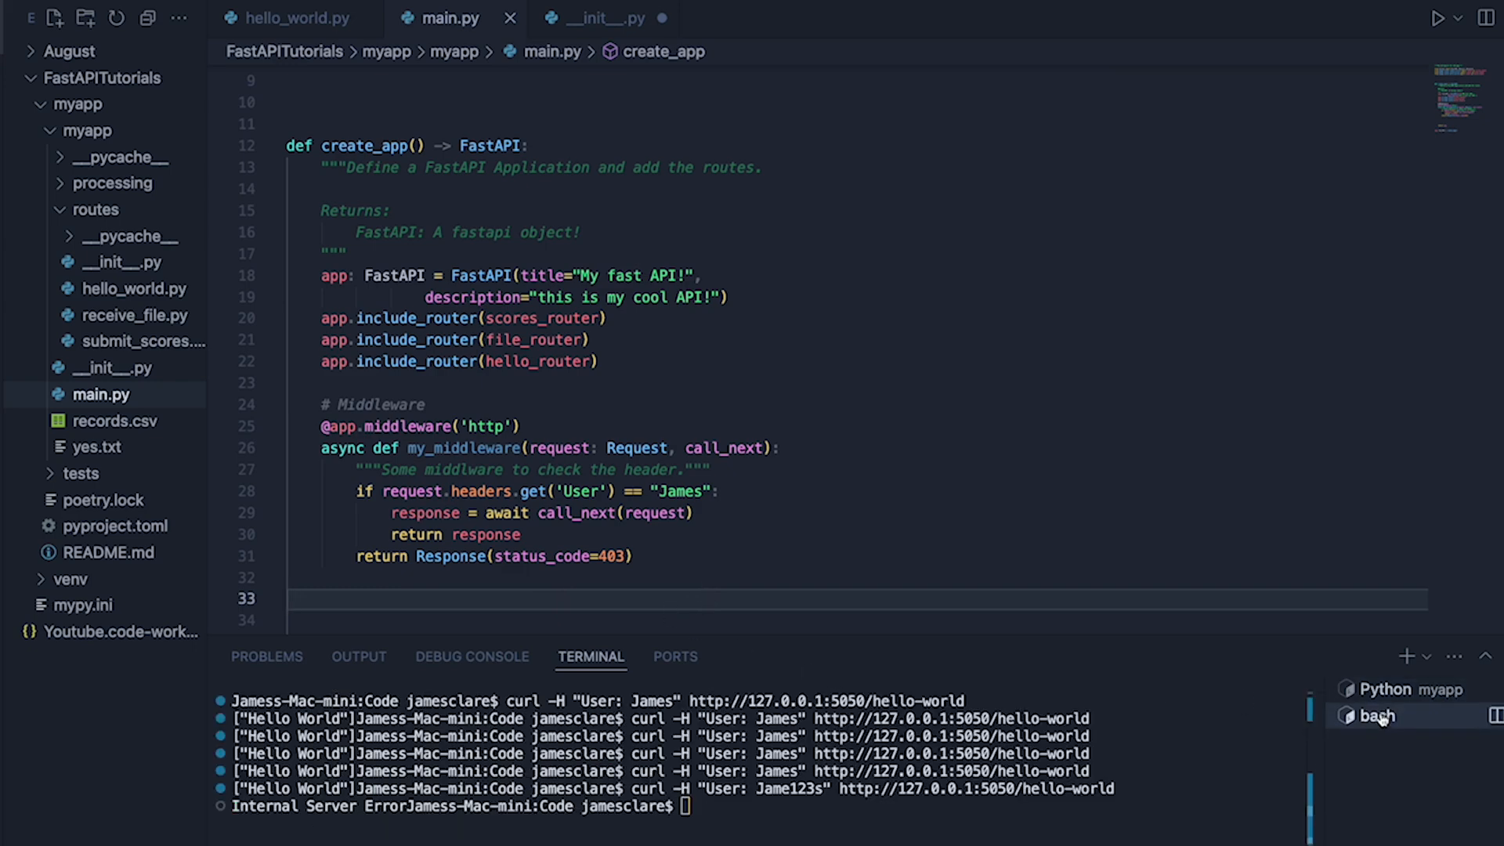
key("Return")
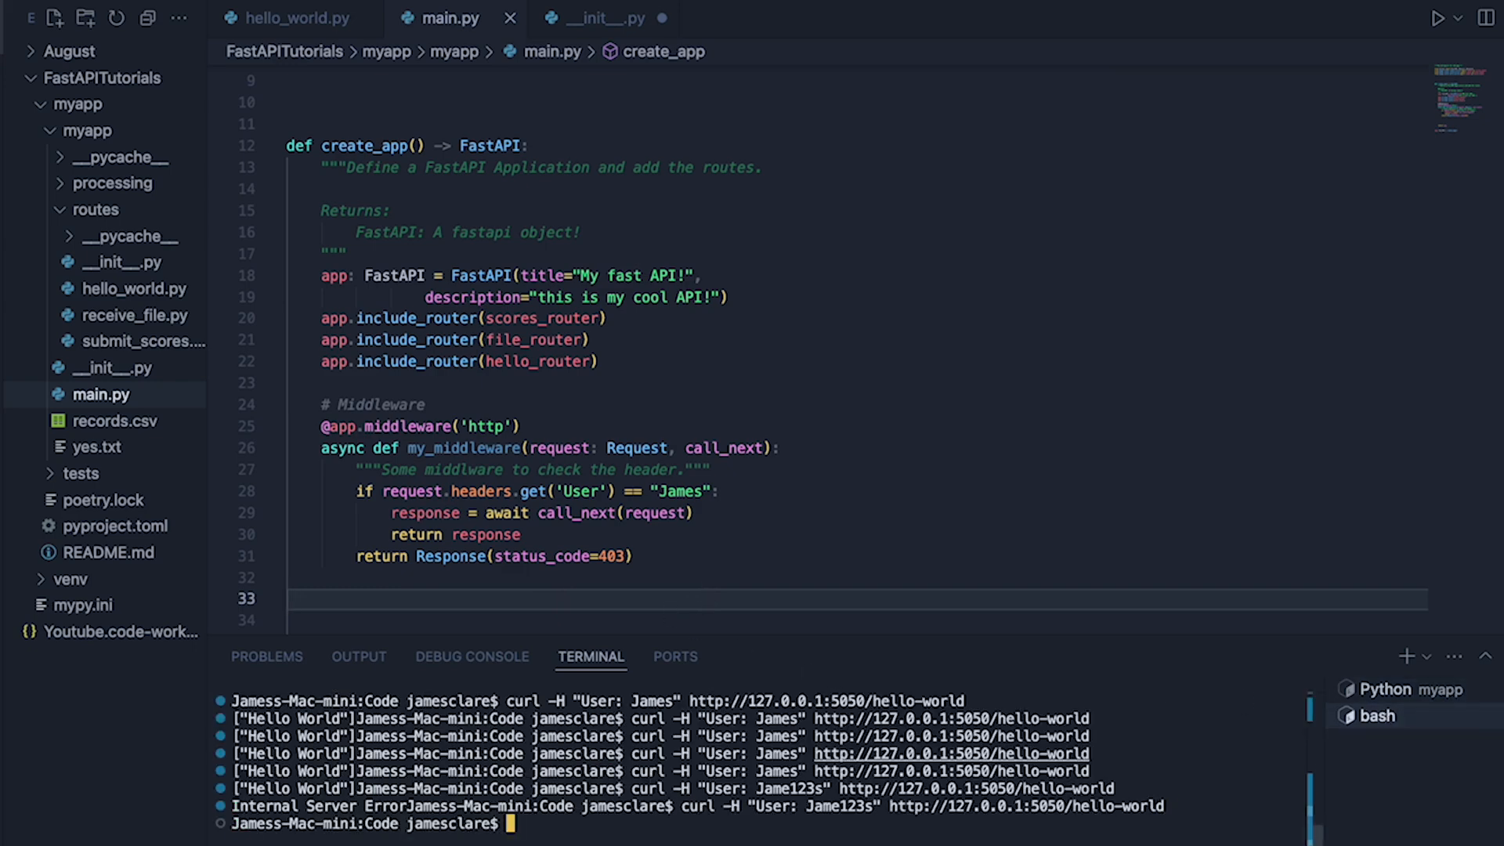
left_click(1408, 689)
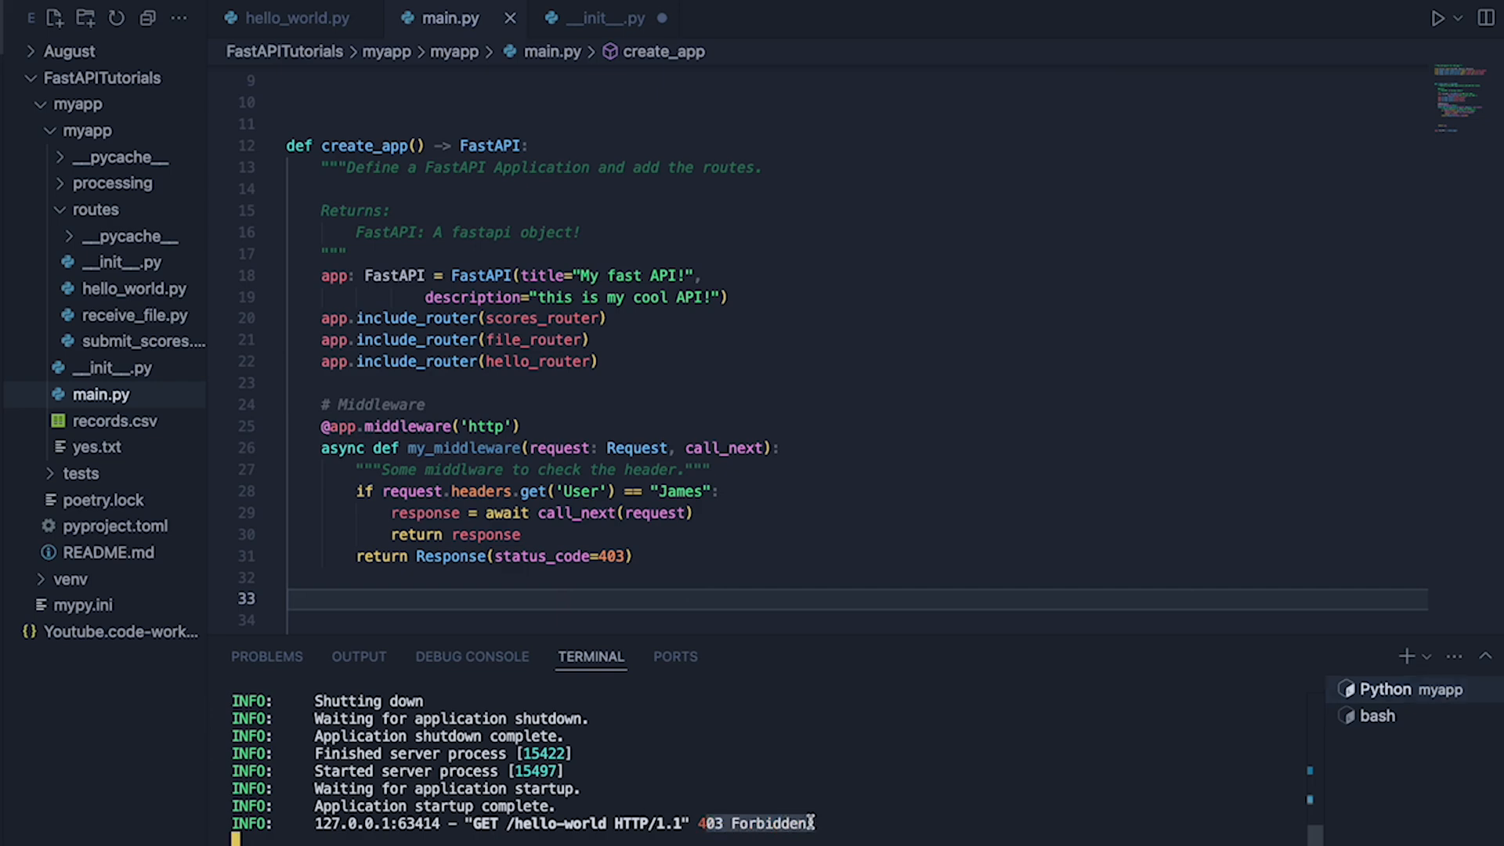
left_click(537, 513)
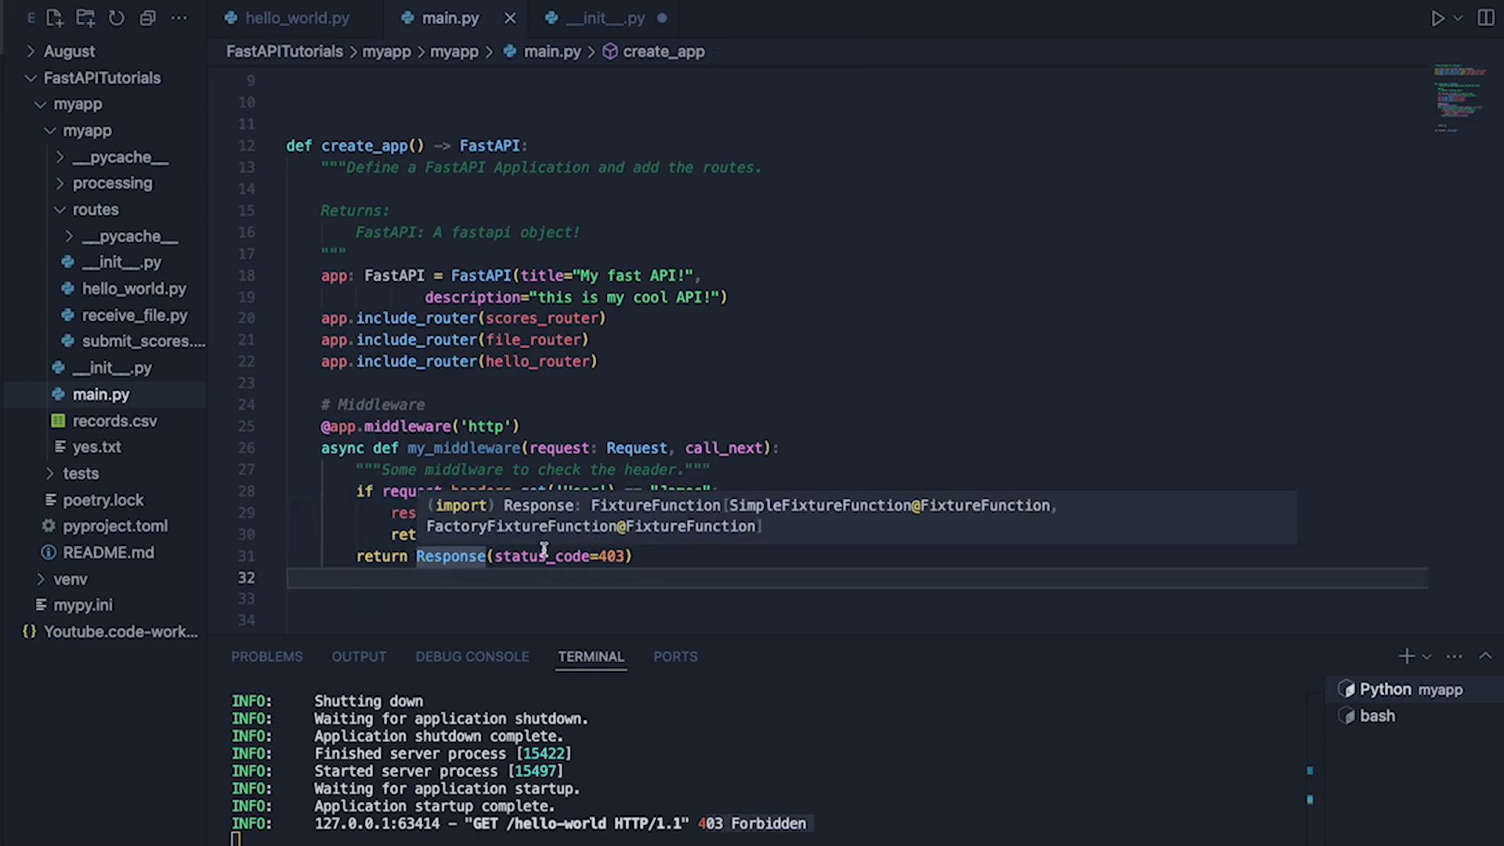
Step: Add "Not allowed!\n" as the first argument of the 403 Response
type("\"")
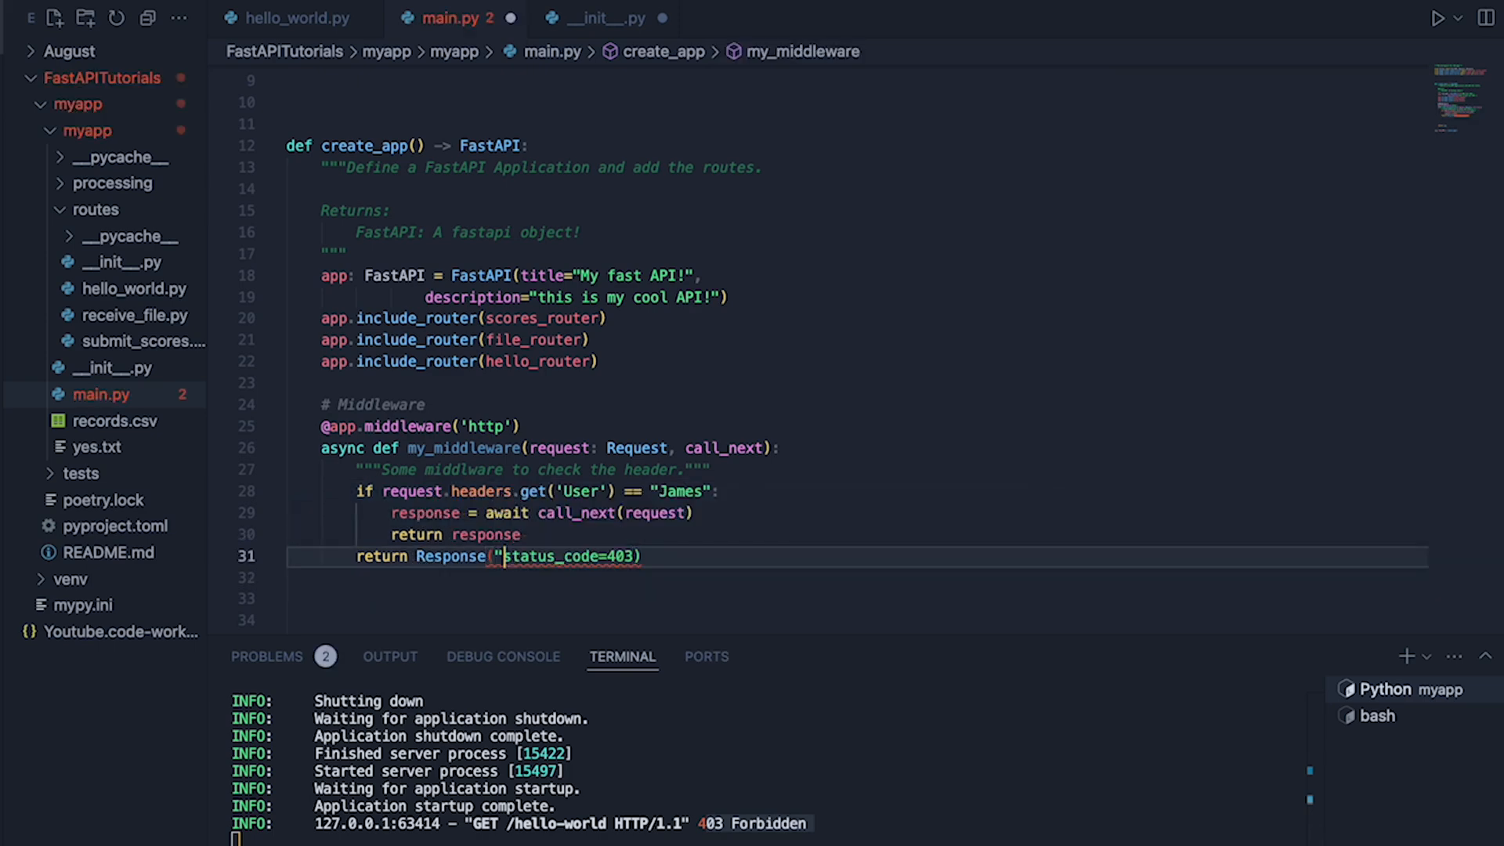
type("Not allowed!\",")
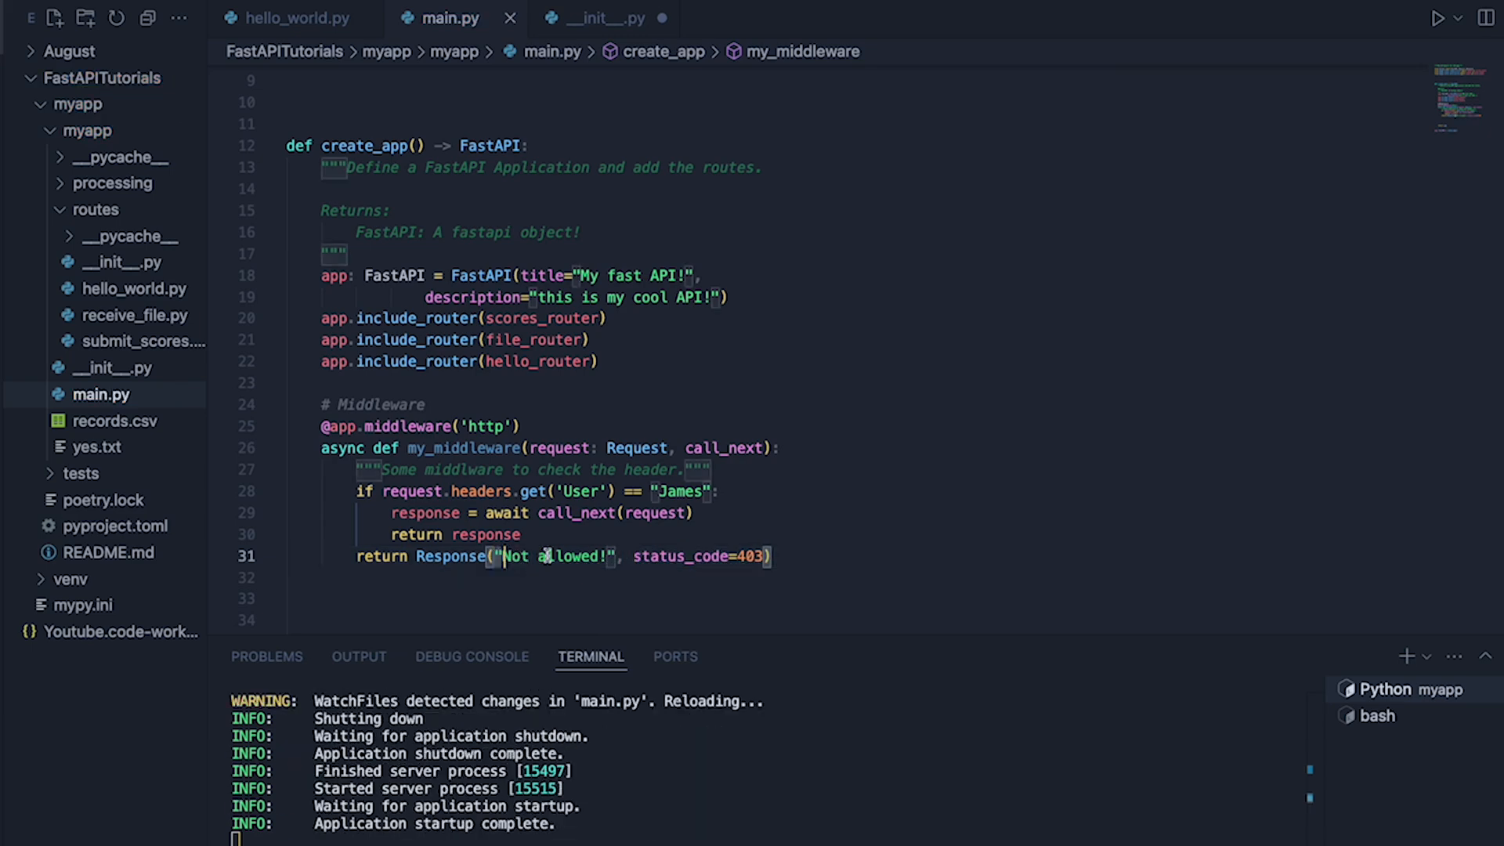
Step: Curl hello-world as Jame123s and as James to see Not allowed! versus Hello World
left_click(1378, 714)
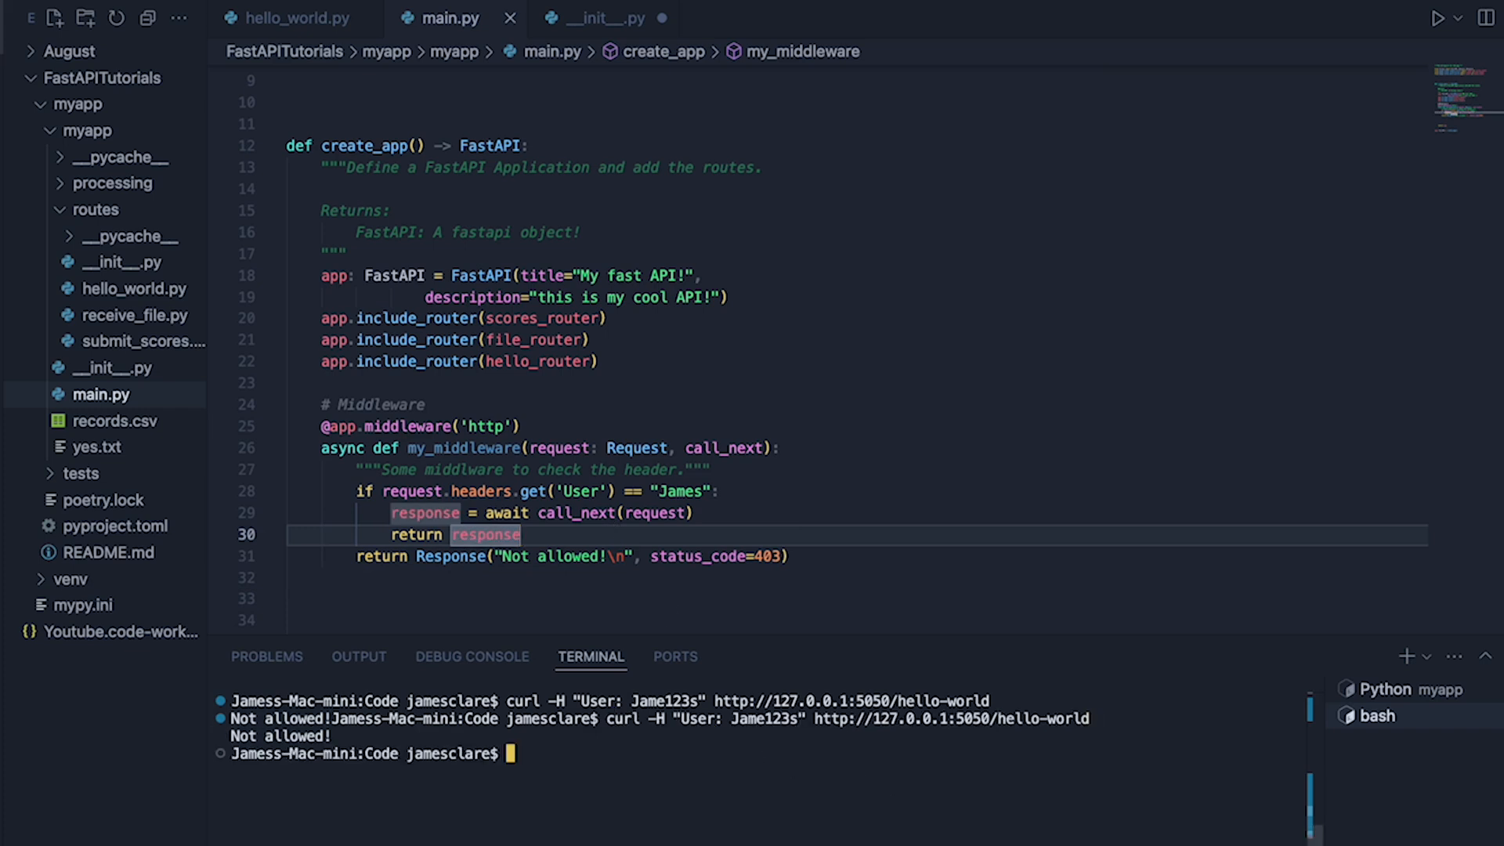
type("curl -H \"User: Jame123s\" http://127.0.0.1:5050/hello-world")
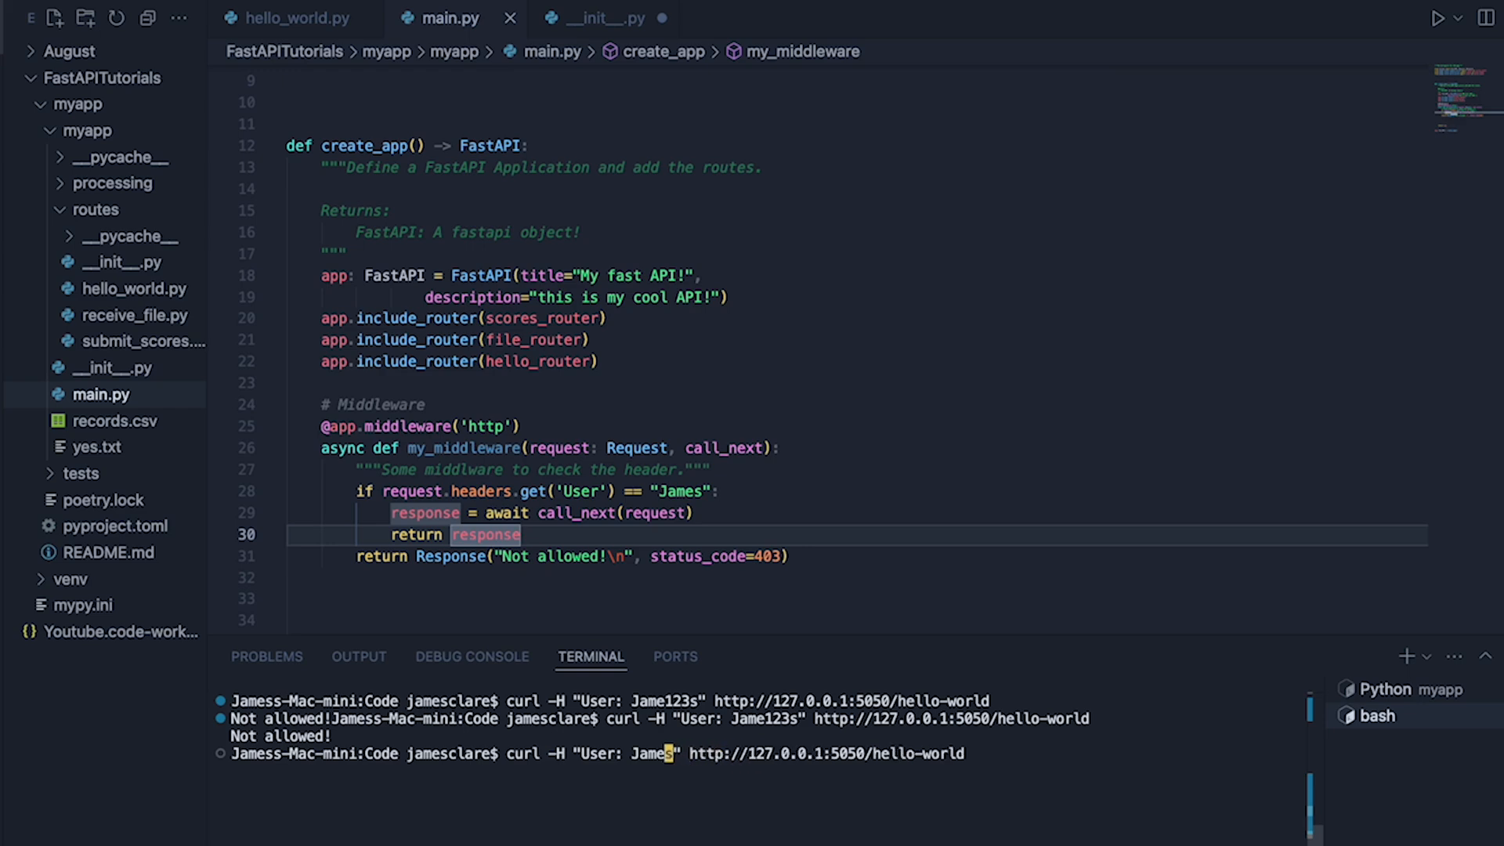
key("Return")
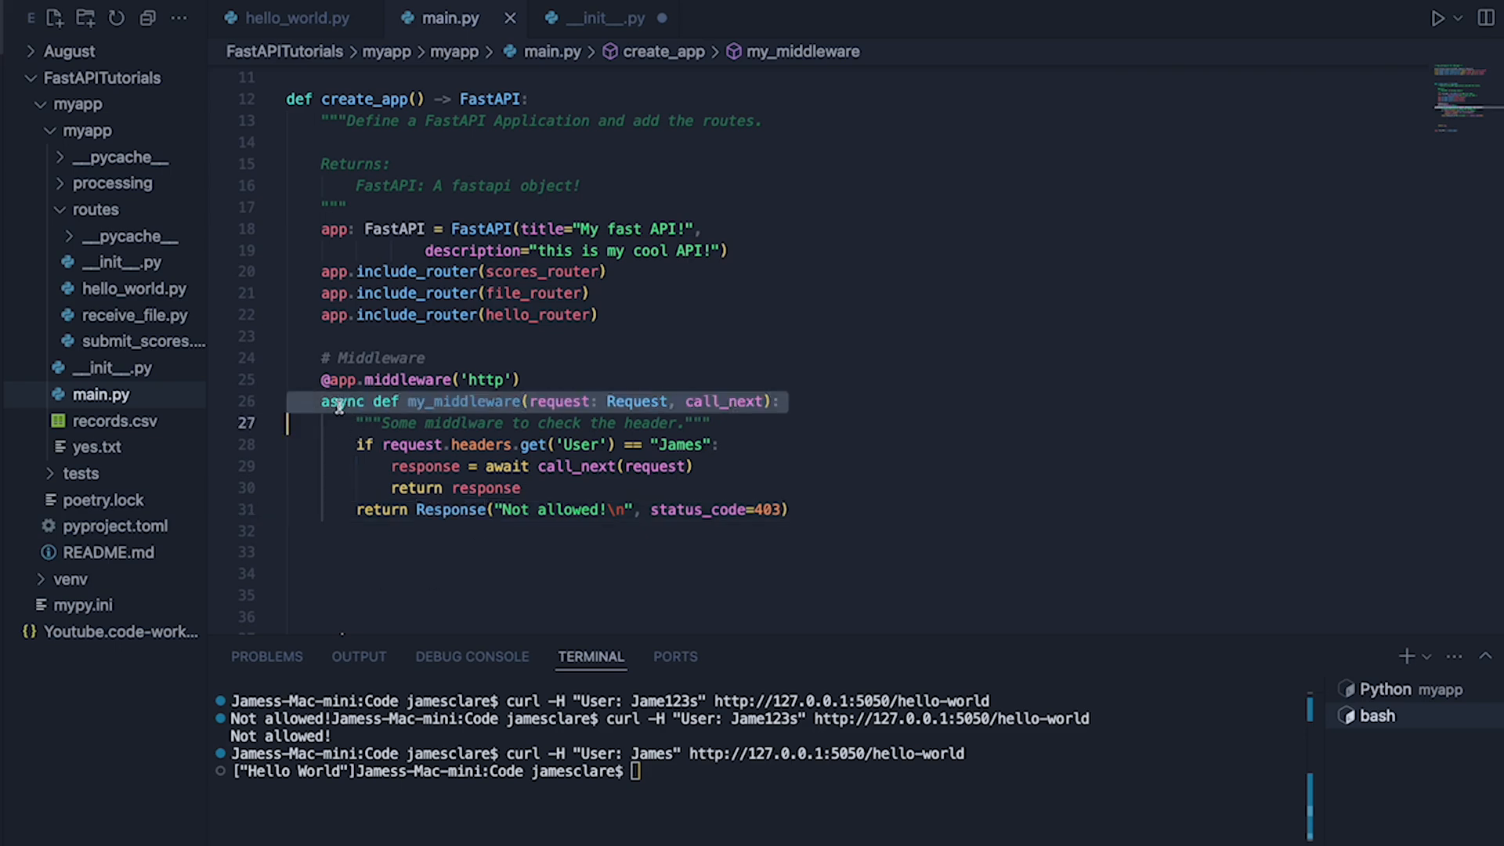
left_click(652, 466)
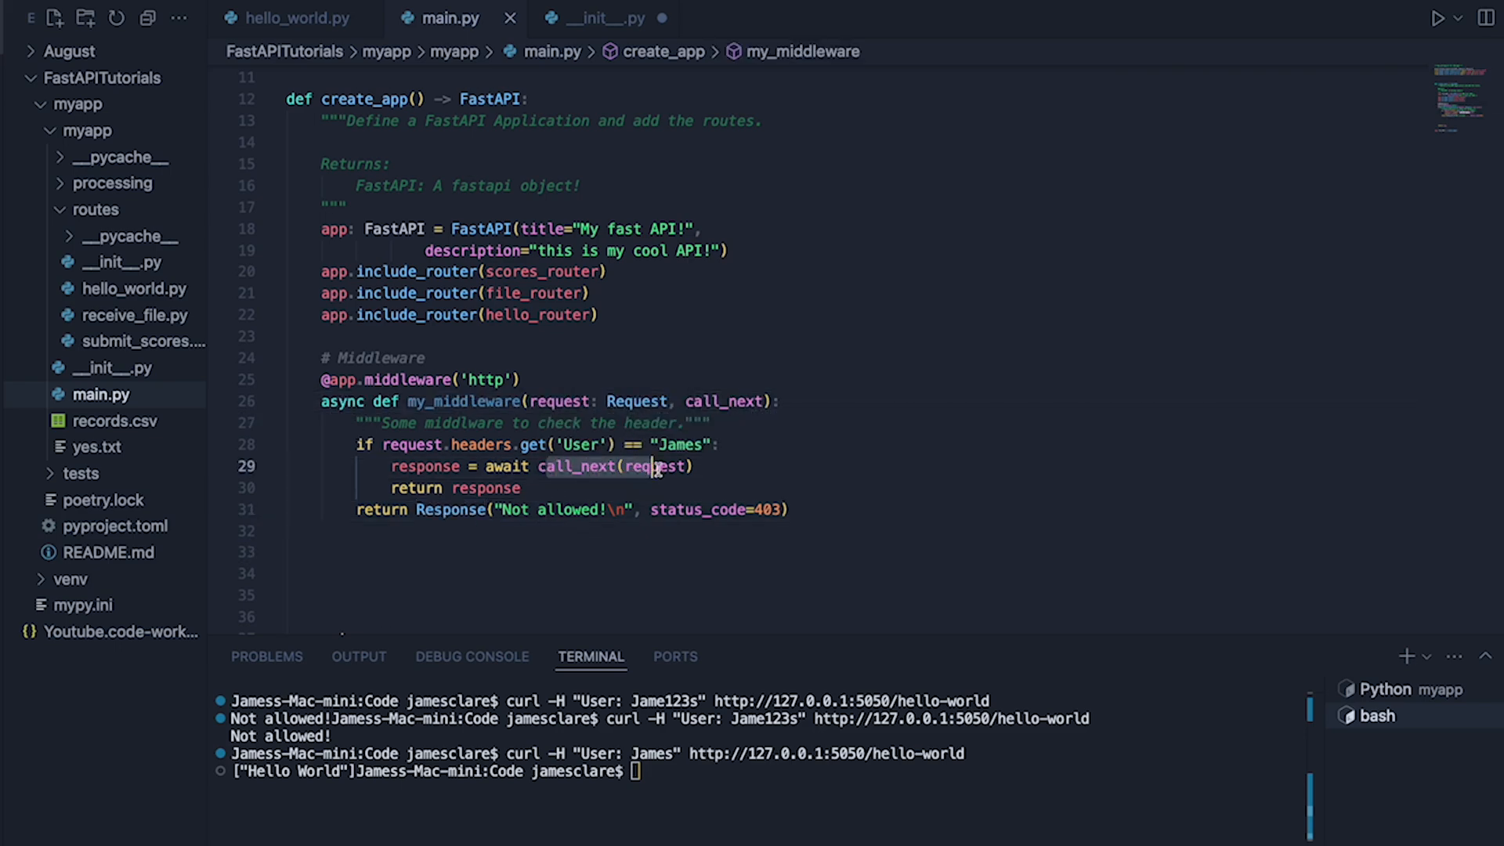
double_click(504, 466)
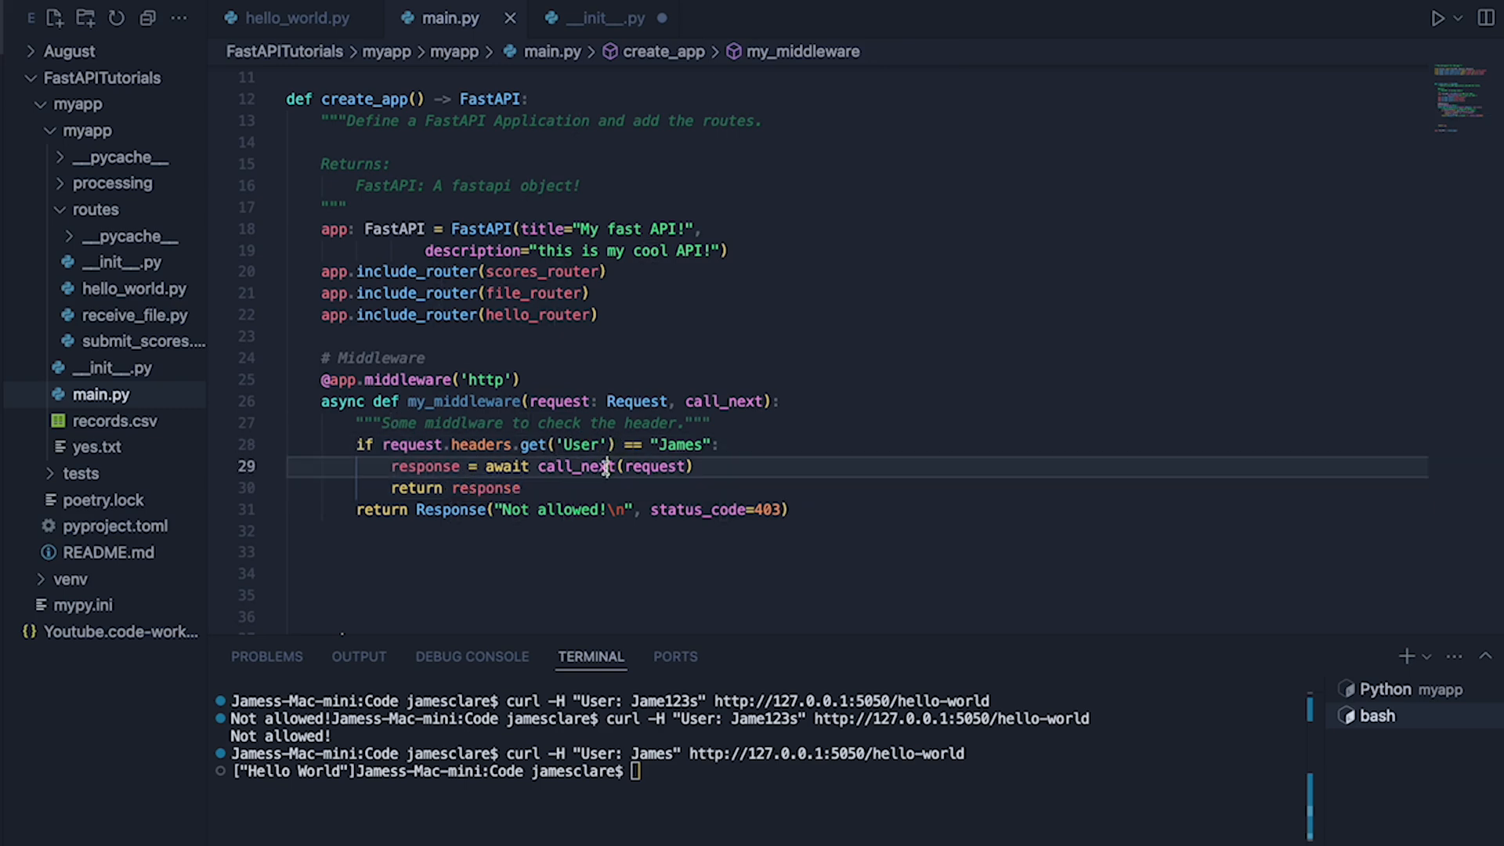
double_click(575, 466)
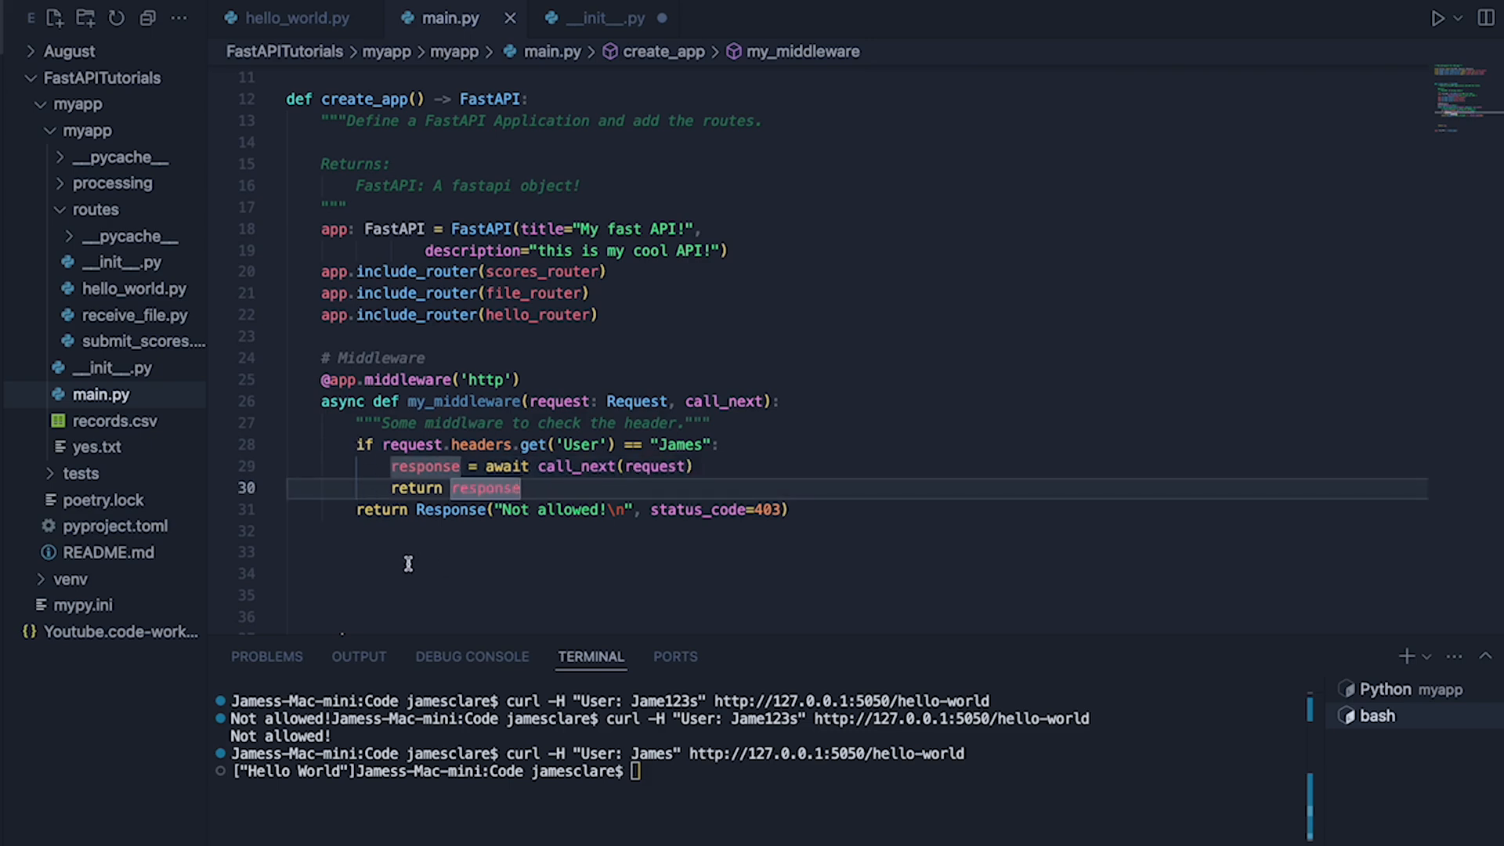
left_click(527, 530)
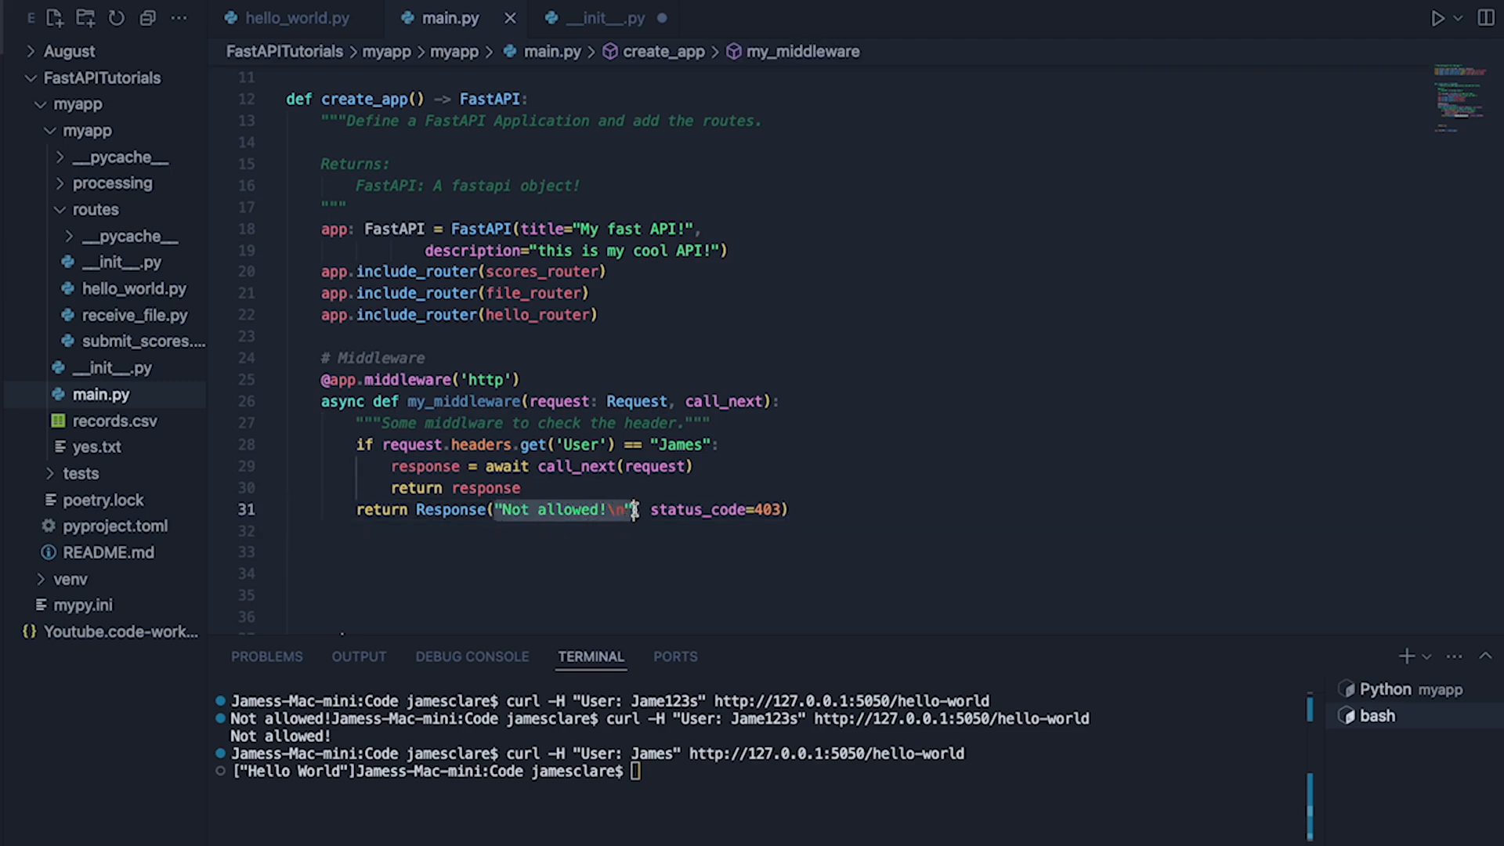
double_click(696, 509)
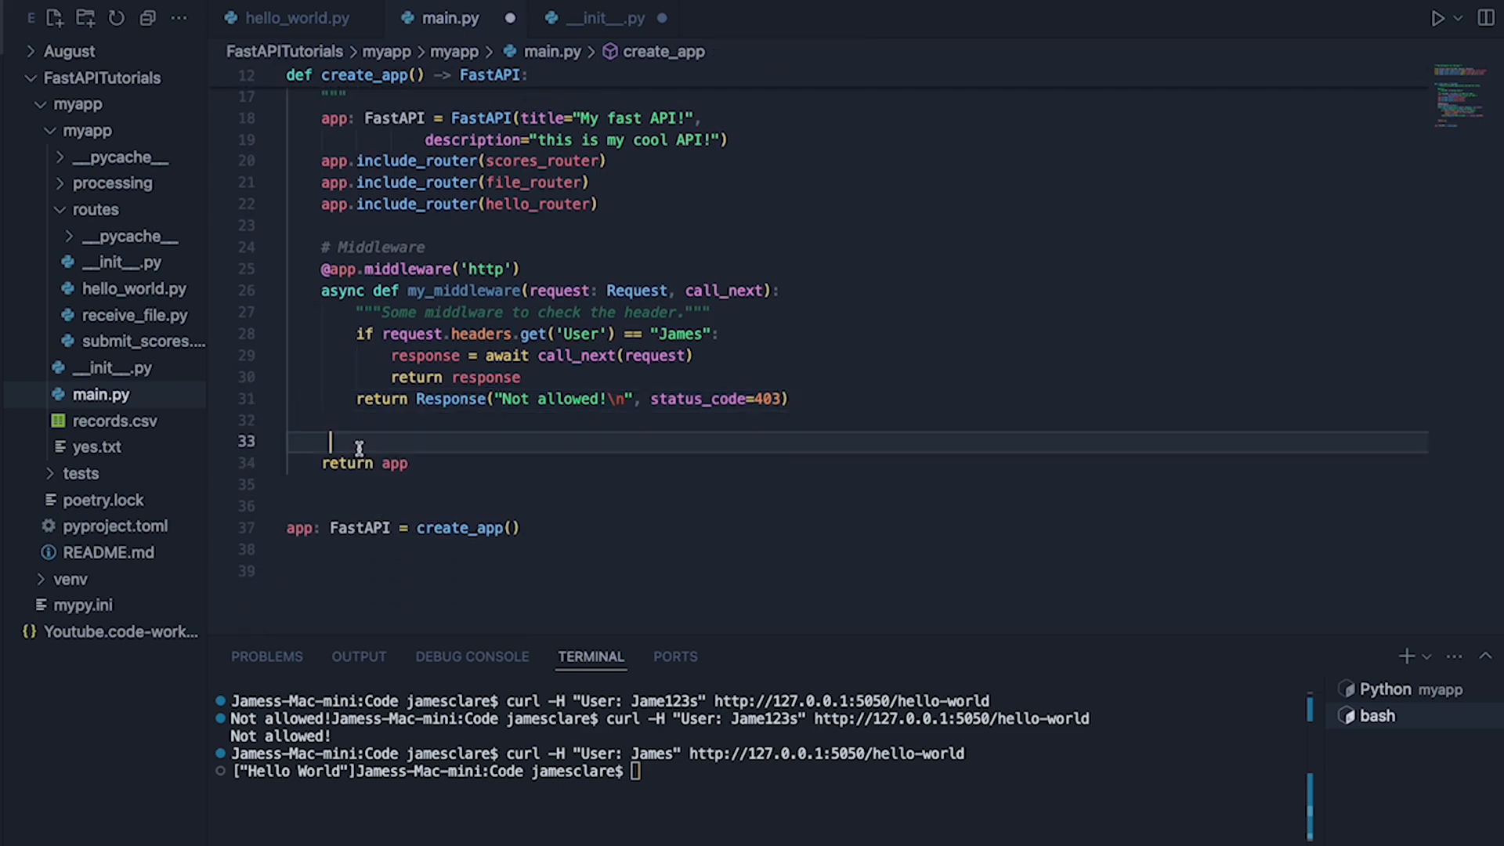
Step: Delete the blank lines so return app directly follows the middleware in create_app
key("Backspace")
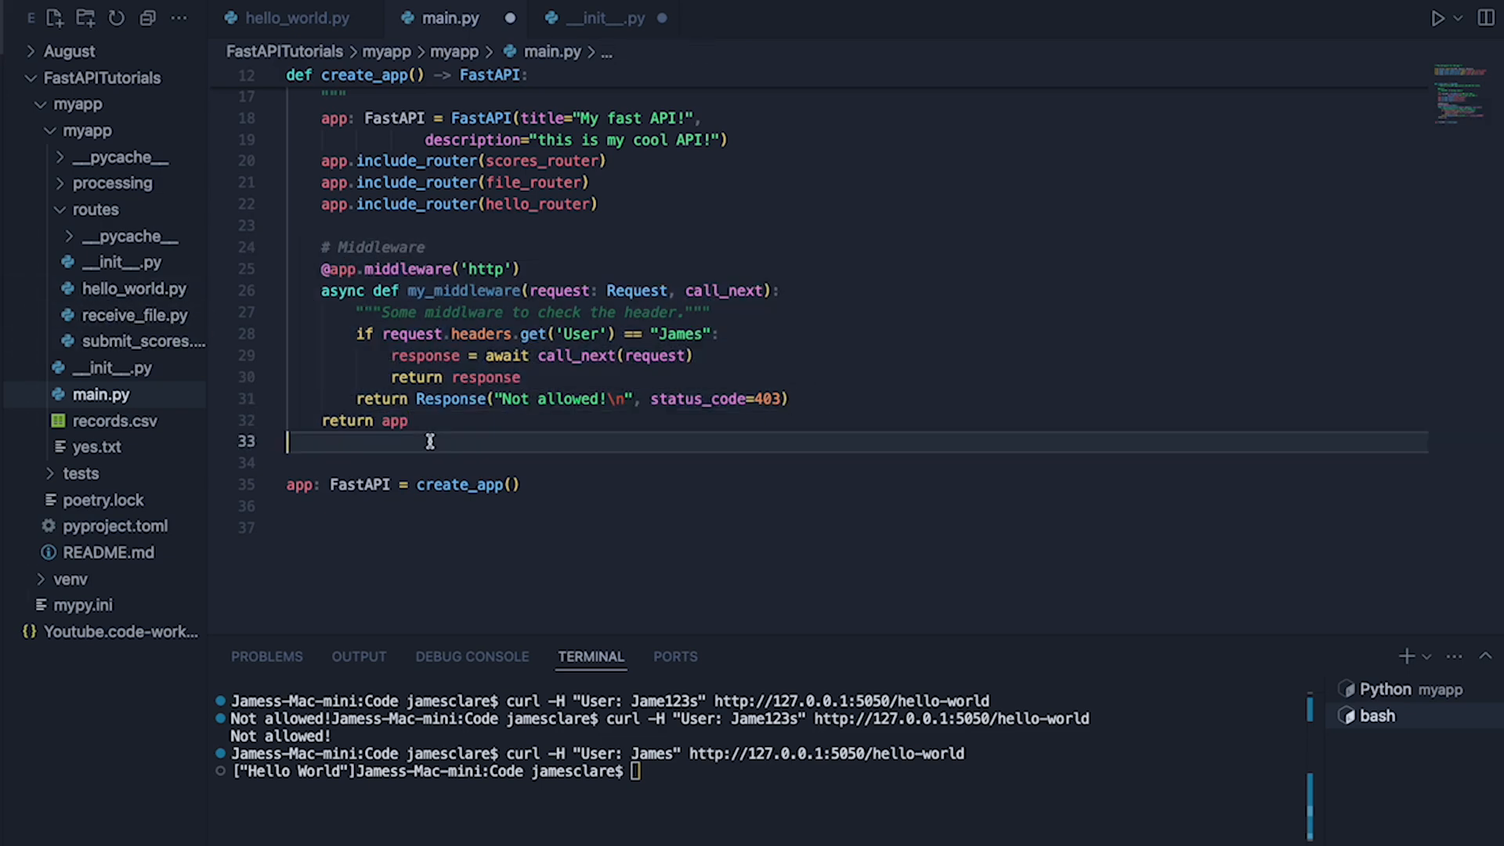
scroll("up", 3)
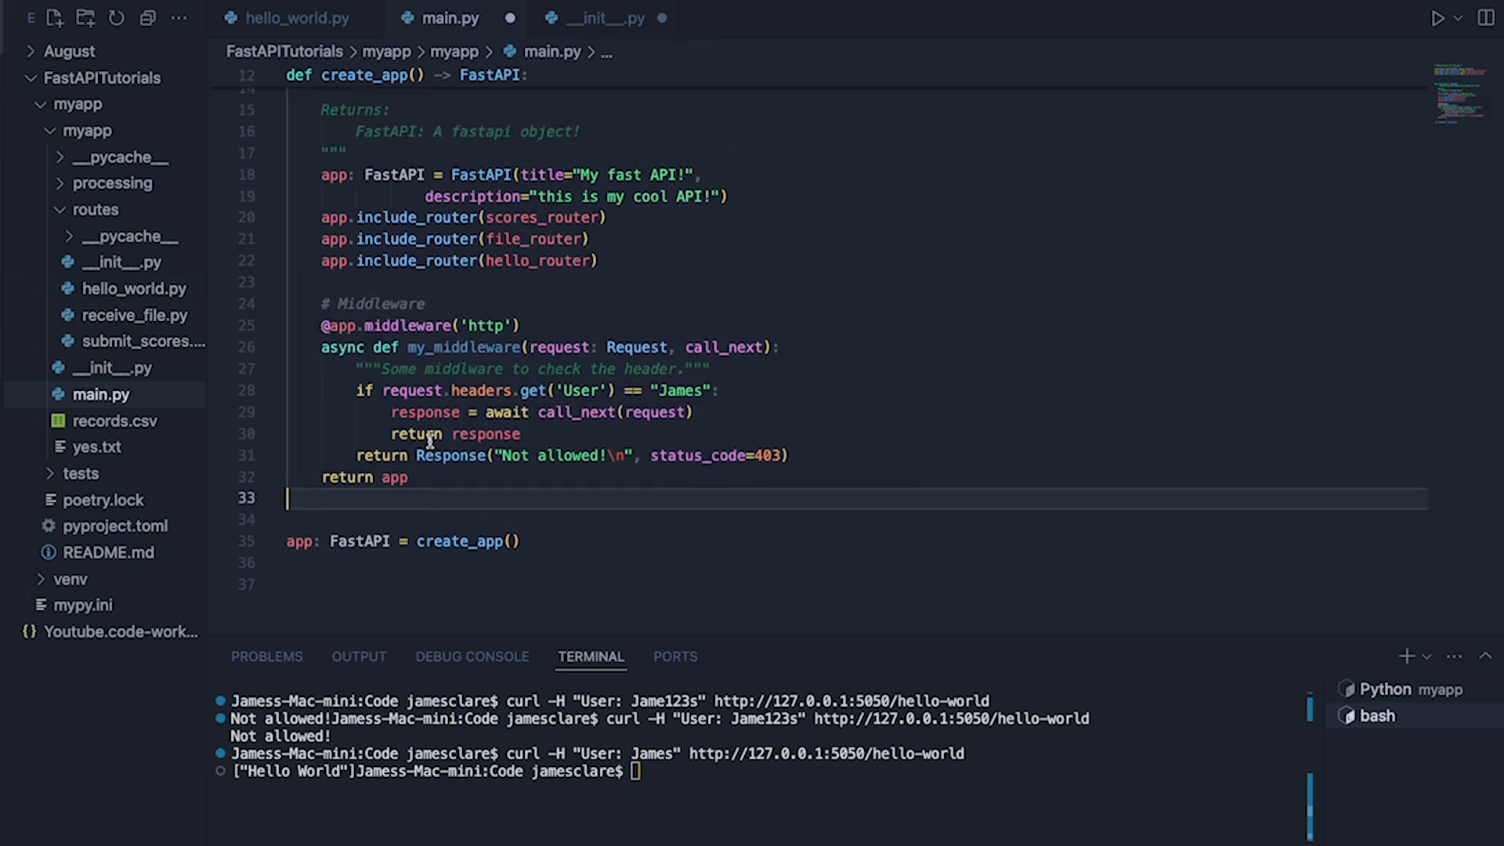
scroll("up", 3)
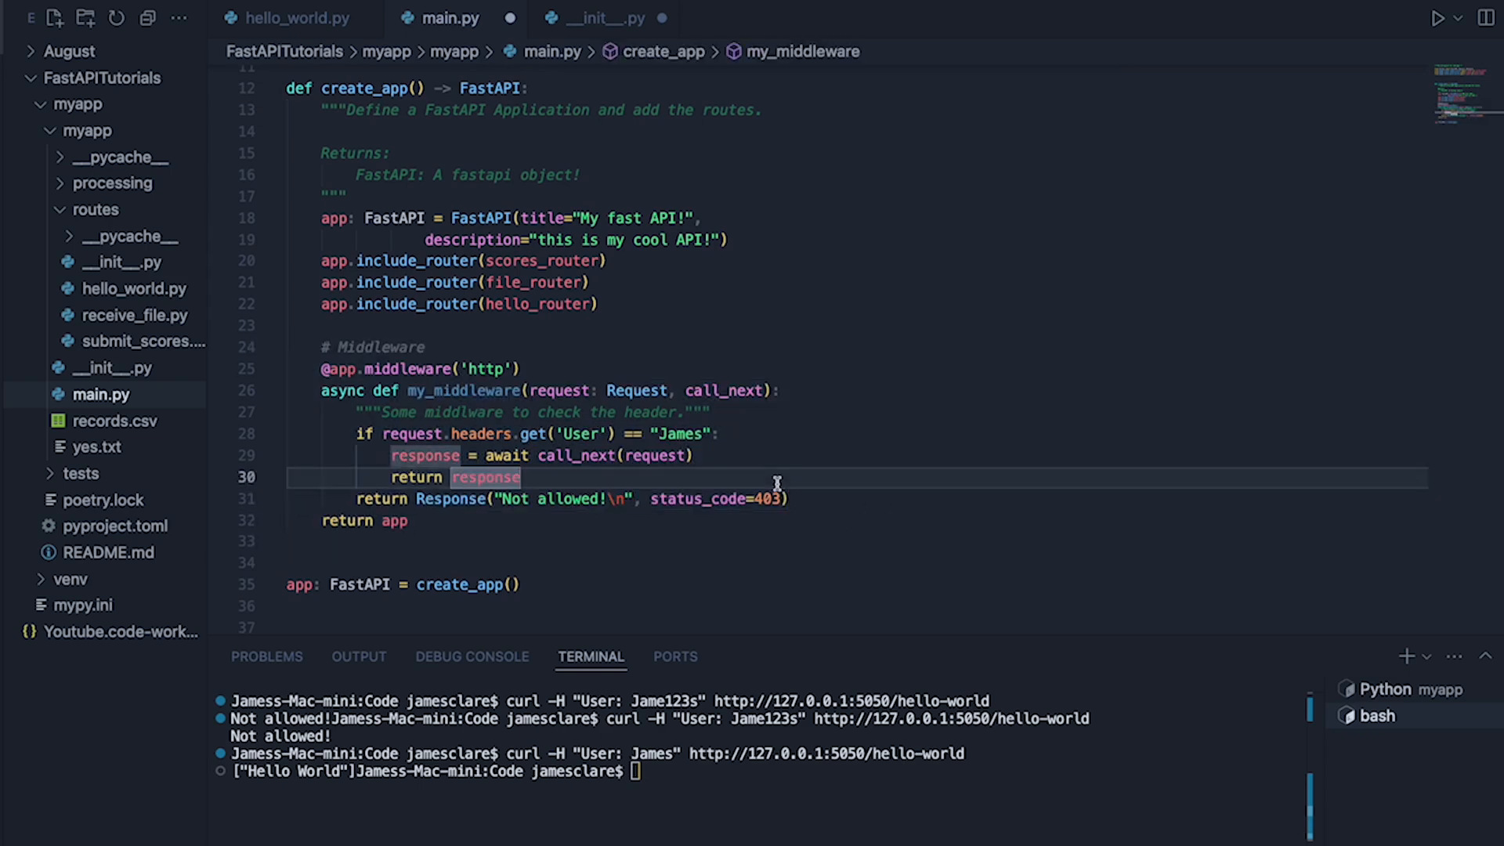
mouse_move(707, 465)
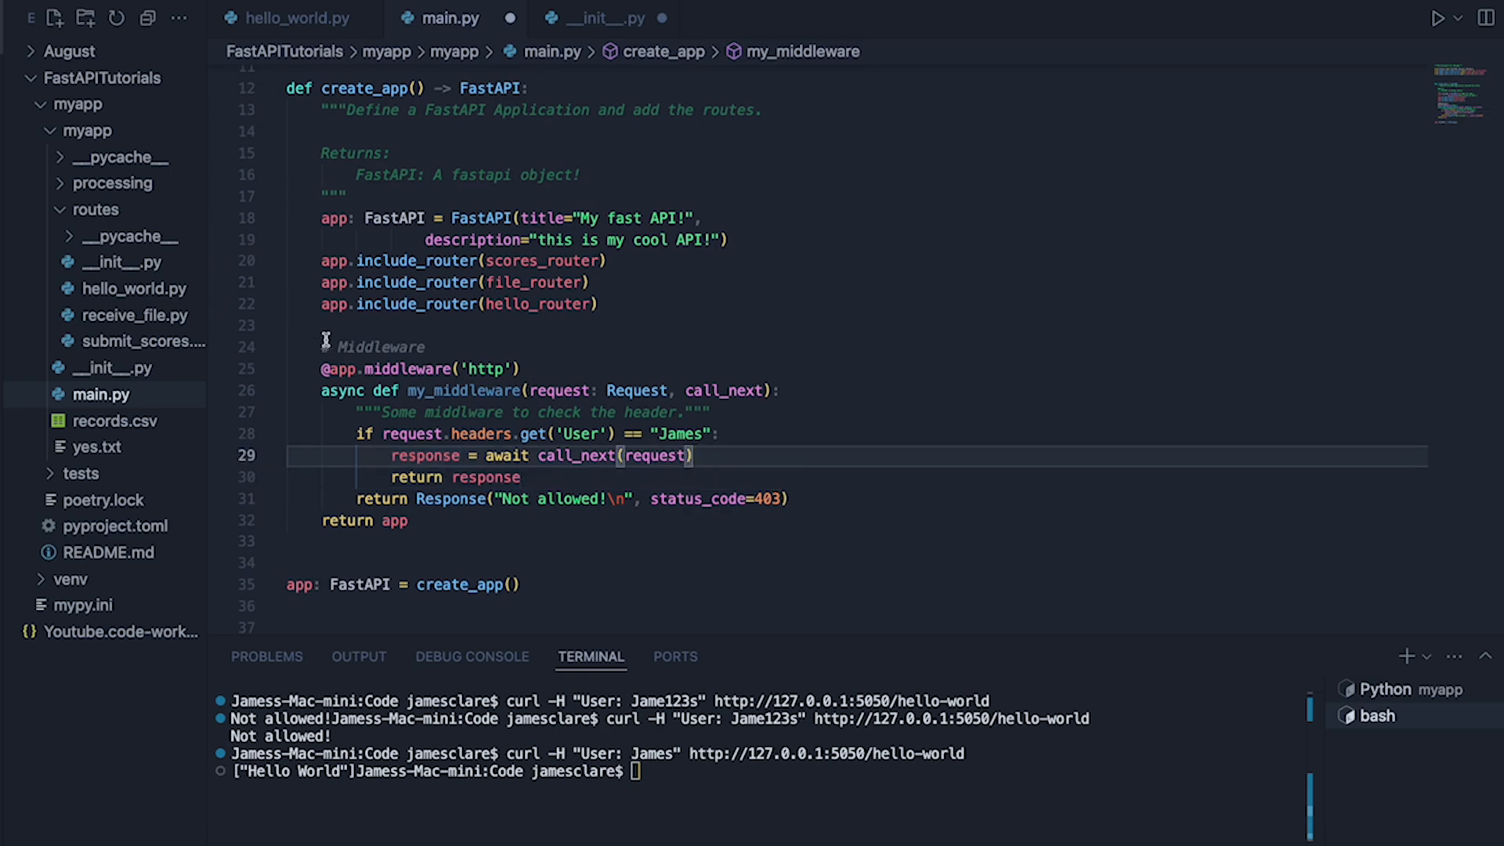
mouse_move(463, 390)
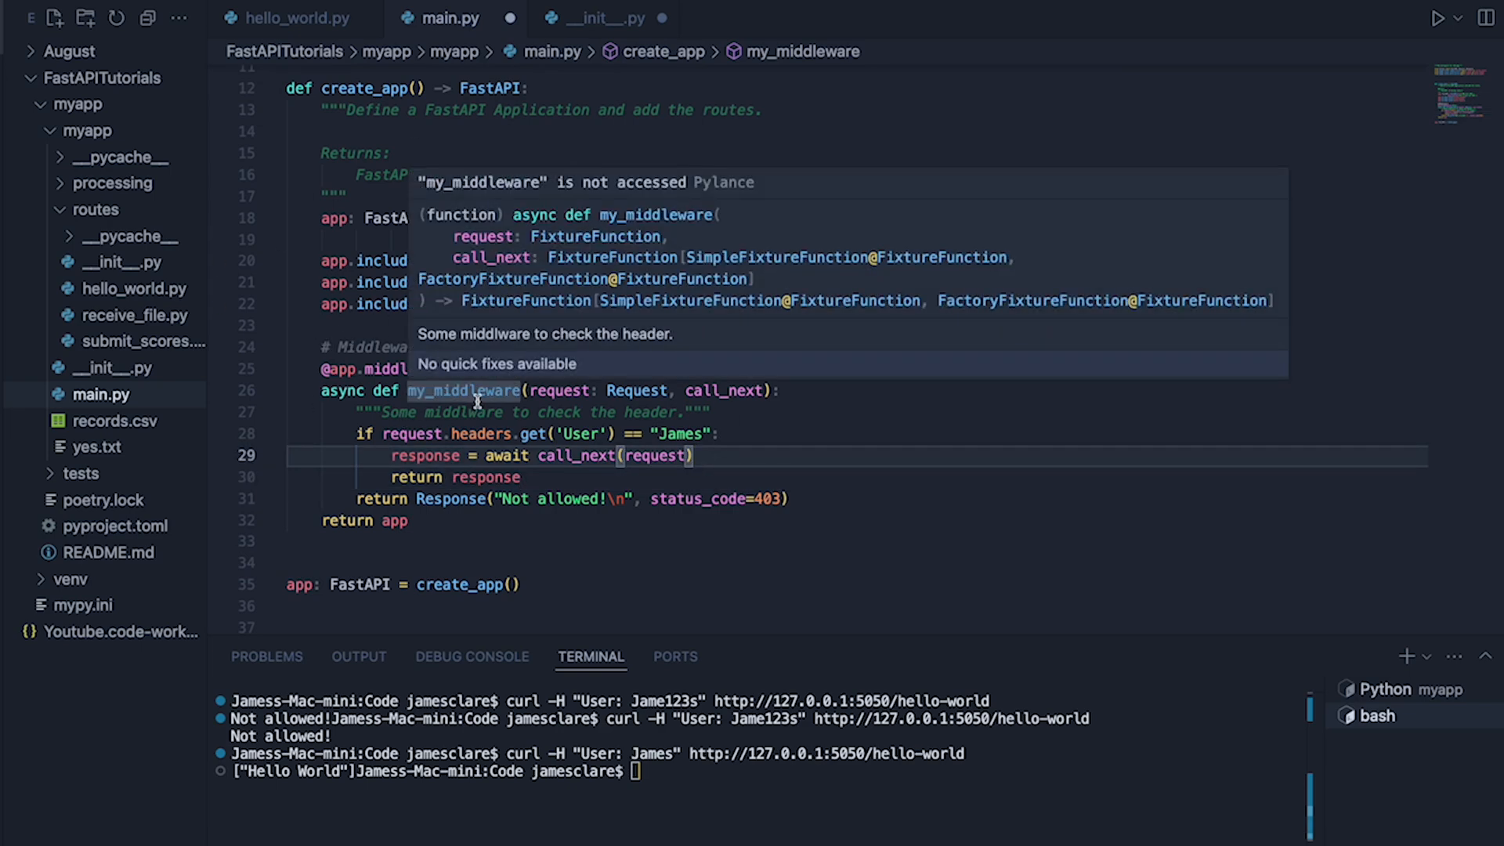